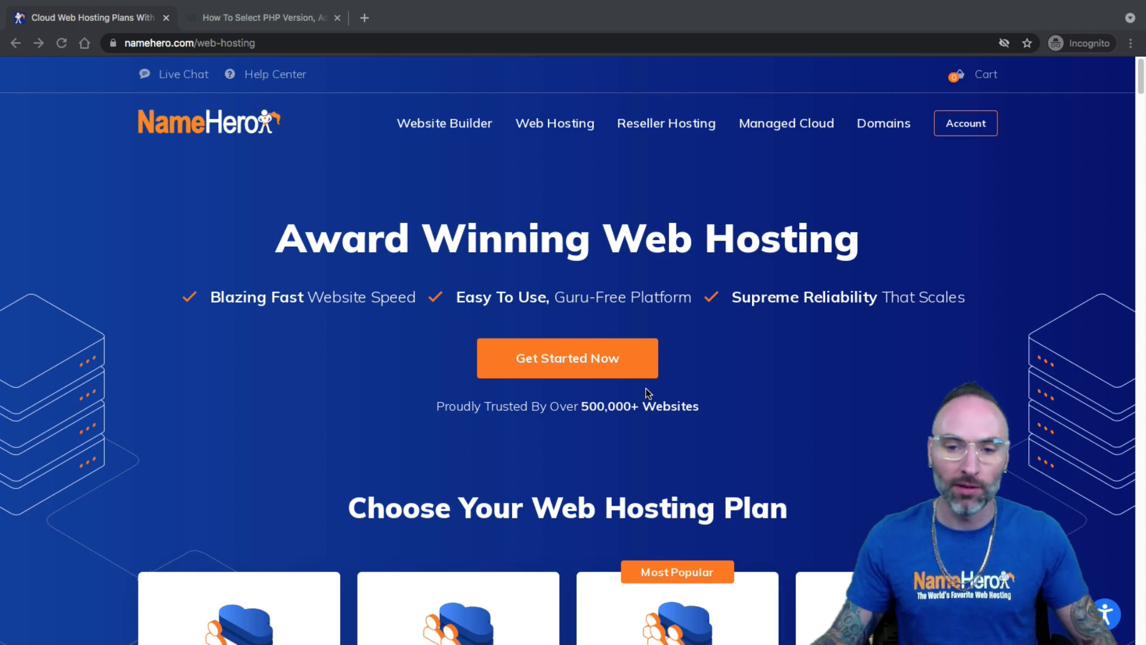
{"action": "mouse_move", "coordinate": [401, 335]}
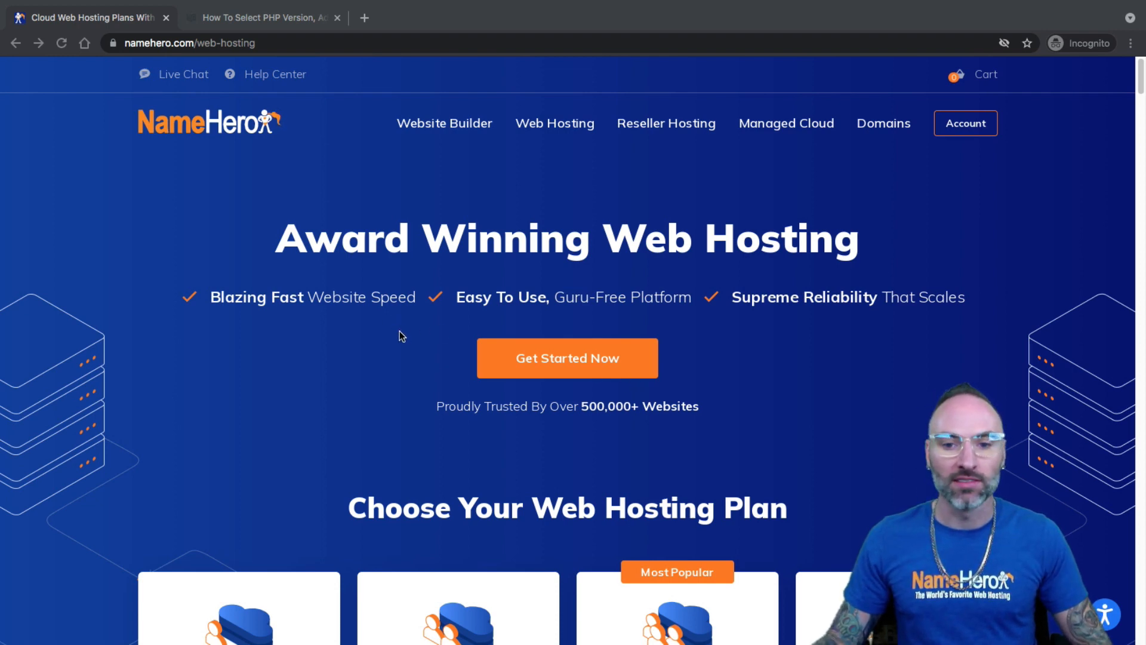
{"action": "scroll", "scroll_direction": "down", "scroll_amount": 3}
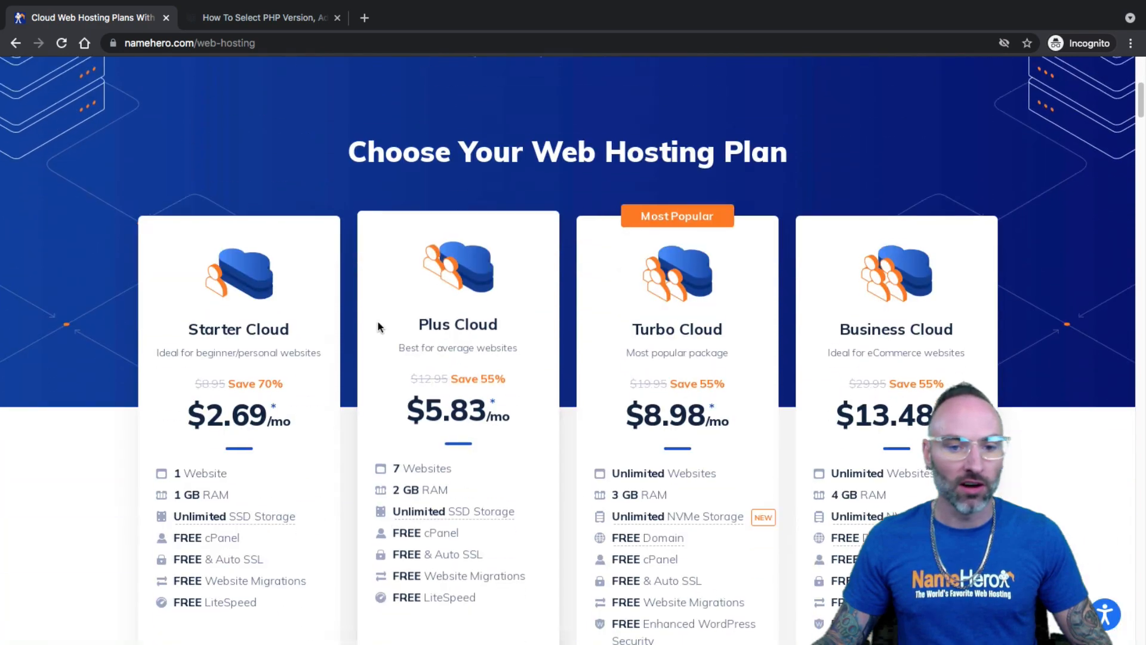
{"action": "scroll", "scroll_direction": "down", "scroll_amount": 3}
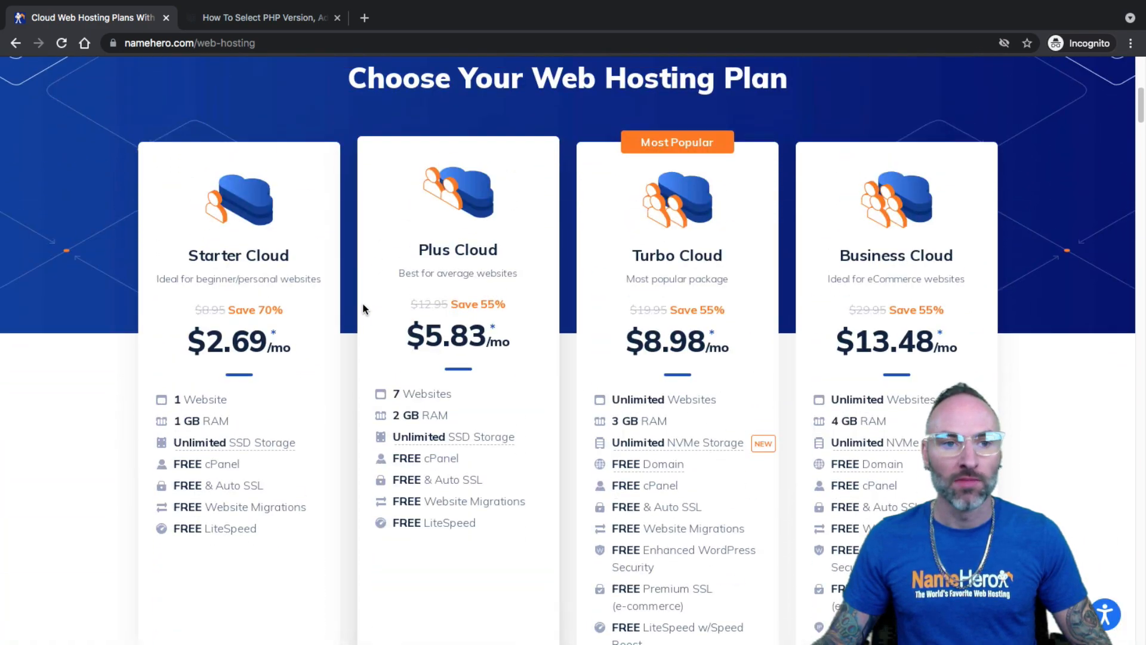
{"action": "scroll", "scroll_direction": "up", "scroll_amount": 3}
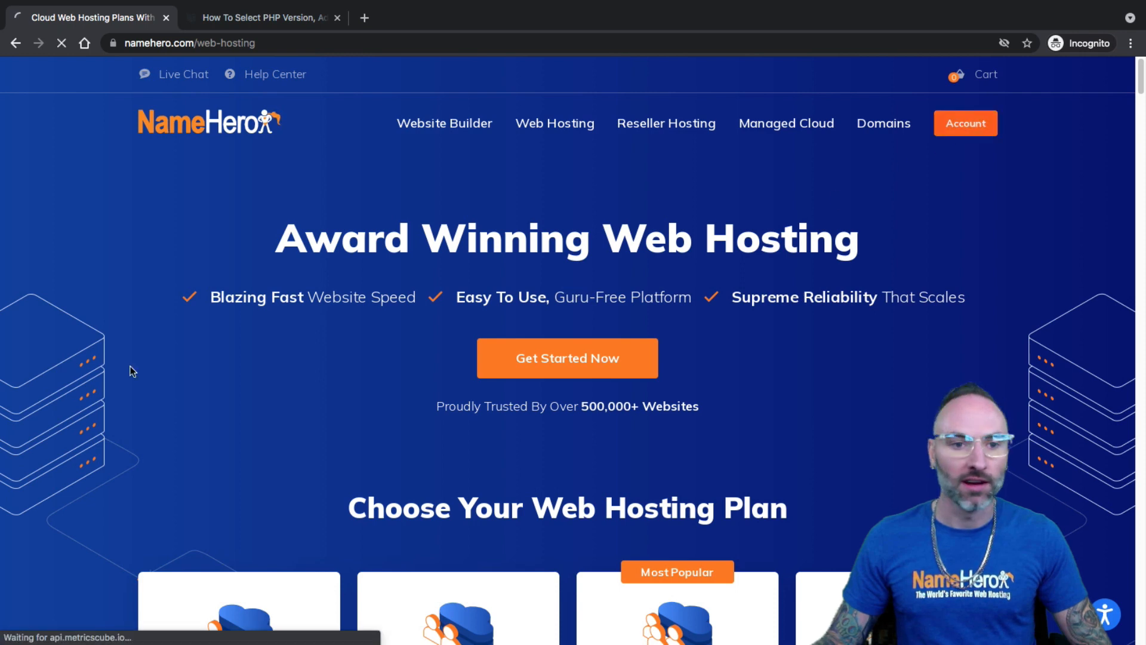
{"action": "left_click", "coordinate": [964, 123]}
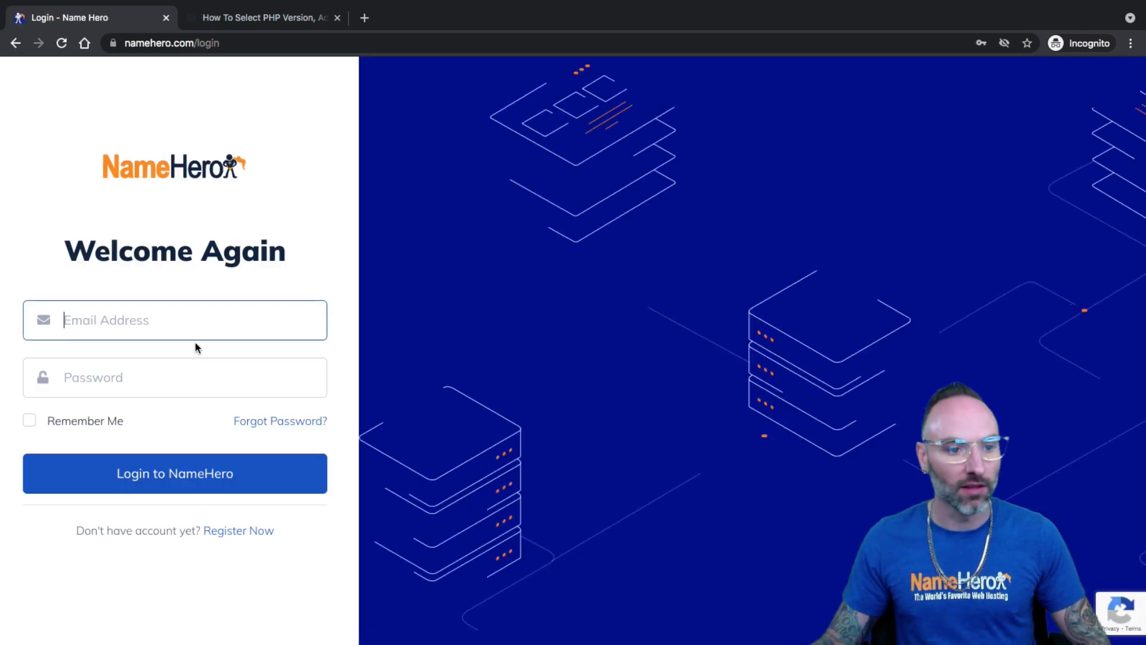
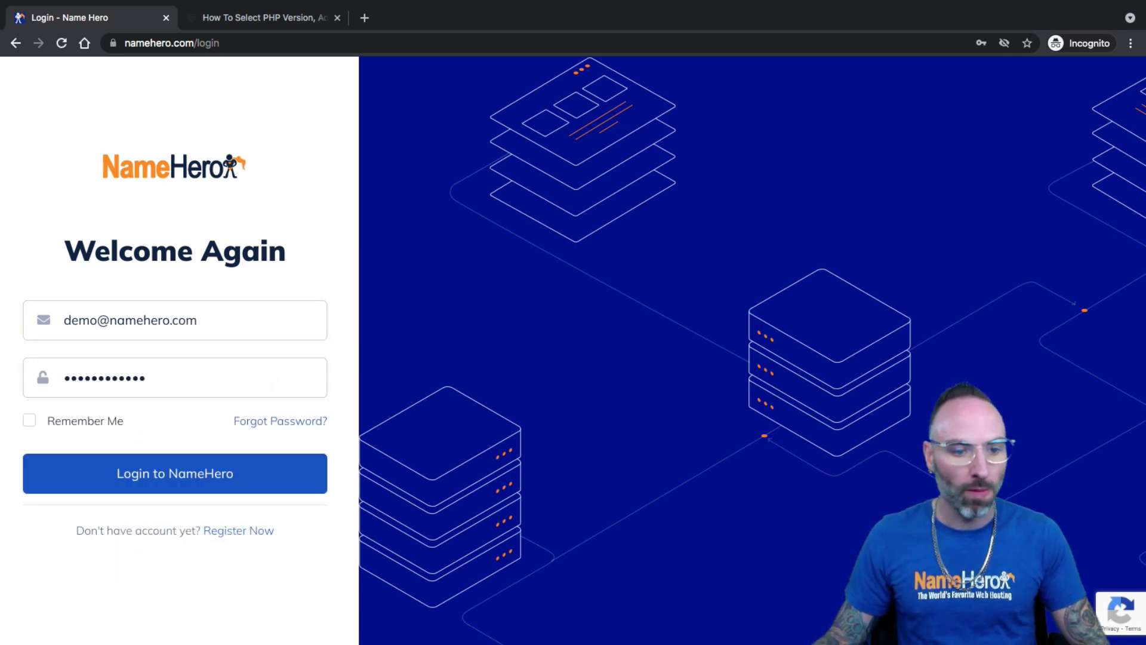
{"action": "left_click", "coordinate": [174, 473]}
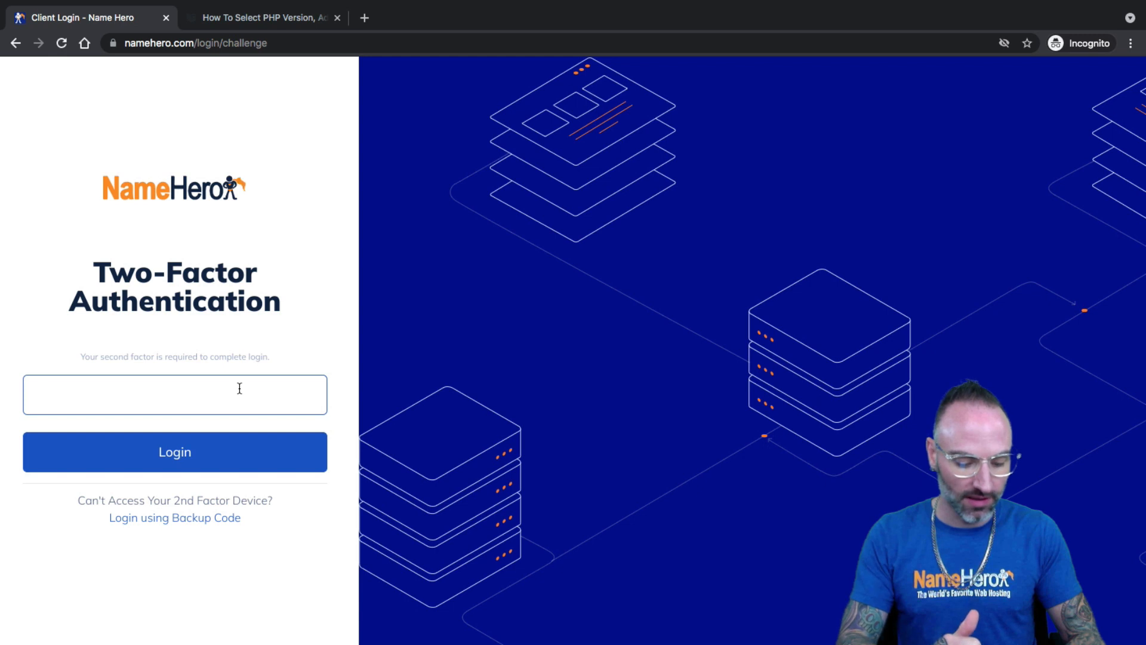
{"action": "type", "text": "78"}
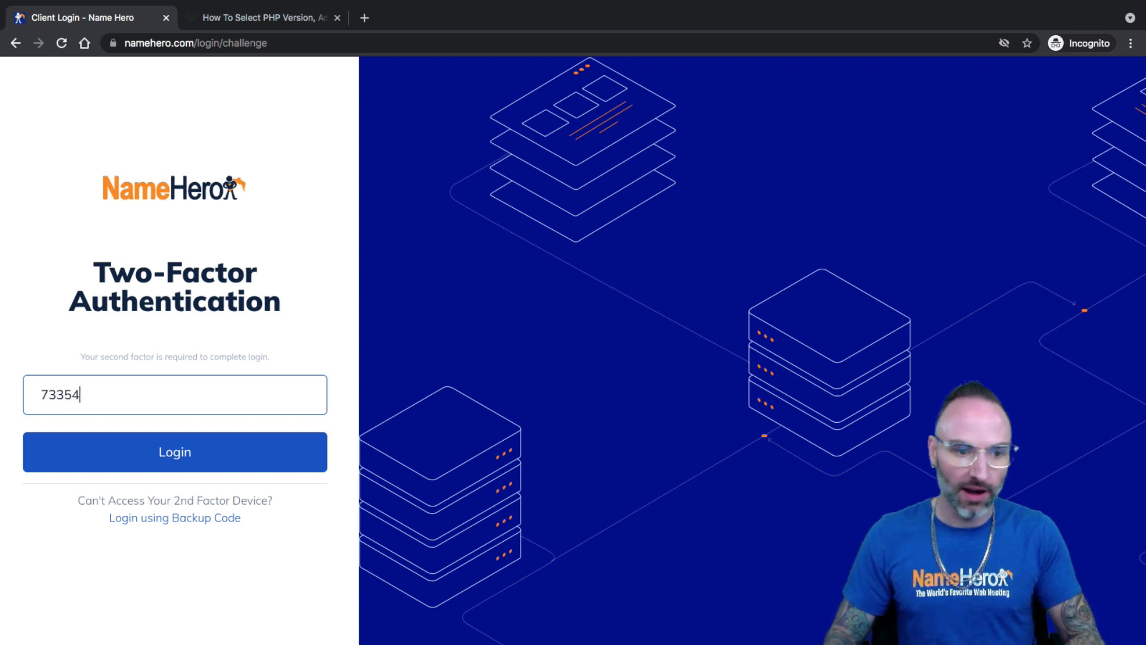
{"action": "left_click", "coordinate": [173, 451]}
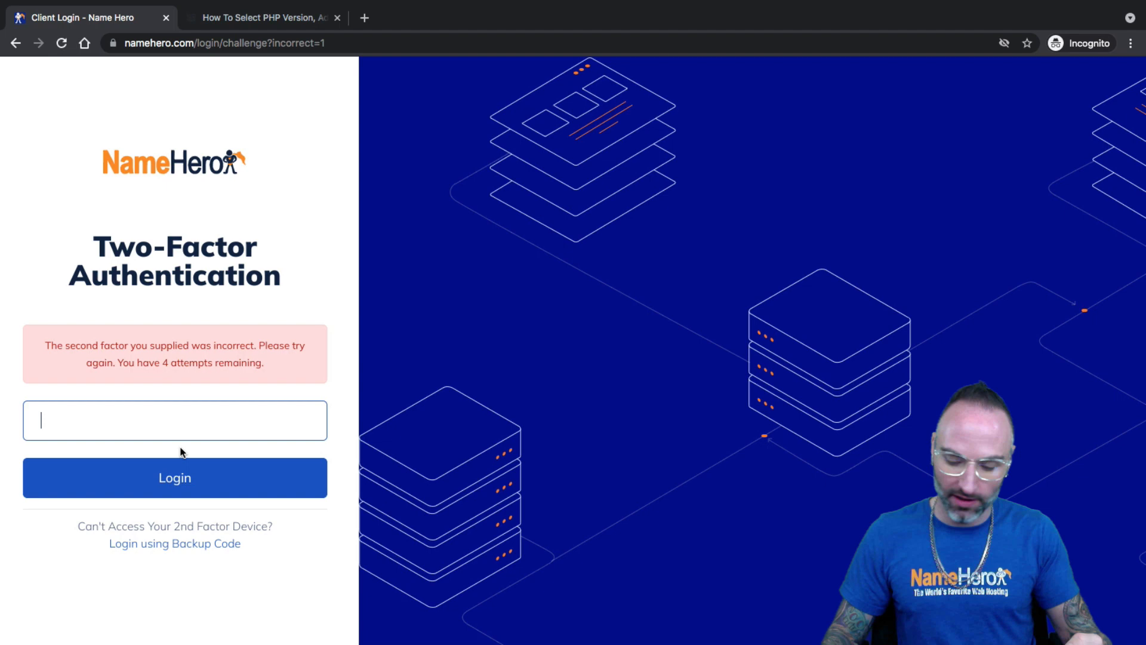
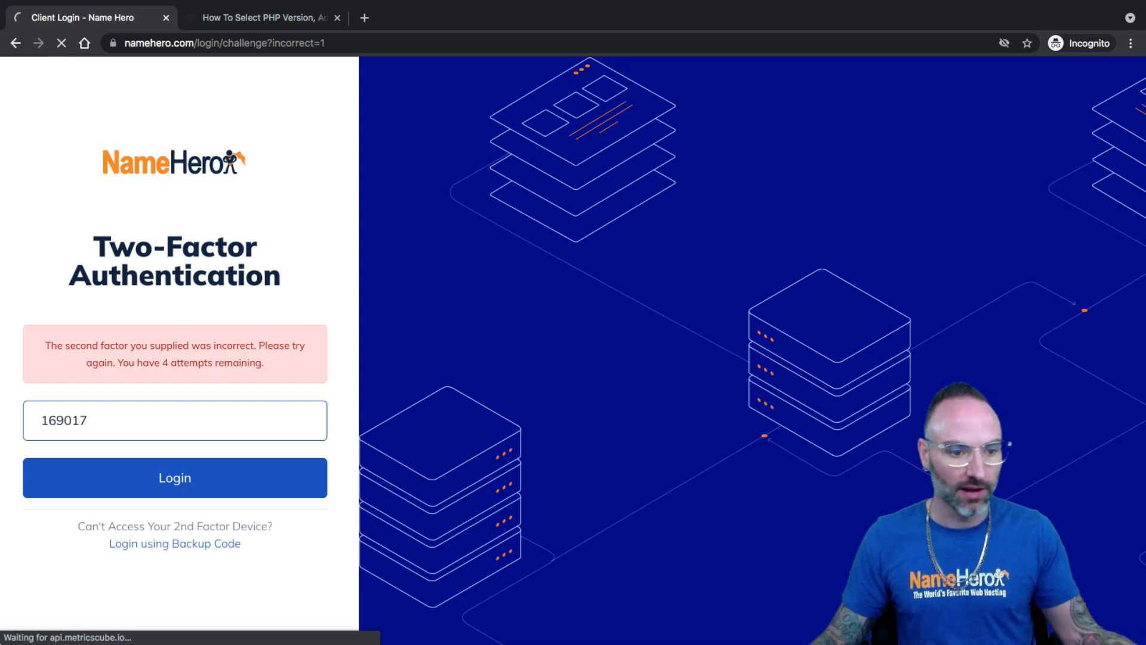
{"action": "left_click", "coordinate": [174, 477]}
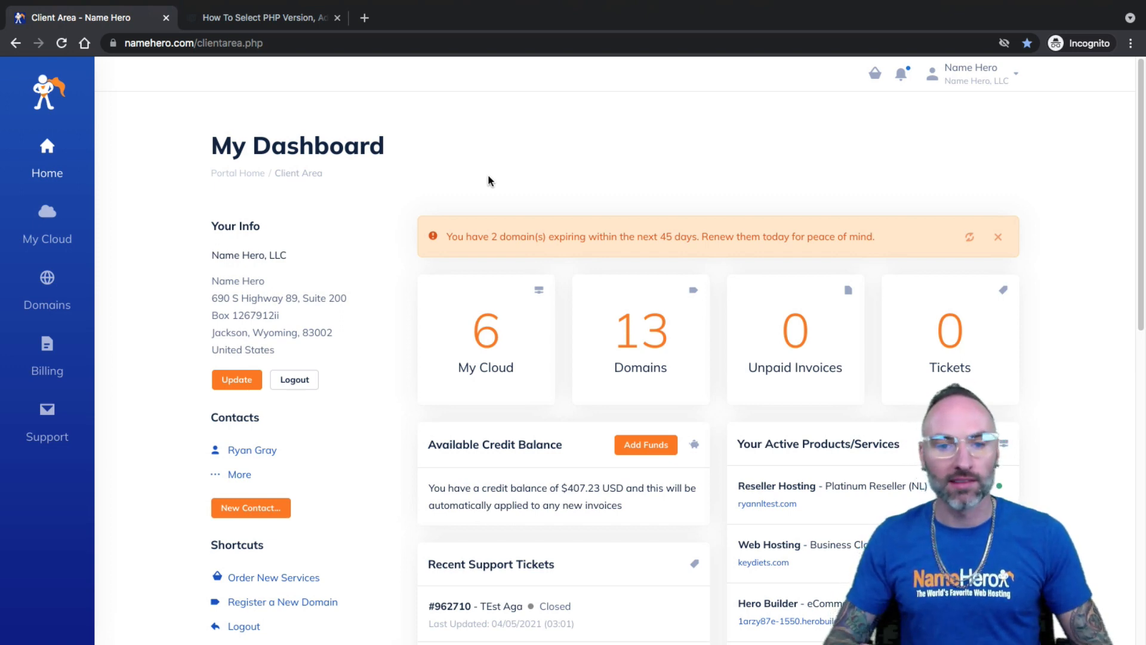
{"action": "mouse_move", "coordinate": [626, 223]}
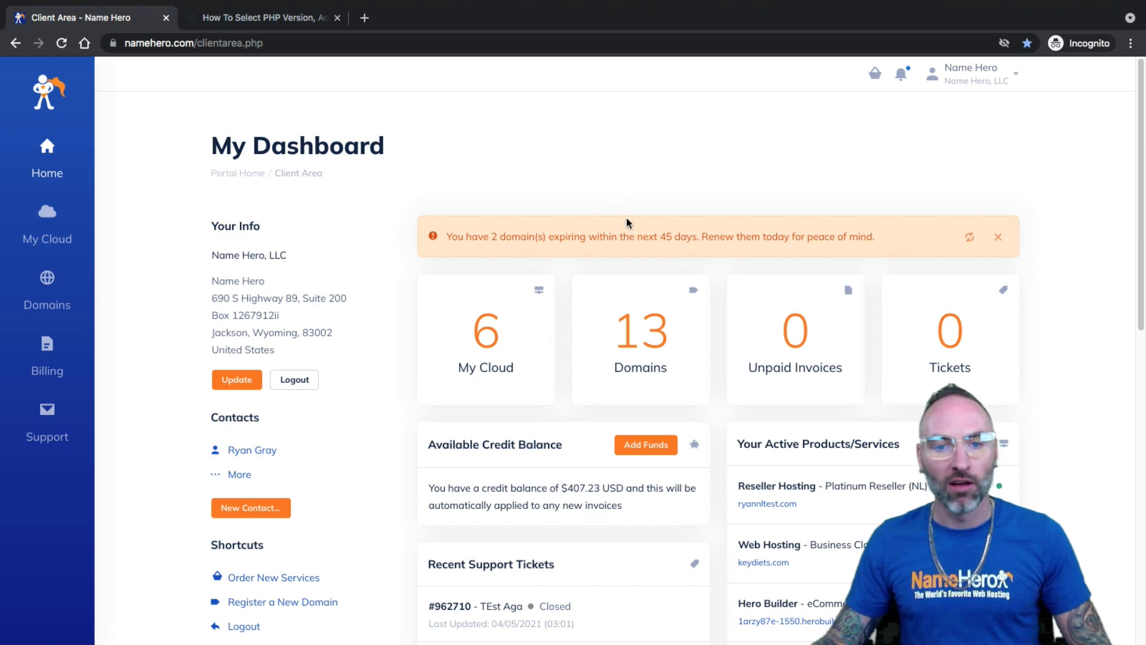
Open My Cloud and log into cPanel for Web Hosting - Business Cloud (keydiets.com)
{"action": "left_click", "coordinate": [485, 340]}
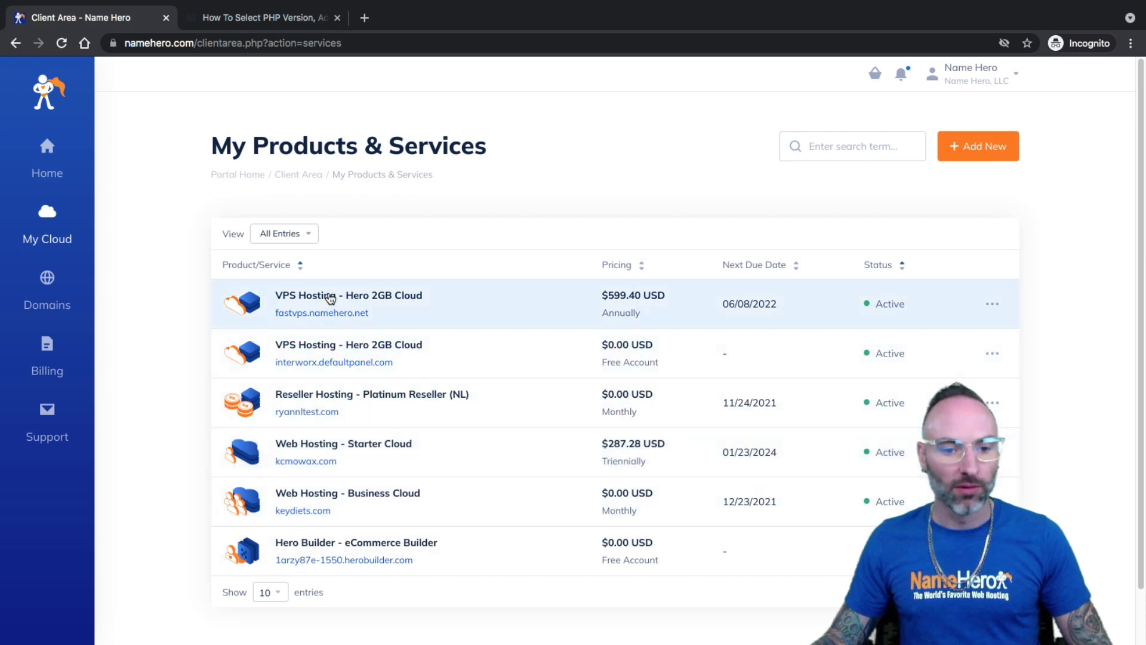
{"action": "mouse_move", "coordinate": [375, 508]}
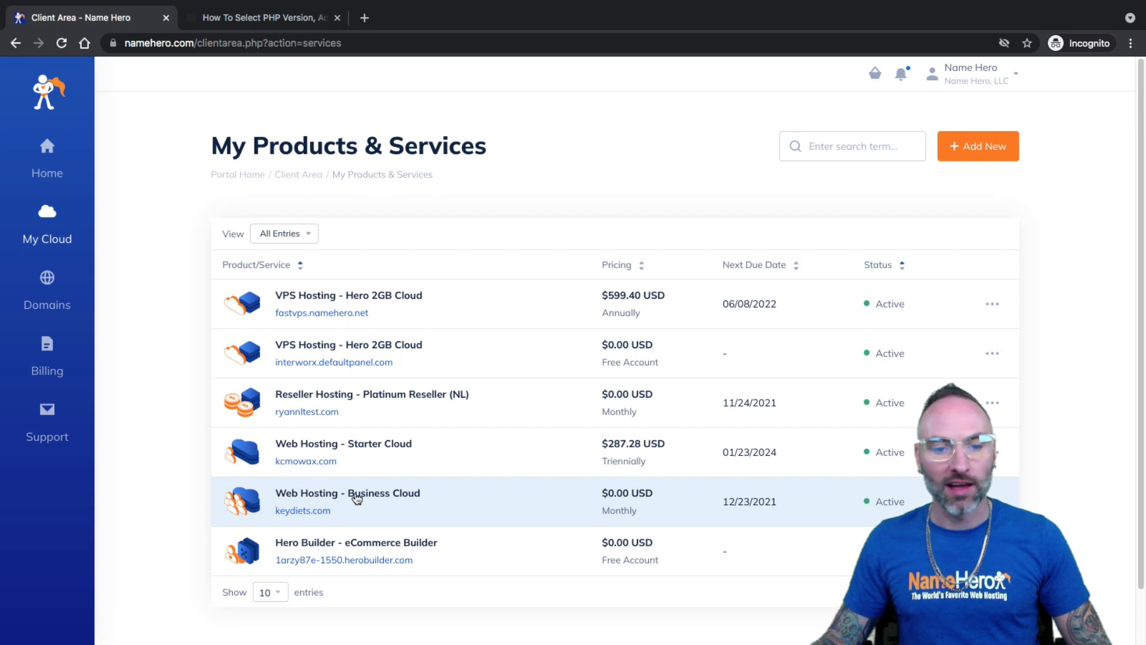
{"action": "mouse_move", "coordinate": [376, 502]}
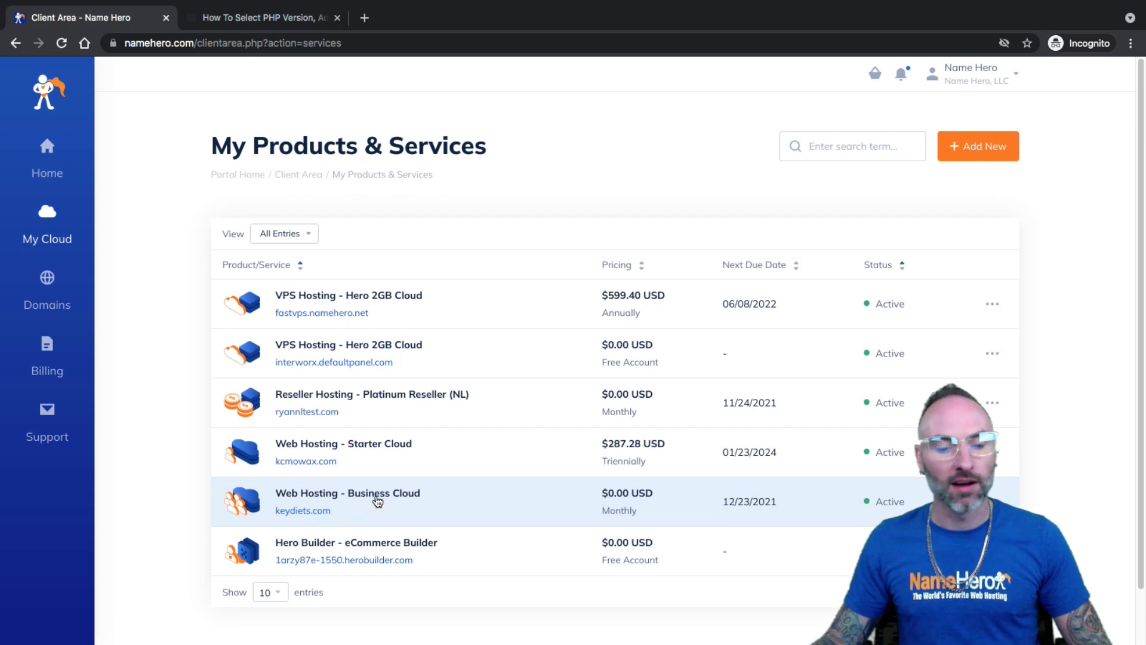
{"action": "left_click", "coordinate": [348, 492]}
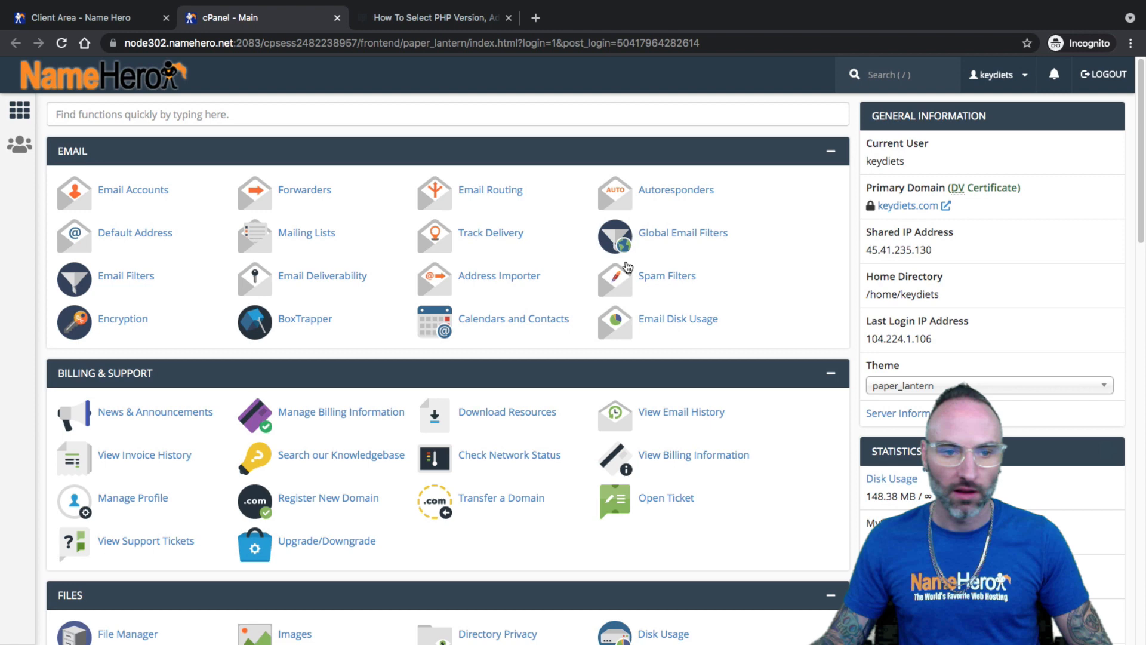
{"action": "mouse_move", "coordinate": [434, 264]}
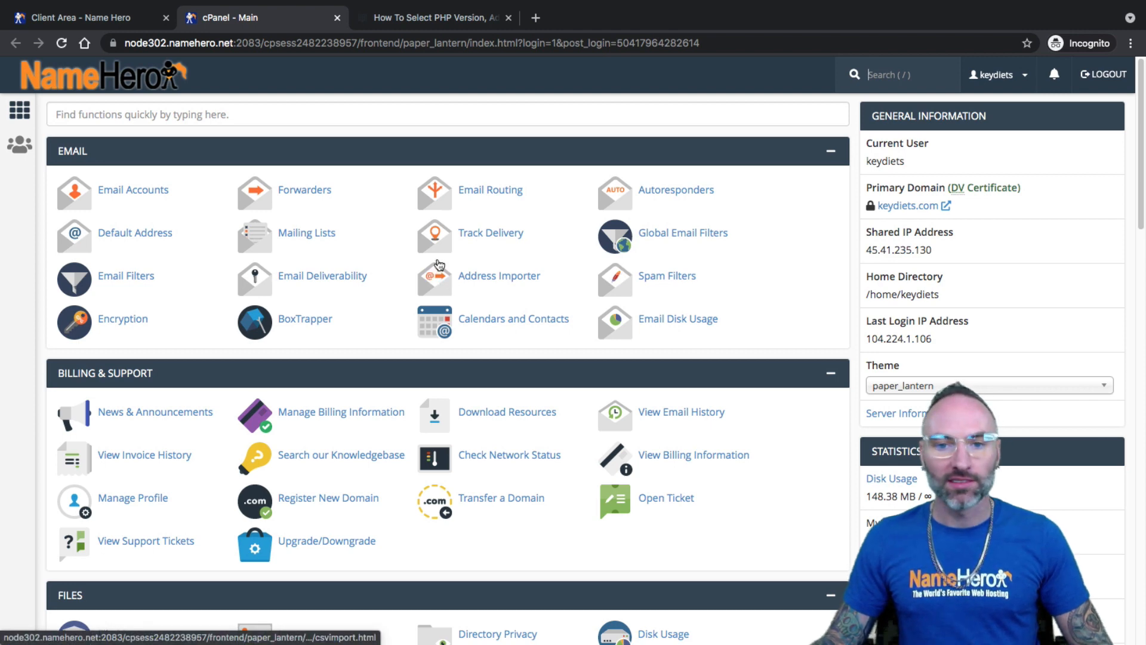
{"action": "mouse_move", "coordinate": [307, 232]}
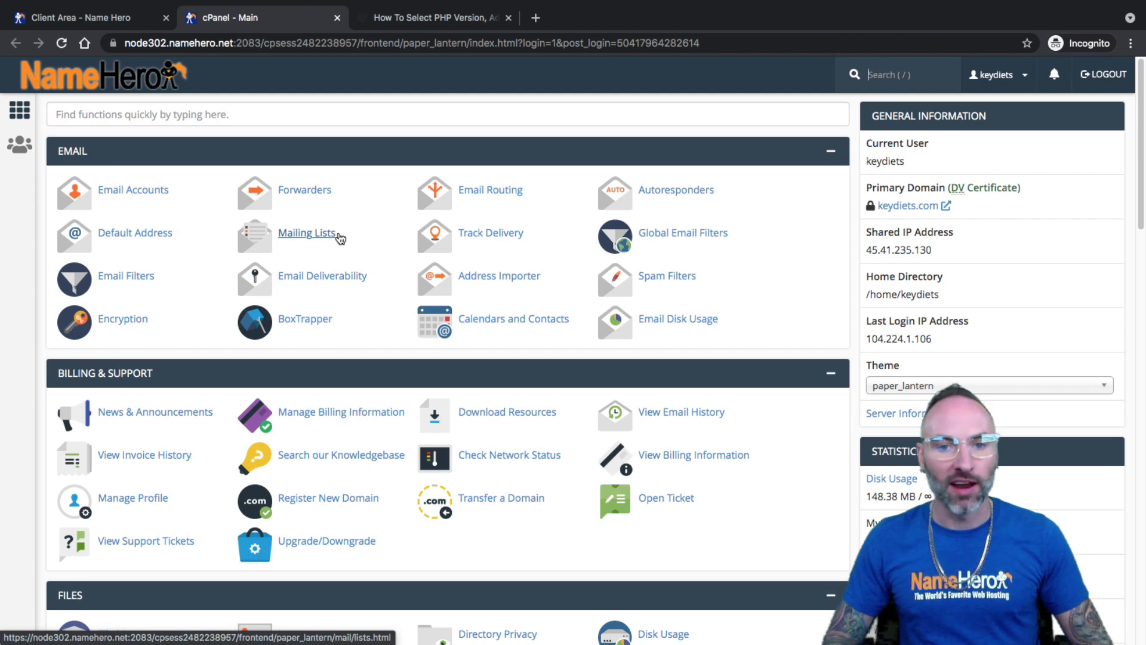
{"action": "mouse_move", "coordinate": [243, 222]}
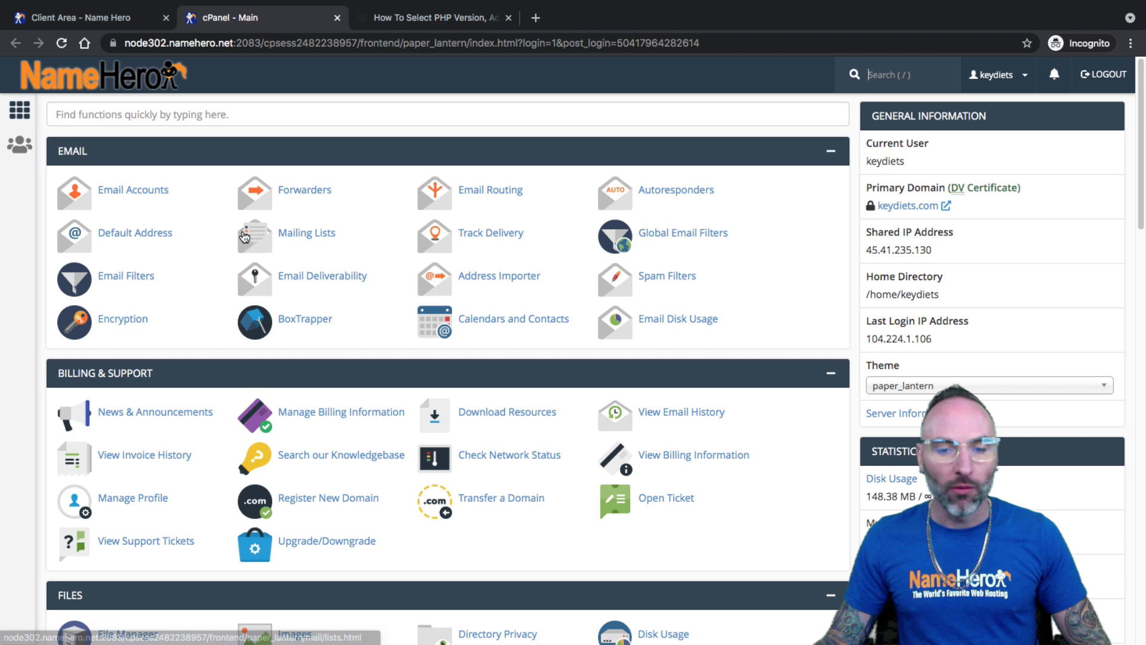
{"action": "mouse_move", "coordinate": [387, 222]}
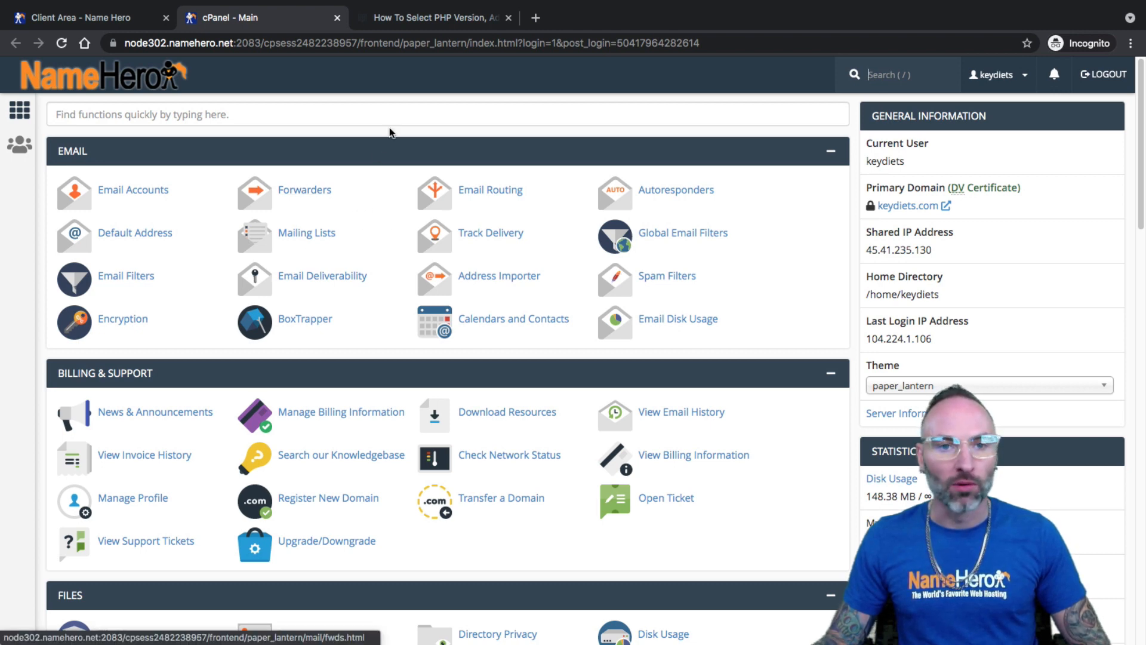
Switch to the How To Select PHP Version help article
{"action": "left_click", "coordinate": [431, 18]}
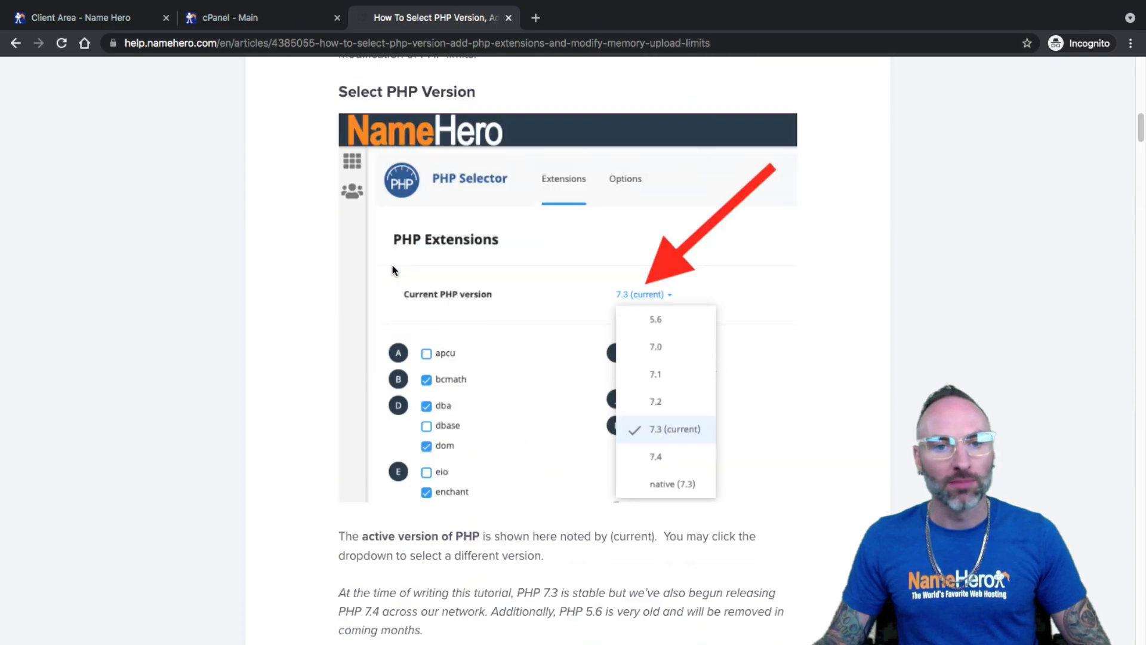
Copy the article's phpinfo code snippet and return to the cPanel tab
{"action": "scroll", "scroll_direction": "up", "scroll_amount": 3}
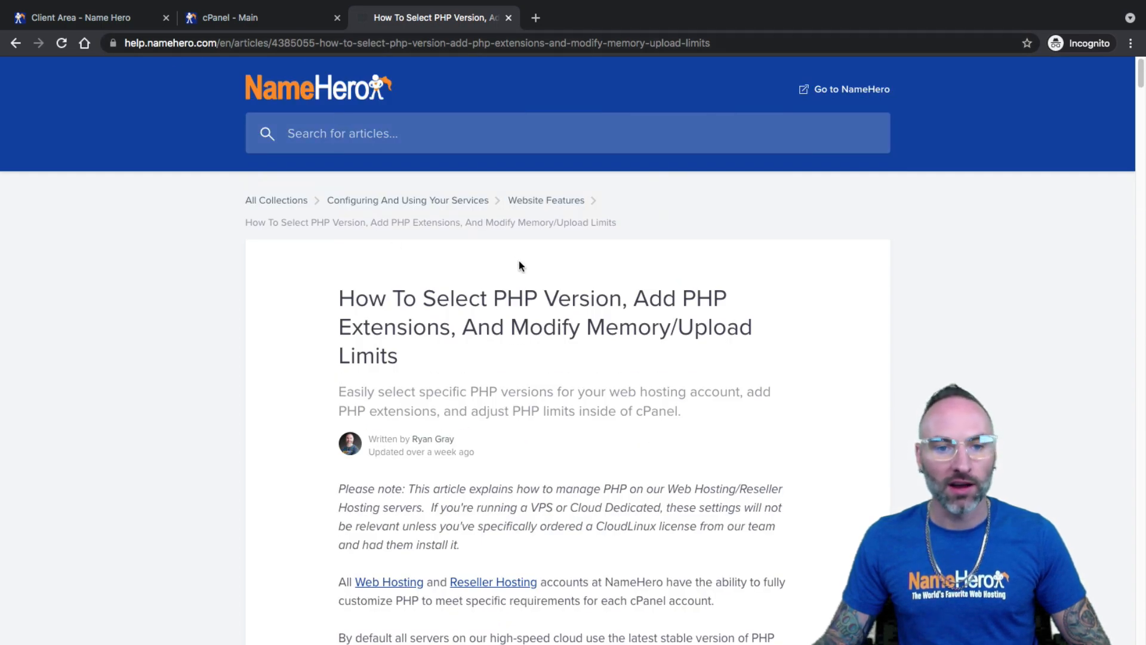
{"action": "scroll", "scroll_direction": "down", "scroll_amount": 3}
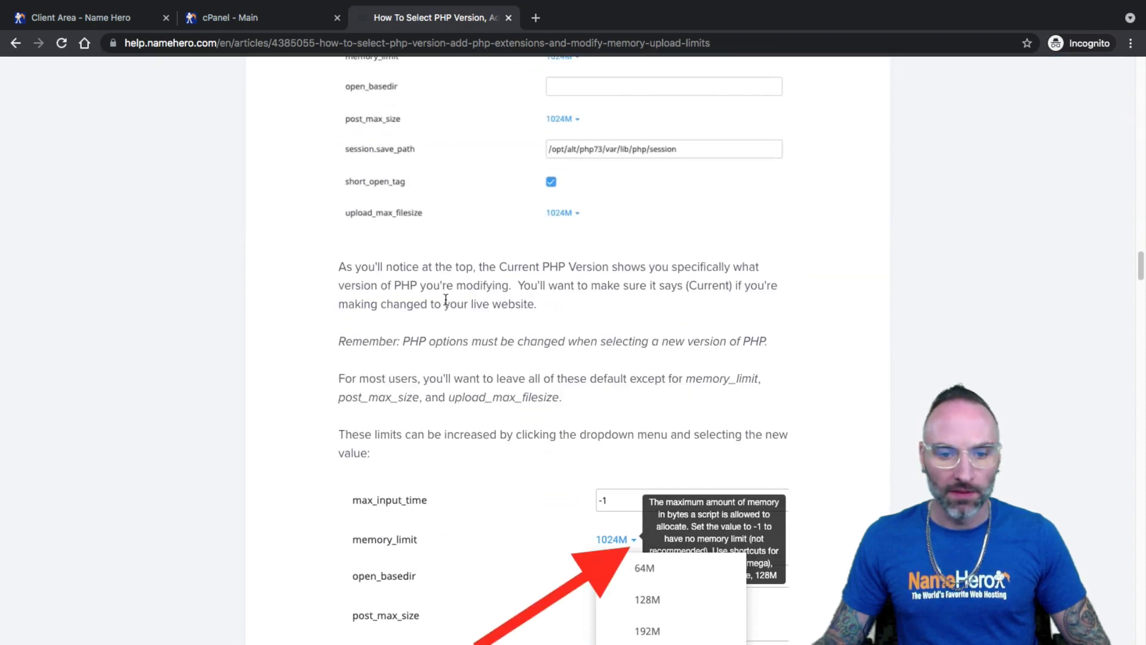
{"action": "scroll", "scroll_direction": "down", "scroll_amount": 3}
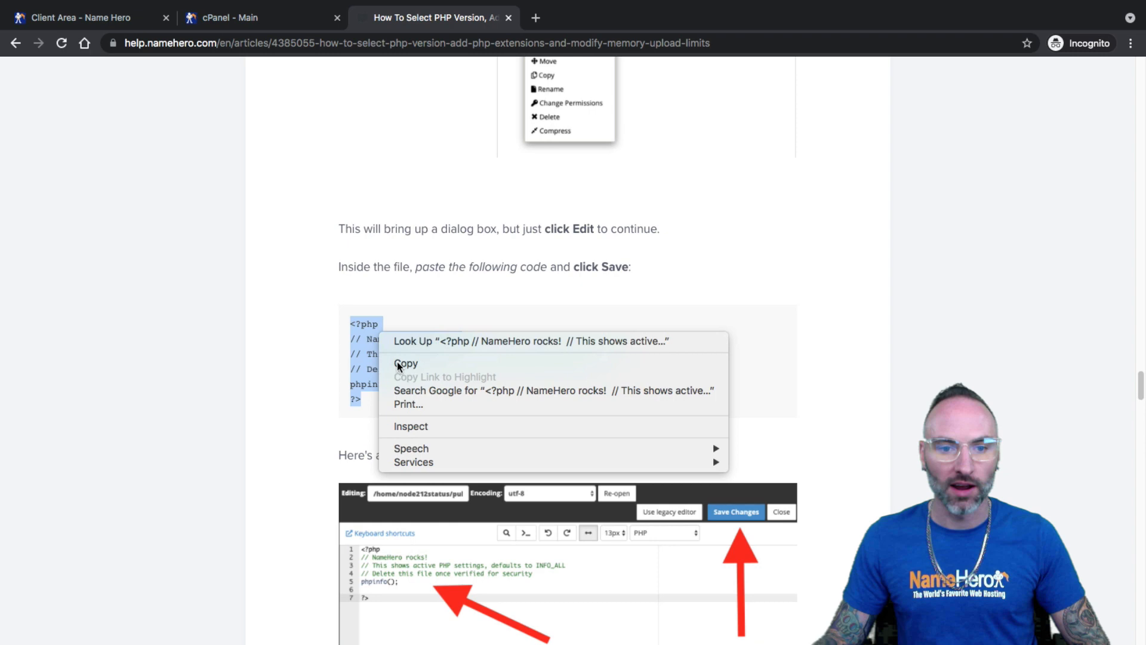
{"action": "left_click", "coordinate": [260, 18]}
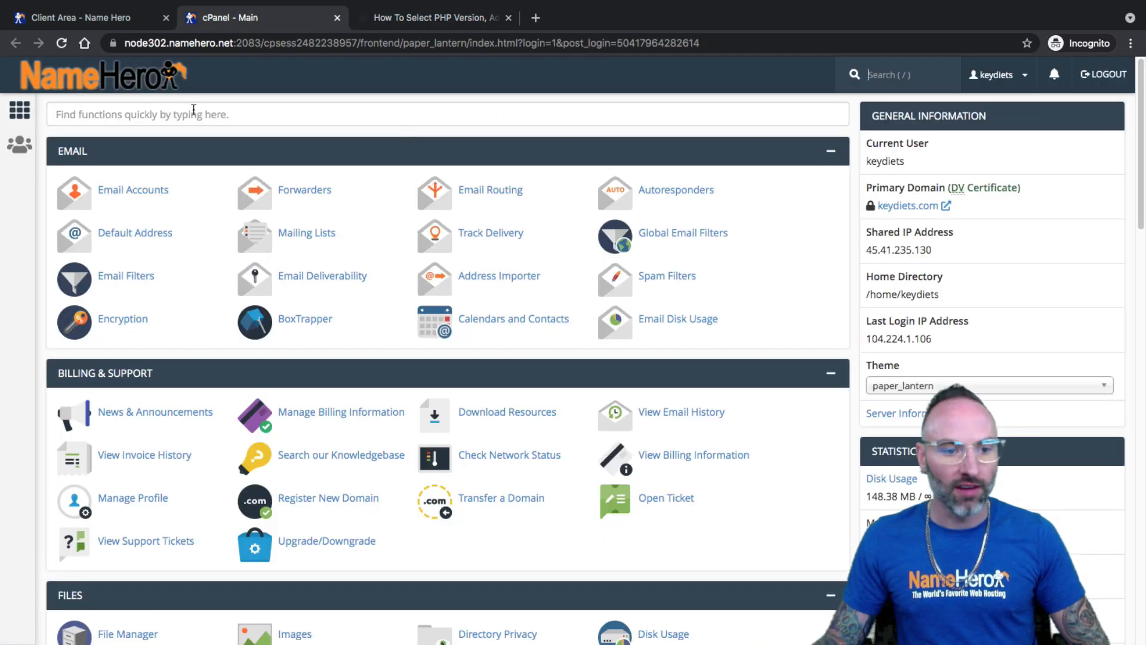
Create a new file info.php in public_html using File Manager
{"action": "type", "text": "fi"}
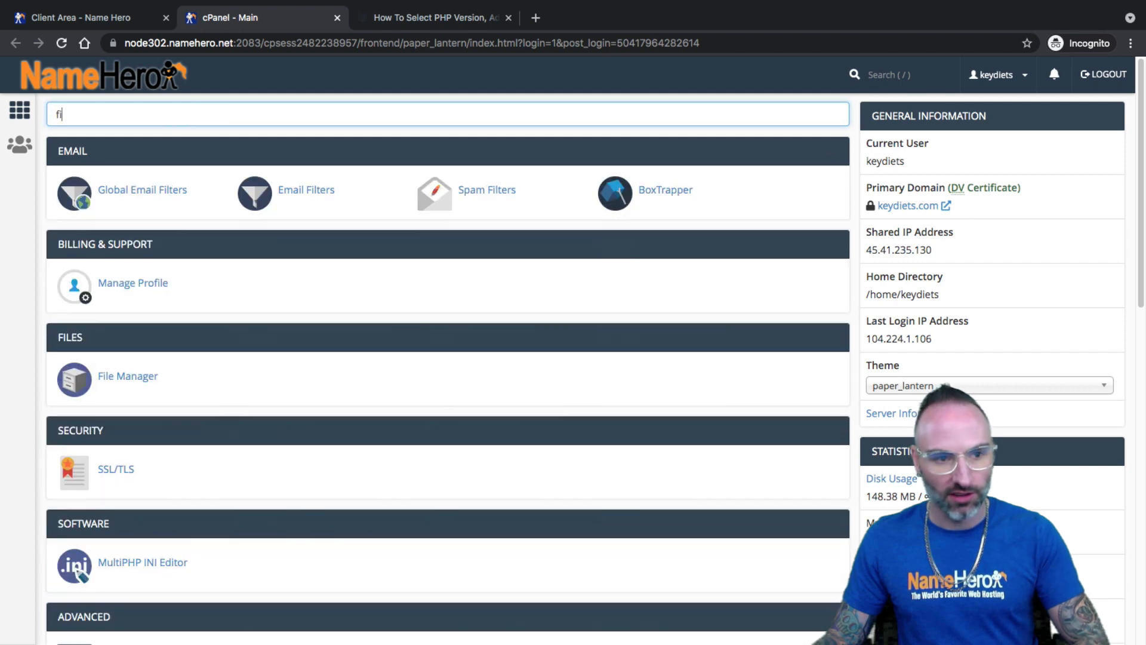
{"action": "left_click", "coordinate": [127, 376]}
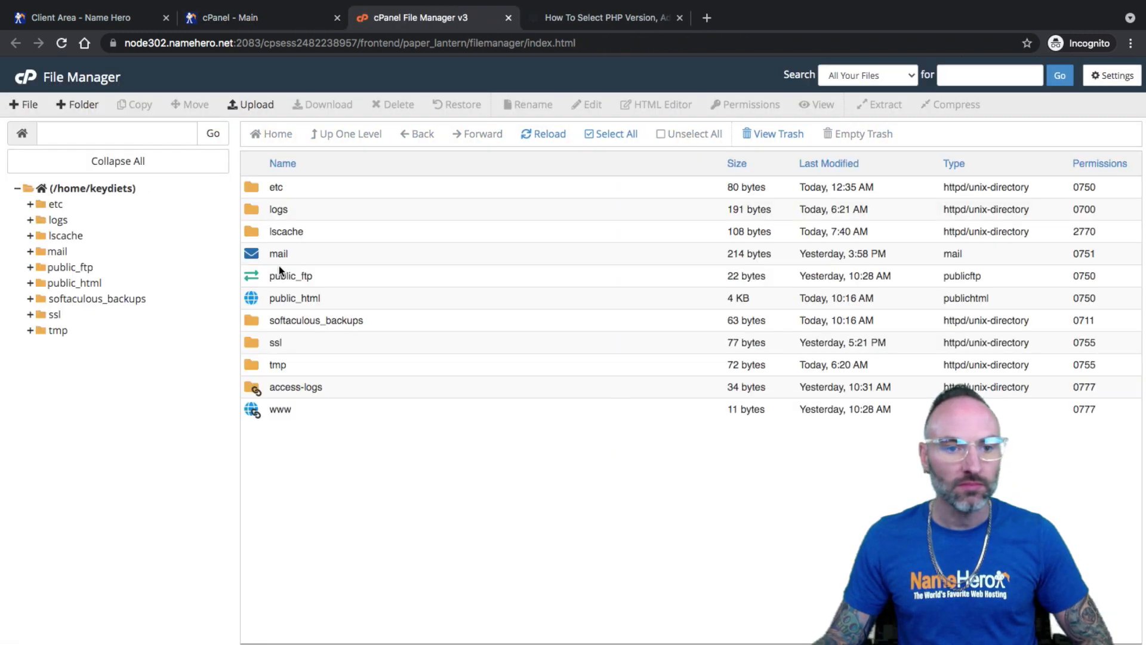
{"action": "double_click", "coordinate": [280, 408]}
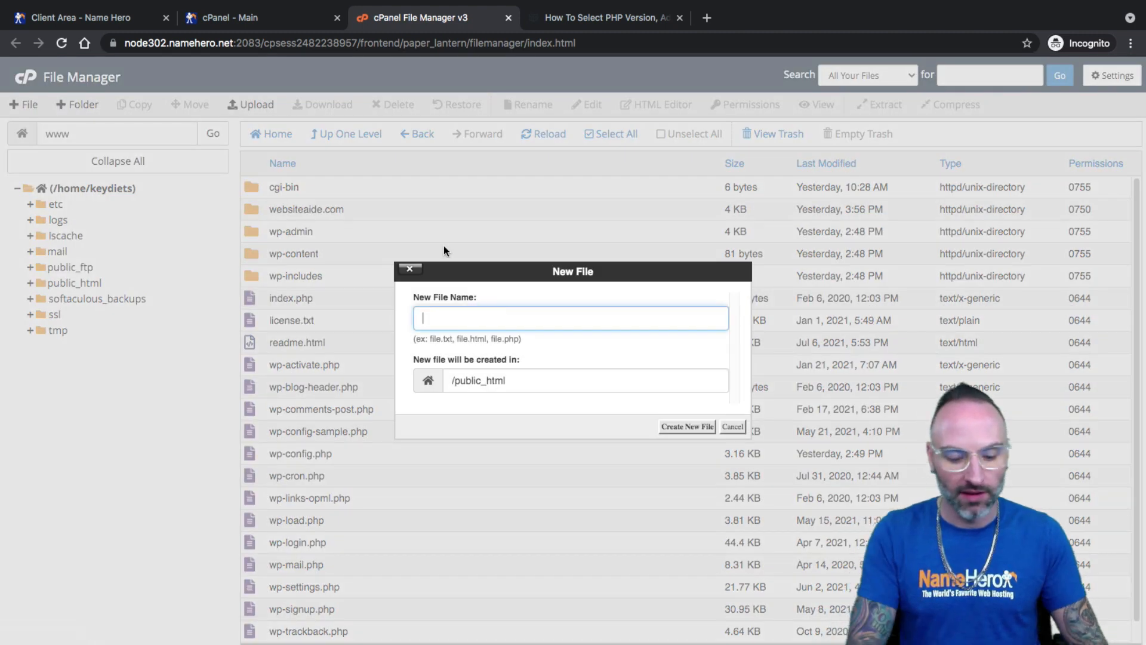
{"action": "type", "text": "info.ph"}
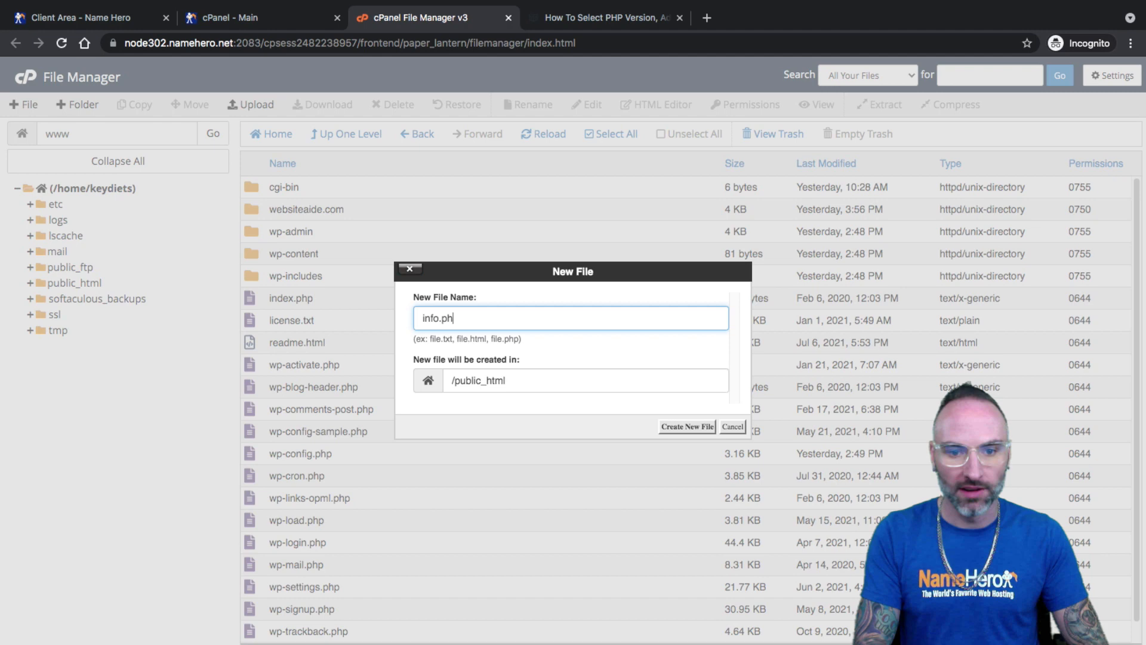
{"action": "left_click", "coordinate": [686, 426]}
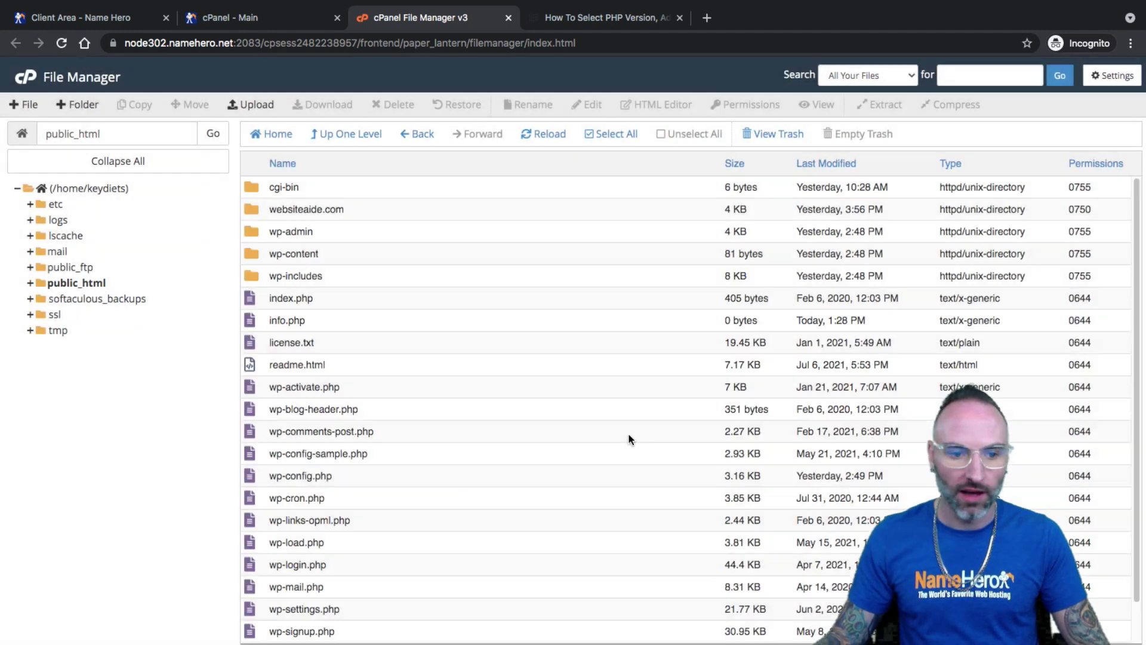
Paste the phpinfo script into info.php, save, and return to the Client Area
{"action": "left_click", "coordinate": [287, 320]}
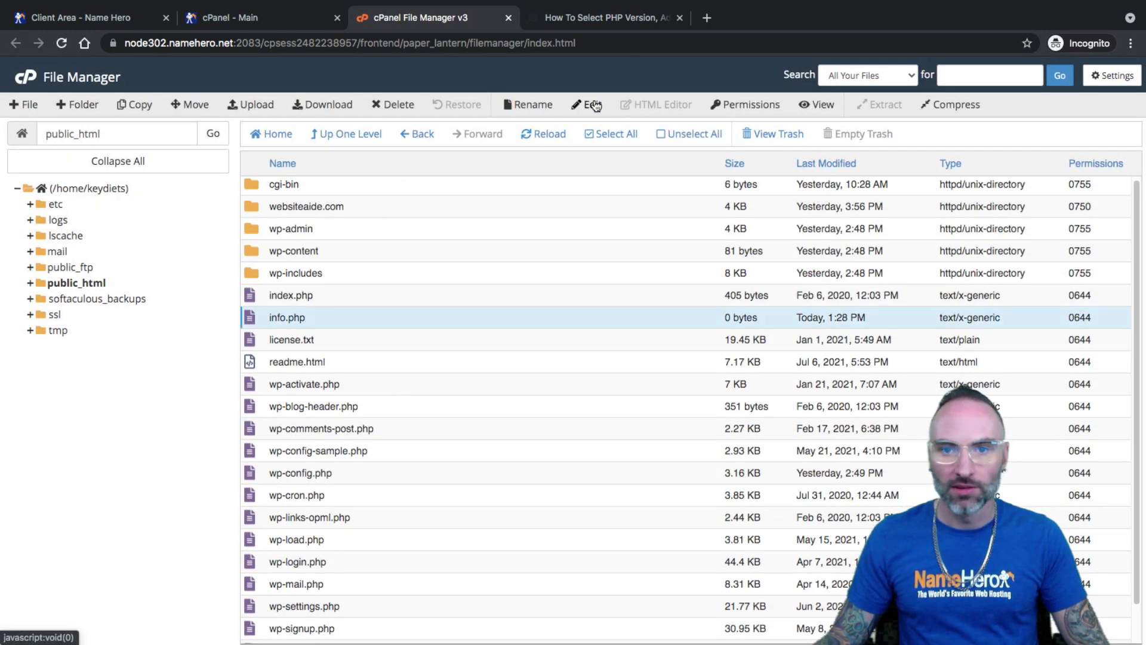
{"action": "left_click", "coordinate": [589, 104]}
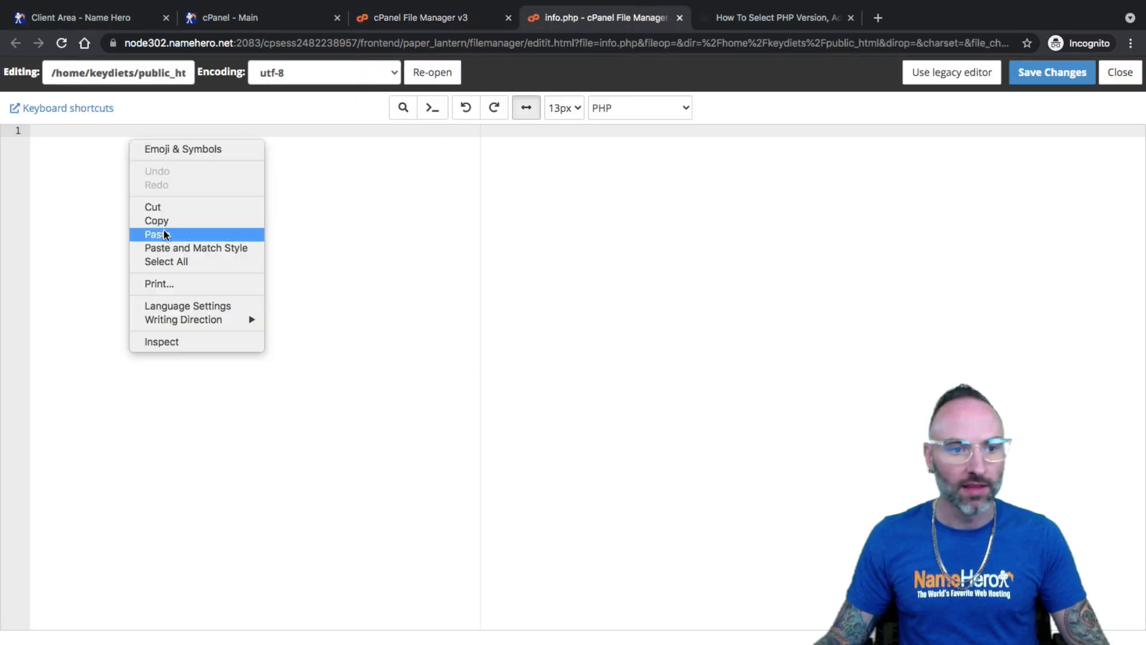
{"action": "left_click", "coordinate": [156, 234]}
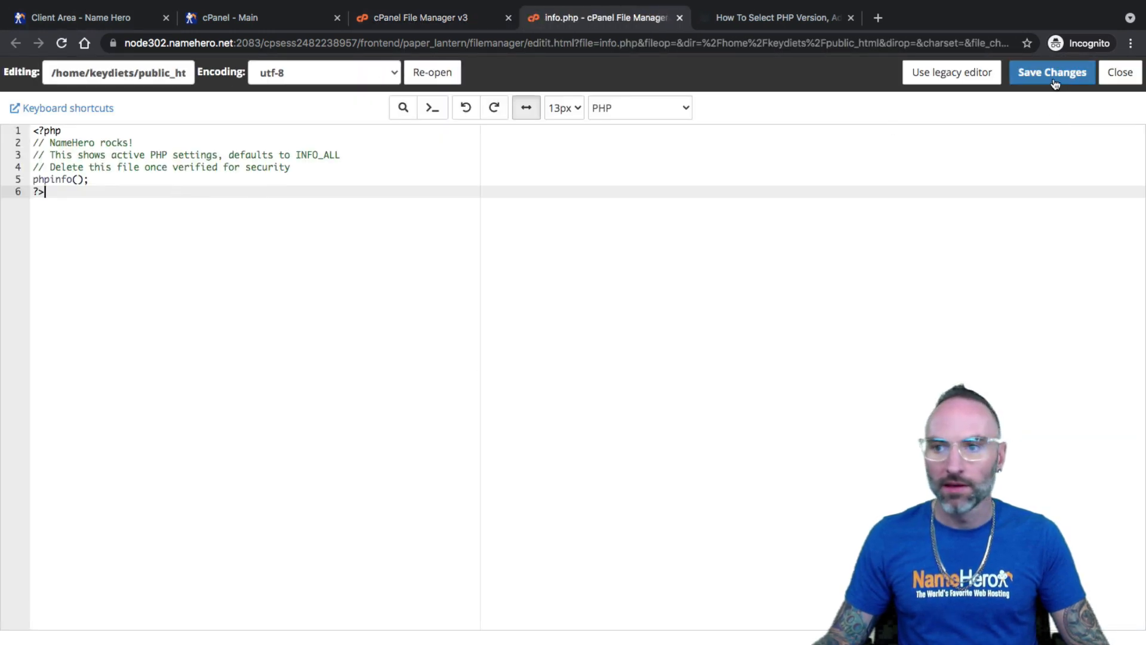
{"action": "left_click", "coordinate": [1051, 71]}
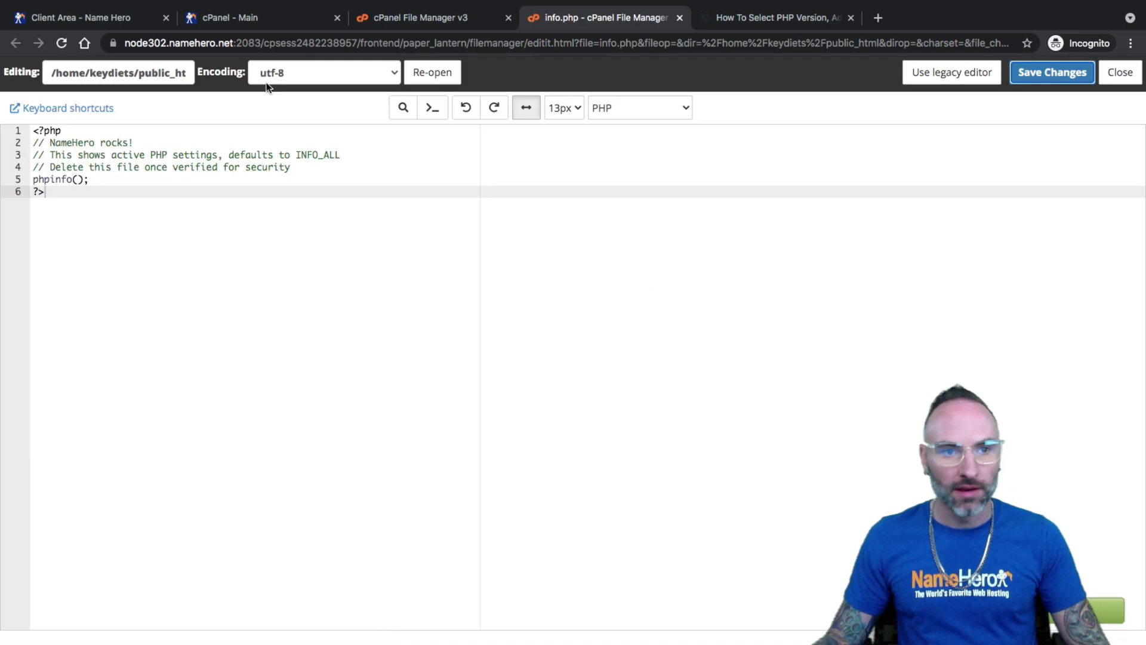
{"action": "left_click", "coordinate": [80, 18]}
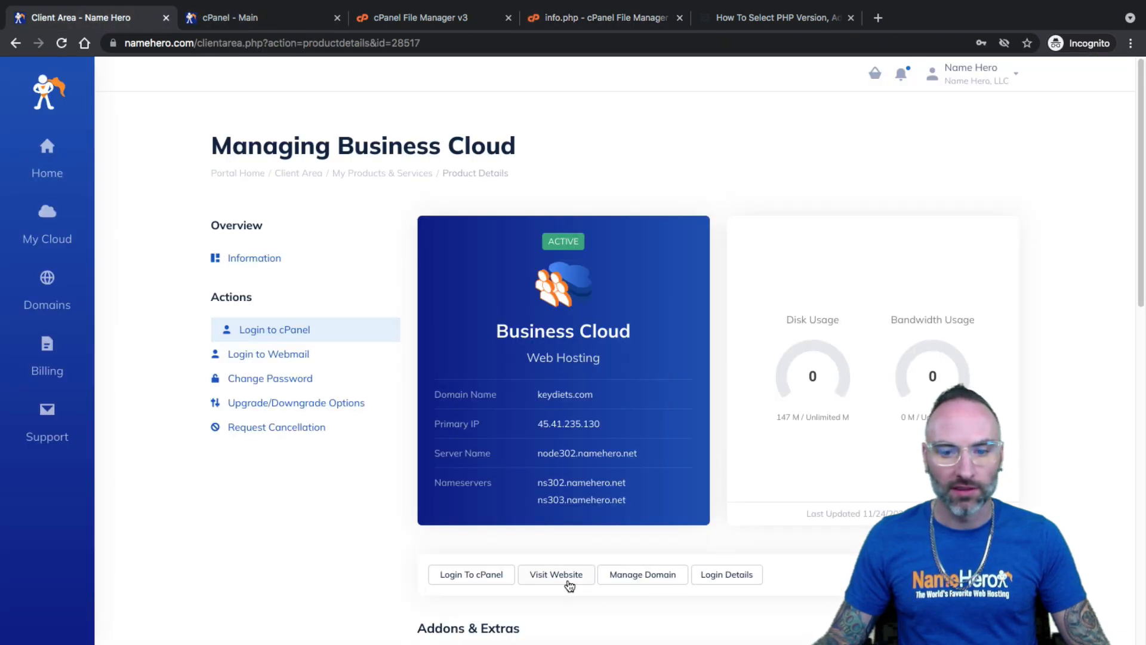
Load keydiets.com/info.php showing PHP 7.4.25, then return to cPanel
{"action": "left_click", "coordinate": [556, 574]}
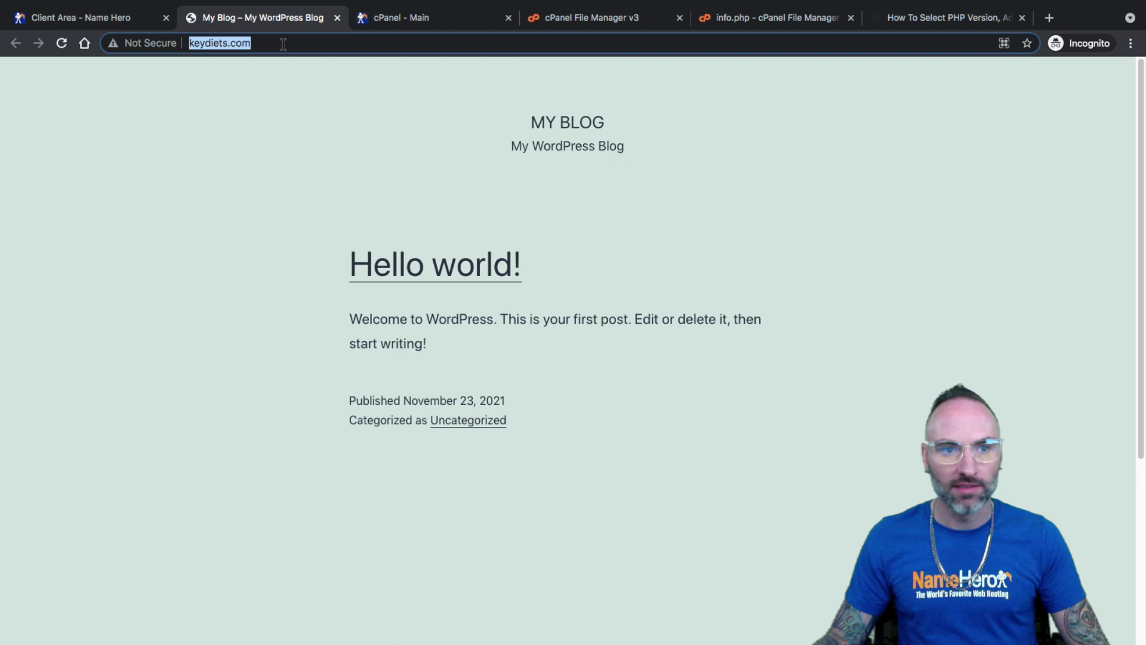
{"action": "type", "text": "/info.php"}
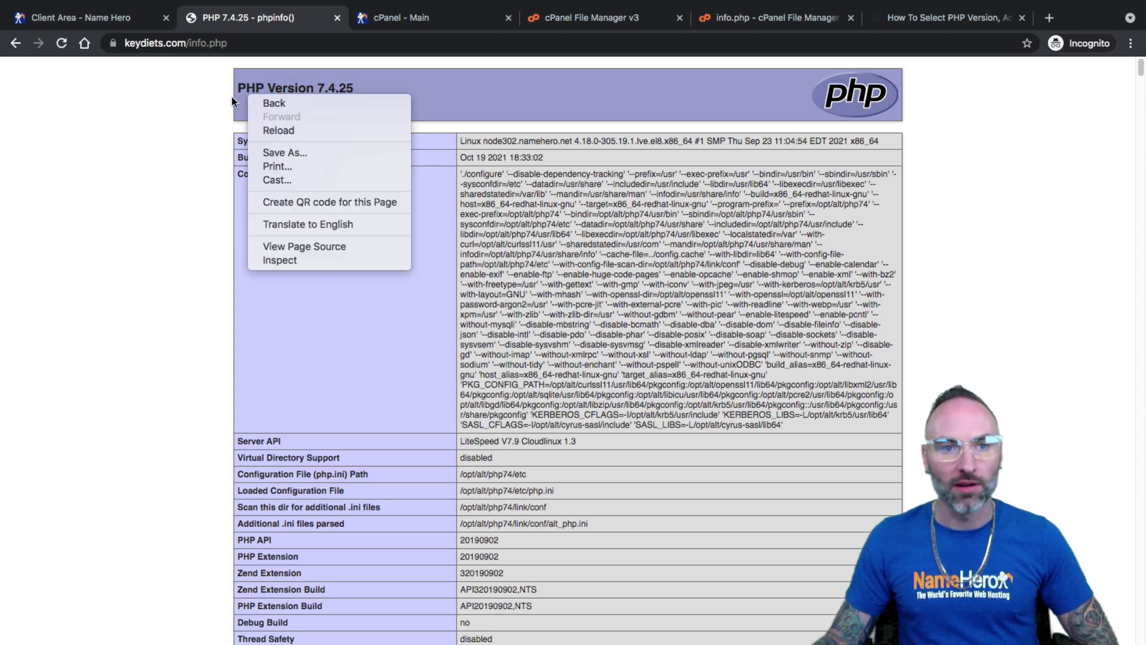
{"action": "left_click", "coordinate": [210, 75]}
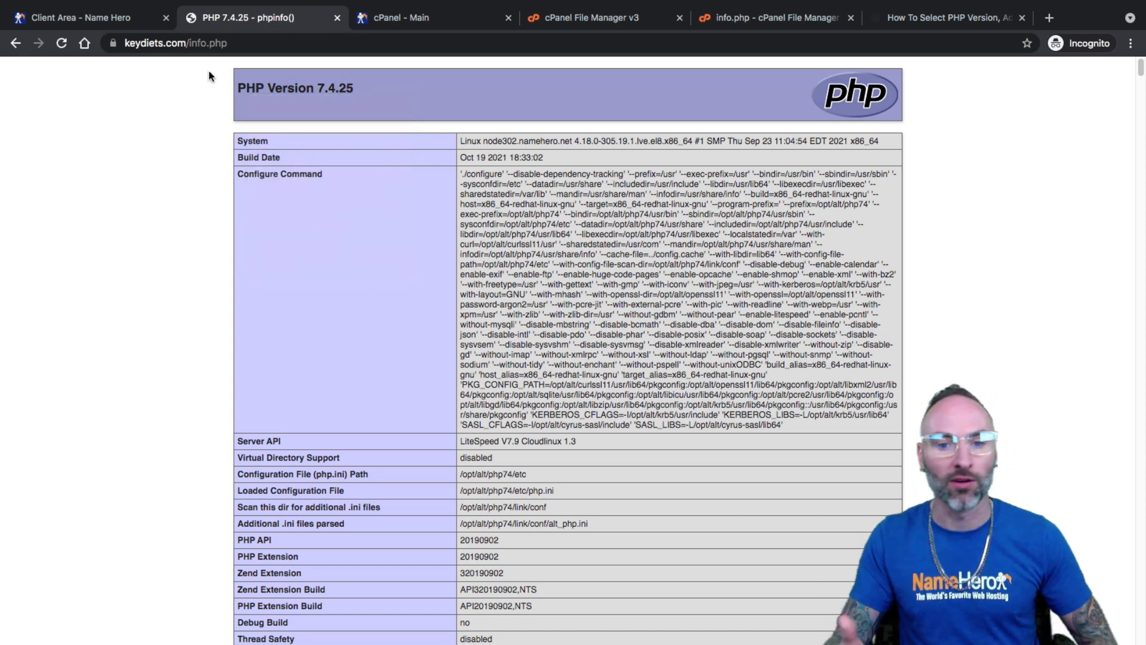
{"action": "mouse_move", "coordinate": [247, 121]}
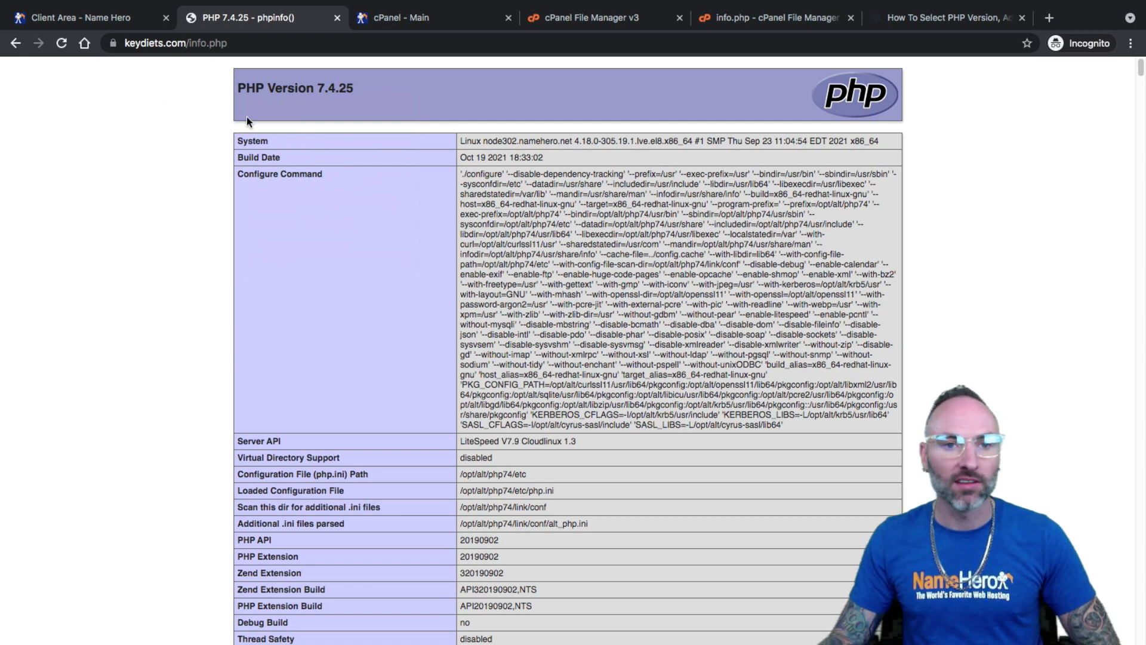
{"action": "mouse_move", "coordinate": [336, 88]}
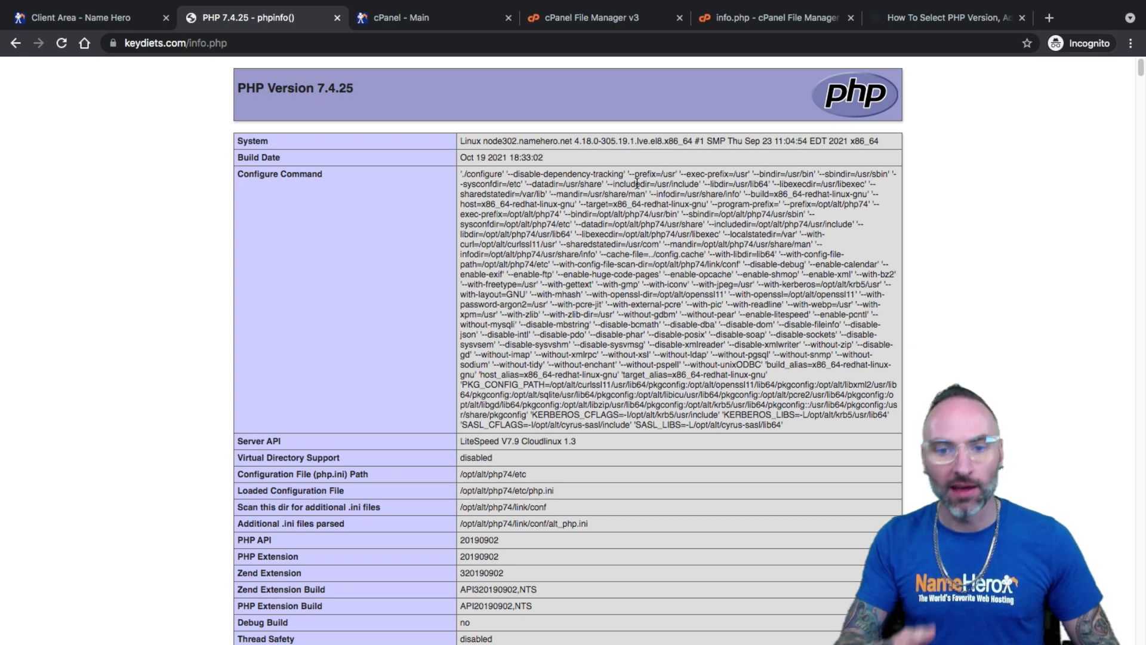
{"action": "mouse_move", "coordinate": [395, 293]}
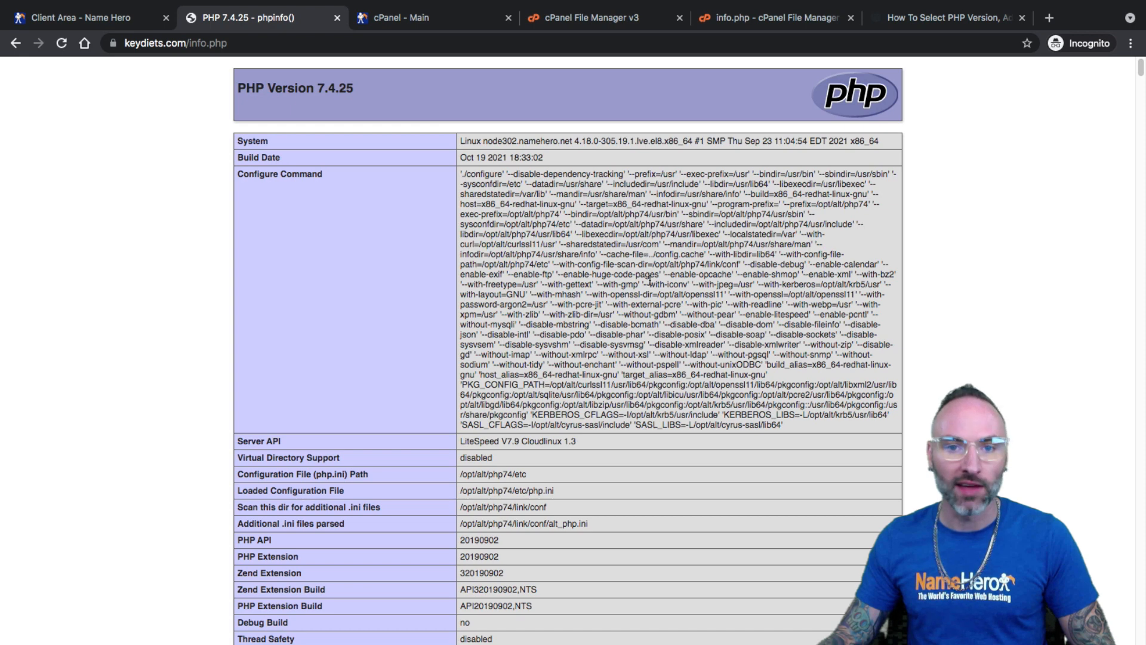
{"action": "left_click", "coordinate": [400, 18]}
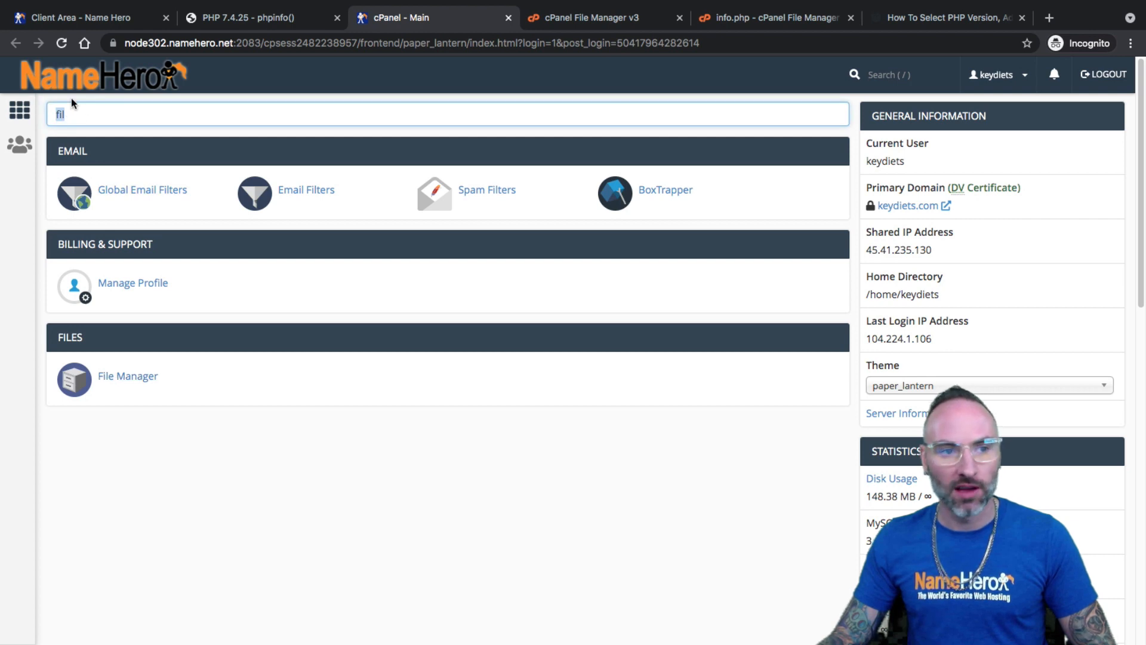
Search 'sele' to open Select PHP Version, showing 7.4 for both domains
{"action": "type", "text": "sele"}
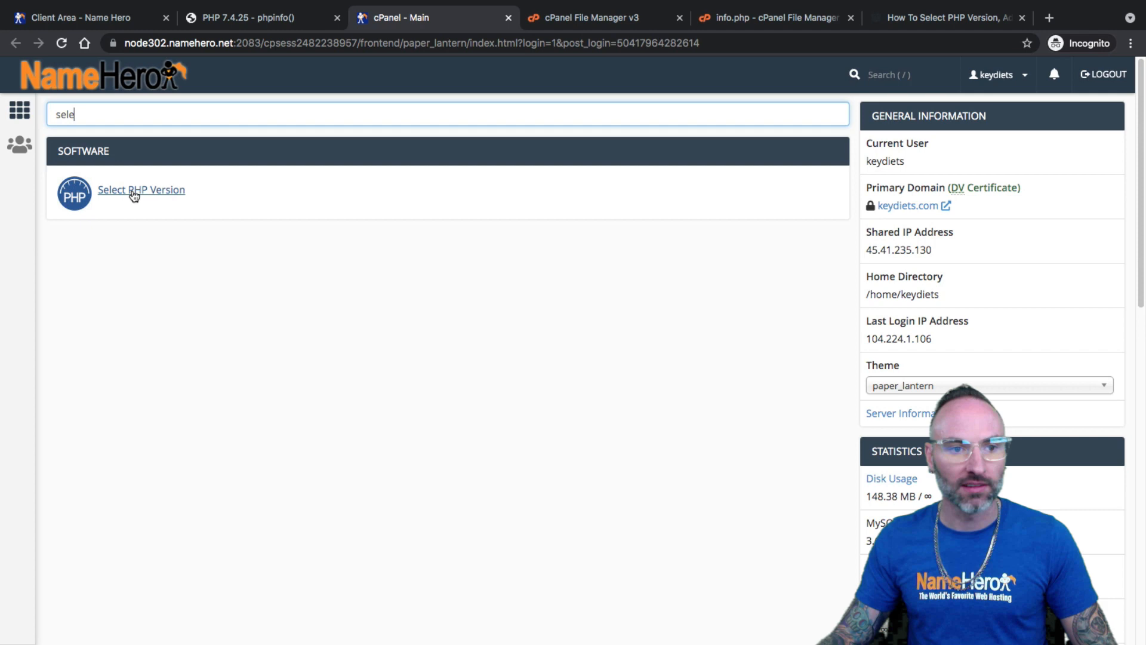
{"action": "left_click", "coordinate": [141, 189]}
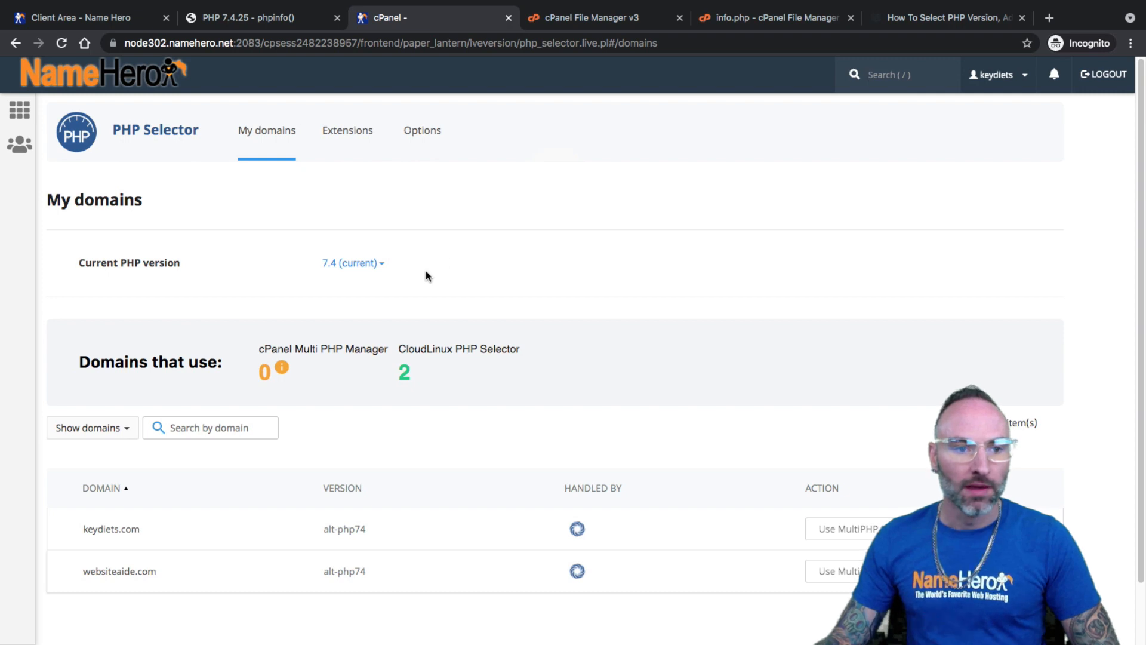
{"action": "mouse_move", "coordinate": [335, 272]}
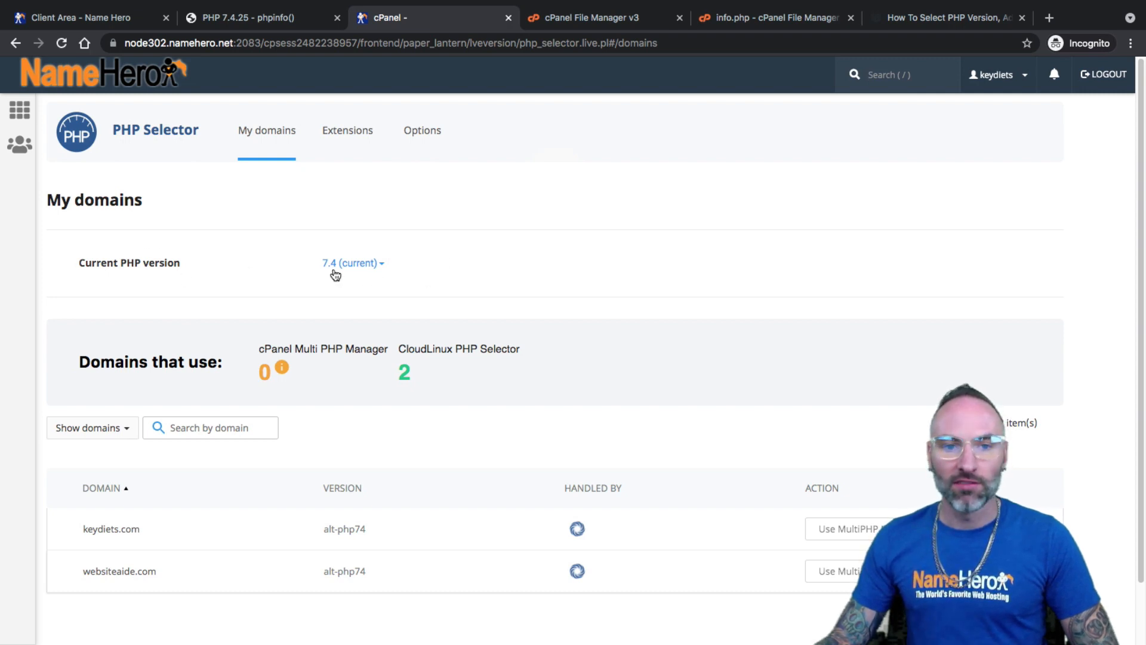
{"action": "left_click", "coordinate": [252, 18]}
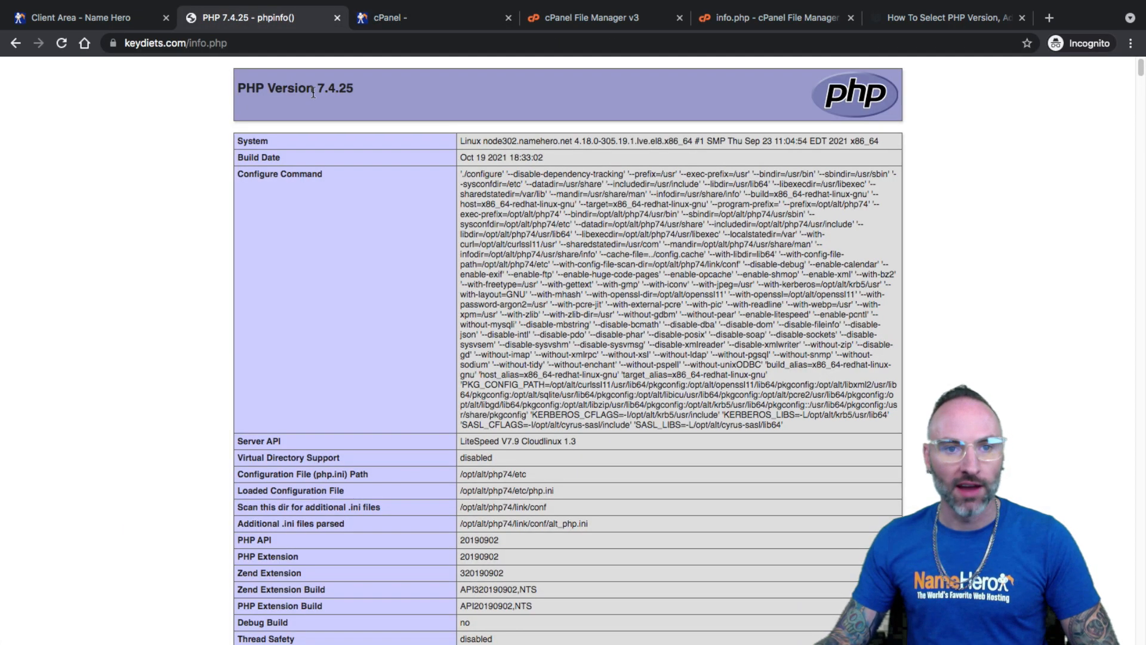
{"action": "left_click", "coordinate": [401, 18]}
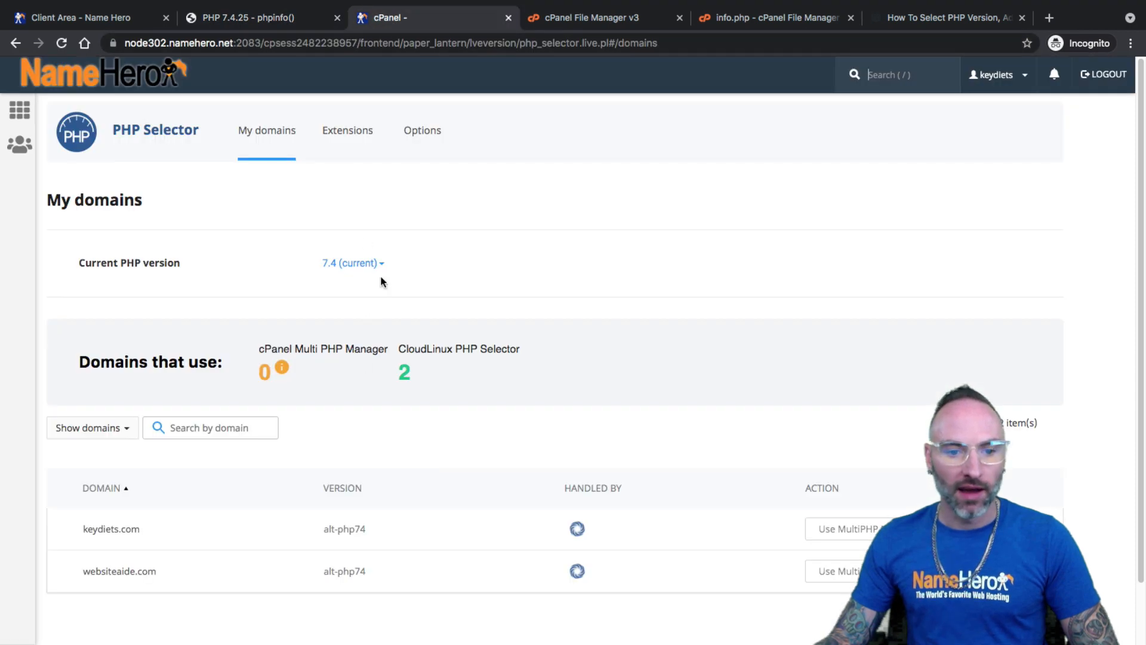
Choose PHP 8.0 from the version dropdown and set it as current
{"action": "left_click", "coordinate": [353, 263]}
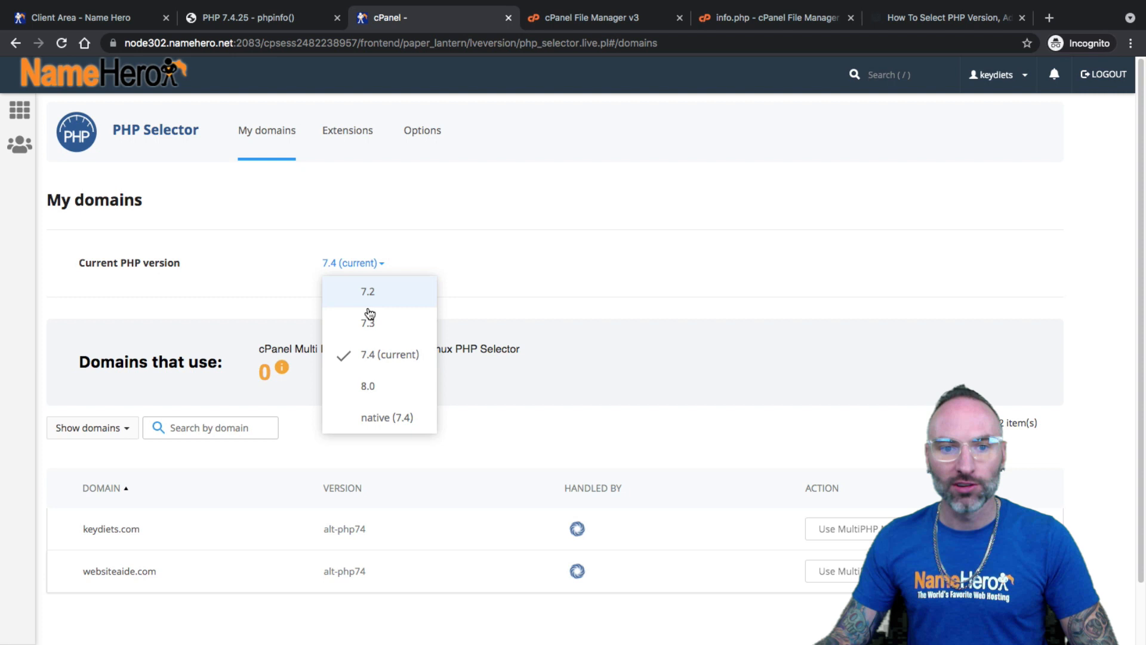
{"action": "mouse_move", "coordinate": [367, 387]}
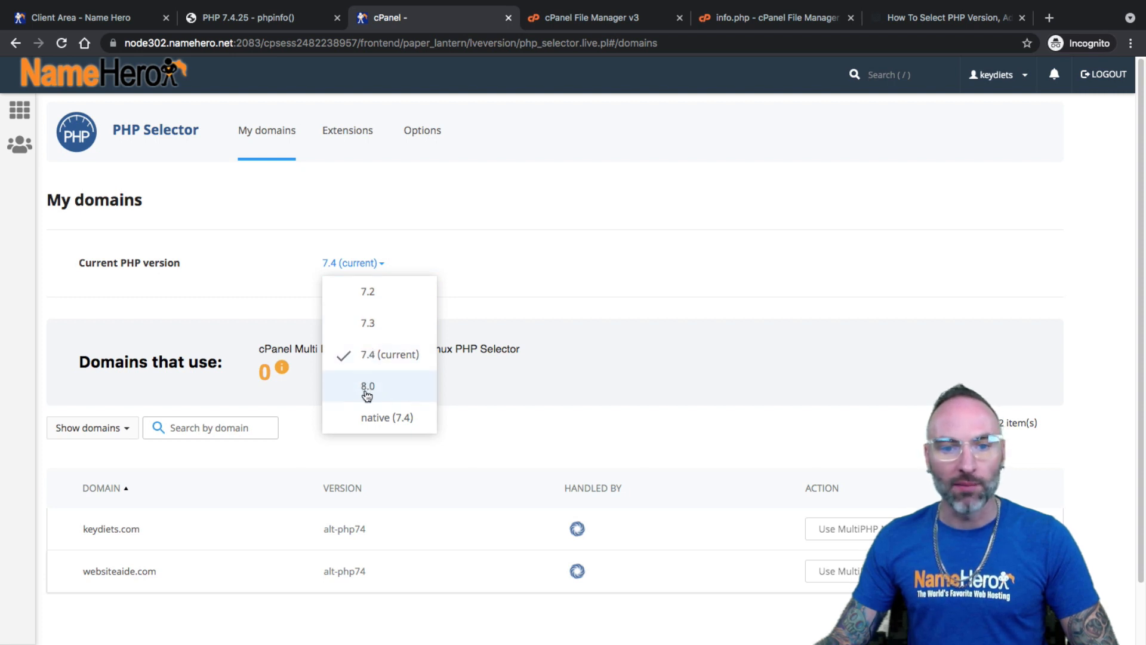
{"action": "mouse_move", "coordinate": [387, 417]}
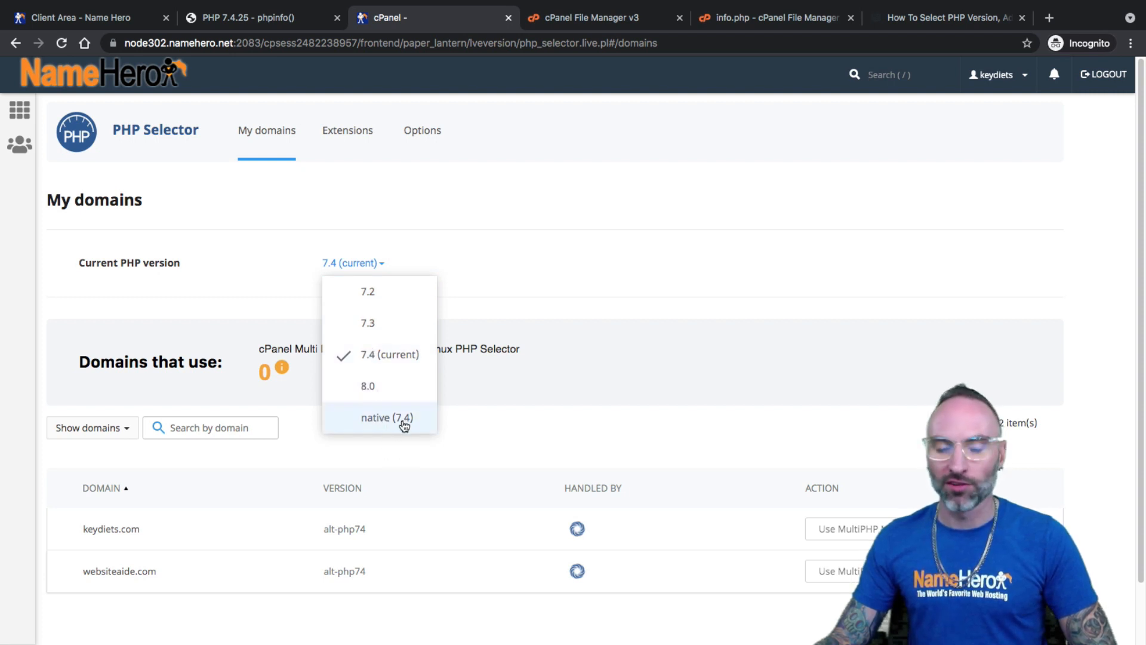
{"action": "mouse_move", "coordinate": [374, 354]}
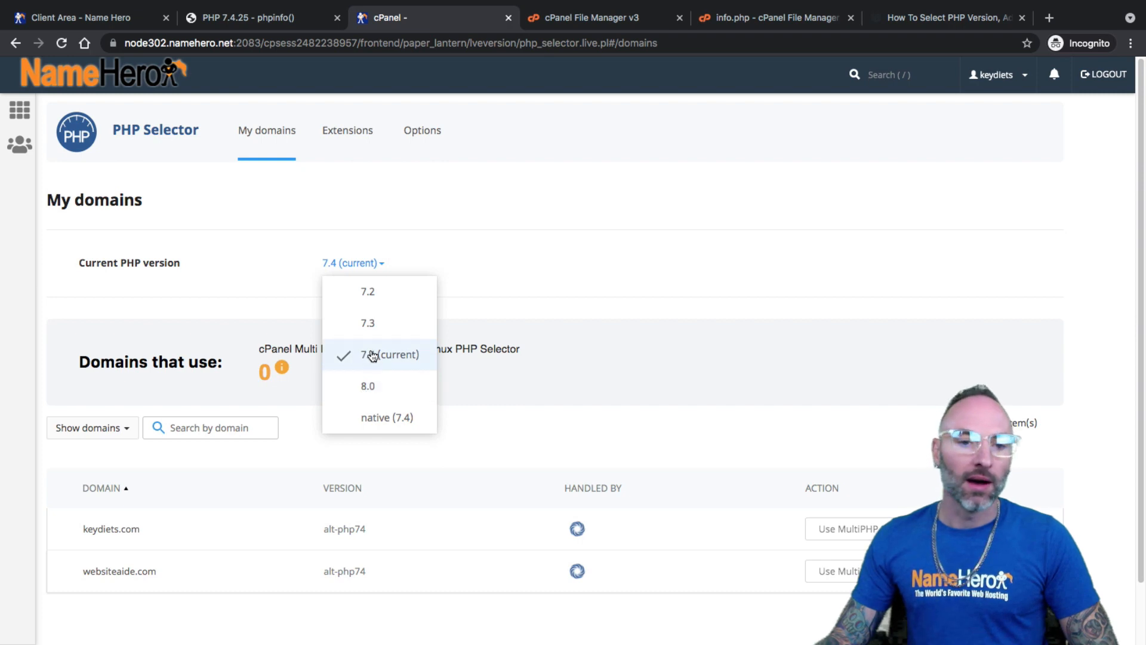
{"action": "left_click", "coordinate": [367, 386]}
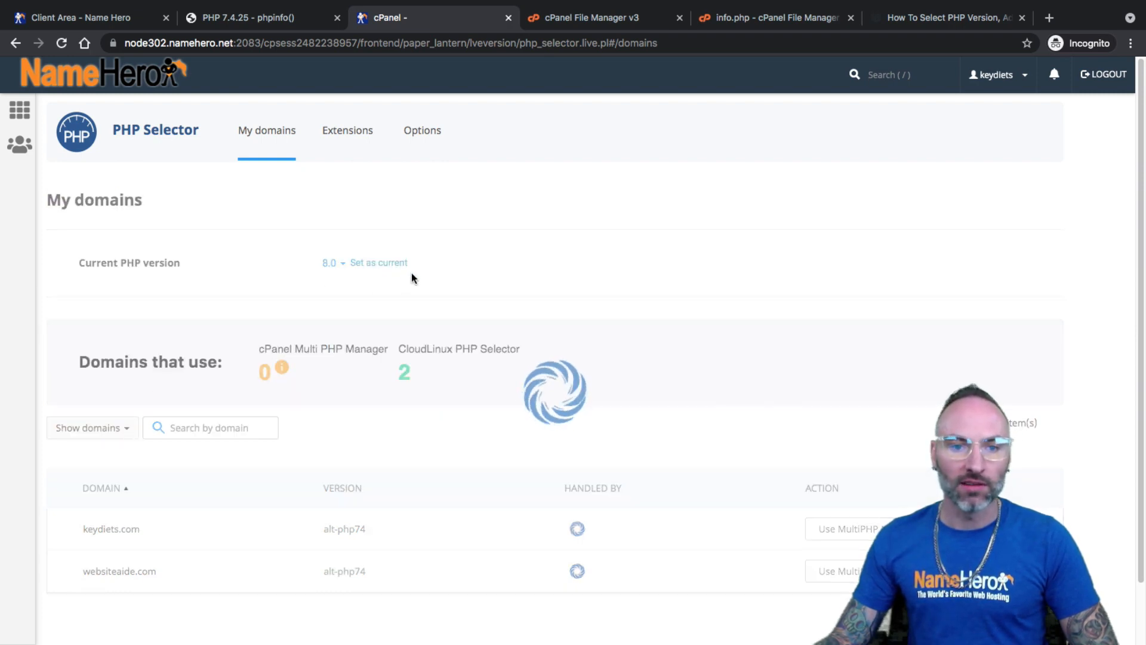
{"action": "left_click", "coordinate": [378, 262]}
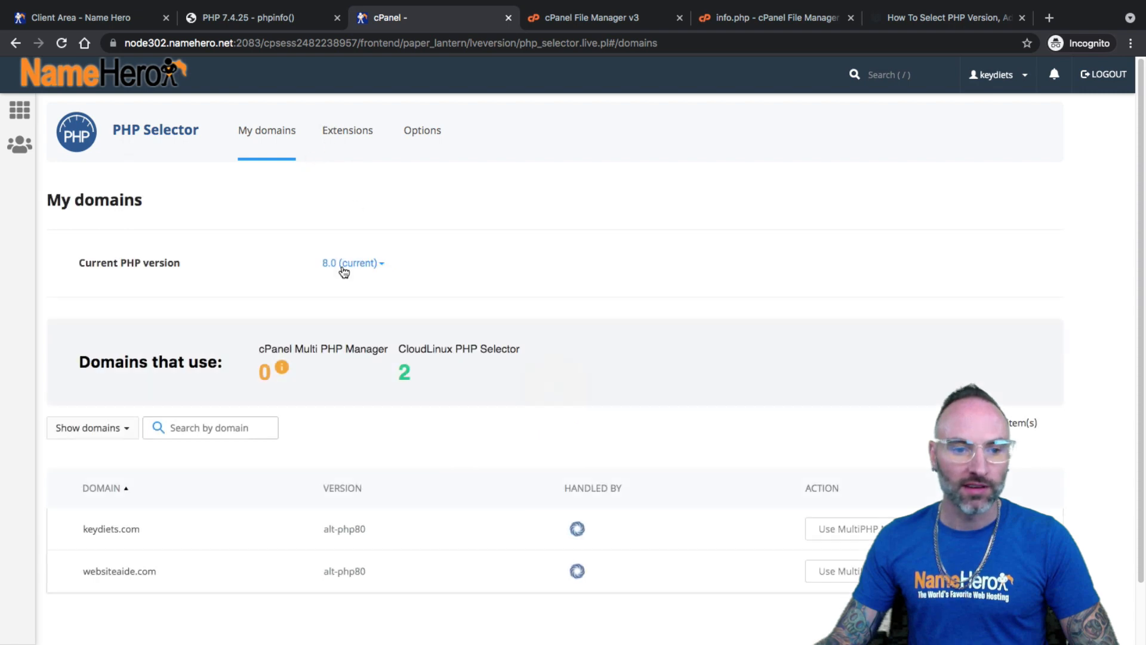
{"action": "left_click", "coordinate": [260, 18]}
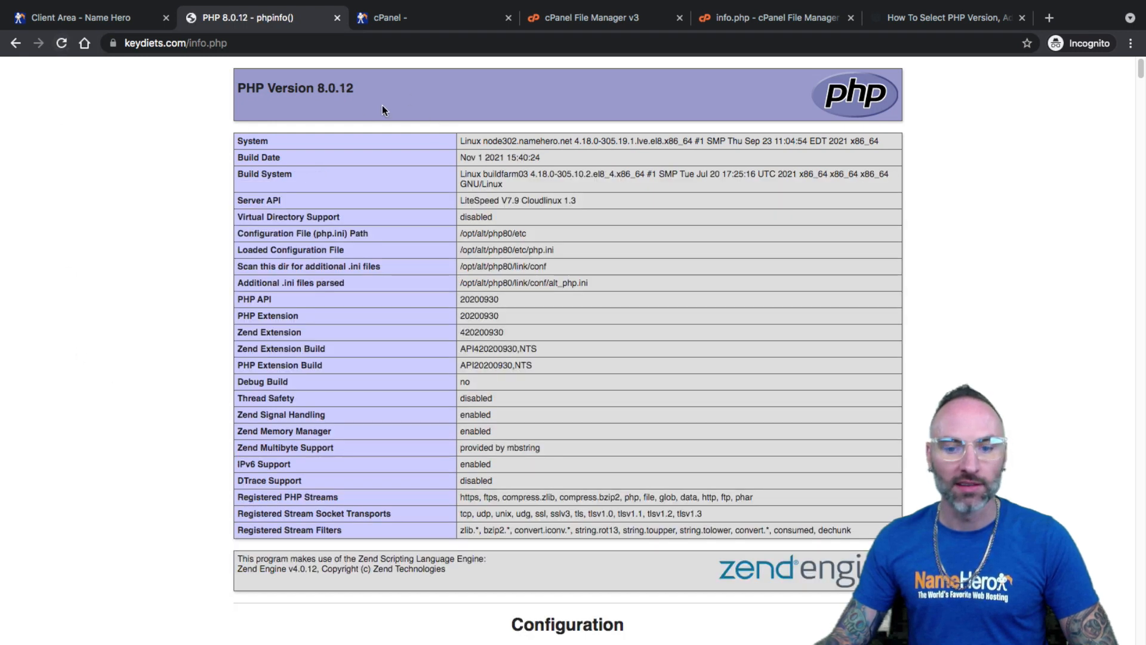
{"action": "mouse_move", "coordinate": [51, 73]}
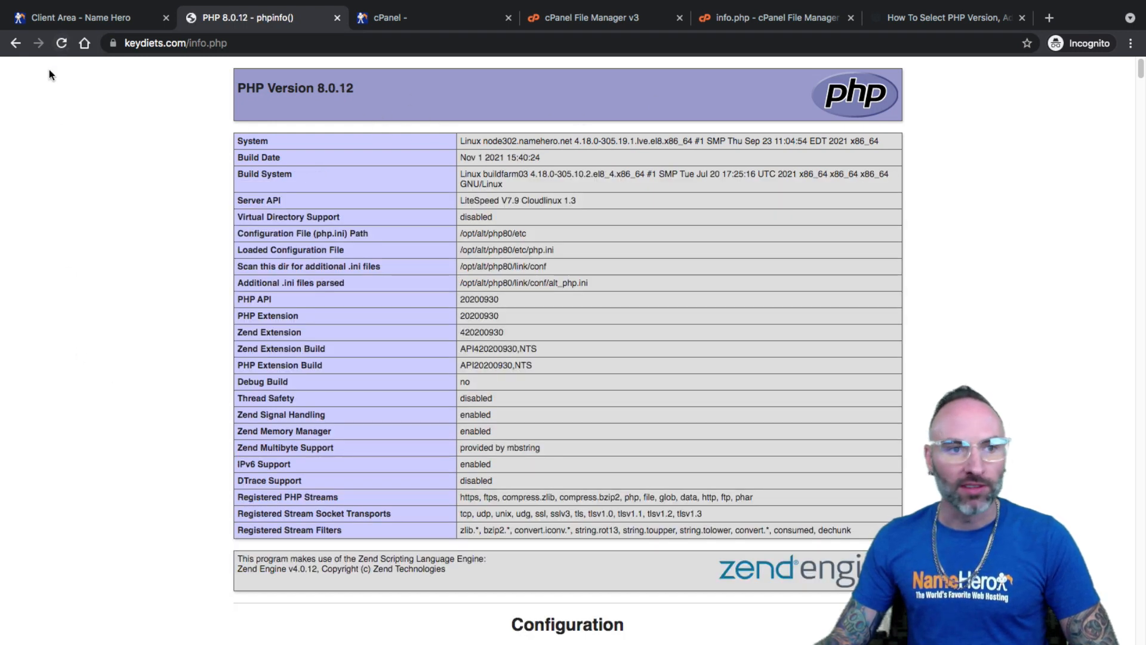
Return to the NameHero Client Area keydiets.com service page
{"action": "left_click", "coordinate": [81, 17]}
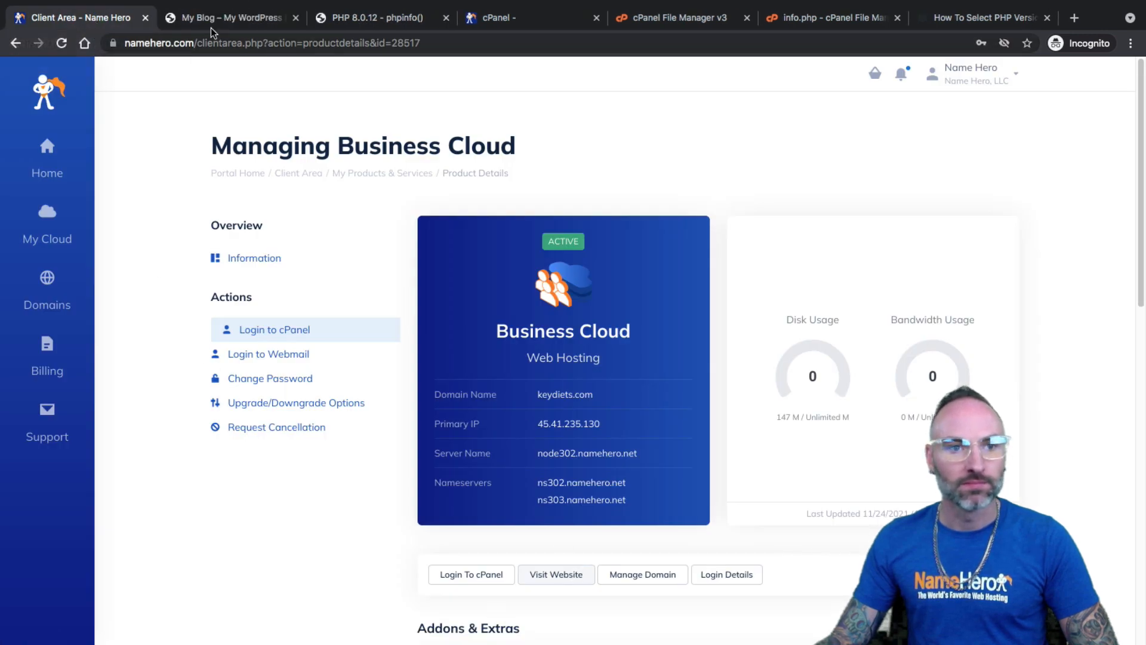
Scroll through the My Blog homepage and its Hello world! post under PHP 8.0
{"action": "left_click", "coordinate": [556, 573]}
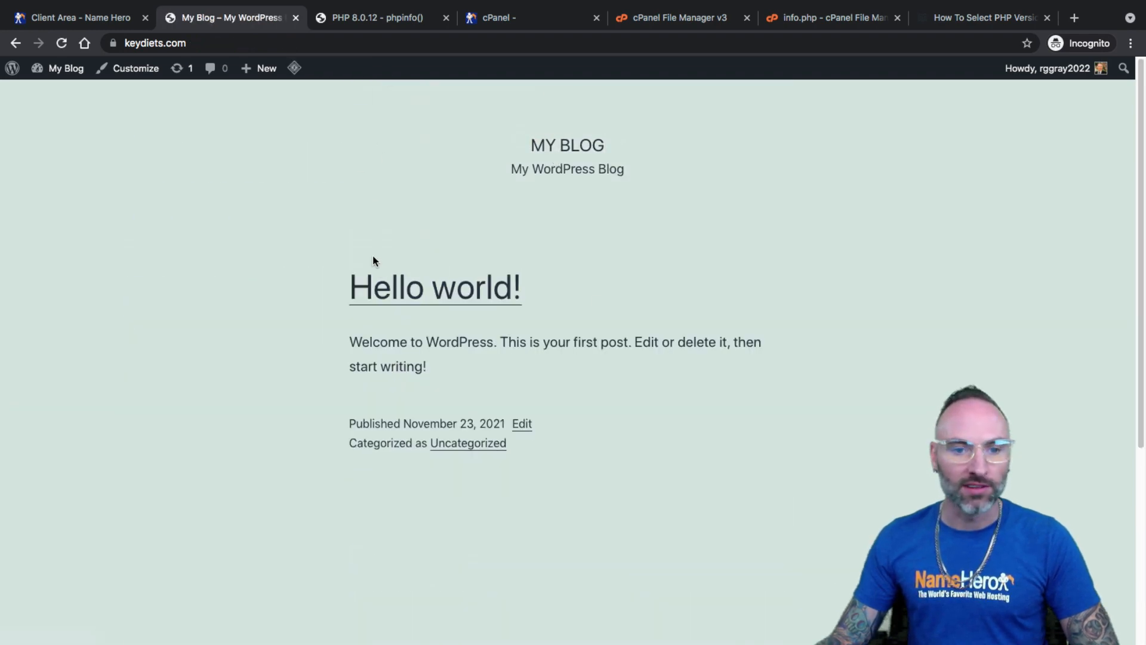
{"action": "scroll", "scroll_direction": "down", "scroll_amount": 3}
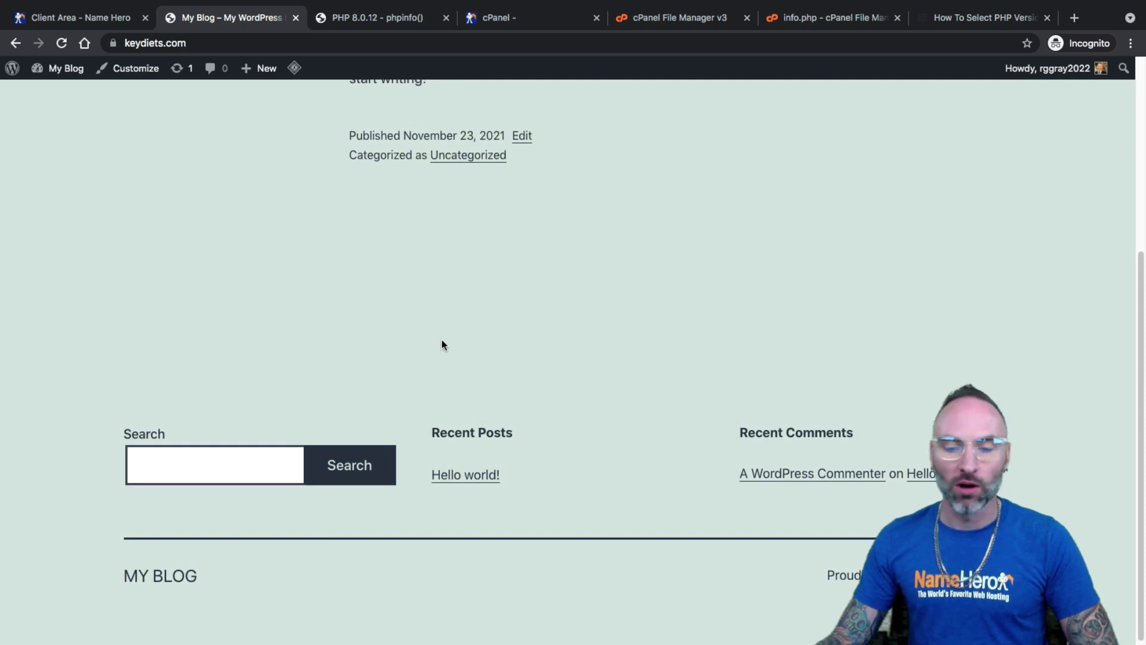
{"action": "scroll", "scroll_direction": "up", "scroll_amount": 3}
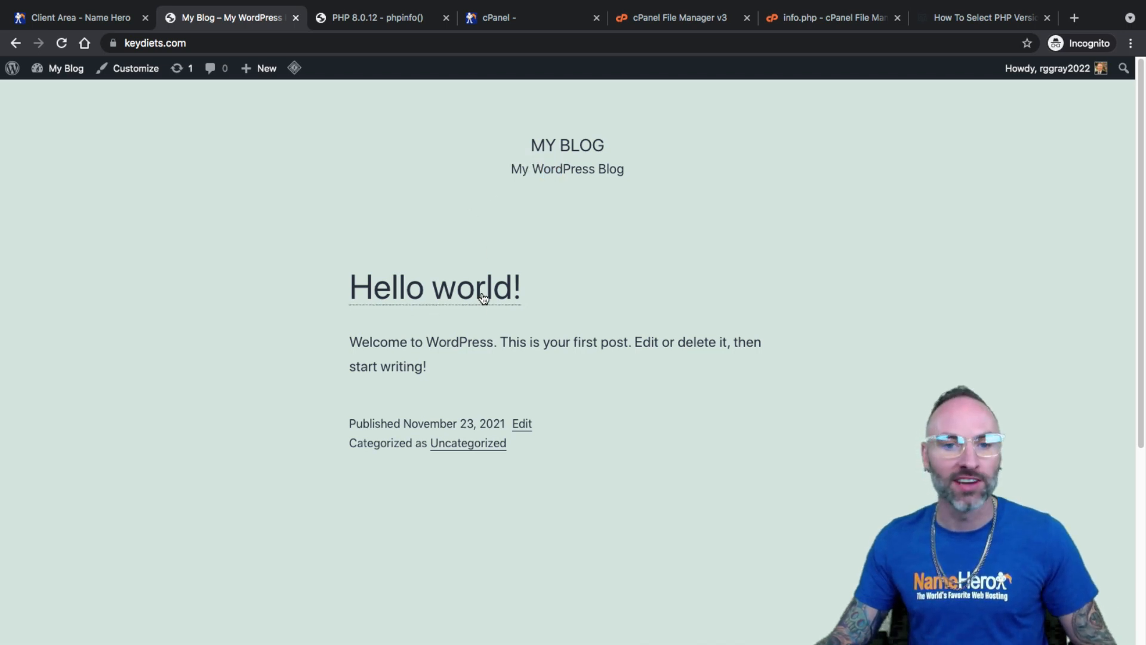
{"action": "mouse_move", "coordinate": [338, 26]}
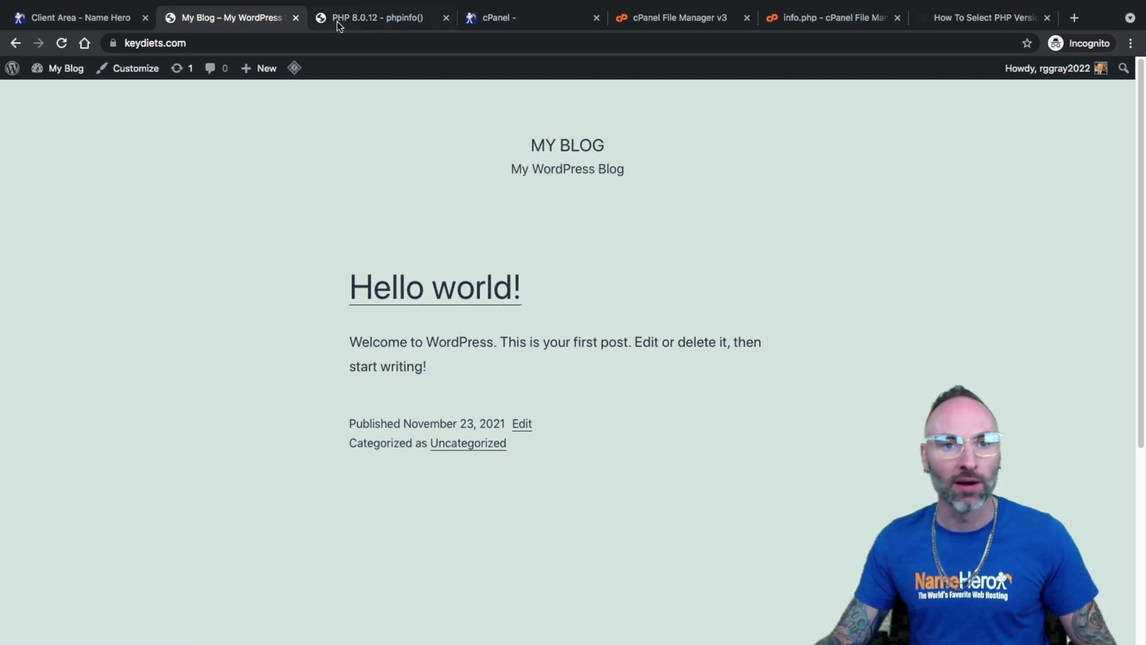
Scroll the info.php report confirming PHP 8.0.12, then return to PHP Selector's domain list
{"action": "left_click", "coordinate": [377, 17]}
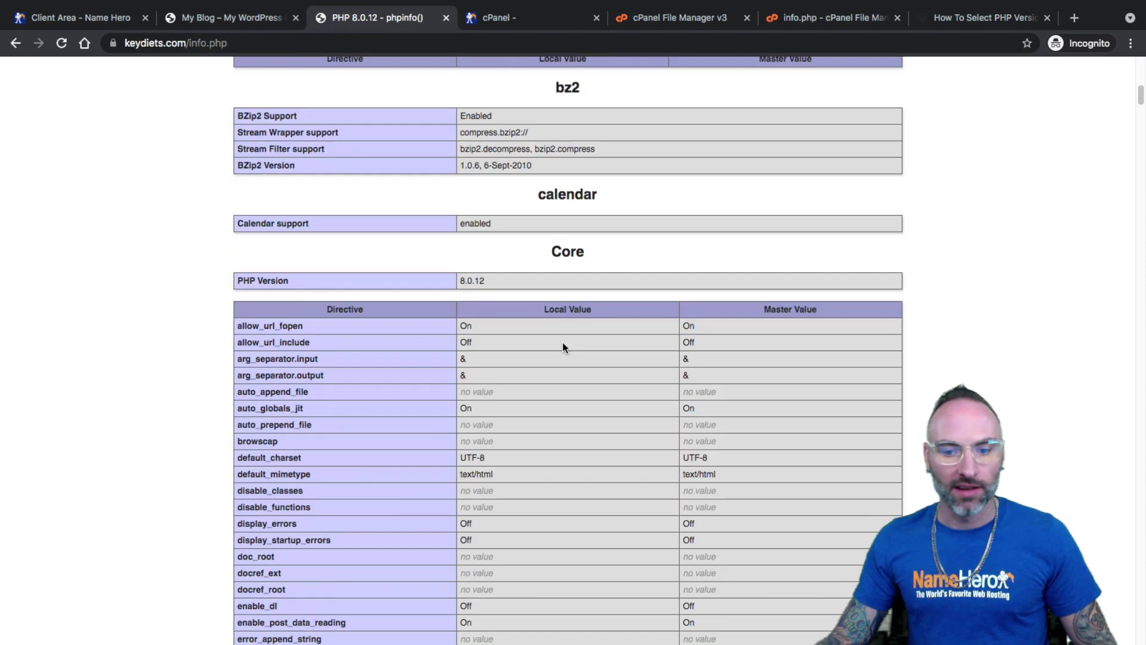
{"action": "scroll", "scroll_direction": "down", "scroll_amount": 3}
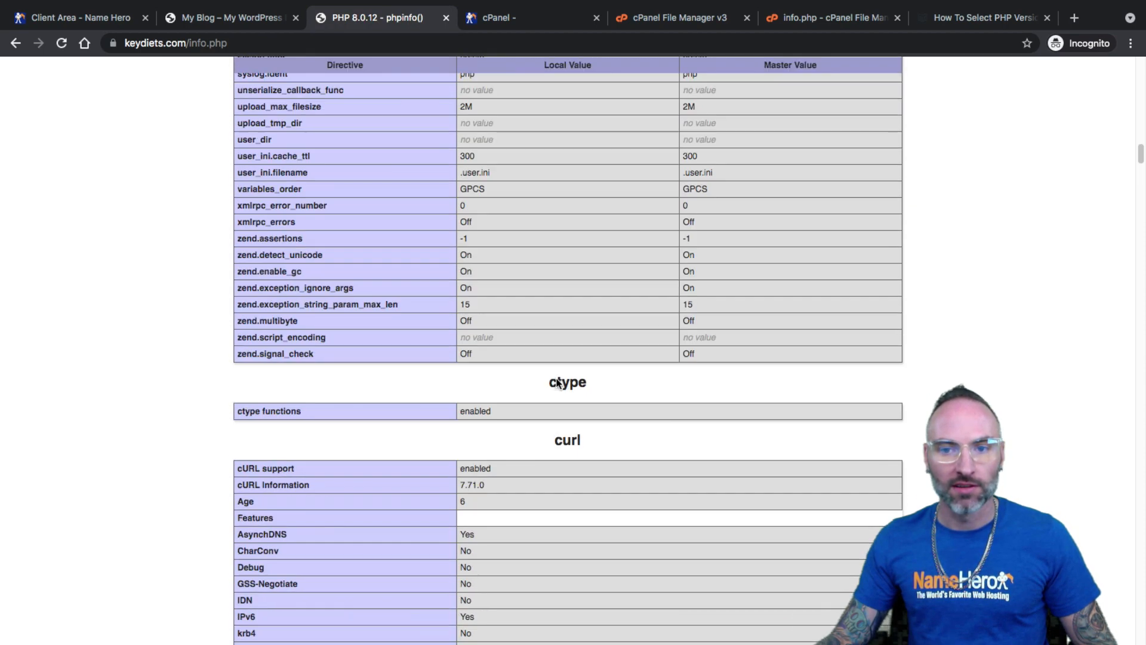
{"action": "scroll", "scroll_direction": "up", "scroll_amount": 3}
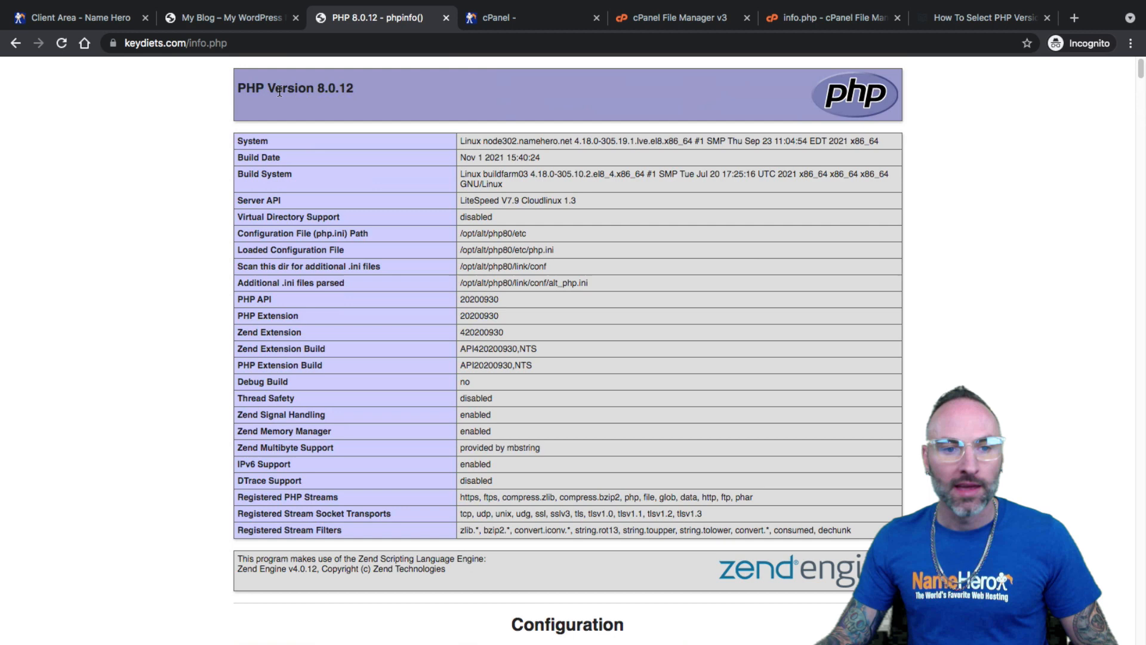
{"action": "left_click", "coordinate": [80, 18]}
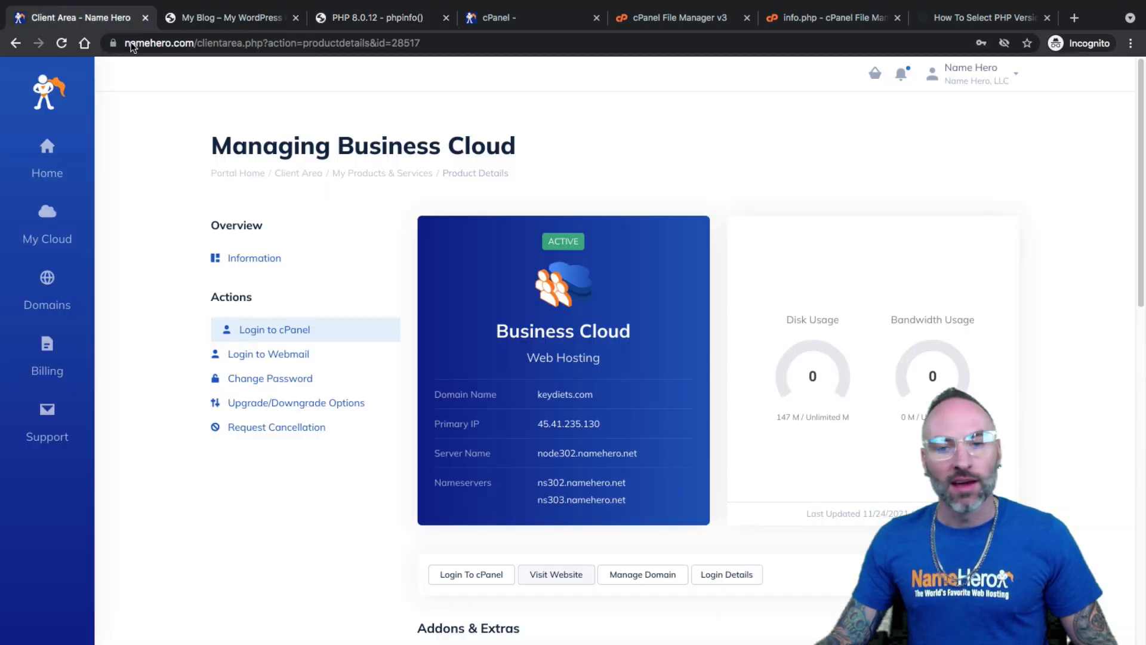
{"action": "left_click", "coordinate": [531, 17]}
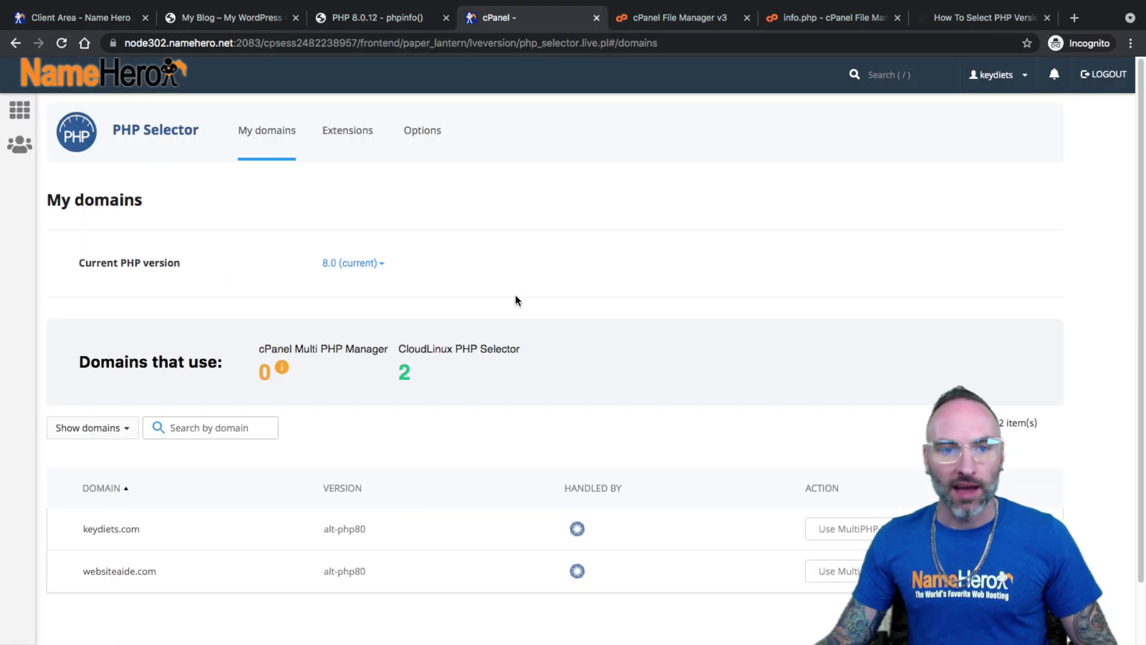
{"action": "mouse_move", "coordinate": [530, 300]}
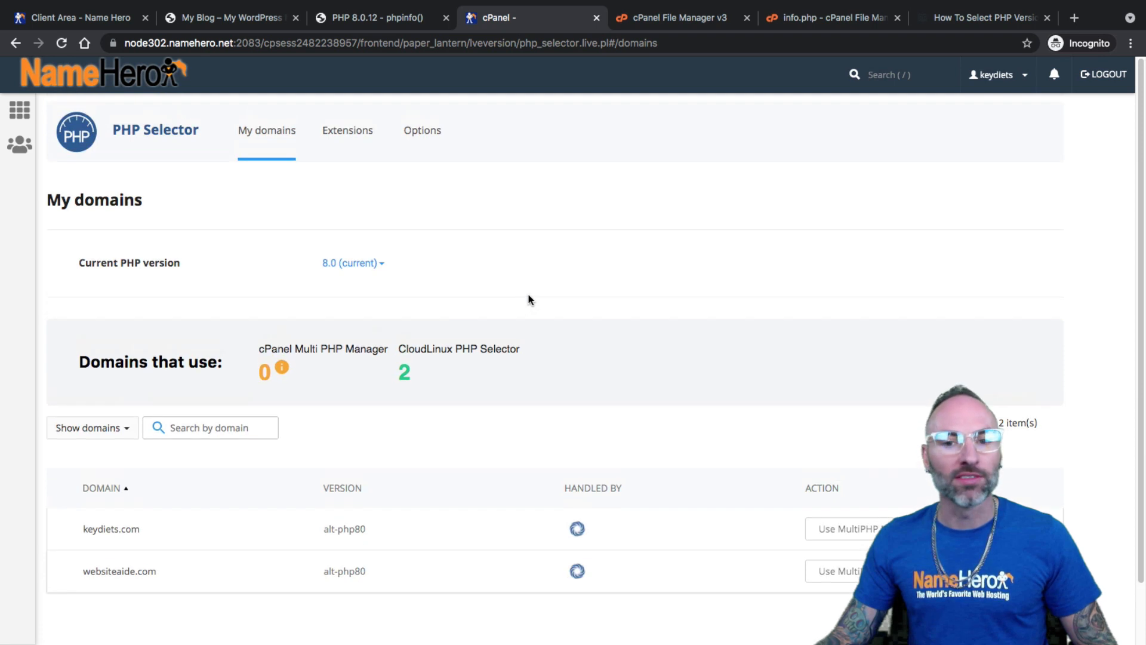
{"action": "mouse_move", "coordinate": [536, 300]}
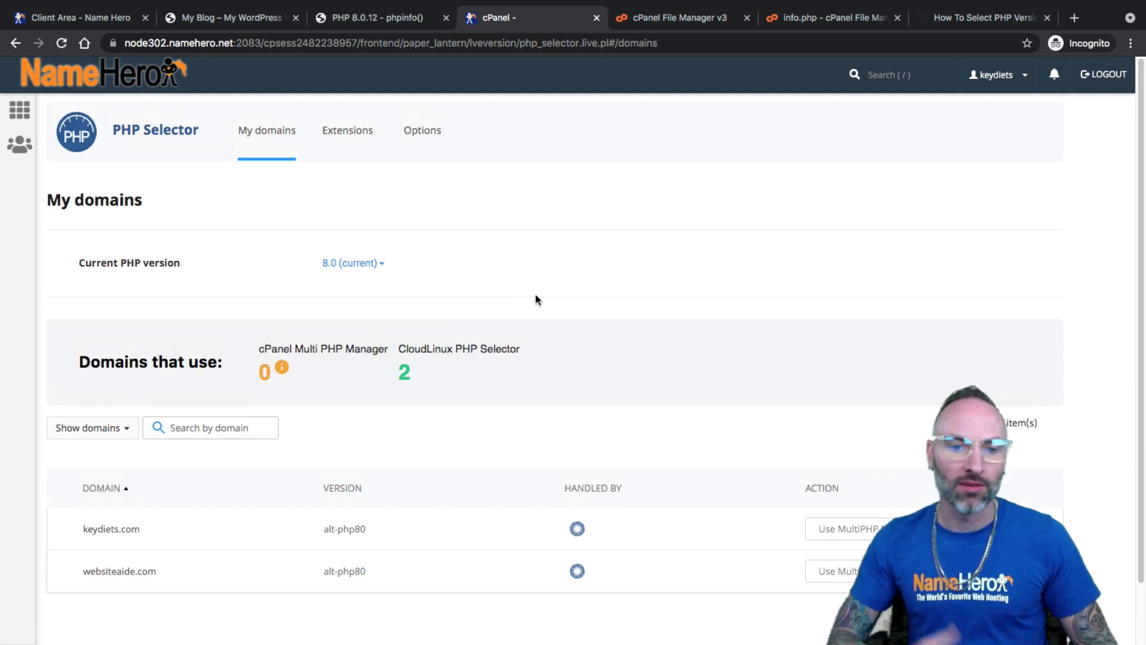
{"action": "mouse_move", "coordinate": [420, 162]}
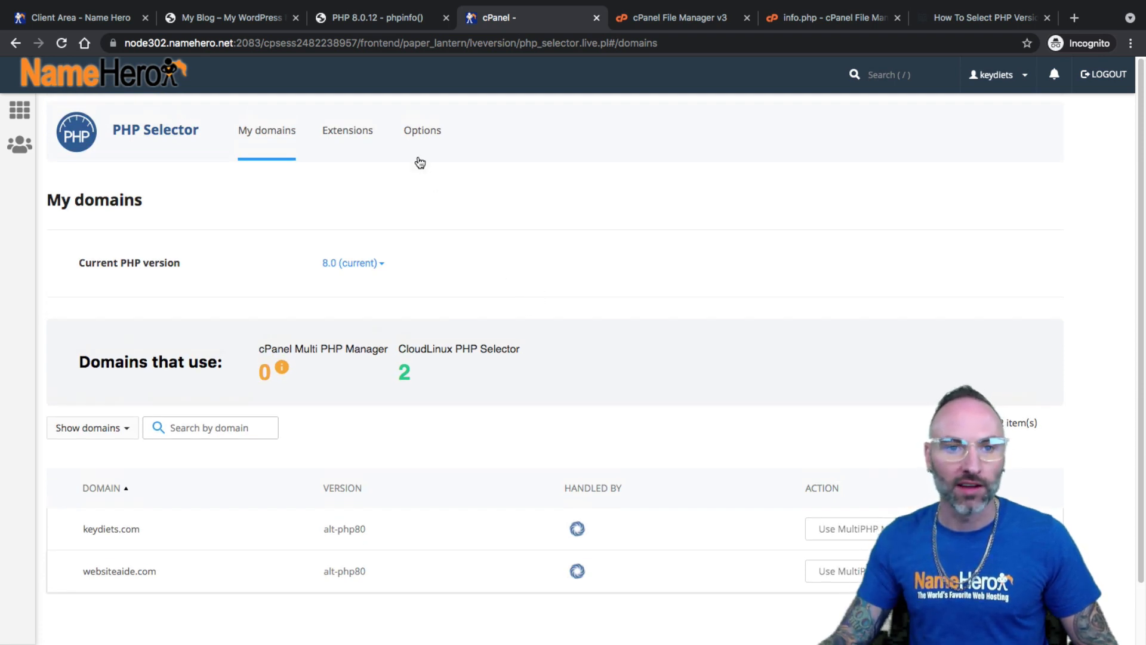
Review the PHP 8.0 options and pick out memory_limit at 128M, then view phpinfo
{"action": "left_click", "coordinate": [422, 130]}
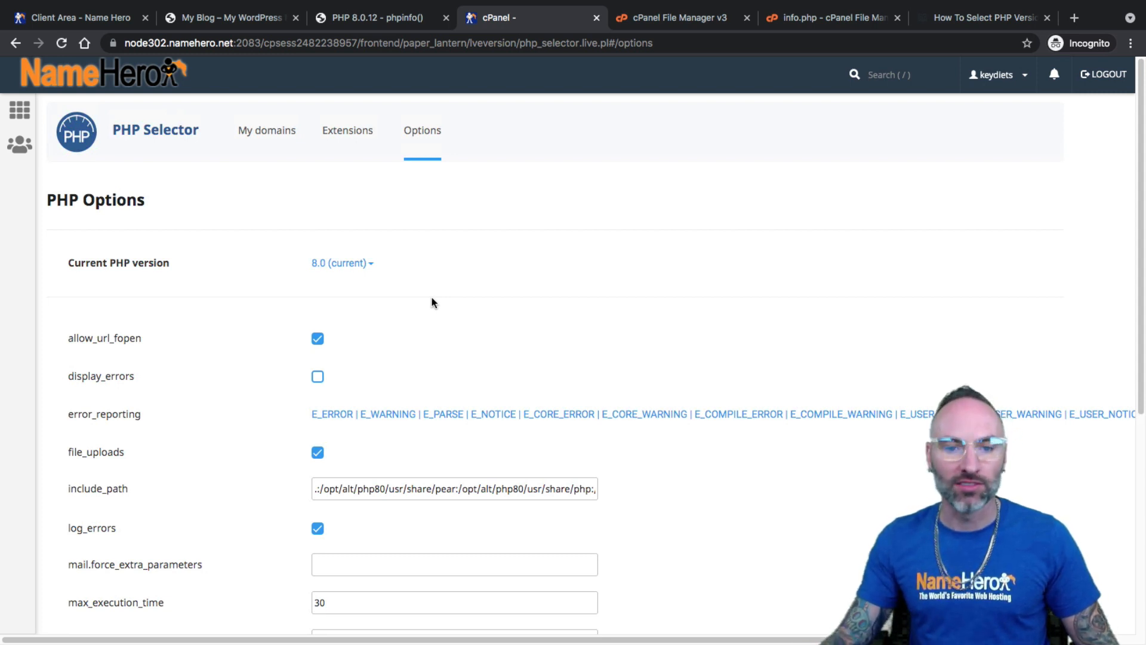
{"action": "mouse_move", "coordinate": [472, 334]}
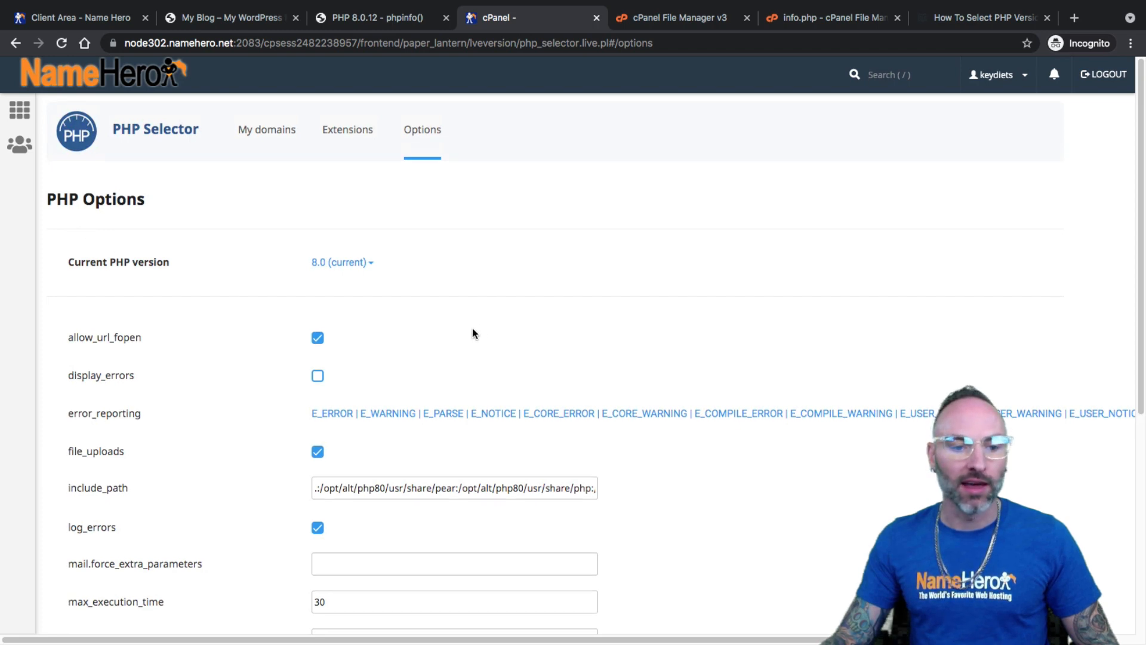
{"action": "scroll", "scroll_direction": "down", "scroll_amount": 3}
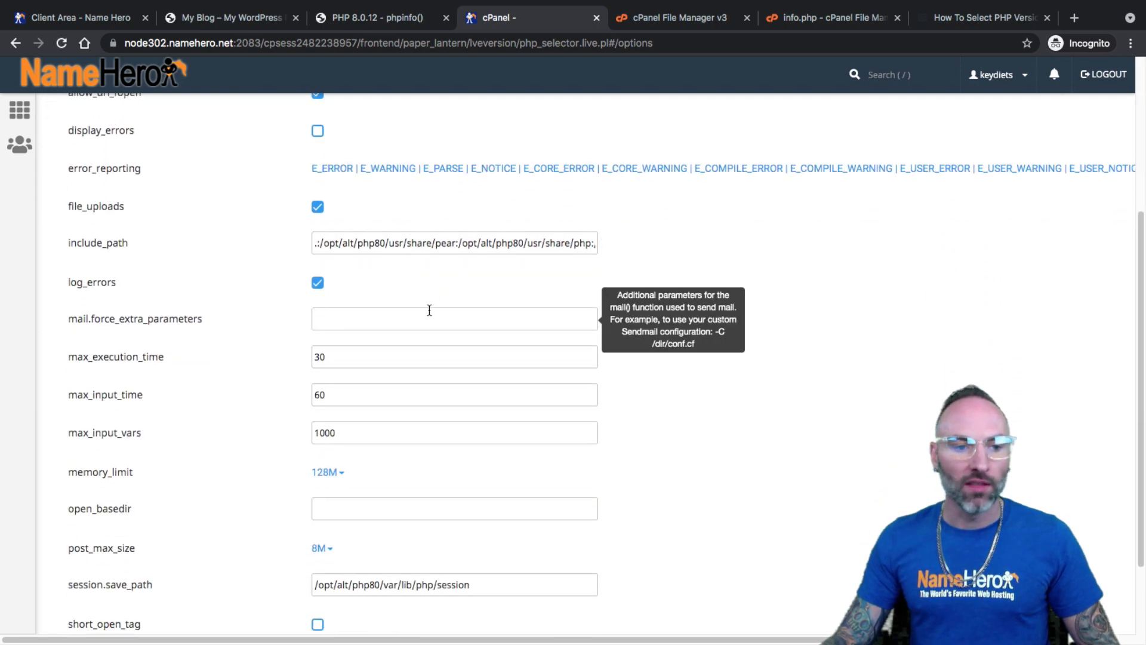
{"action": "scroll", "scroll_direction": "down", "scroll_amount": 3}
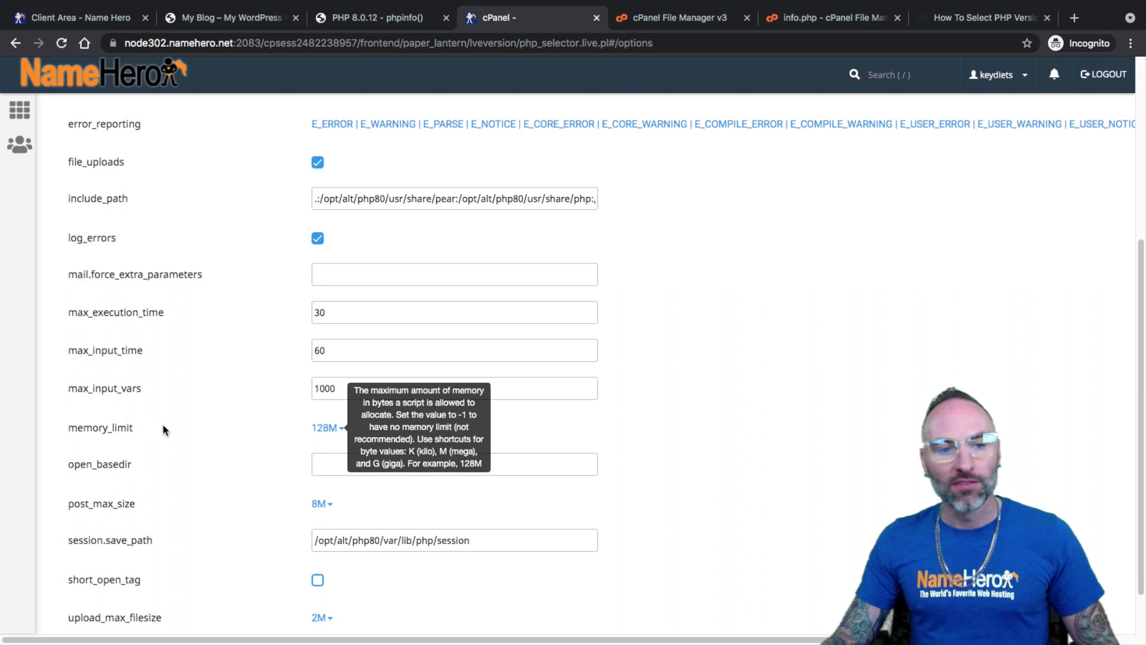
{"action": "double_click", "coordinate": [100, 428]}
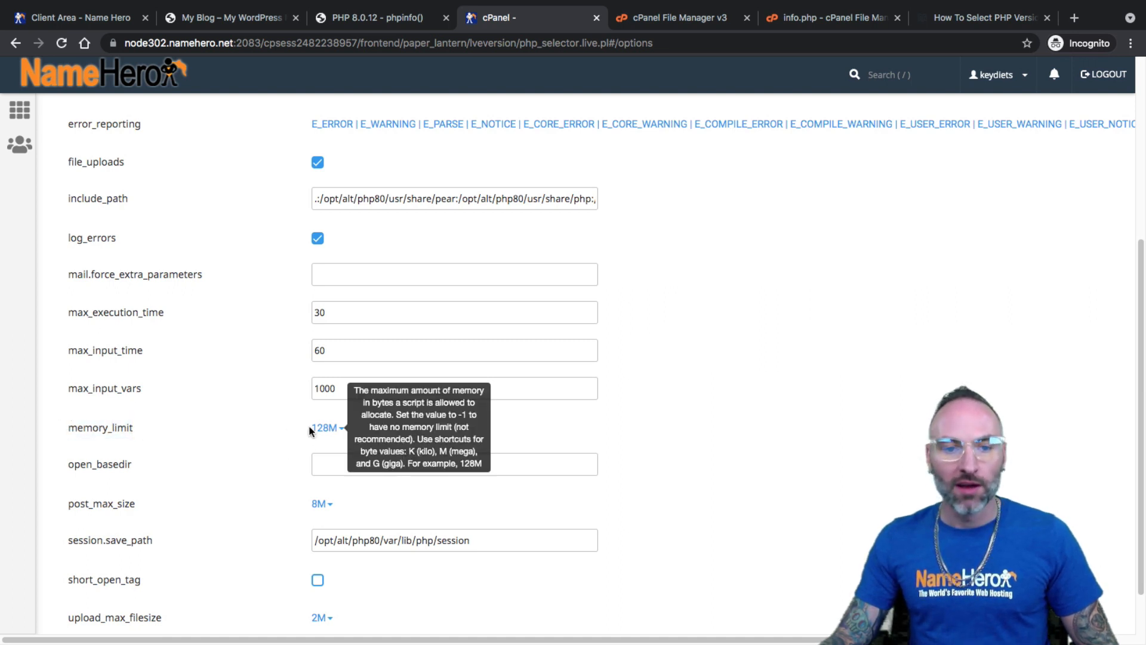
{"action": "left_click", "coordinate": [372, 17]}
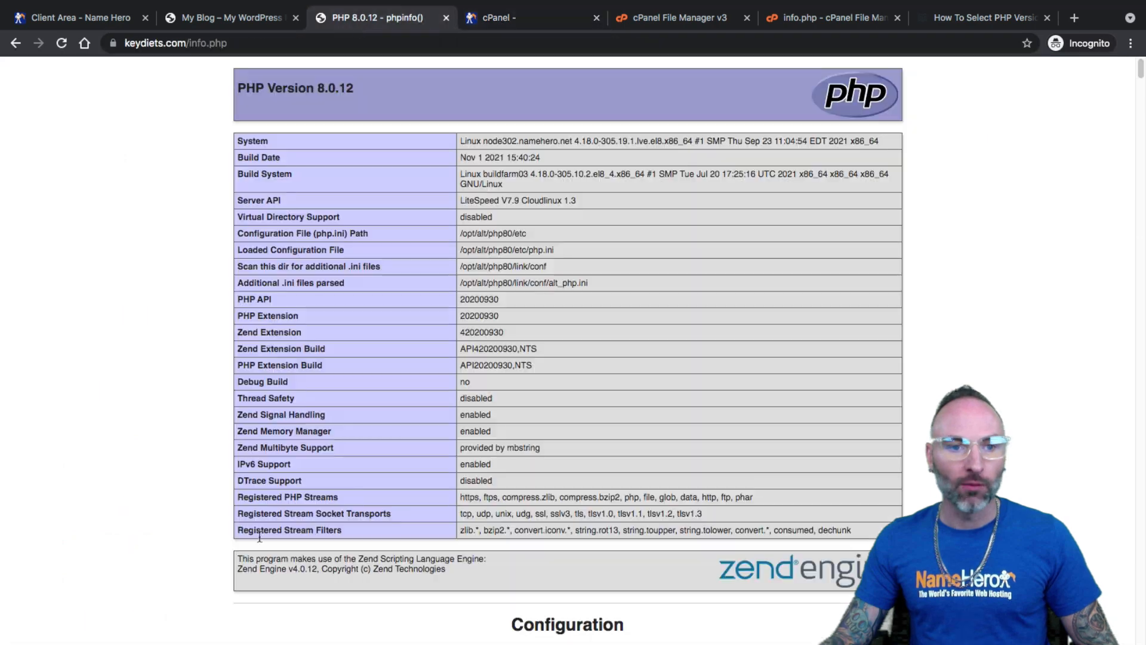
Search the phpinfo report for memory_limit to confirm 128M, then return to cPanel
{"action": "key", "text": "ctrl+f"}
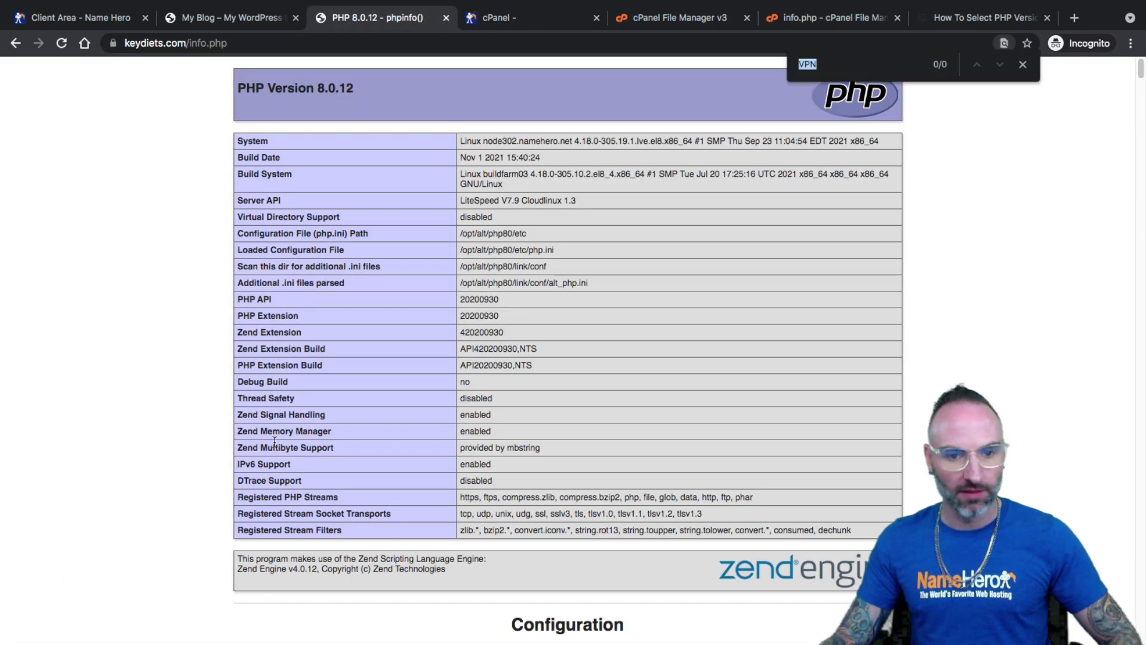
{"action": "type", "text": "memory_limi"}
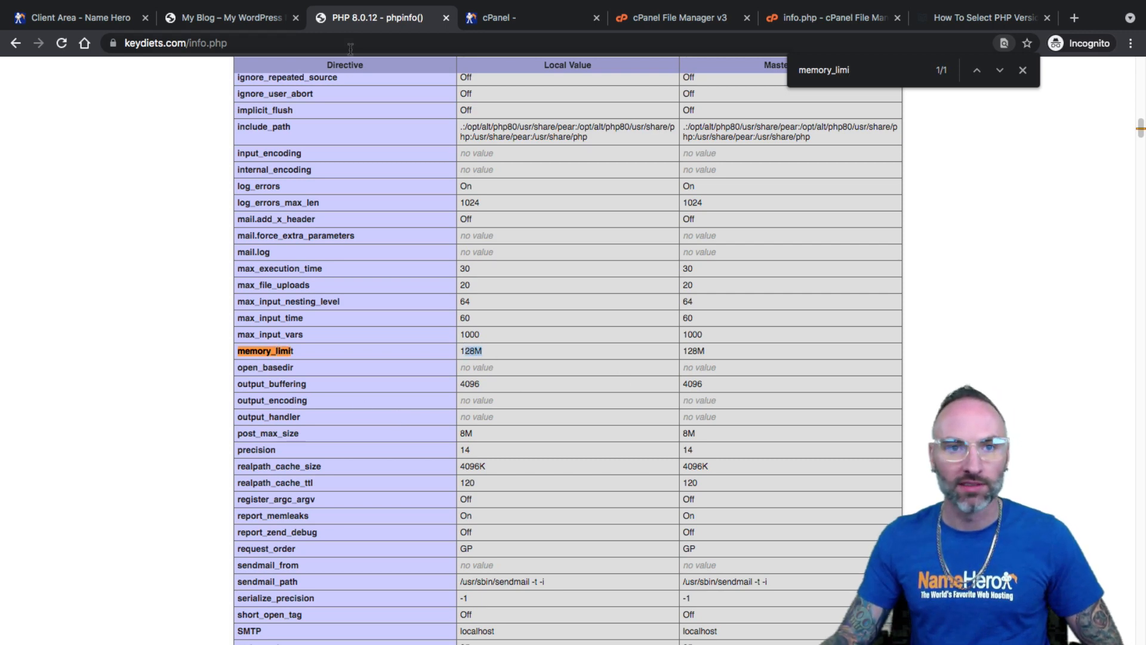
{"action": "left_click", "coordinate": [505, 18]}
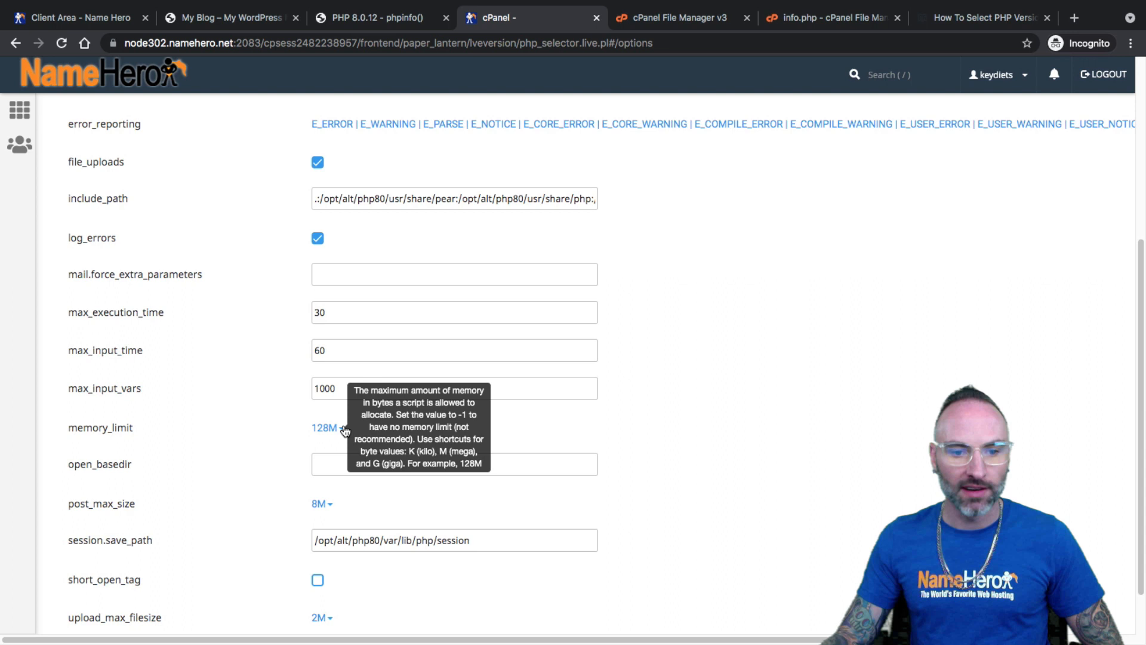
Set memory_limit to 368M and confirm 368M in the phpinfo report
{"action": "left_click", "coordinate": [325, 427]}
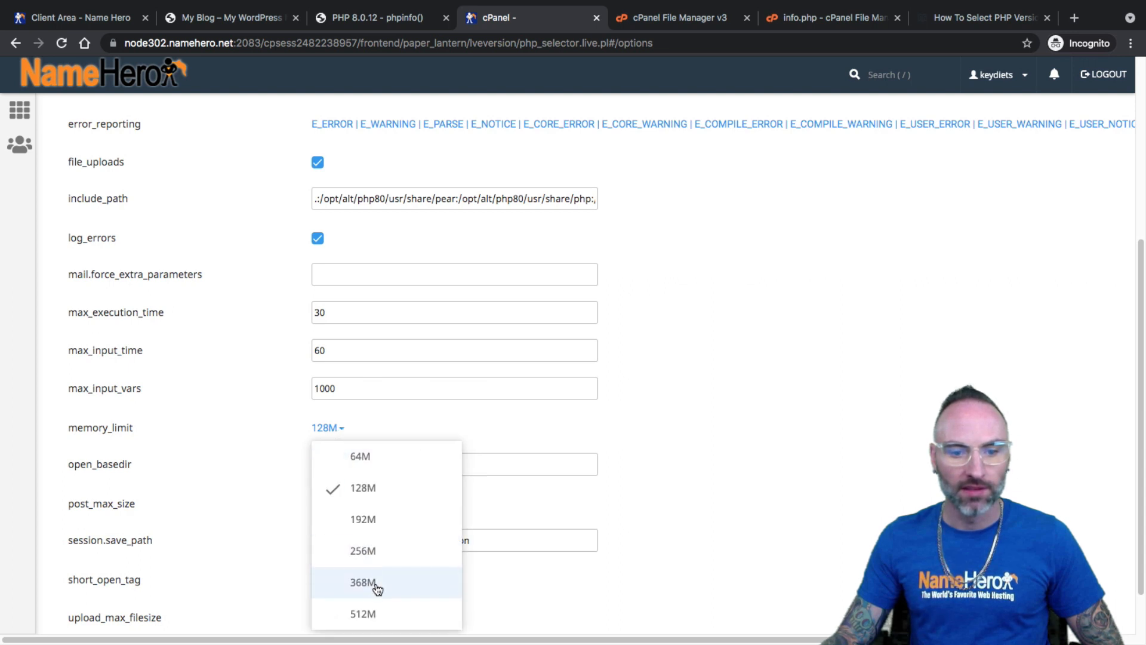
{"action": "left_click", "coordinate": [364, 582]}
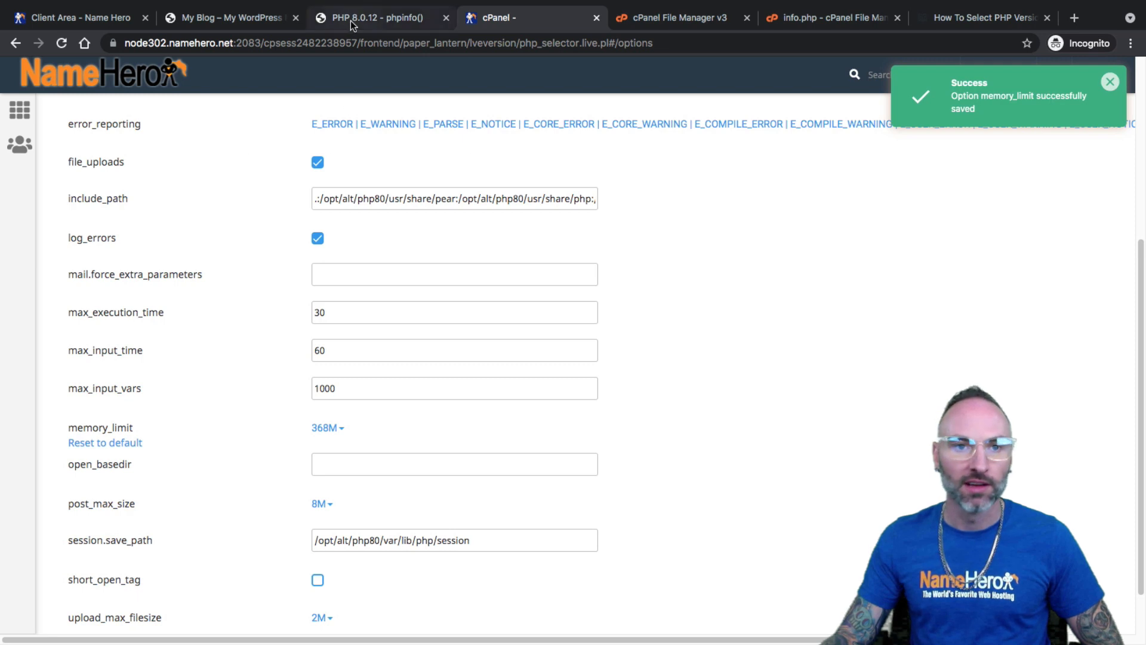
{"action": "left_click", "coordinate": [377, 18]}
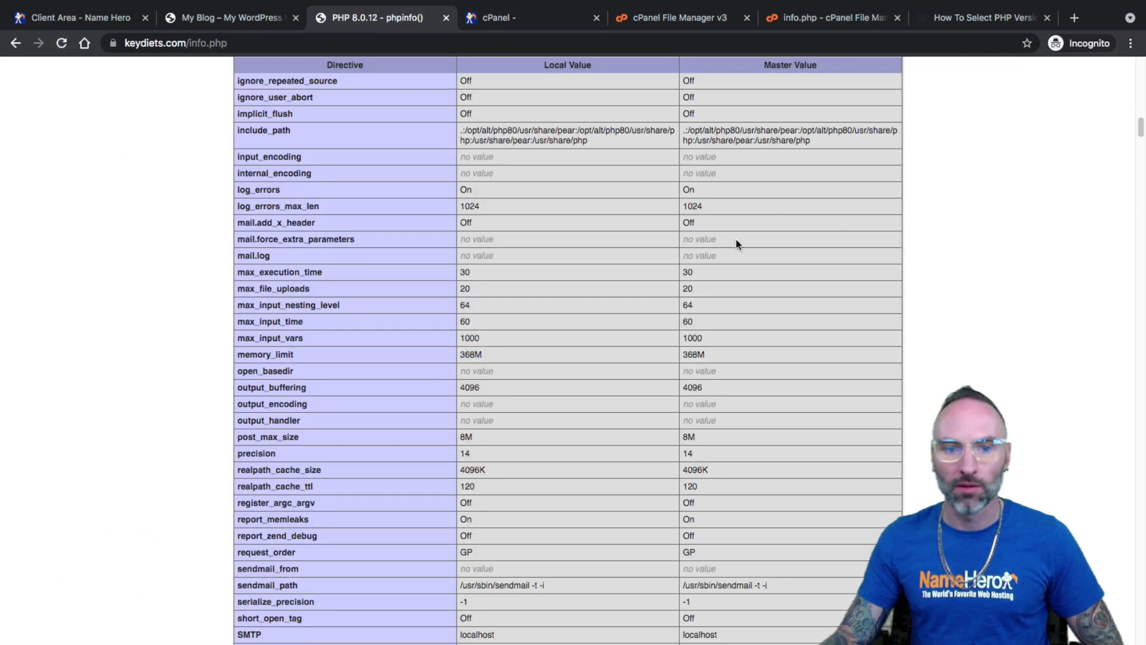
{"action": "mouse_move", "coordinate": [448, 385]}
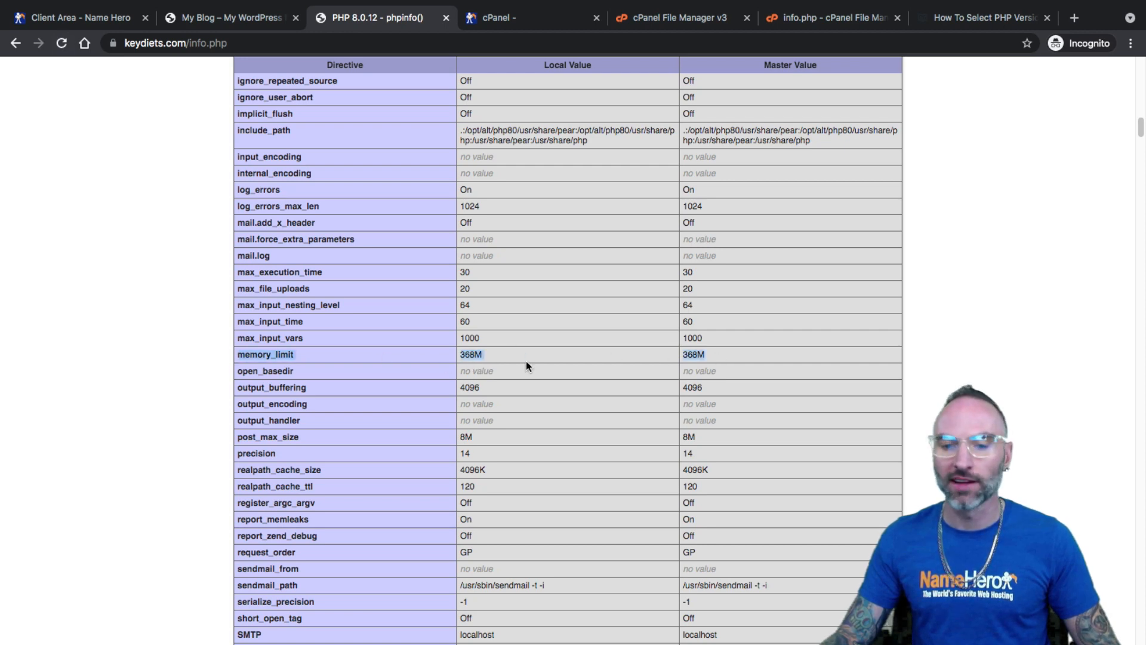
{"action": "left_click", "coordinate": [230, 17]}
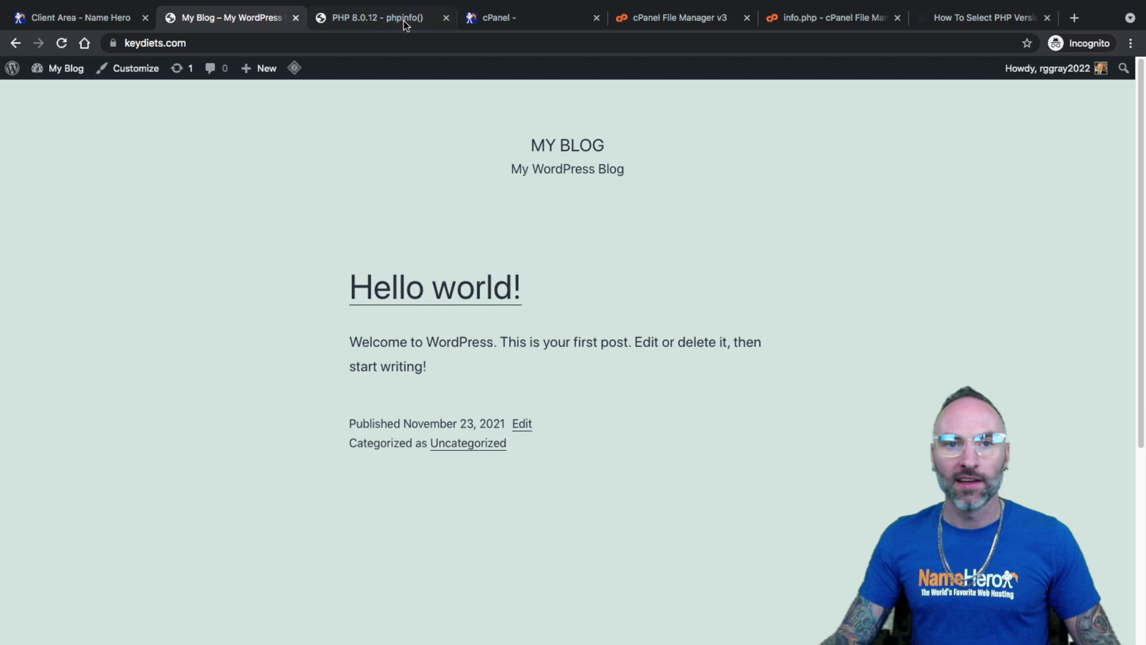
{"action": "left_click", "coordinate": [375, 17]}
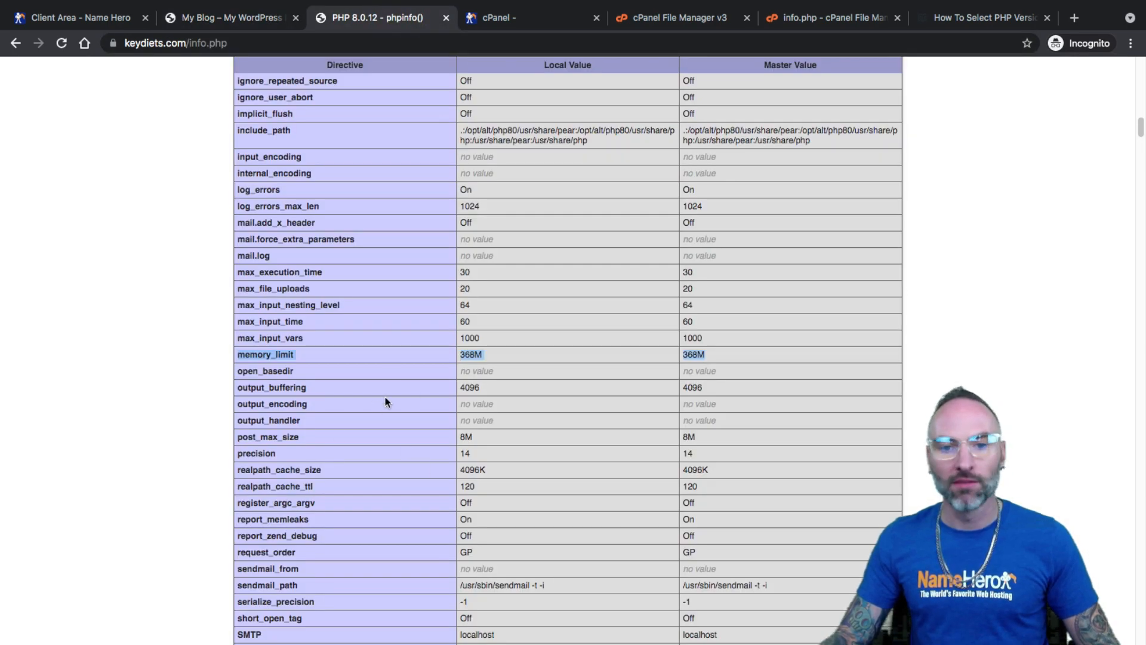
{"action": "scroll", "scroll_direction": "up", "scroll_amount": 3}
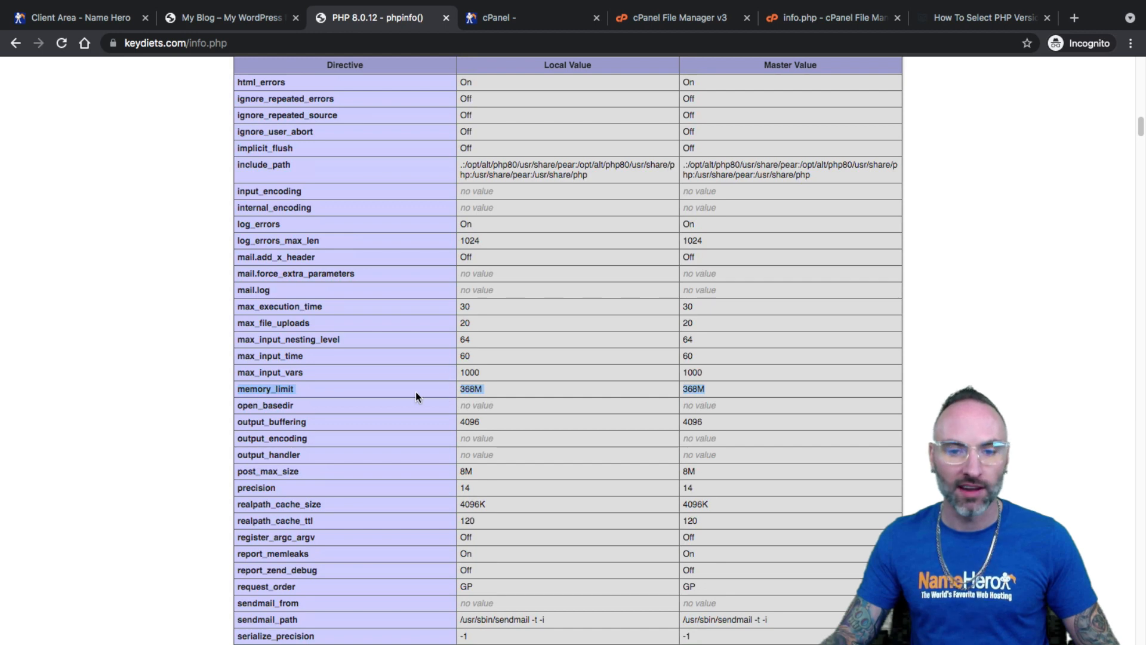
{"action": "left_click", "coordinate": [512, 17]}
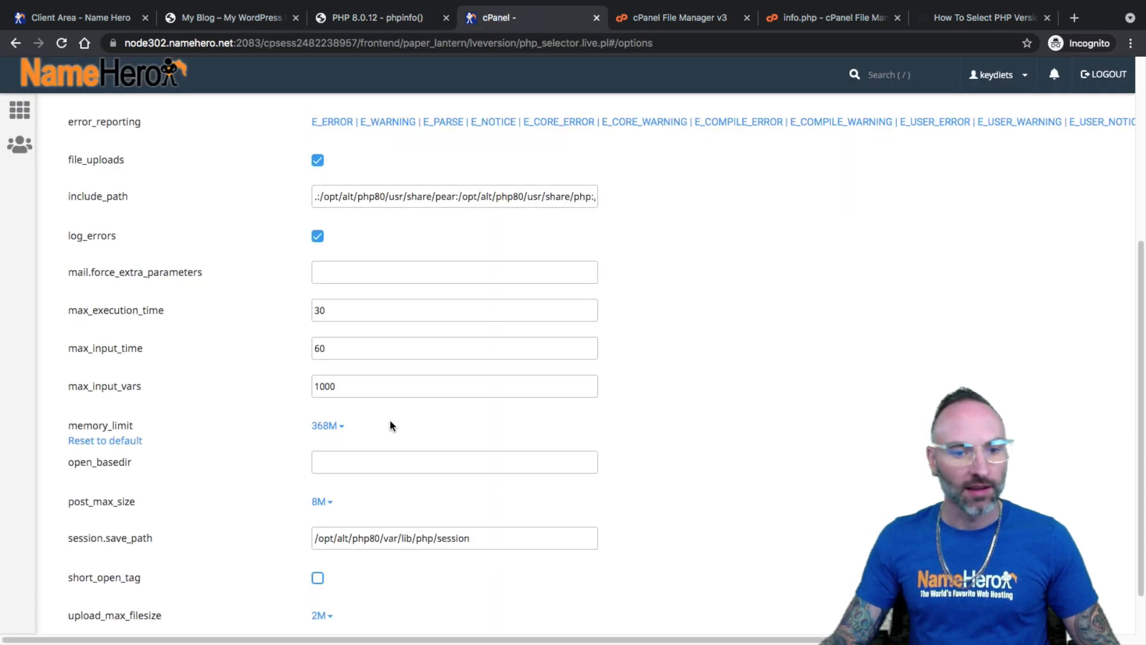
Save max_input_vars as 10000, checking max_execution_time 30 and max_input_time 60
{"action": "left_click", "coordinate": [453, 367]}
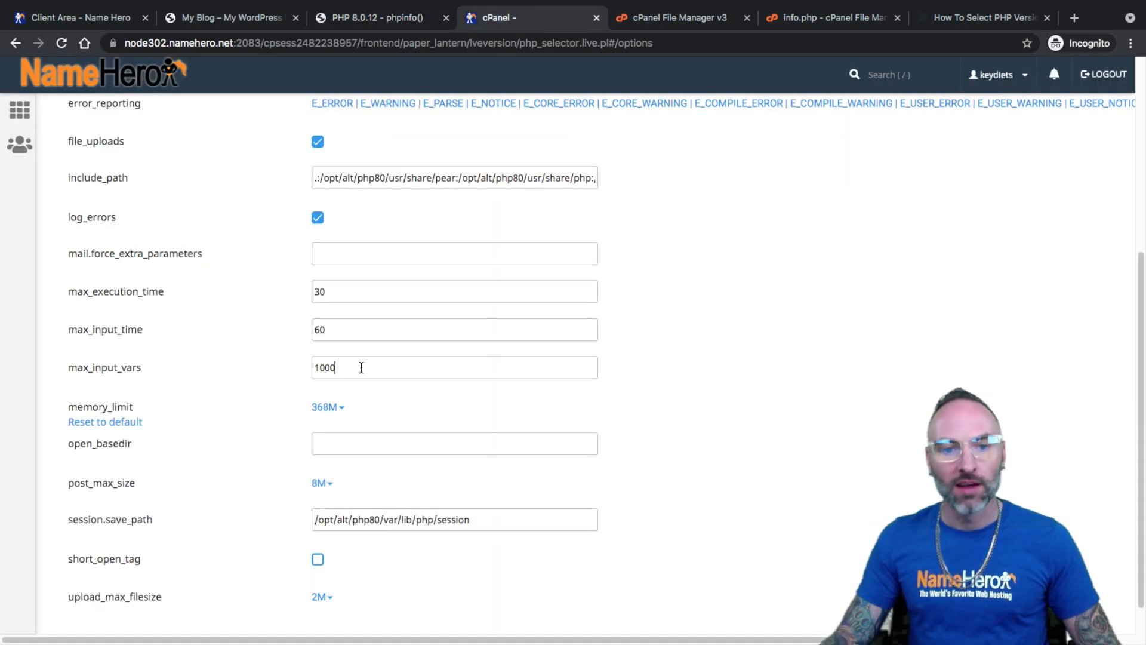
{"action": "mouse_move", "coordinate": [178, 383]}
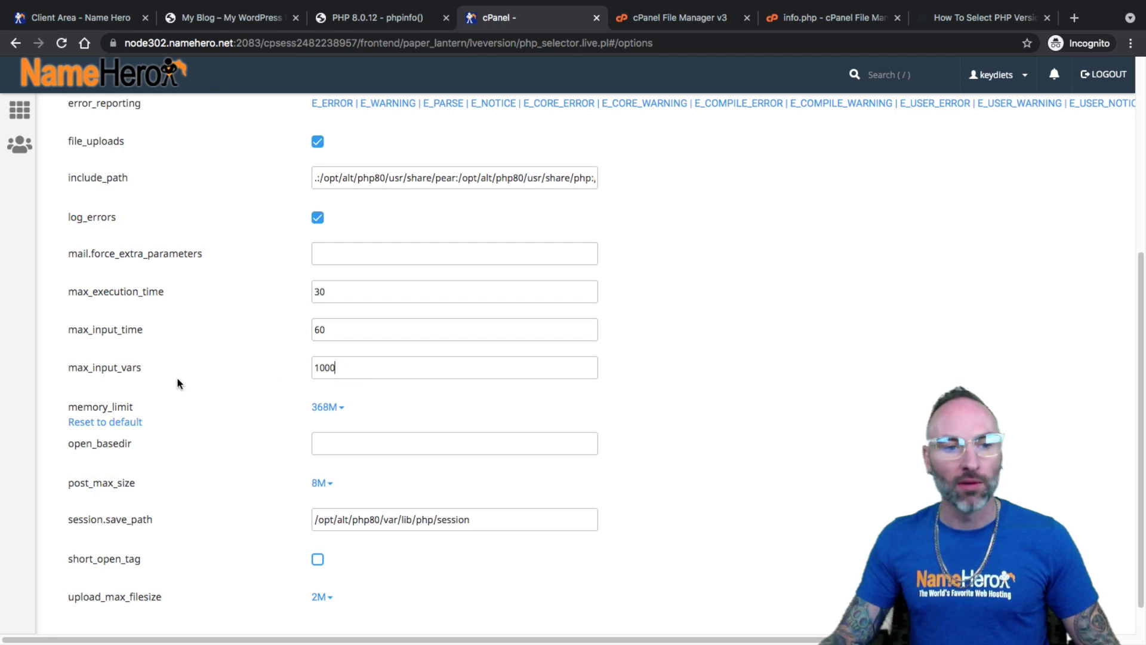
{"action": "mouse_move", "coordinate": [358, 382]}
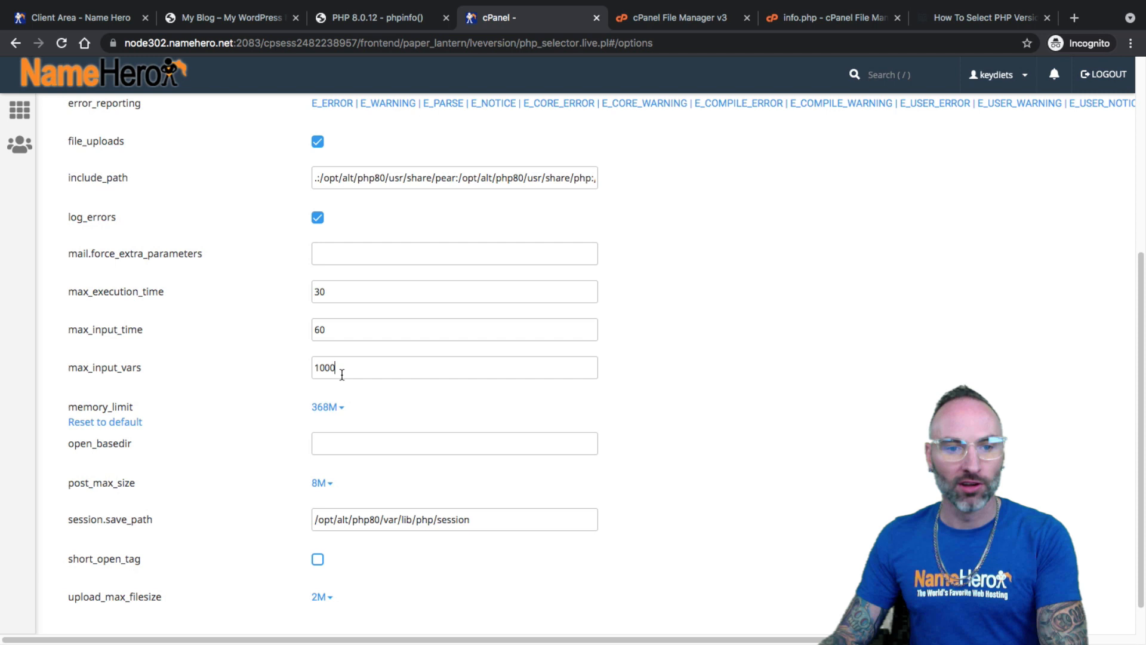
{"action": "type", "text": "0"}
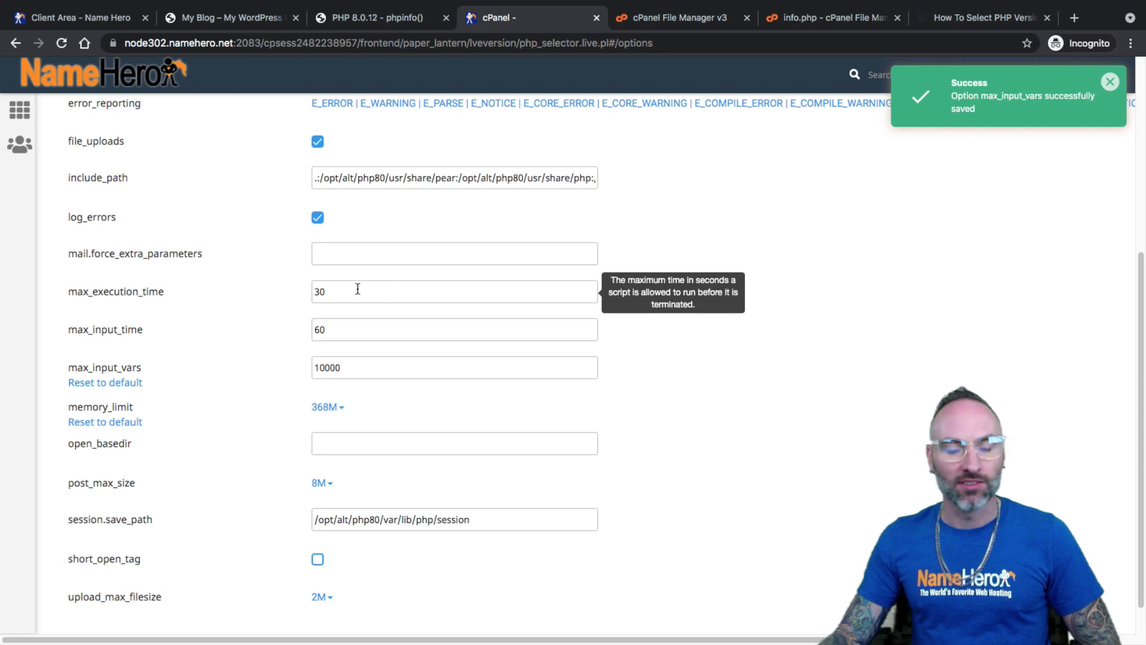
{"action": "scroll", "scroll_direction": "down", "scroll_amount": 3}
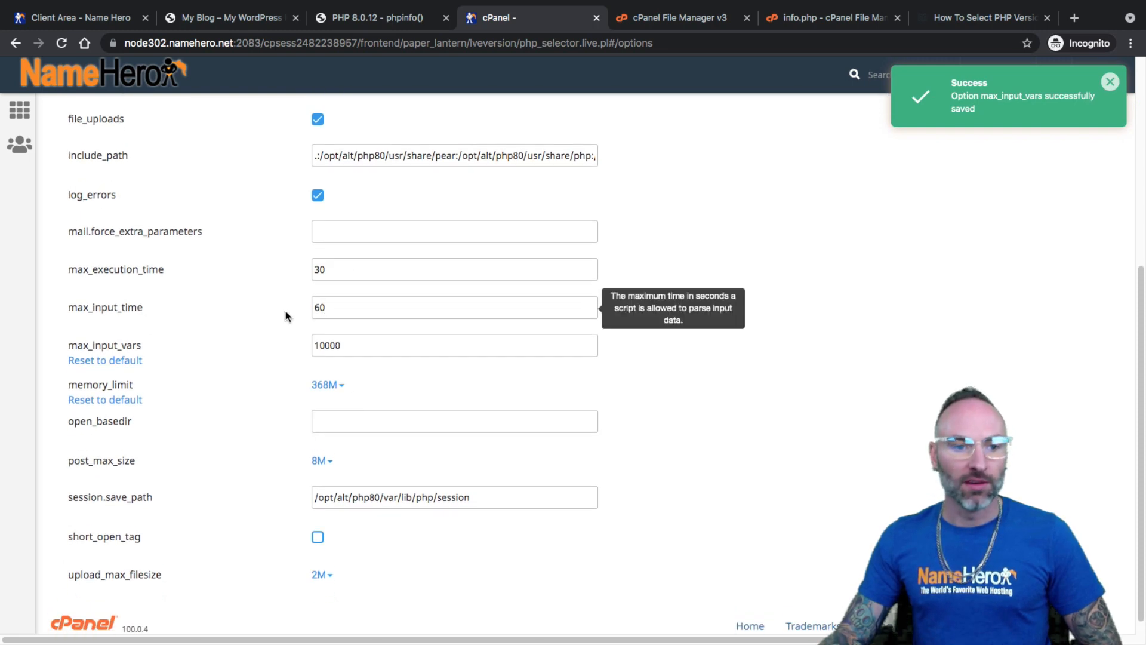
{"action": "mouse_move", "coordinate": [322, 282]}
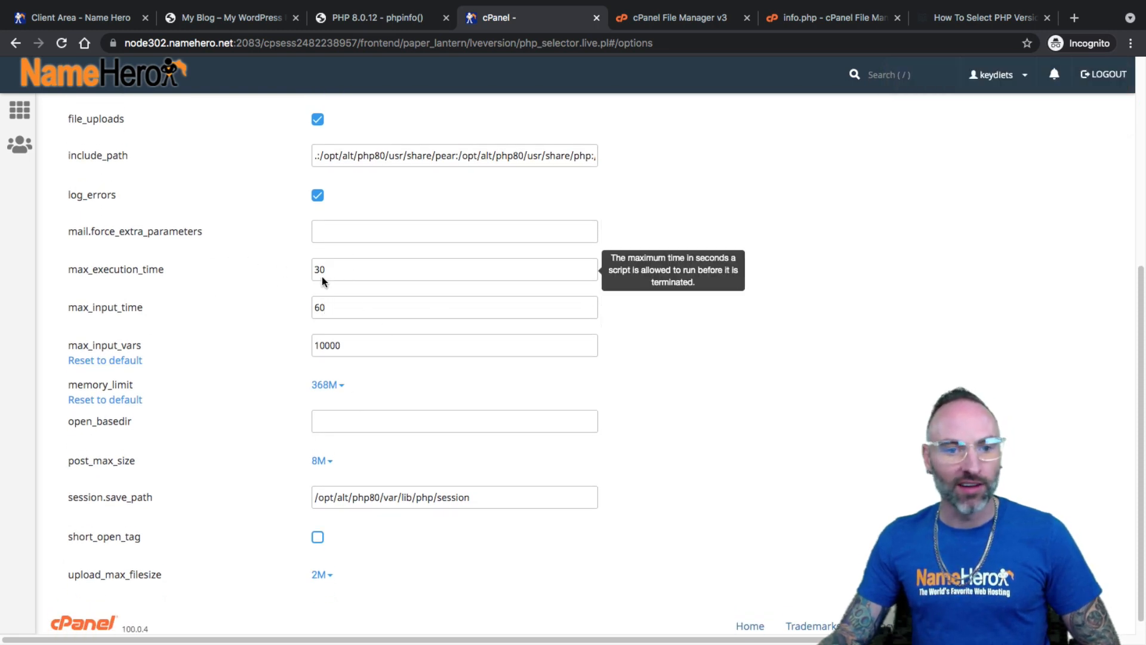
{"action": "mouse_move", "coordinate": [215, 349]}
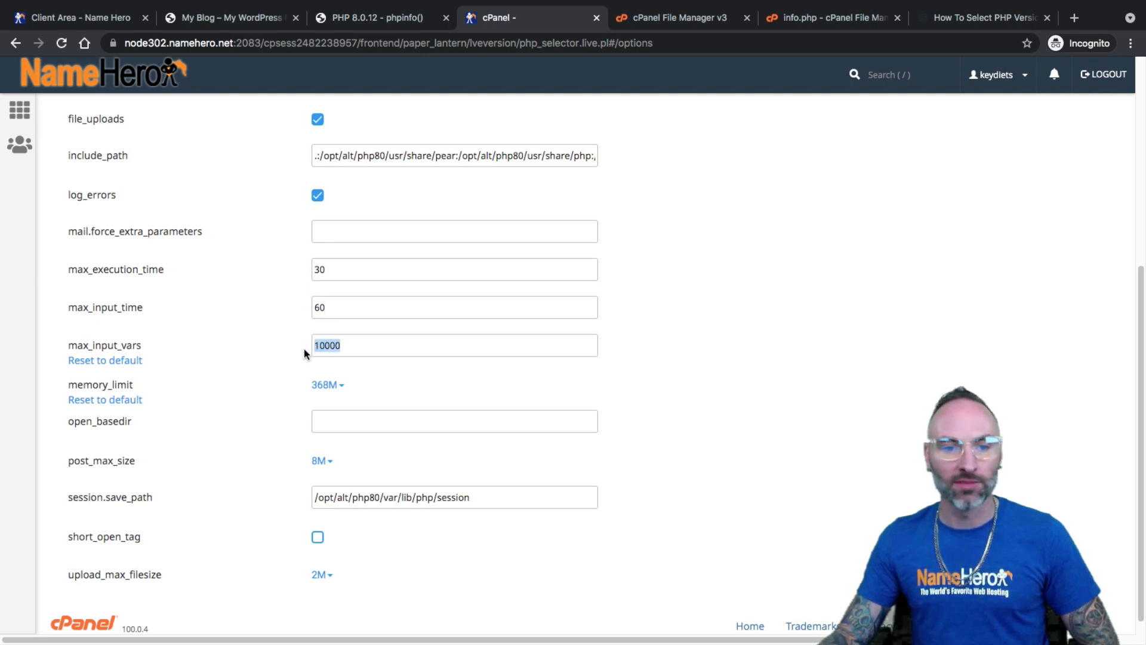
{"action": "left_click", "coordinate": [326, 384]}
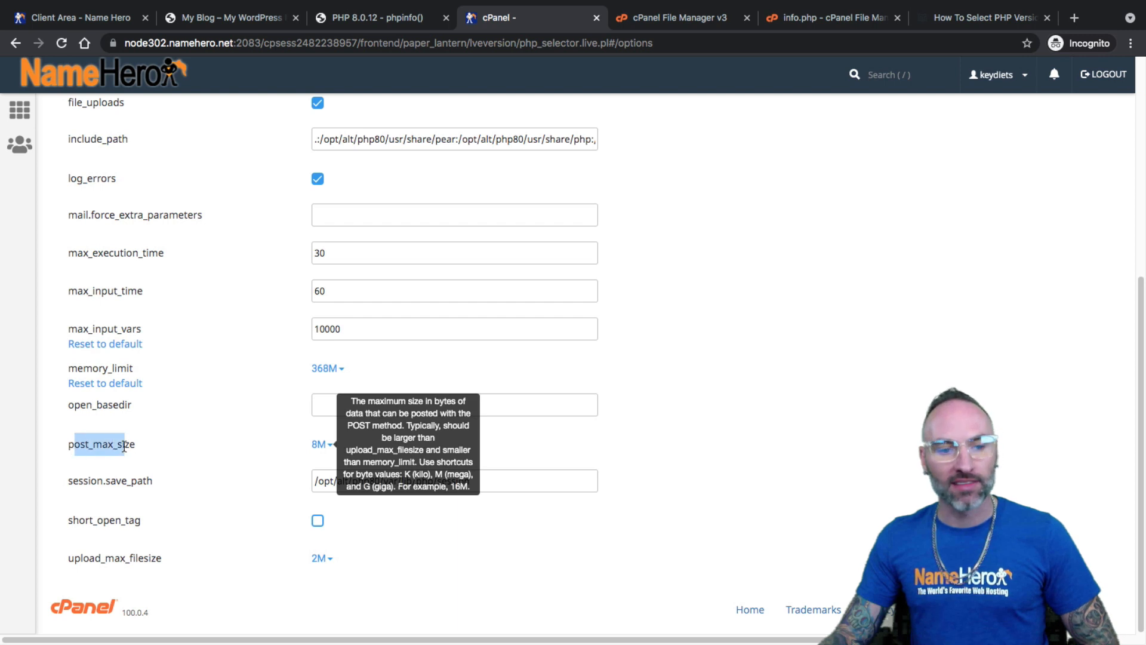
{"action": "mouse_move", "coordinate": [132, 571]}
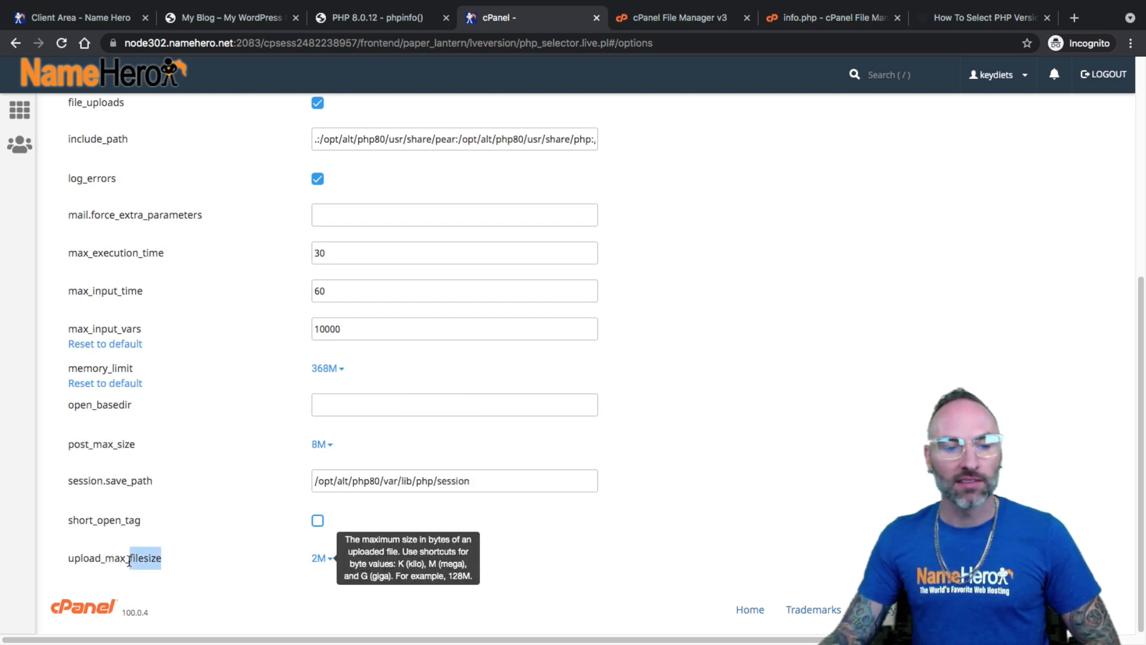
{"action": "mouse_move", "coordinate": [453, 501]}
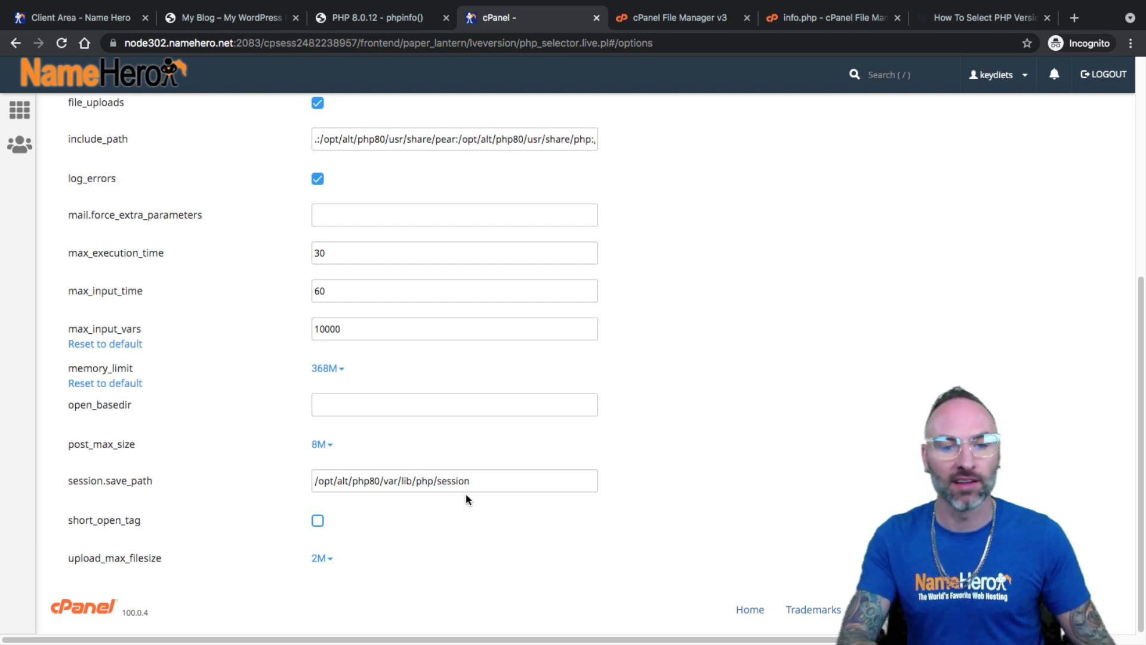
{"action": "mouse_move", "coordinate": [460, 544]}
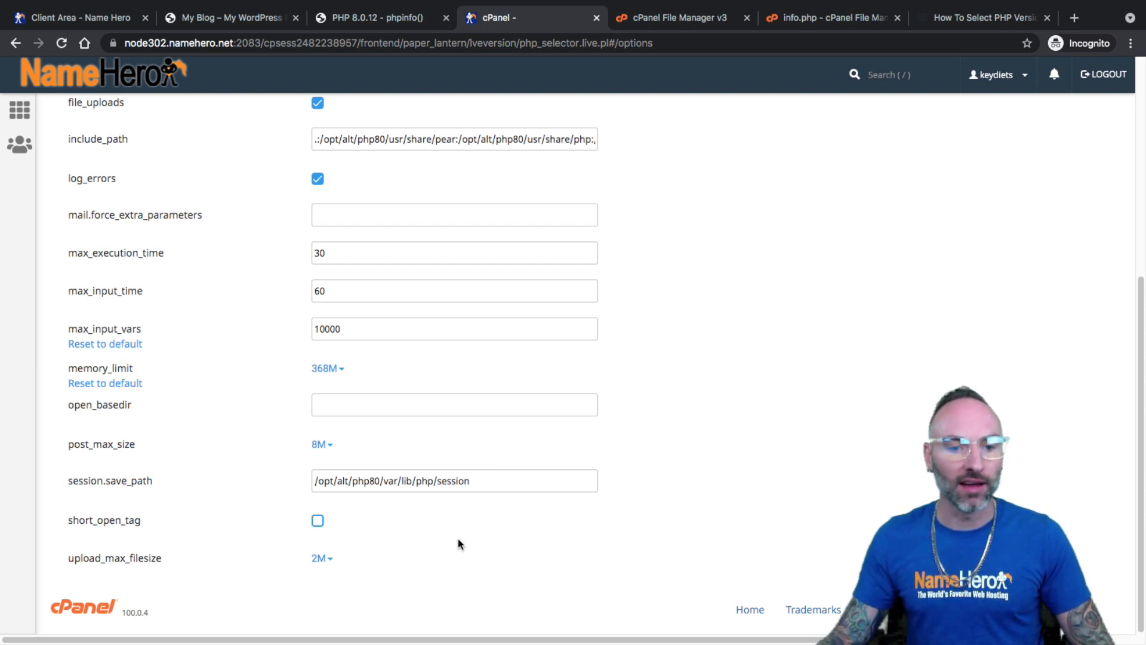
{"action": "mouse_move", "coordinate": [300, 458]}
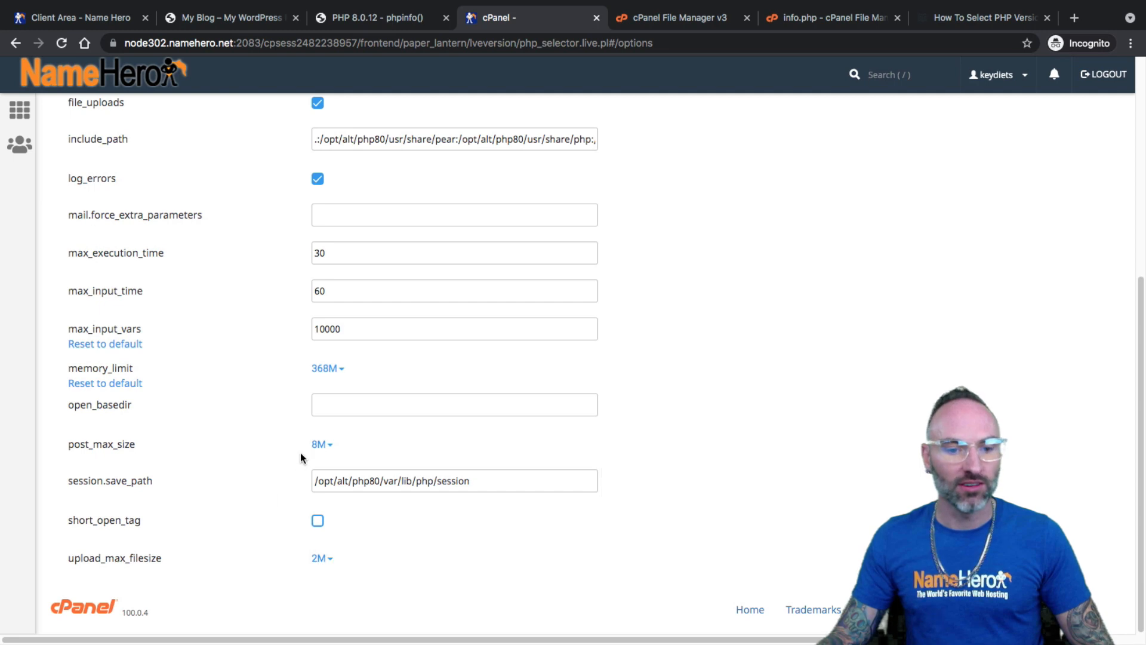
Set post_max_size and upload_max_filesize each to 64M
{"action": "left_click", "coordinate": [320, 443]}
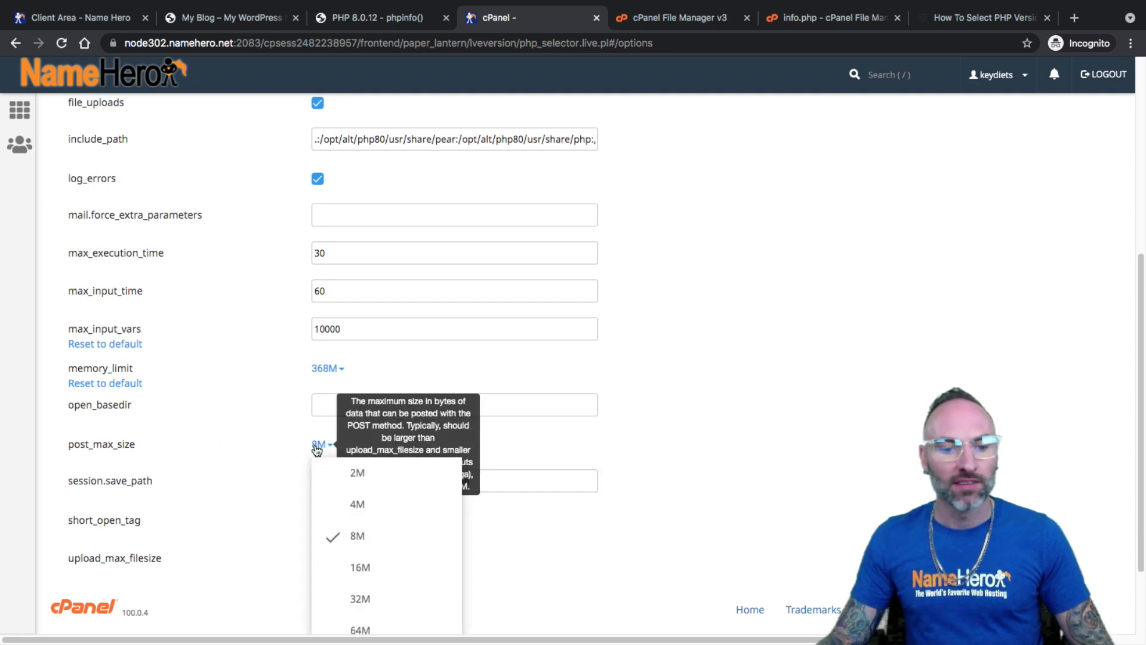
{"action": "left_click", "coordinate": [359, 629]}
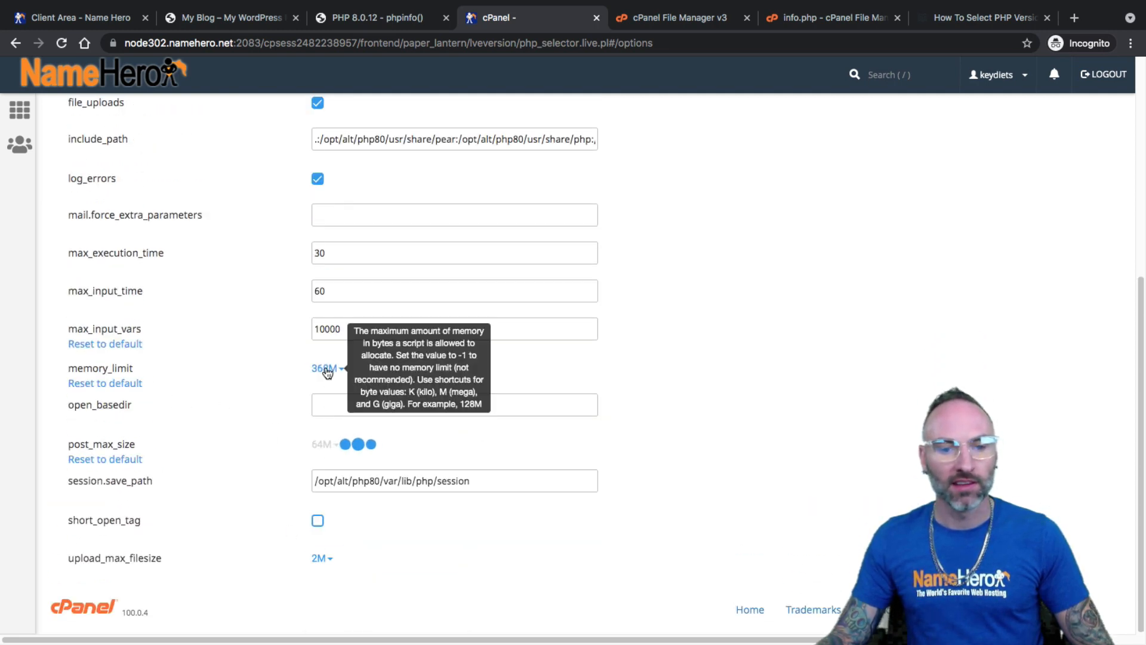
{"action": "left_click", "coordinate": [319, 557]}
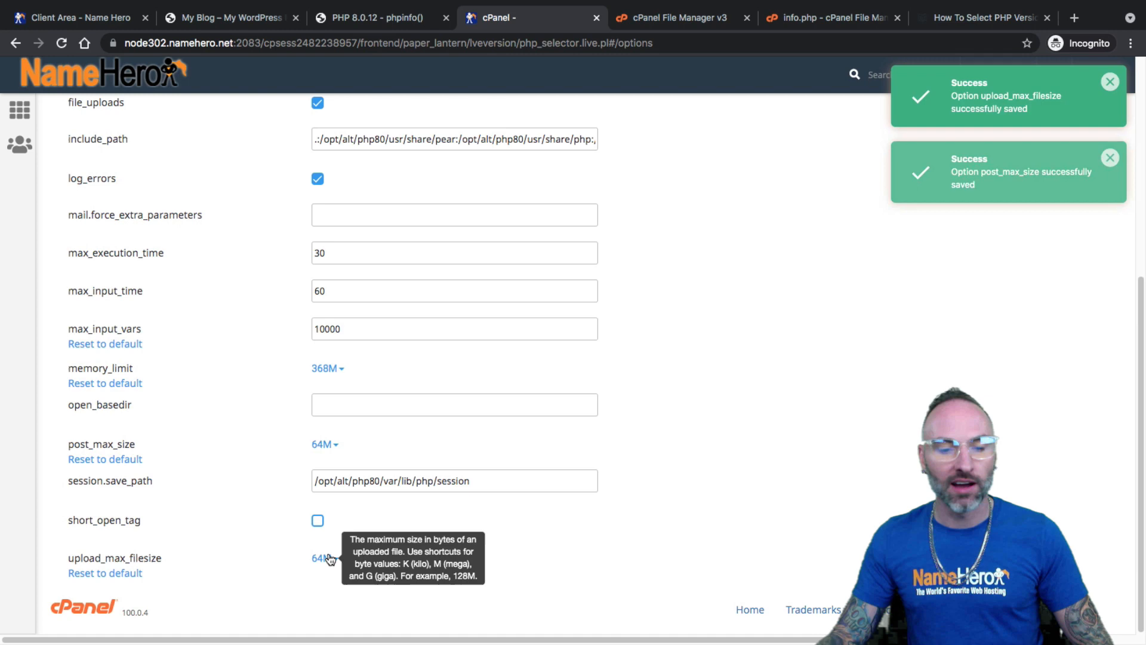
{"action": "mouse_move", "coordinate": [335, 614]}
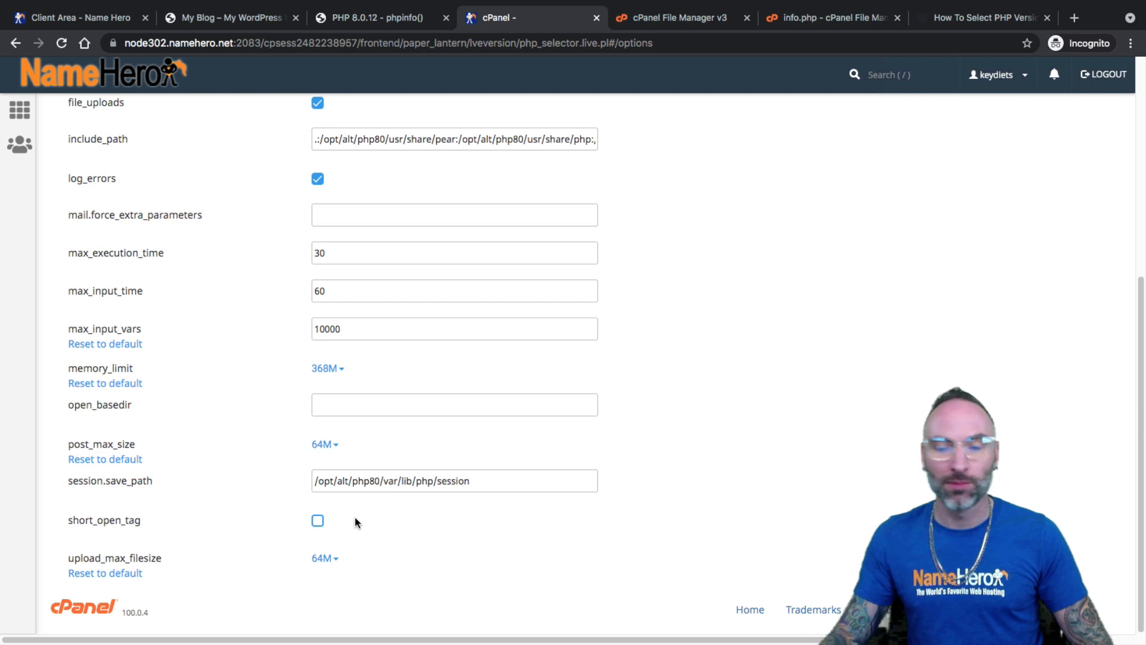
{"action": "mouse_move", "coordinate": [349, 539]}
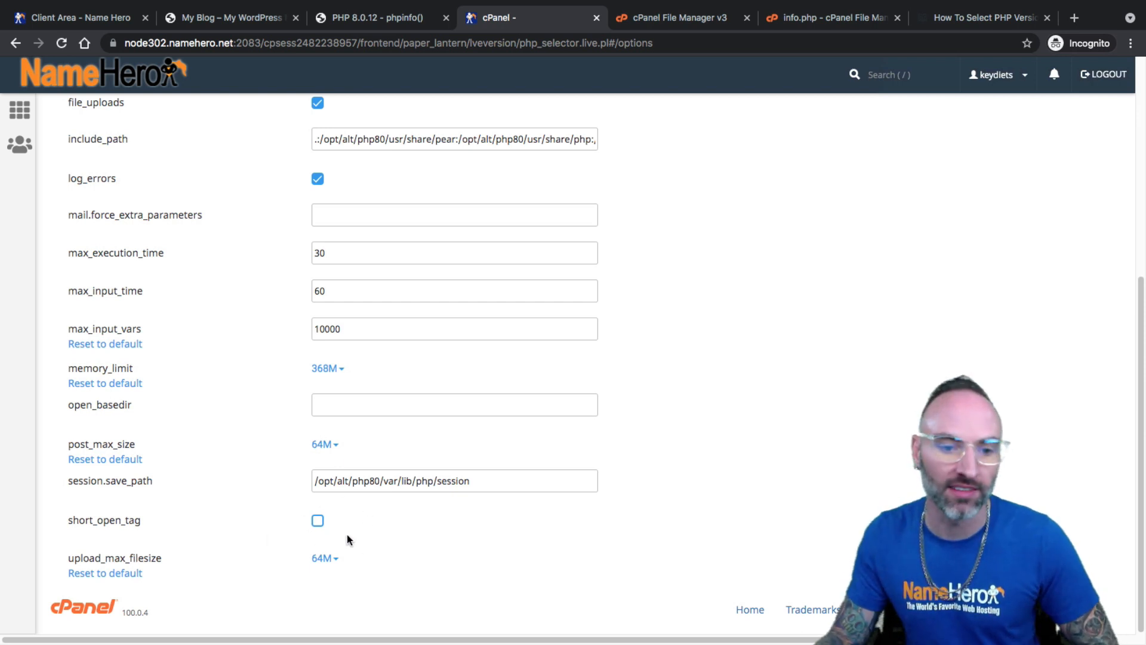
{"action": "mouse_move", "coordinate": [323, 417]}
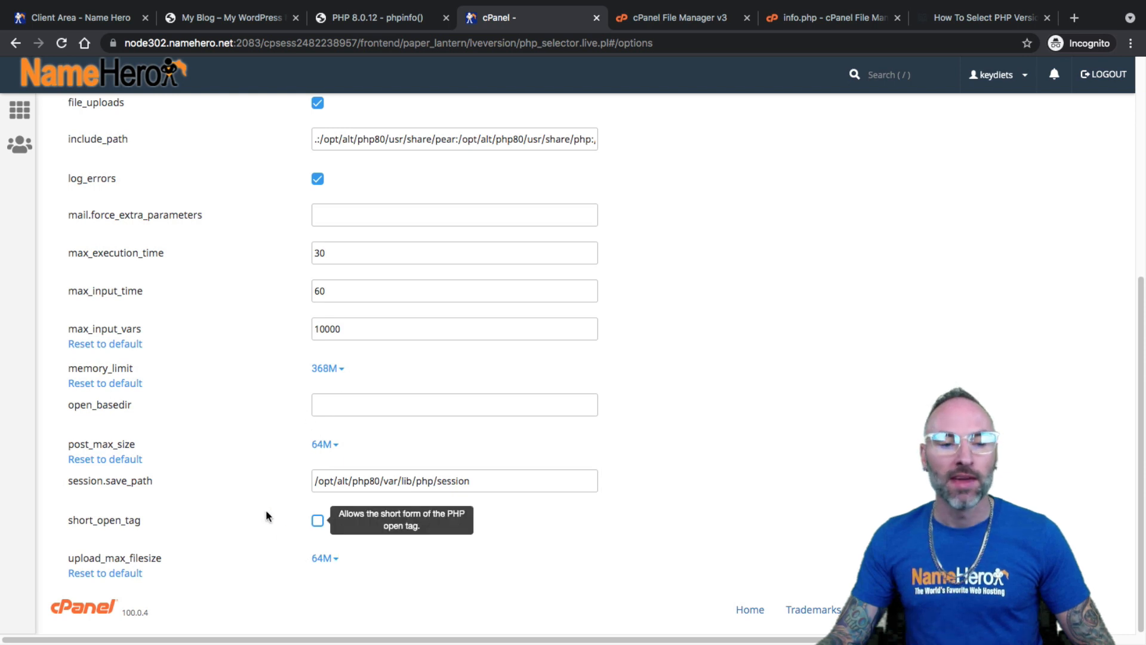
{"action": "mouse_move", "coordinate": [153, 557]}
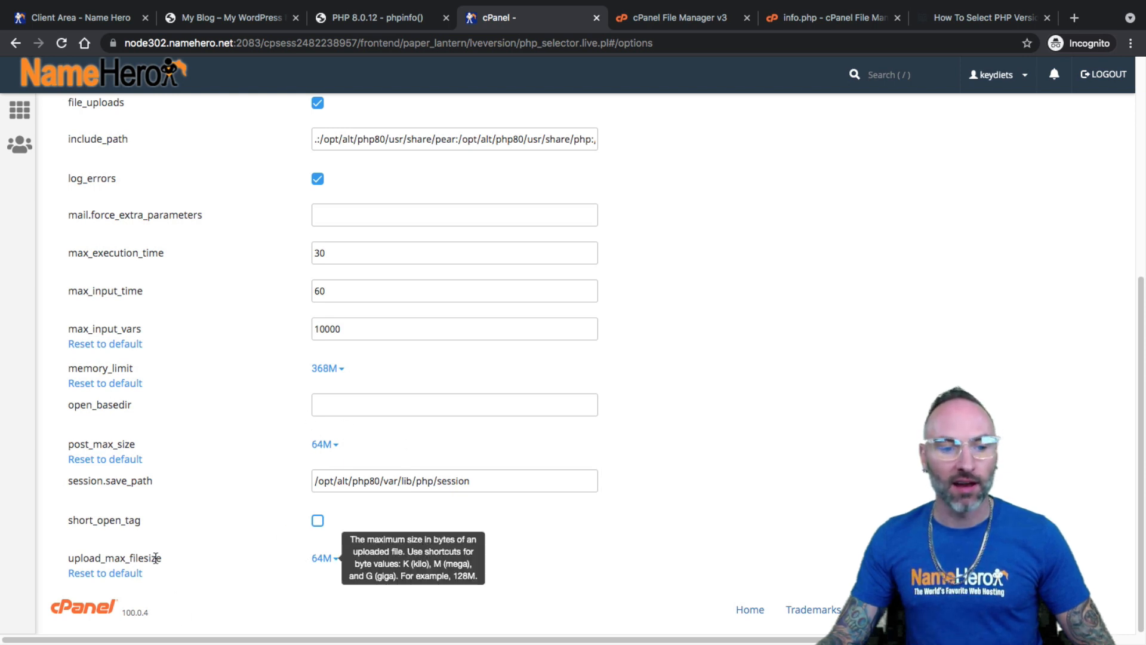
{"action": "left_click", "coordinate": [375, 18]}
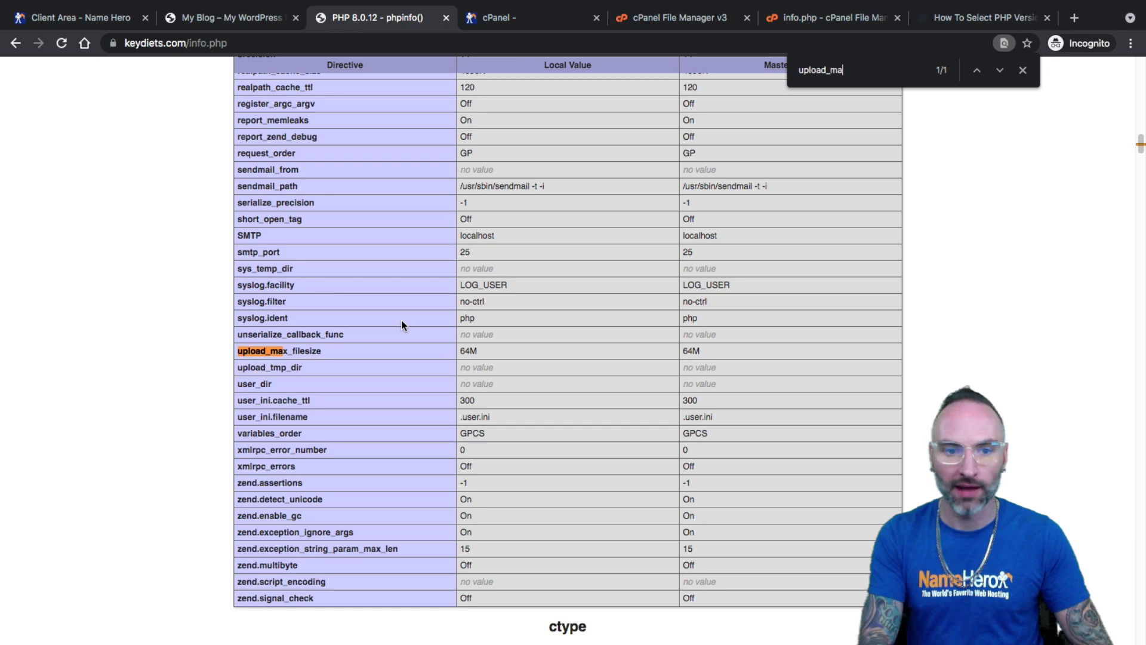
{"action": "mouse_move", "coordinate": [276, 362]}
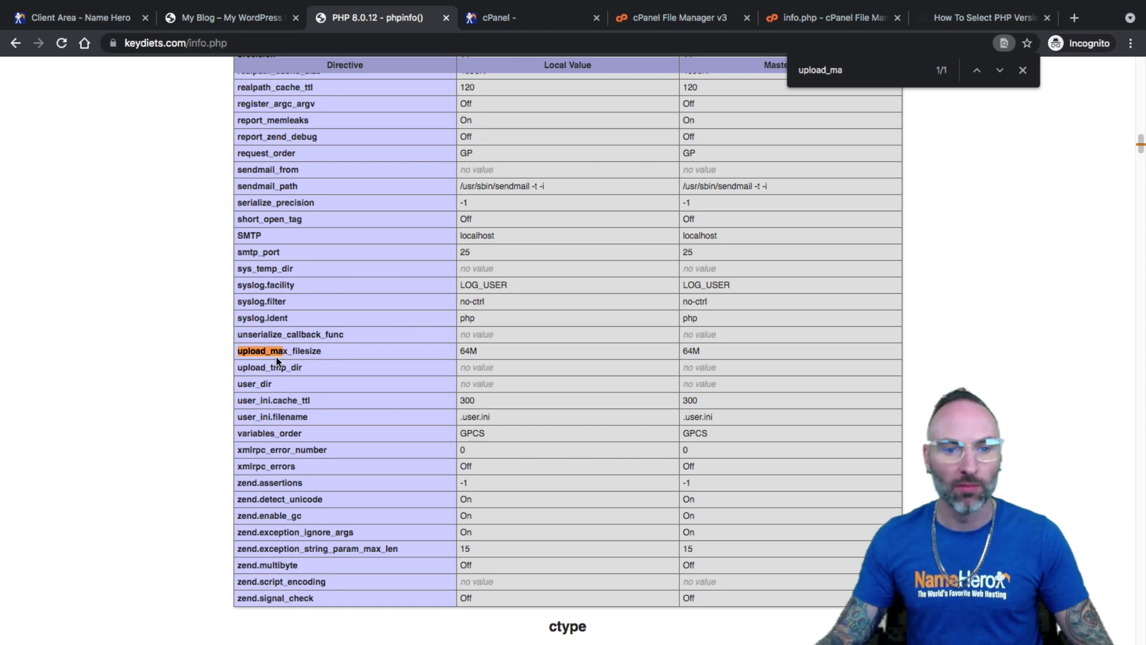
{"action": "mouse_move", "coordinate": [836, 62]}
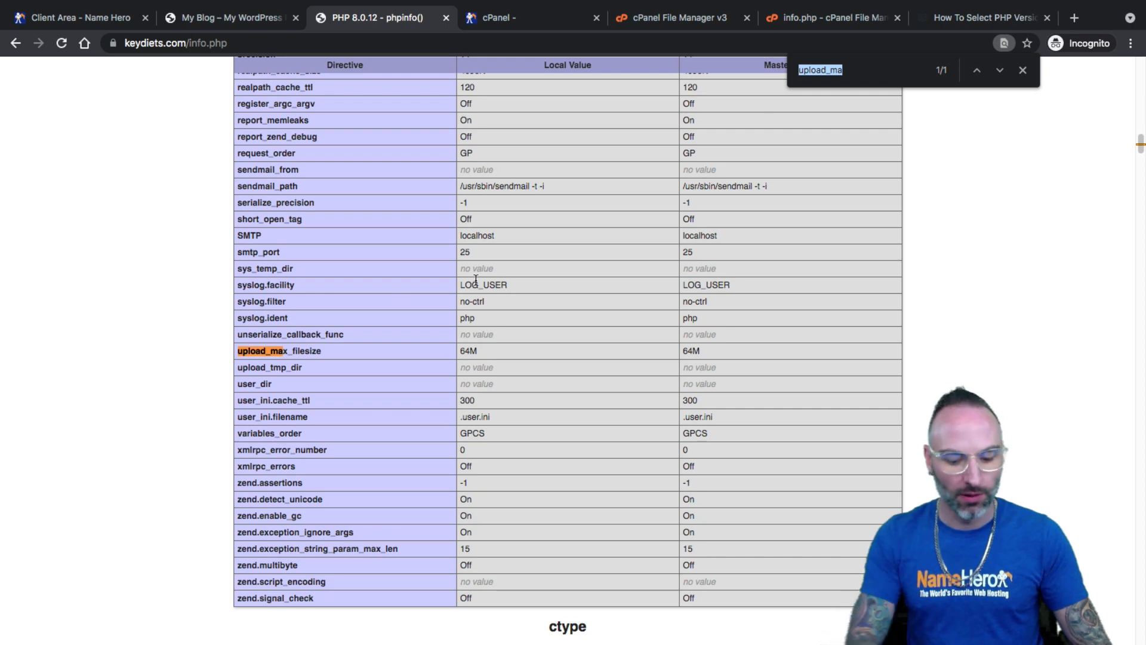
Search phpinfo for upload_max_filesize and post_max_size, confirming both read 64M
{"action": "type", "text": "pos"}
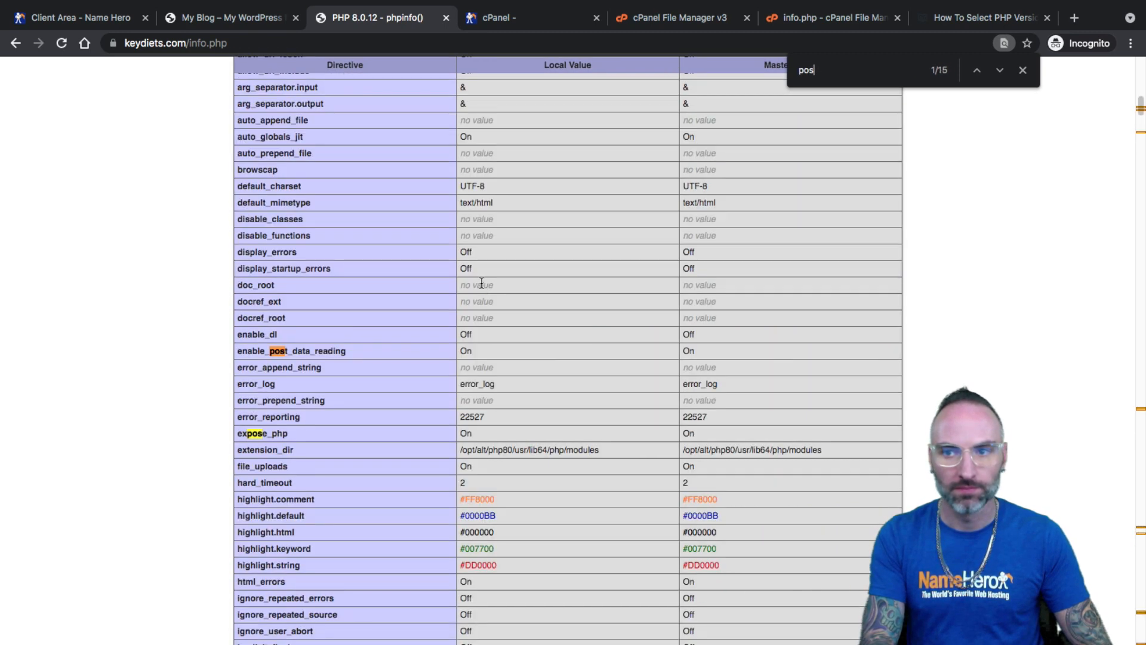
{"action": "type", "text": "max_"}
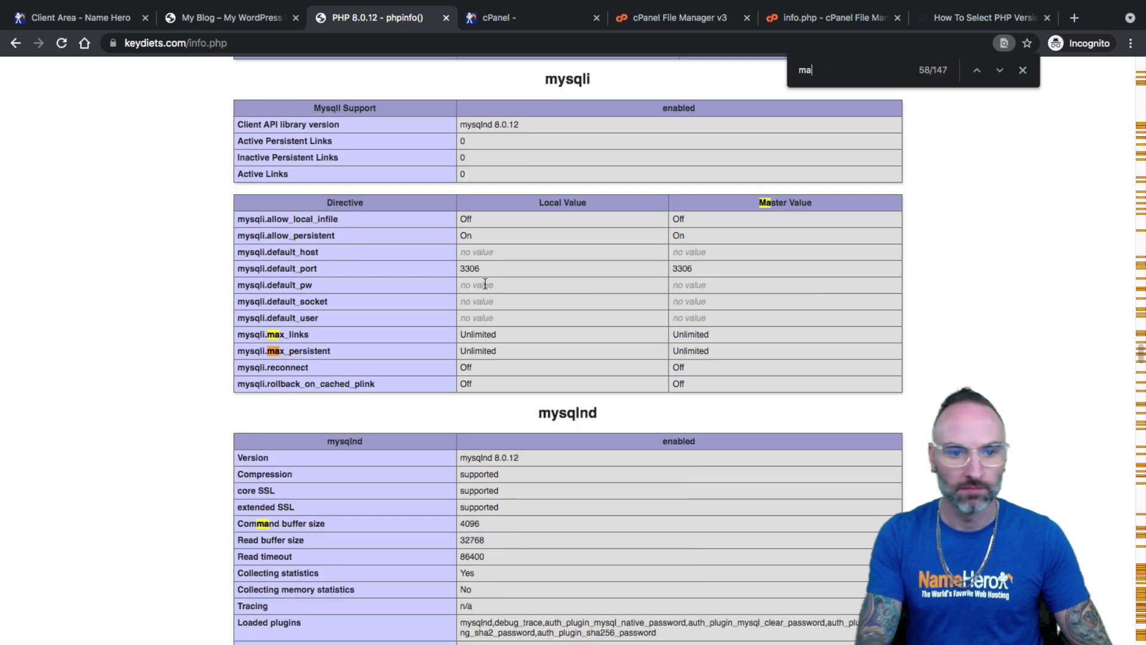
{"action": "left_click", "coordinate": [231, 17]}
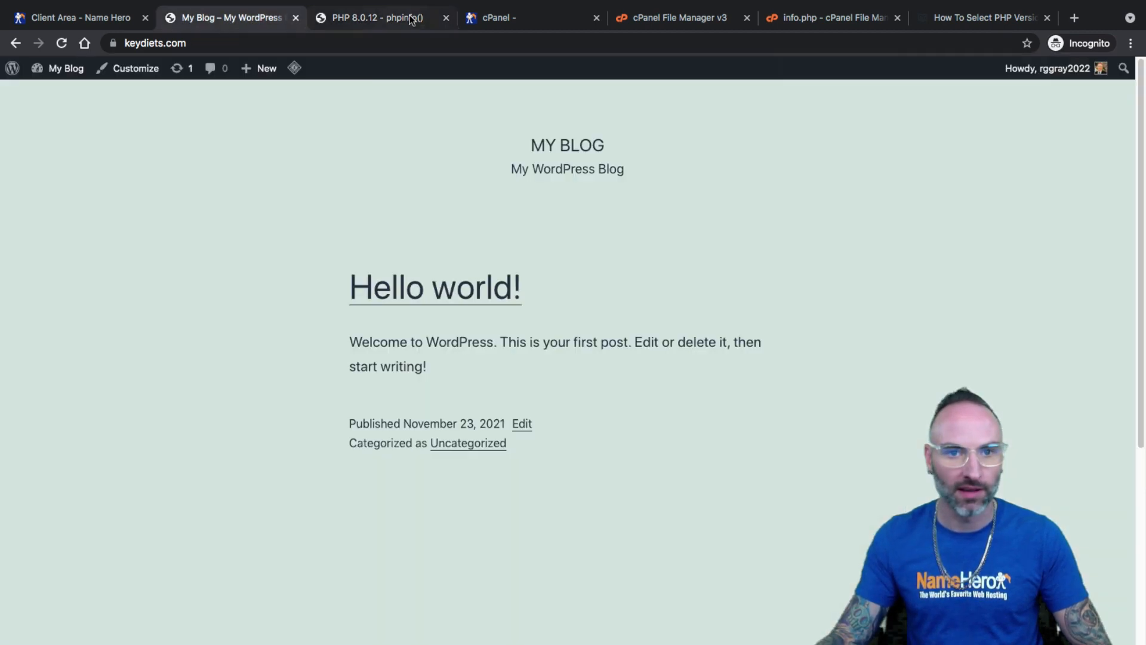
{"action": "left_click", "coordinate": [512, 17]}
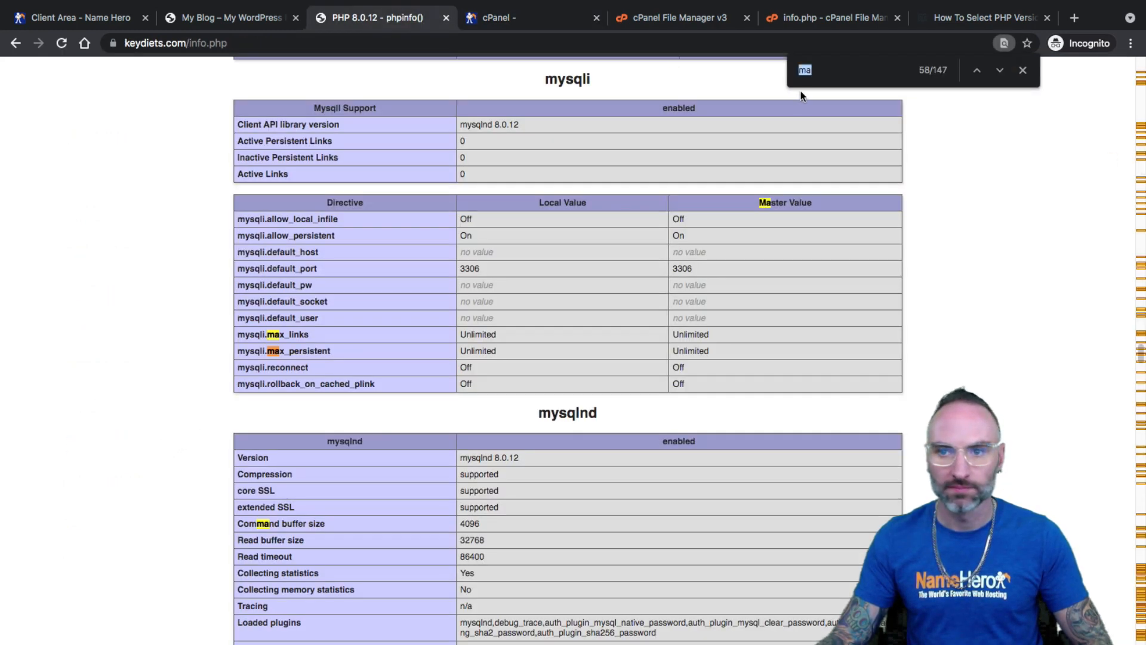
{"action": "type", "text": "post_max_size"}
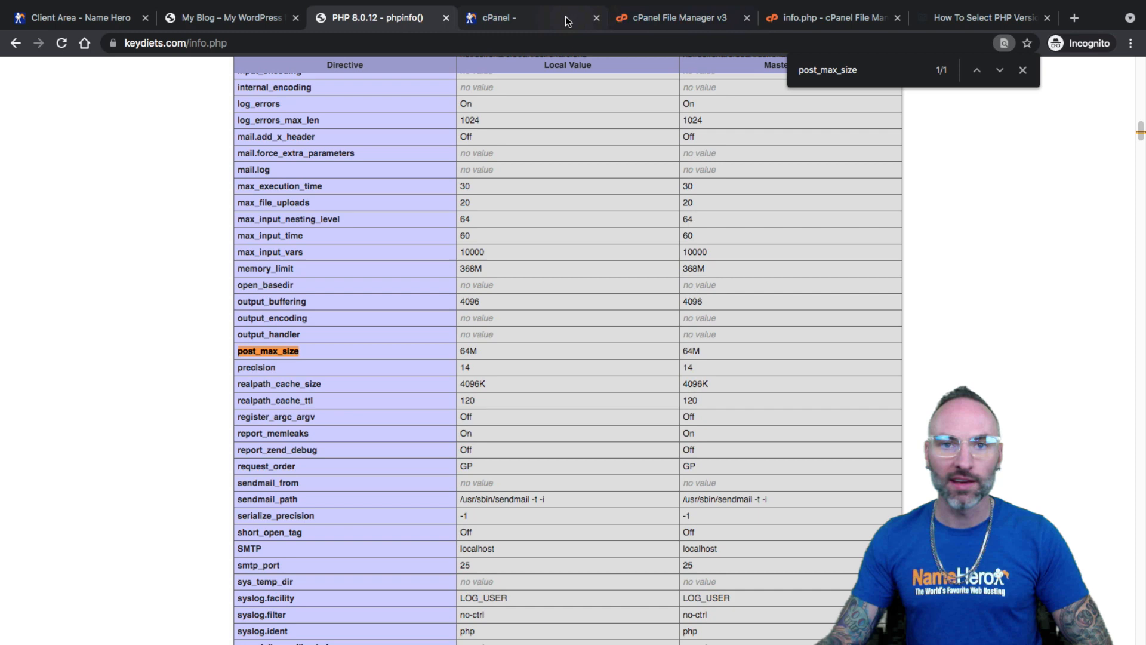
{"action": "left_click", "coordinate": [512, 18]}
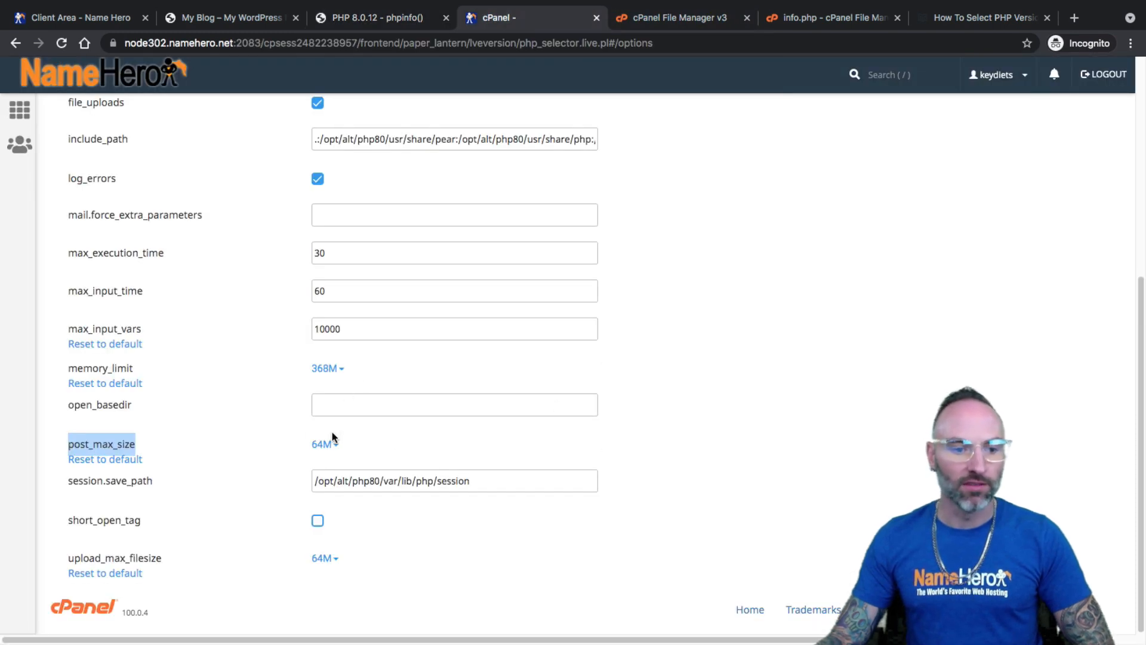
{"action": "scroll", "scroll_direction": "up", "scroll_amount": 3}
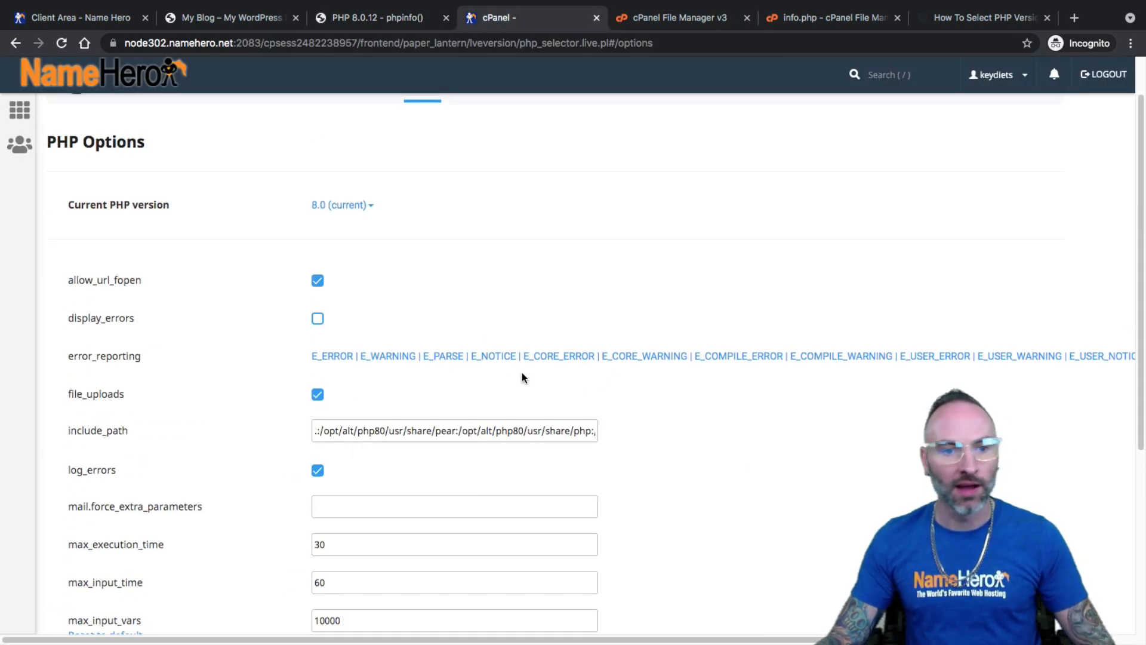
{"action": "scroll", "scroll_direction": "up", "scroll_amount": 3}
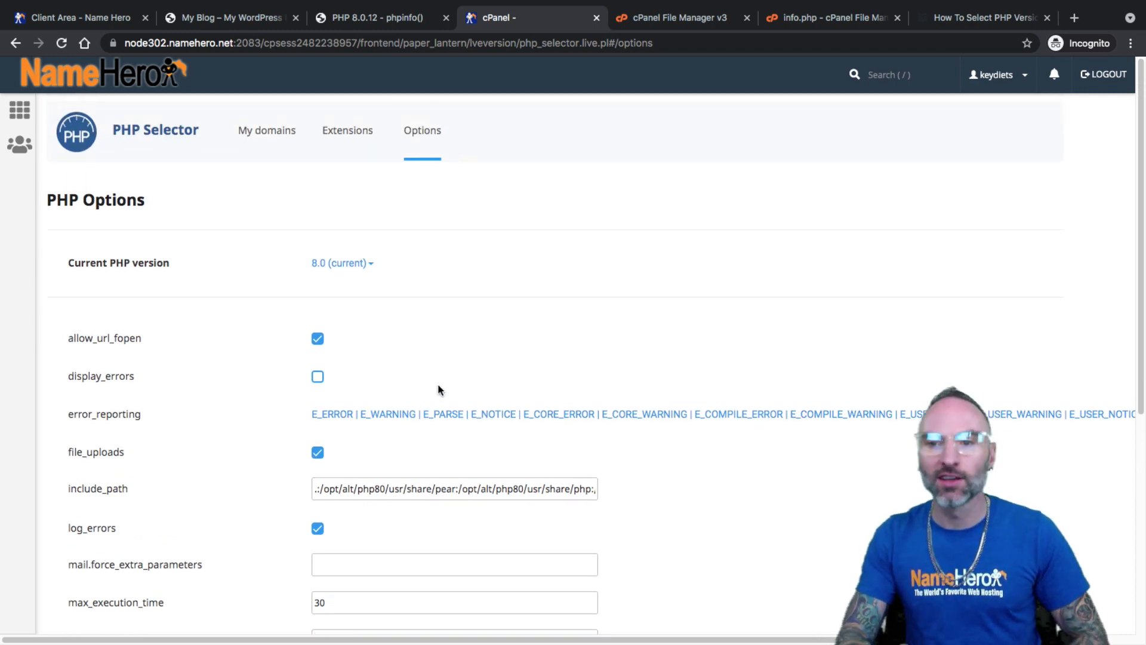
{"action": "mouse_move", "coordinate": [359, 375]}
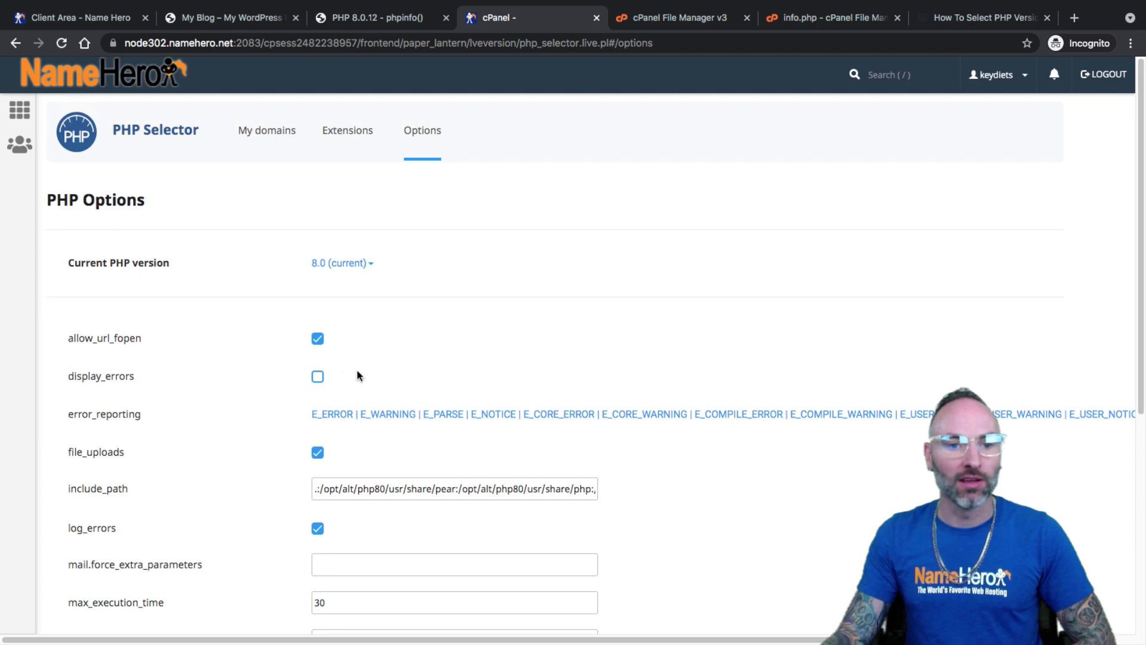
{"action": "mouse_move", "coordinate": [528, 421]}
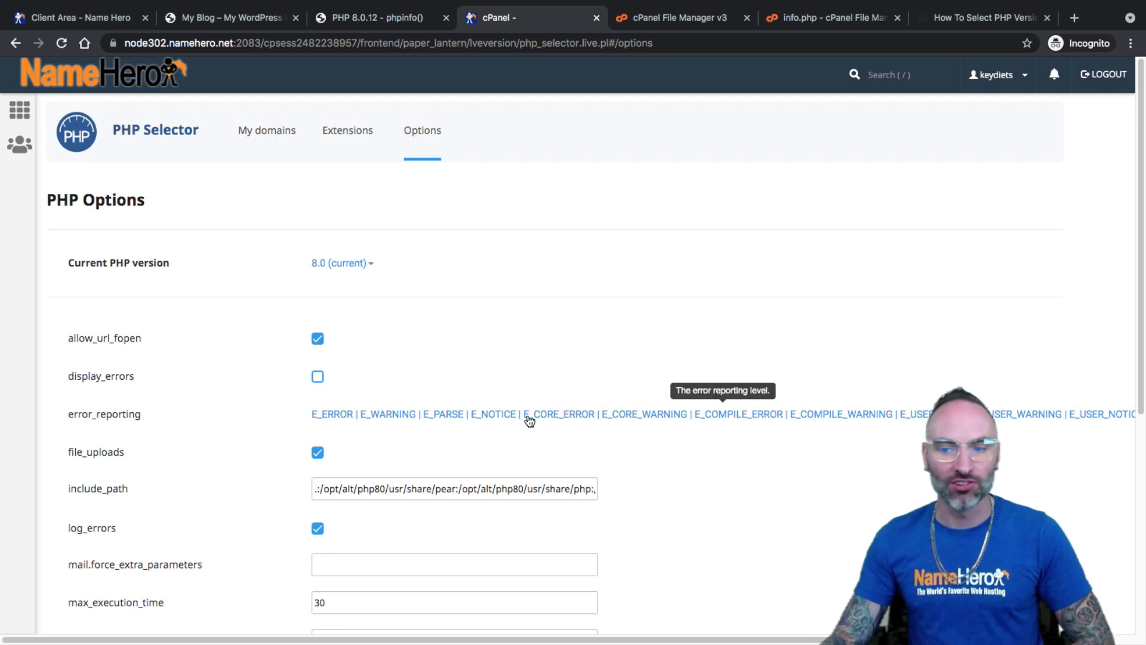
{"action": "scroll", "scroll_direction": "down", "scroll_amount": 3}
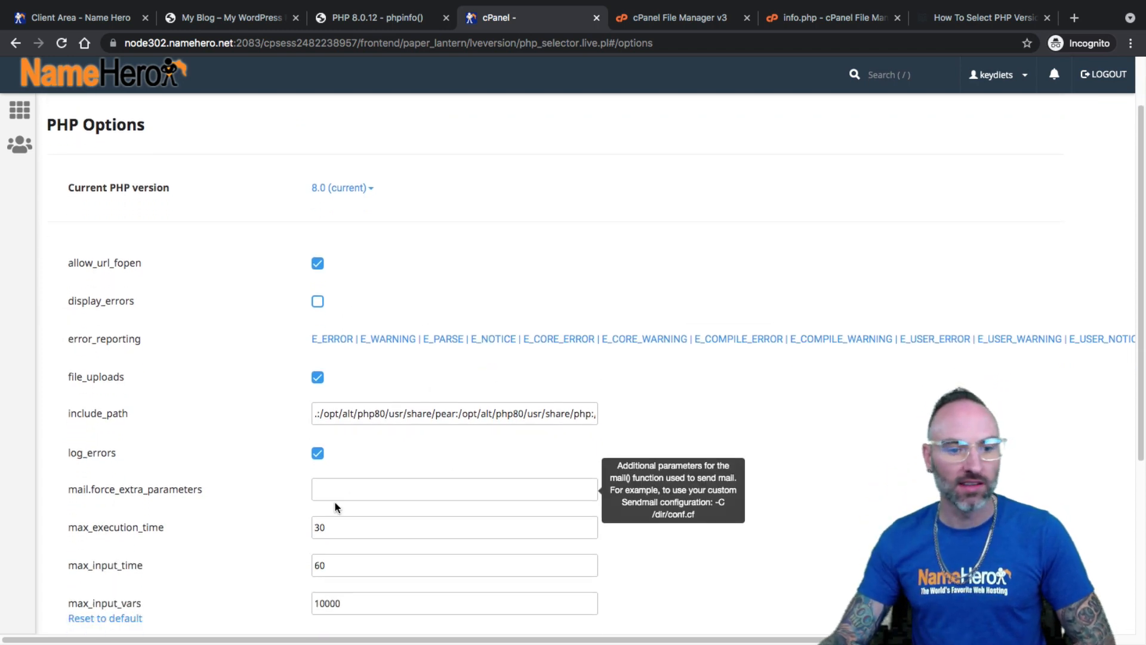
{"action": "scroll", "scroll_direction": "down", "scroll_amount": 3}
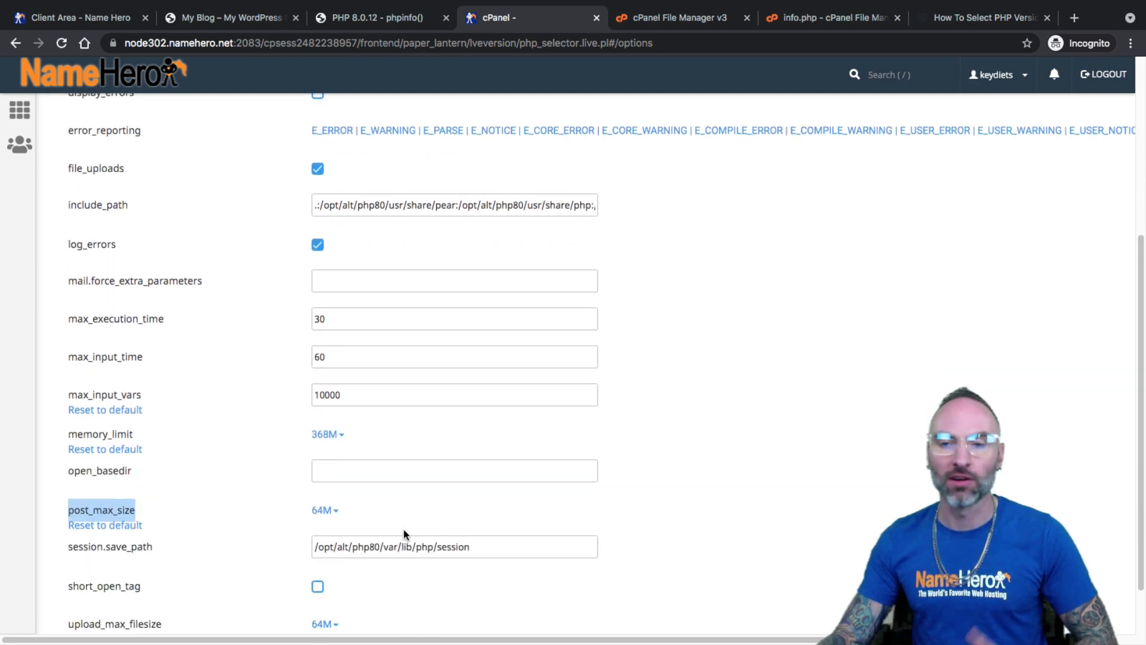
{"action": "mouse_move", "coordinate": [388, 503]}
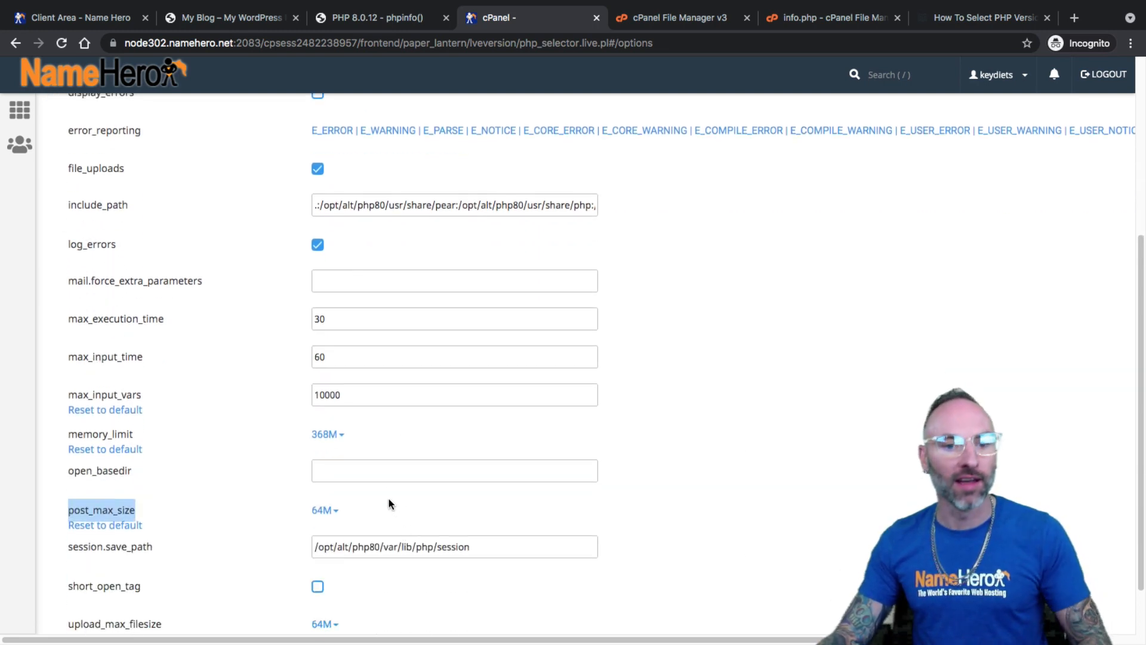
{"action": "scroll", "scroll_direction": "down", "scroll_amount": 3}
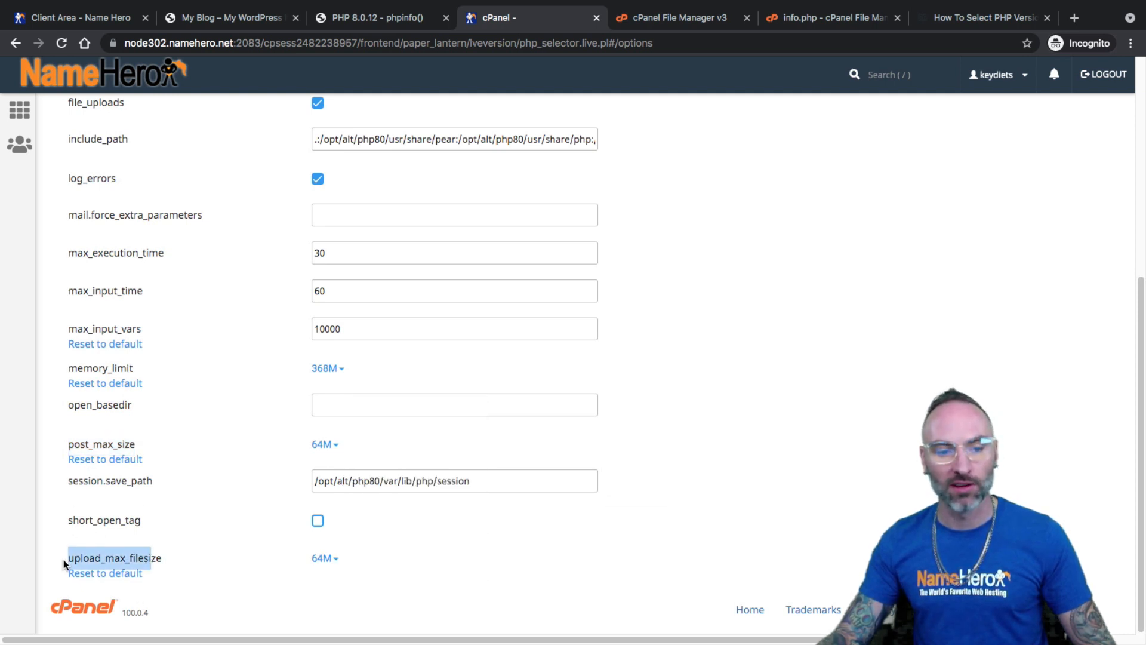
{"action": "mouse_move", "coordinate": [327, 453]}
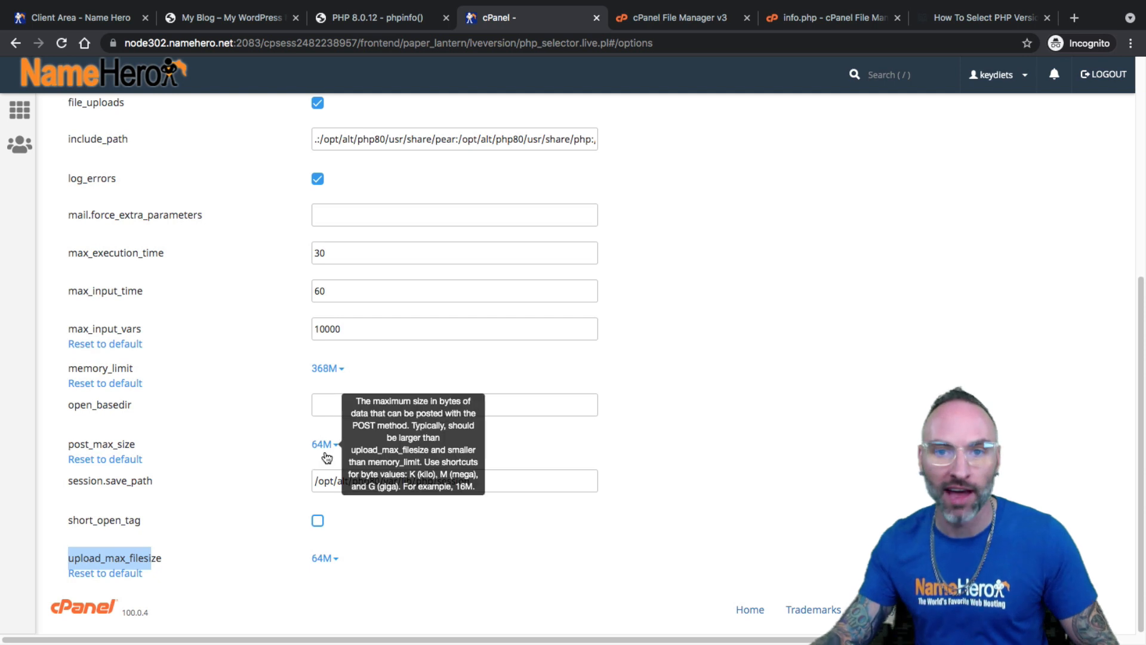
{"action": "mouse_move", "coordinate": [324, 571]}
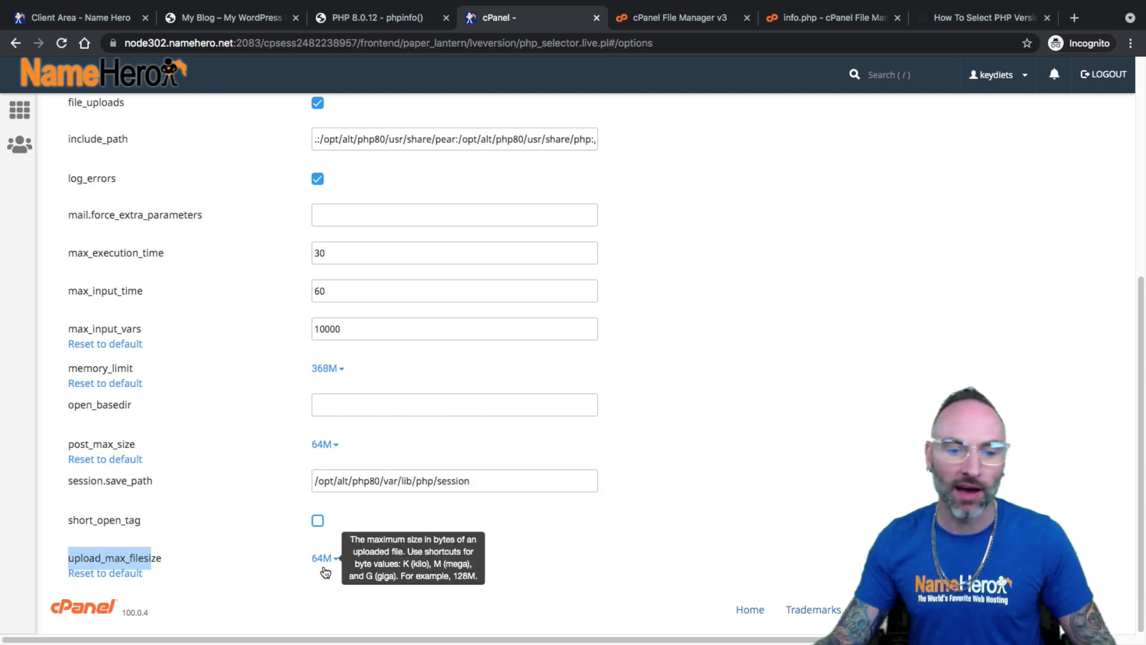
{"action": "mouse_move", "coordinate": [203, 583]}
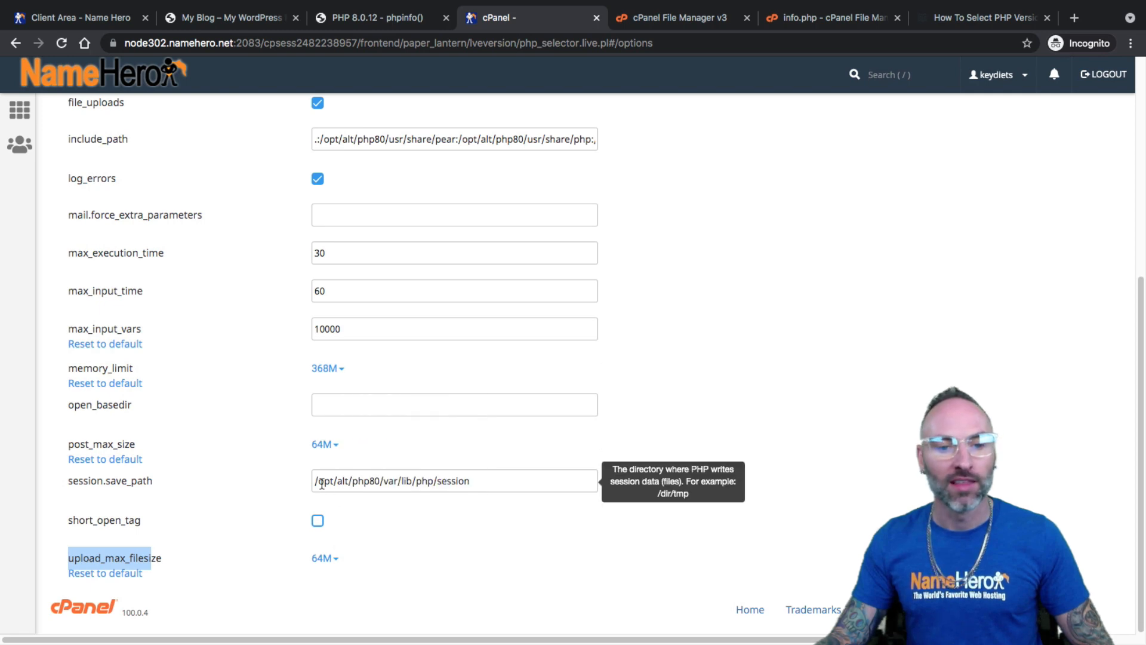
{"action": "scroll", "scroll_direction": "up", "scroll_amount": 3}
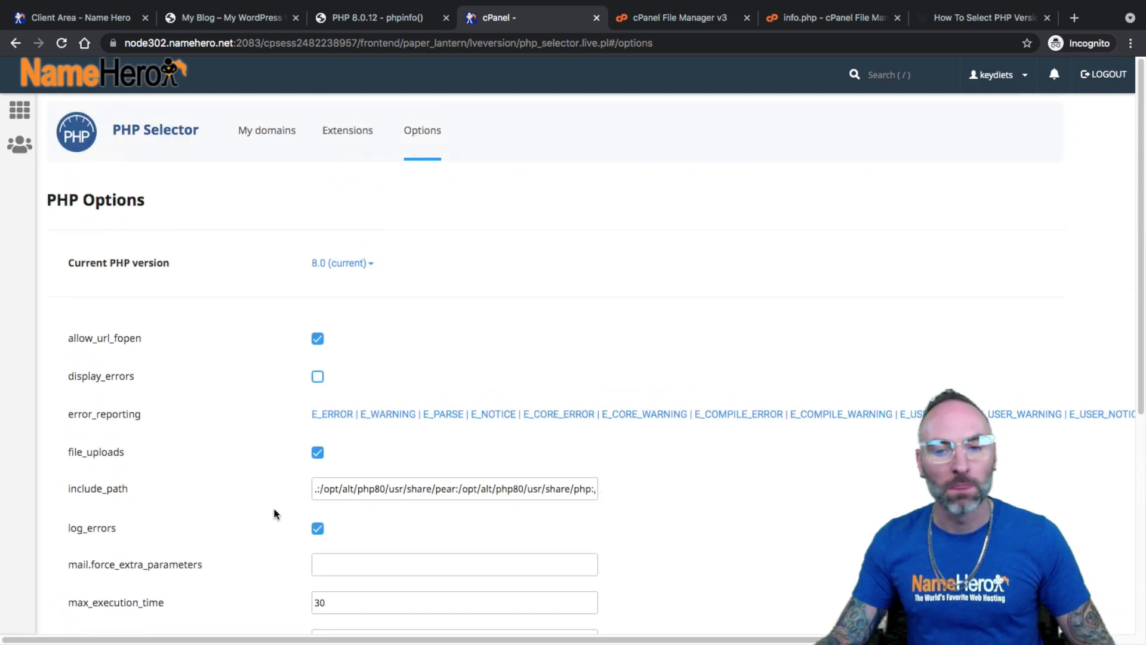
{"action": "mouse_move", "coordinate": [342, 151]}
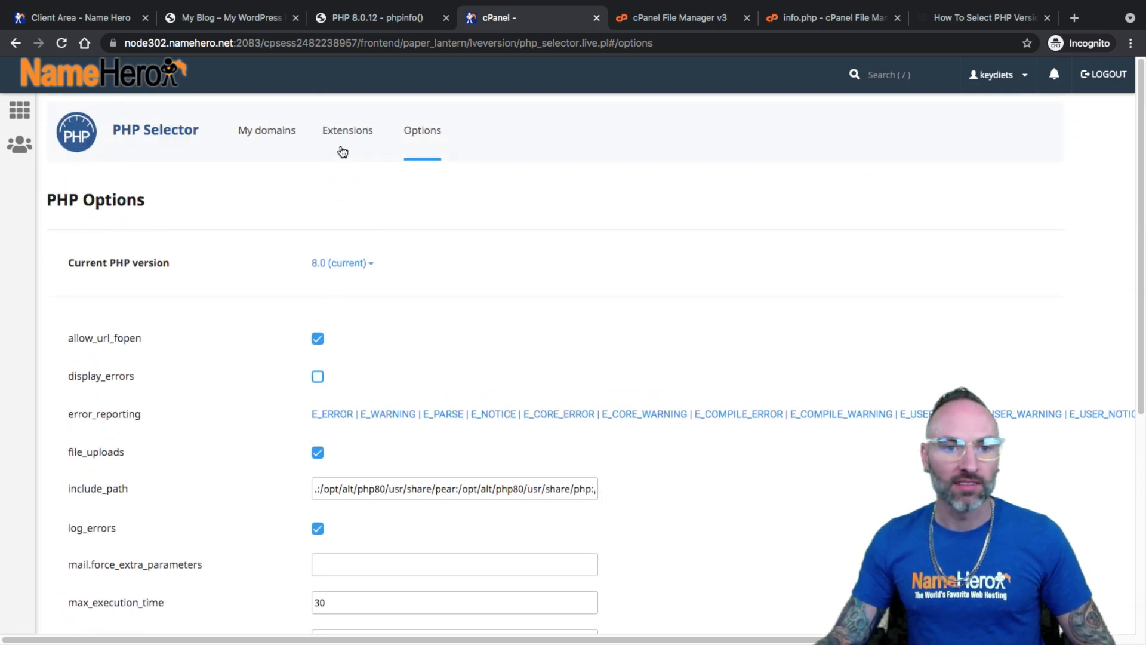
Tick opcache in PHP Selector's Extensions list and see the success message
{"action": "left_click", "coordinate": [348, 130]}
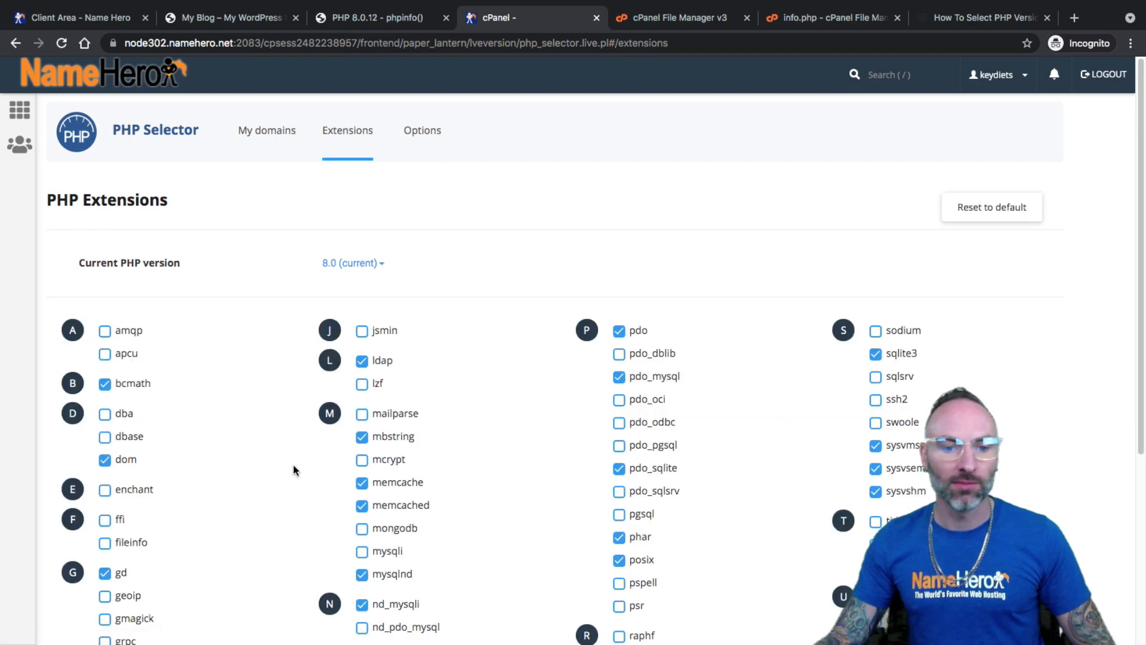
{"action": "scroll", "scroll_direction": "down", "scroll_amount": 3}
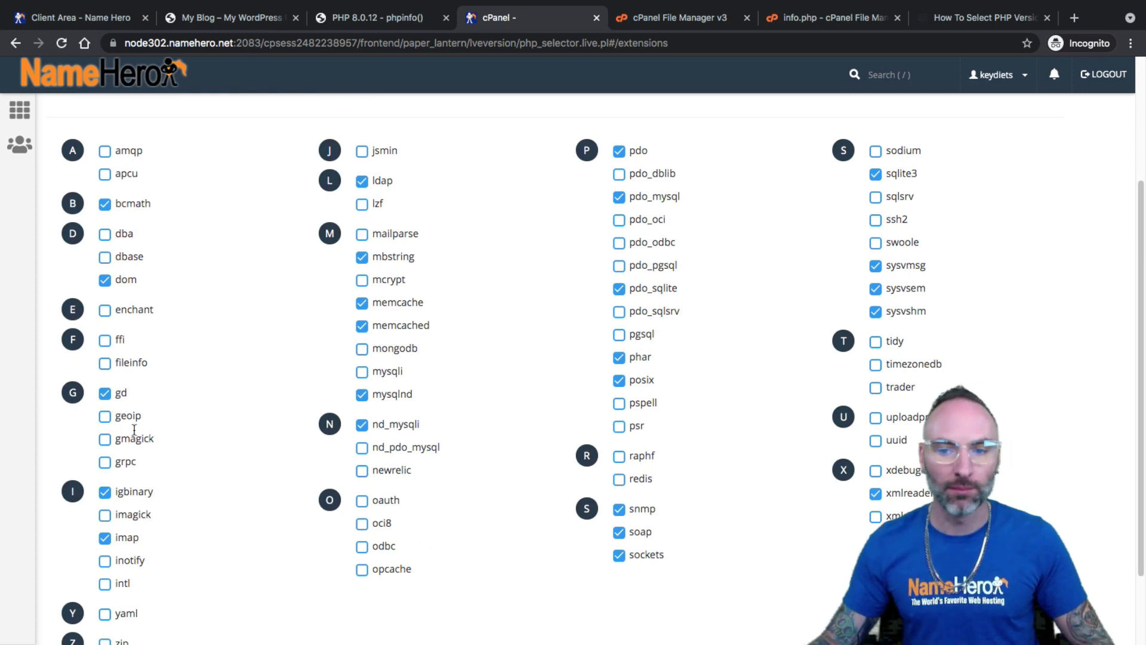
{"action": "scroll", "scroll_direction": "down", "scroll_amount": 3}
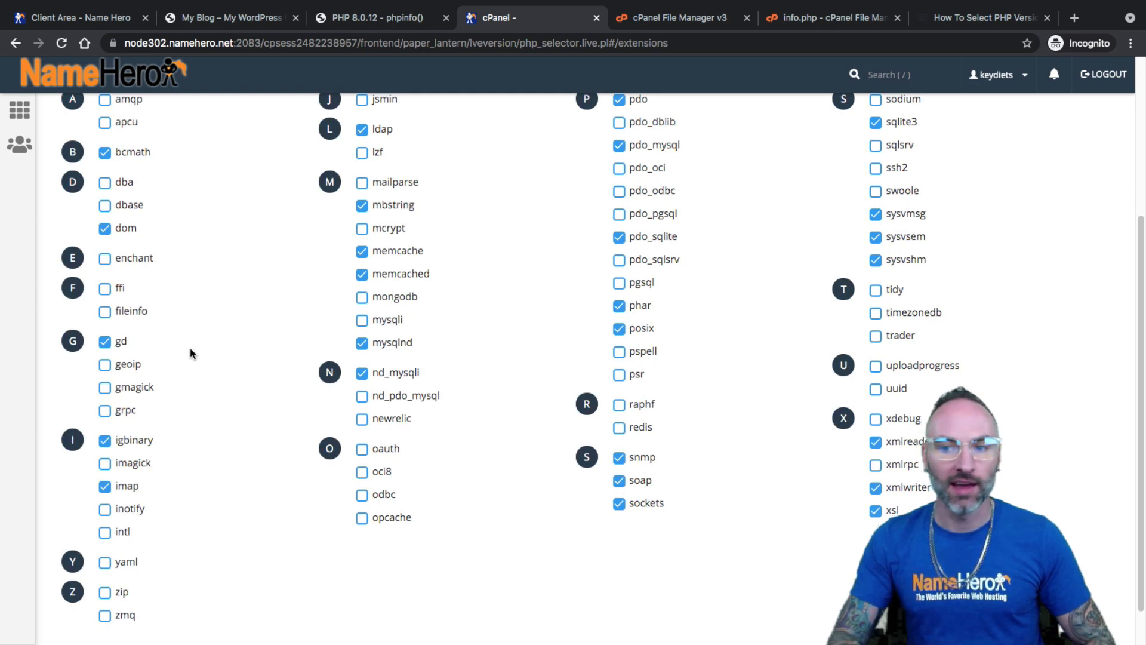
{"action": "mouse_move", "coordinate": [352, 385]}
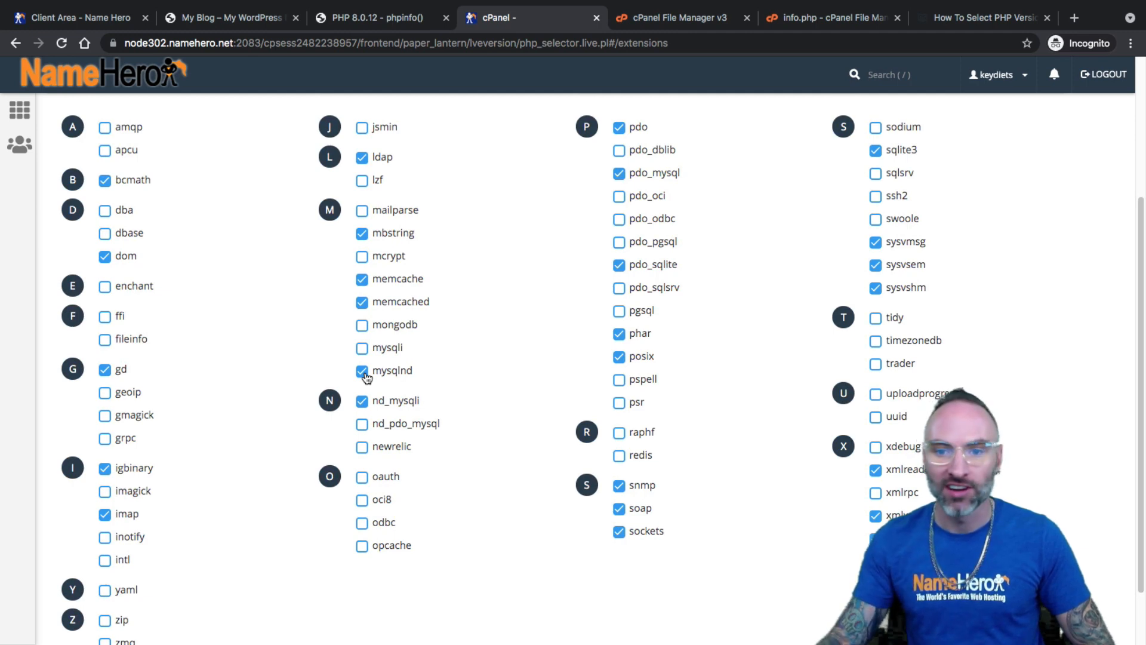
{"action": "mouse_move", "coordinate": [495, 369]}
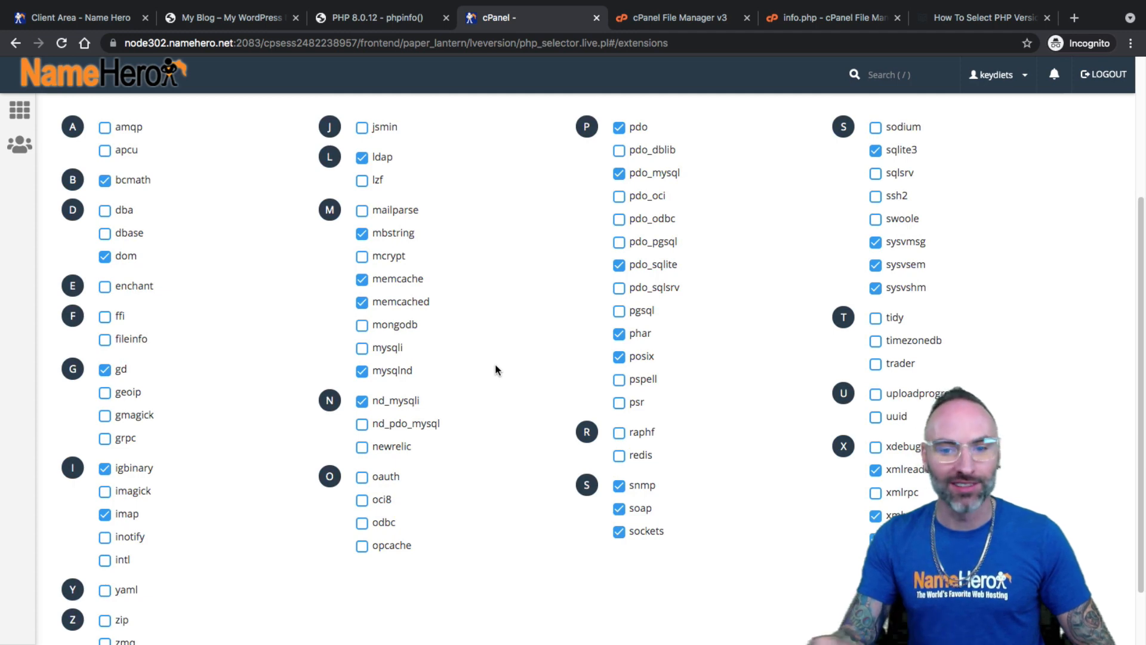
{"action": "mouse_move", "coordinate": [585, 356]}
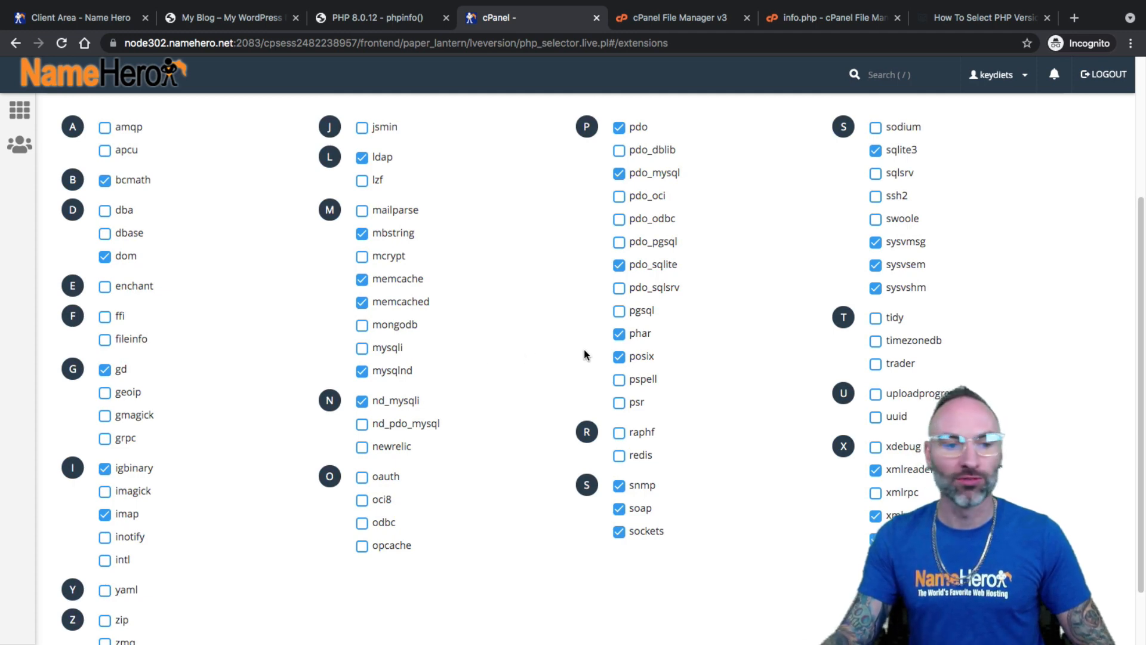
{"action": "mouse_move", "coordinate": [538, 408]}
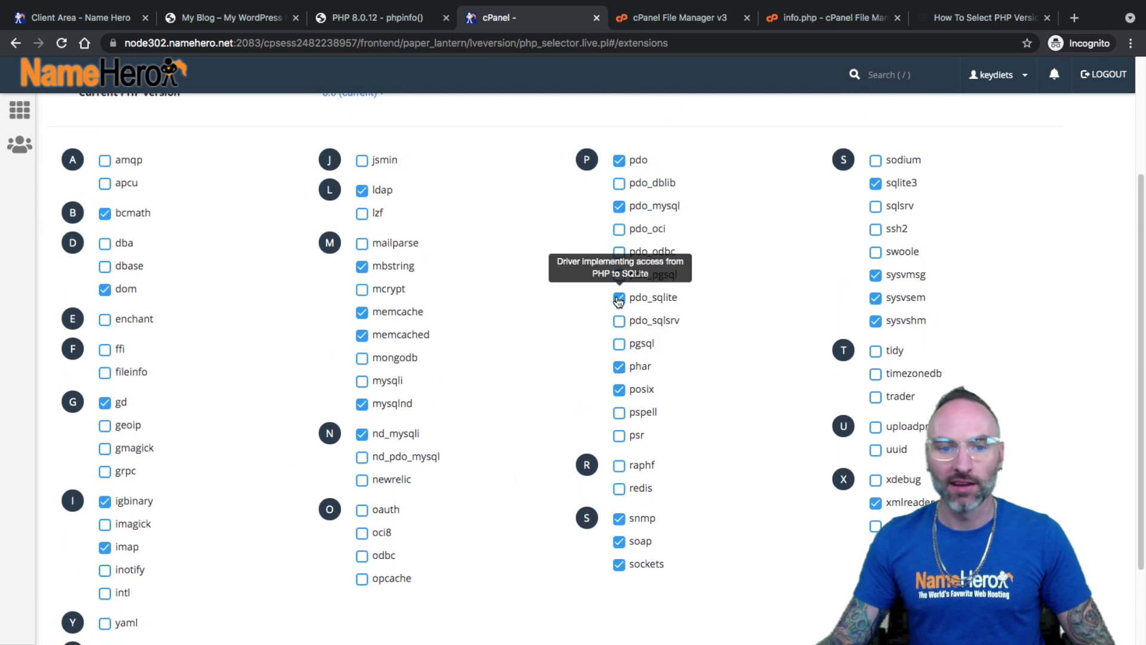
{"action": "mouse_move", "coordinate": [408, 460]}
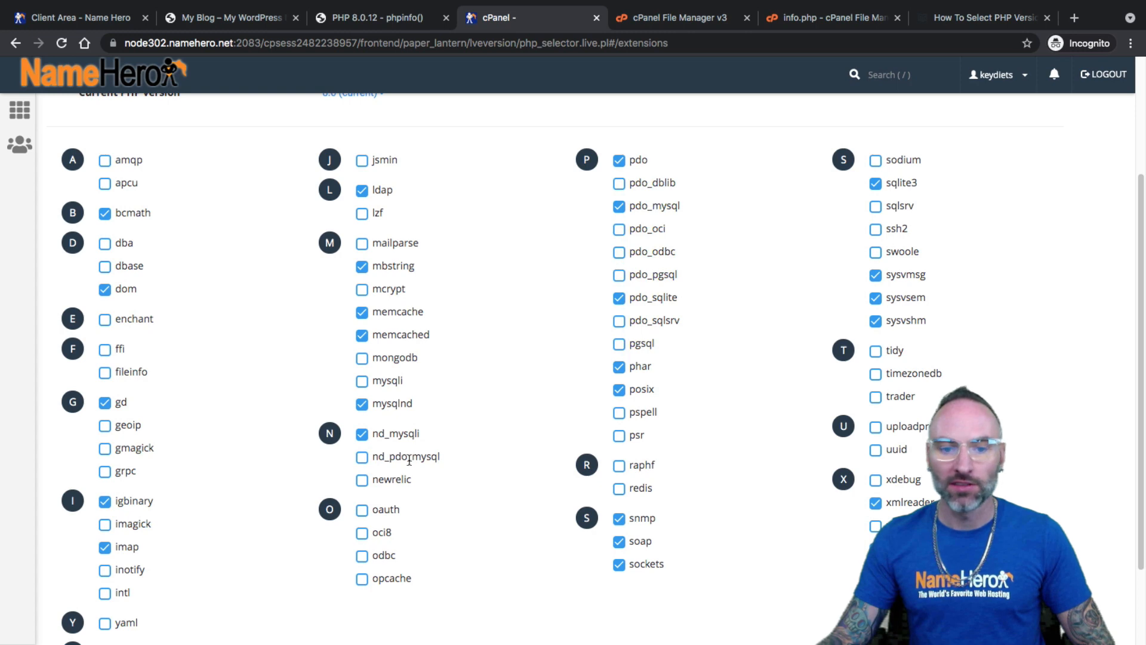
{"action": "mouse_move", "coordinate": [713, 251]}
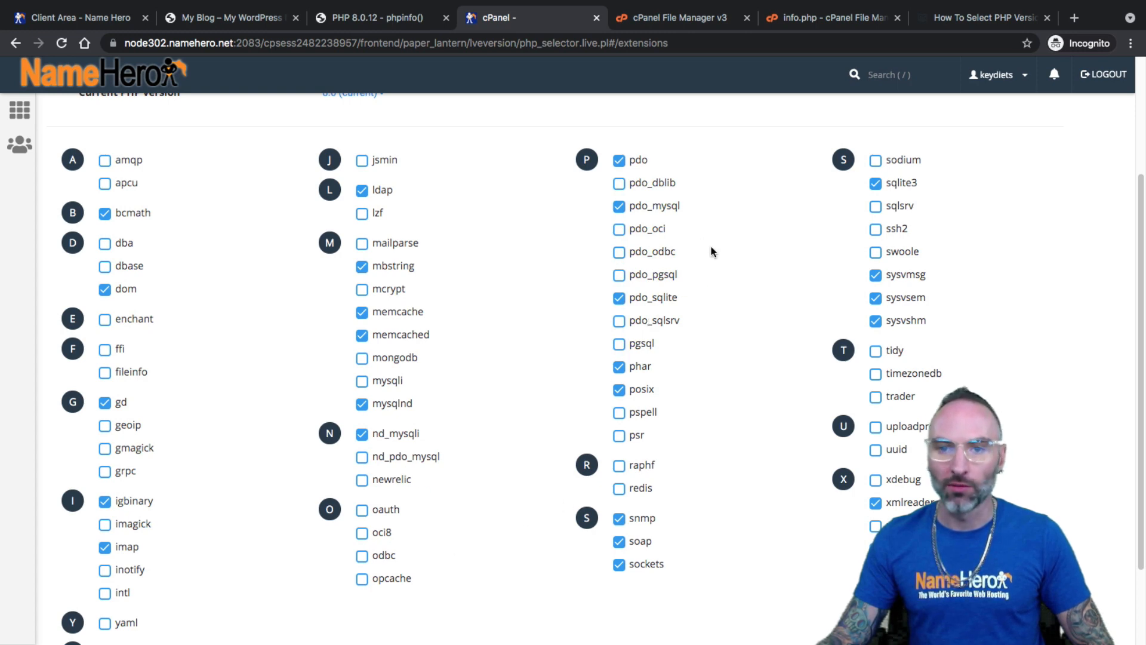
{"action": "mouse_move", "coordinate": [214, 333]}
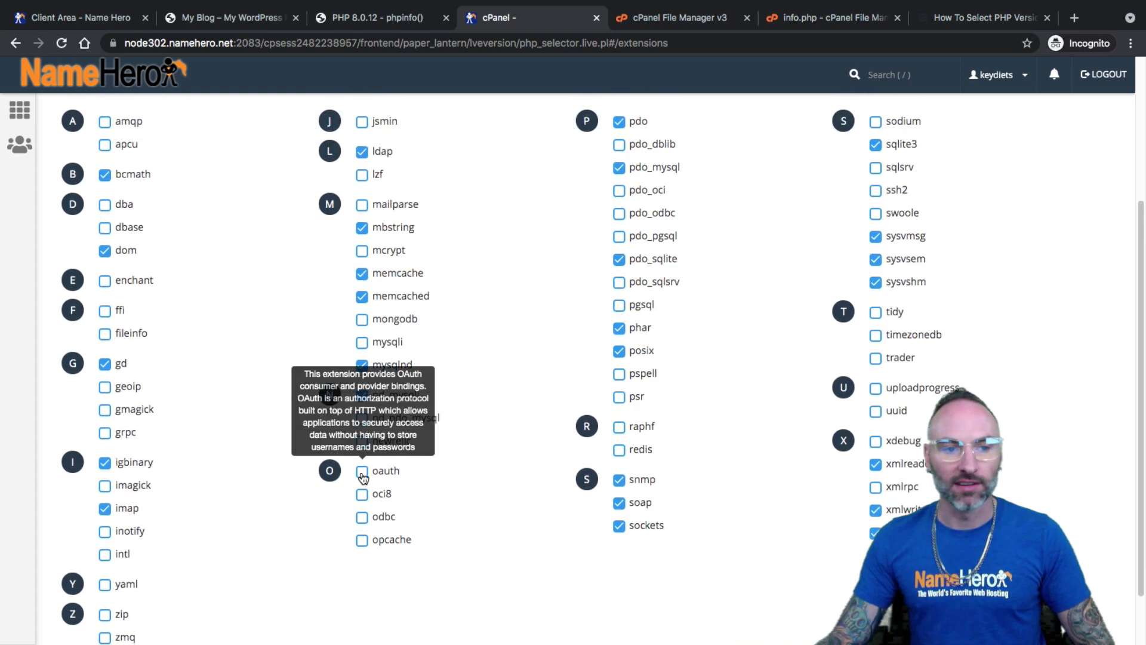
{"action": "left_click", "coordinate": [362, 540]}
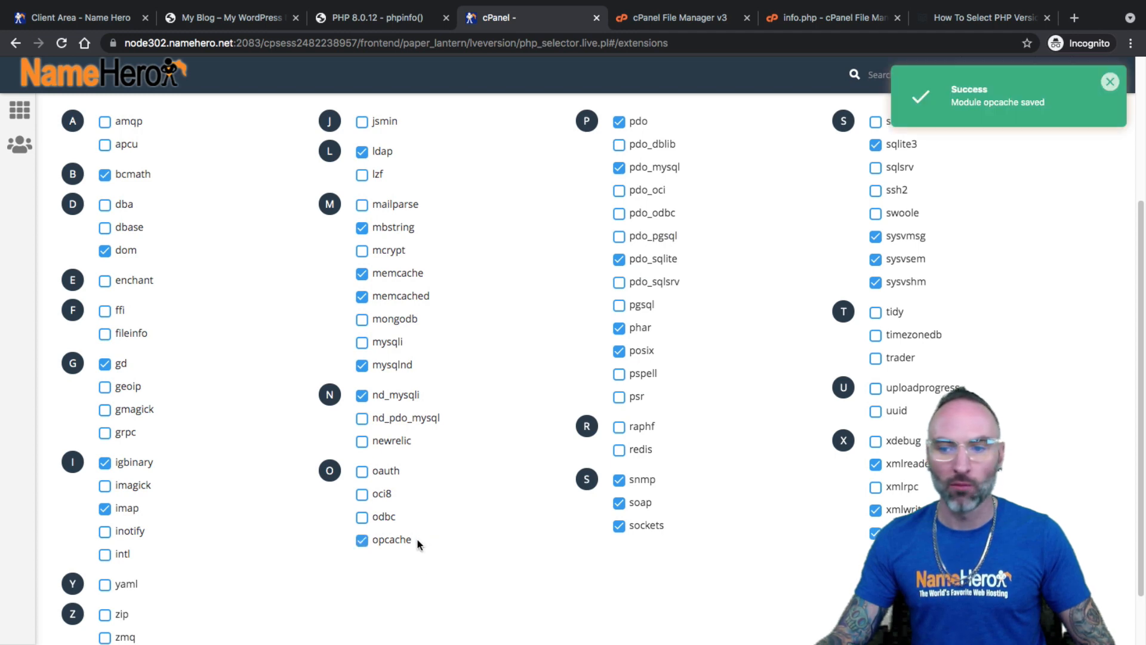
{"action": "scroll", "scroll_direction": "down", "scroll_amount": 3}
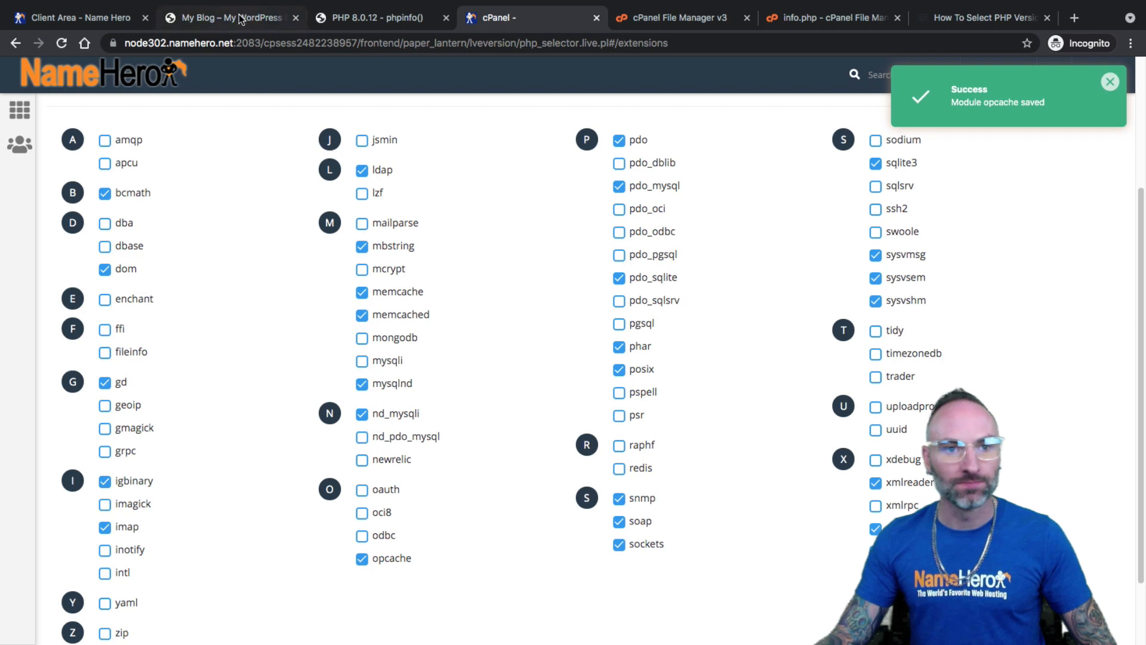
Open Media > Add New in keydiets.com's WordPress admin to see the 64 MB limit
{"action": "left_click", "coordinate": [231, 17]}
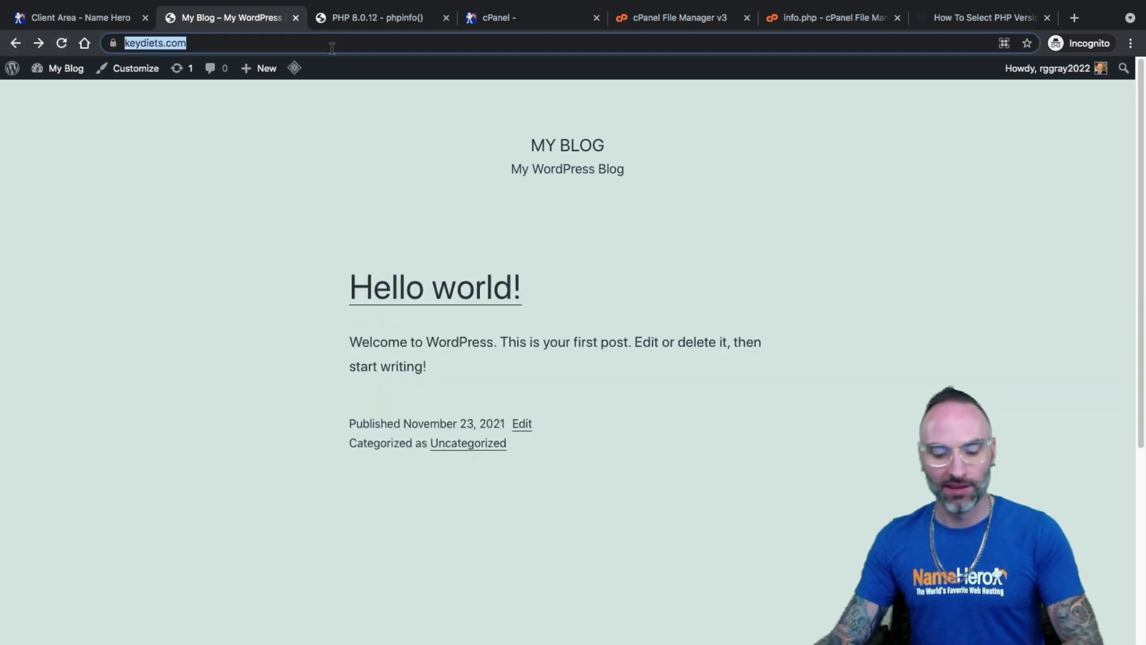
{"action": "left_click", "coordinate": [66, 68]}
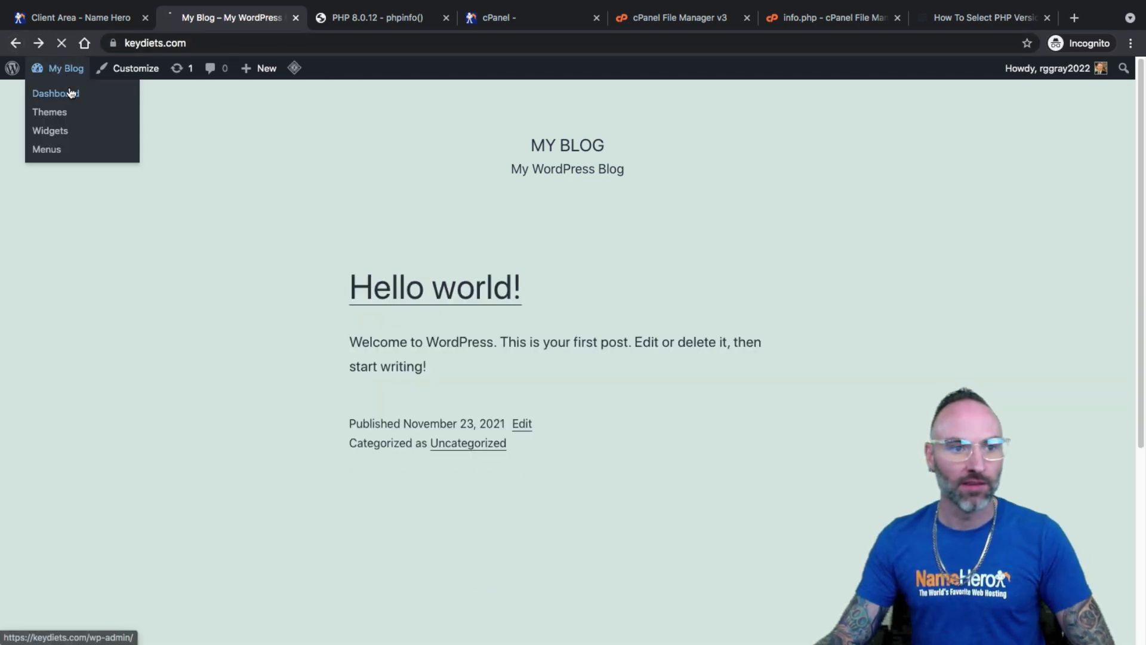
{"action": "left_click", "coordinate": [53, 93]}
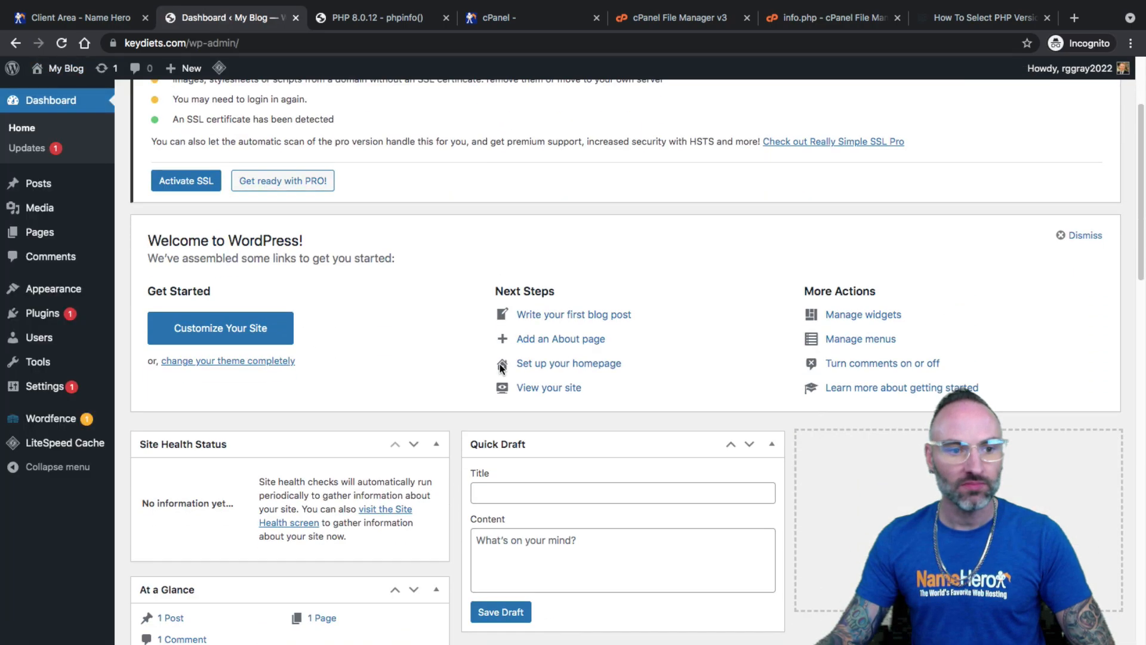
{"action": "scroll", "scroll_direction": "down", "scroll_amount": 3}
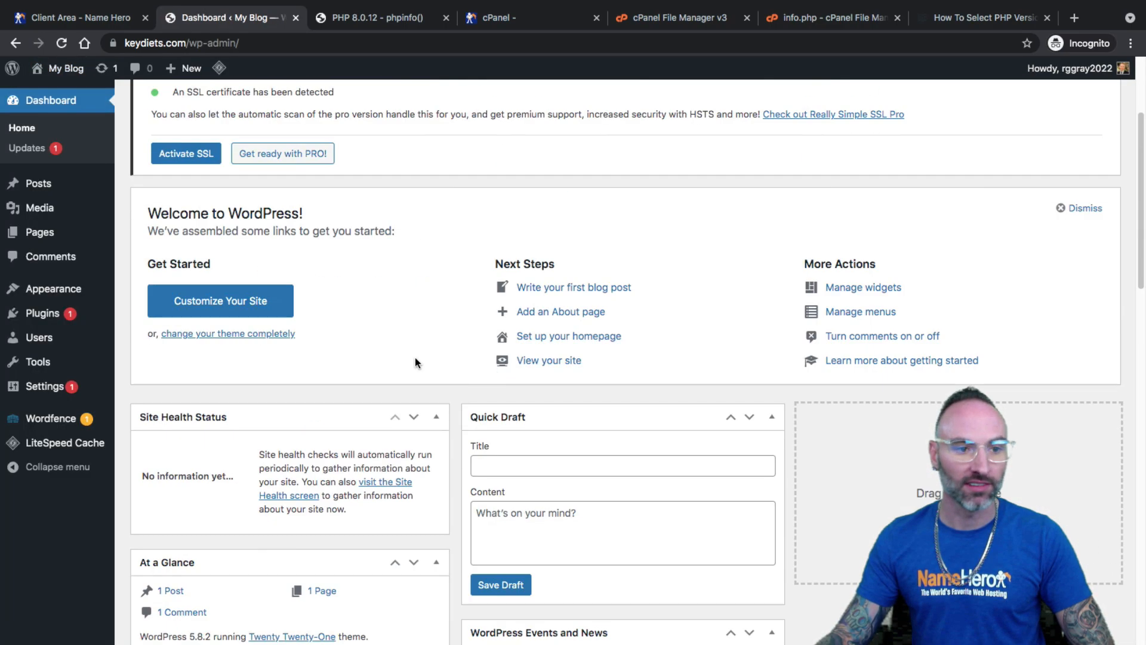
{"action": "scroll", "scroll_direction": "up", "scroll_amount": 3}
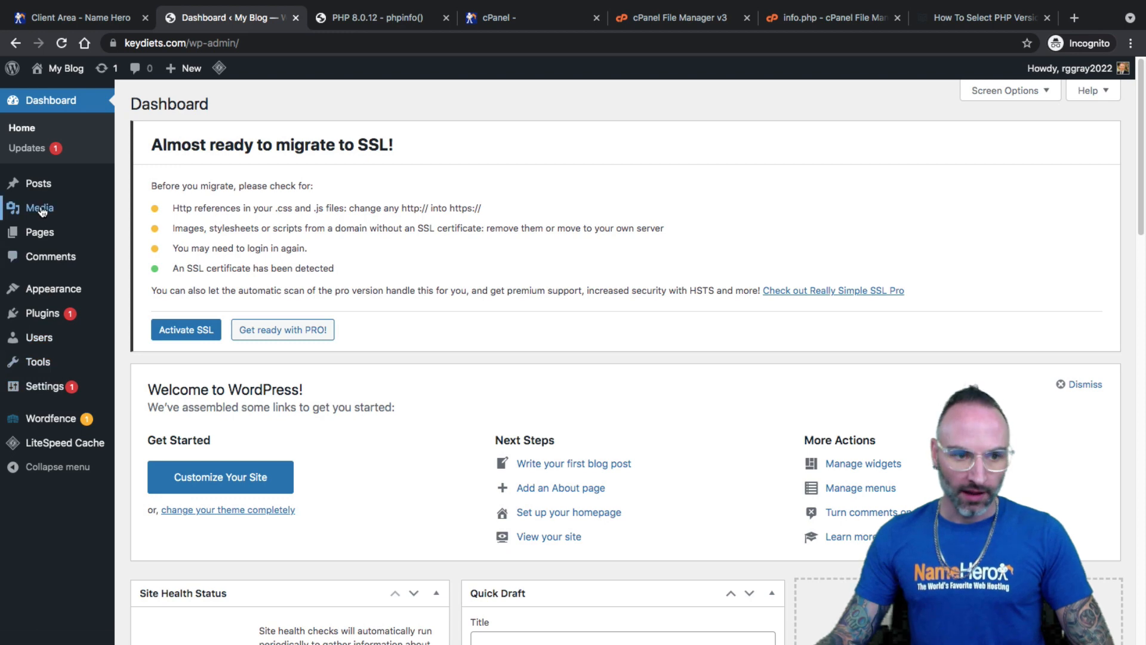
{"action": "left_click", "coordinate": [38, 207]}
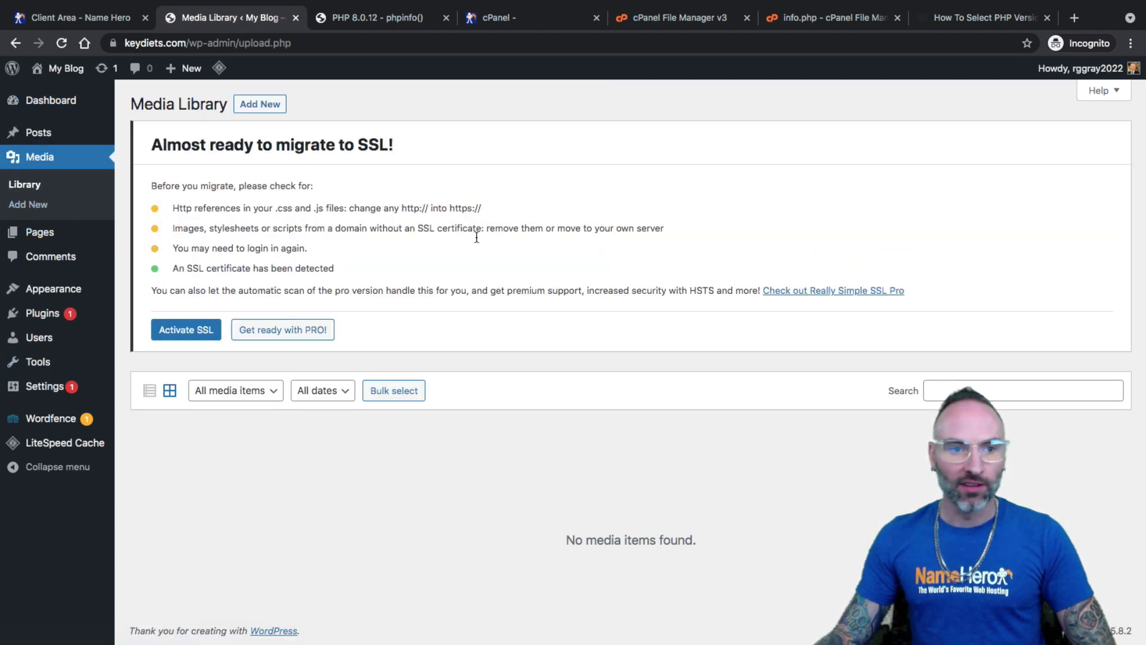
{"action": "left_click", "coordinate": [260, 104]}
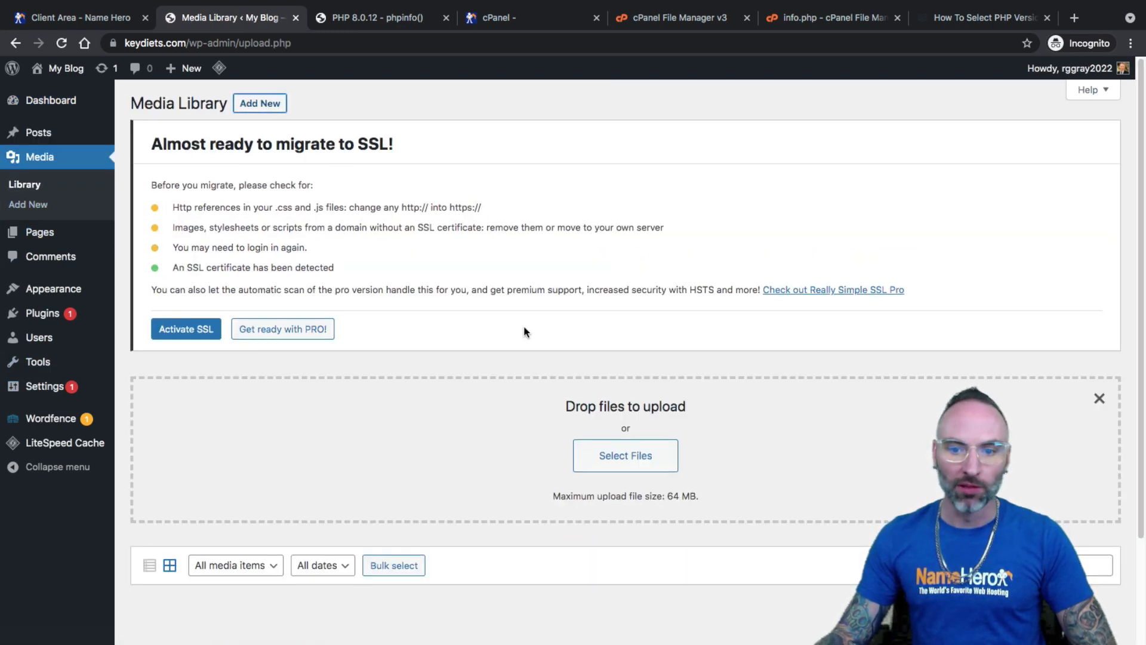
{"action": "scroll", "scroll_direction": "down", "scroll_amount": 3}
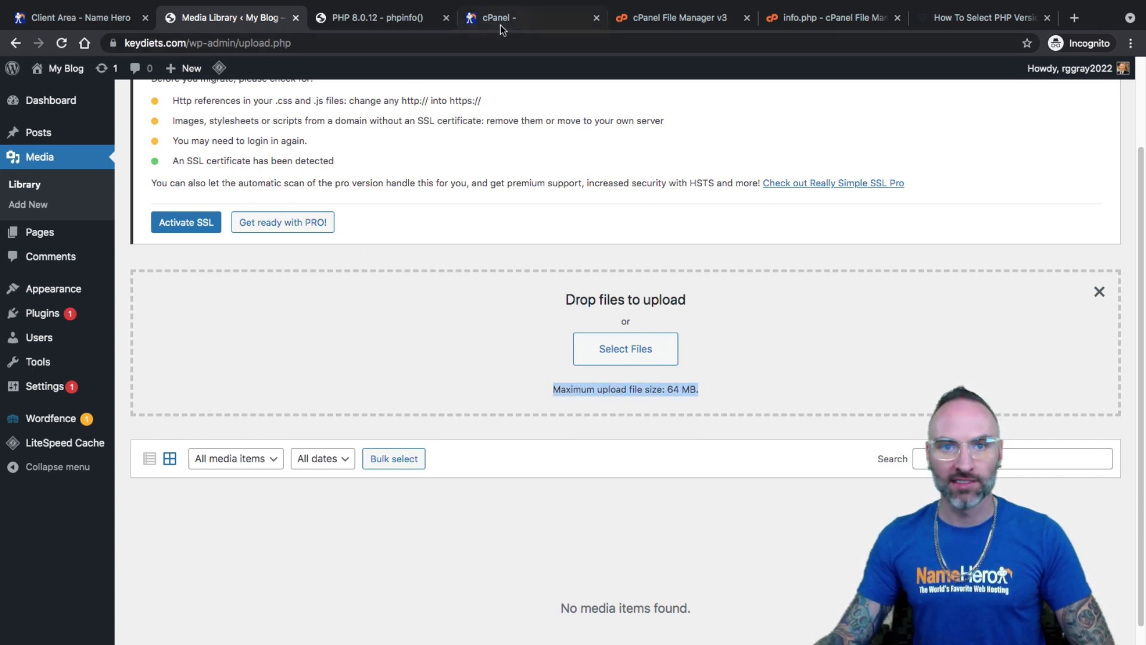
Reset upload_max_filesize to 2M and check WordPress's uploader now shows a 2 MB limit
{"action": "left_click", "coordinate": [528, 17]}
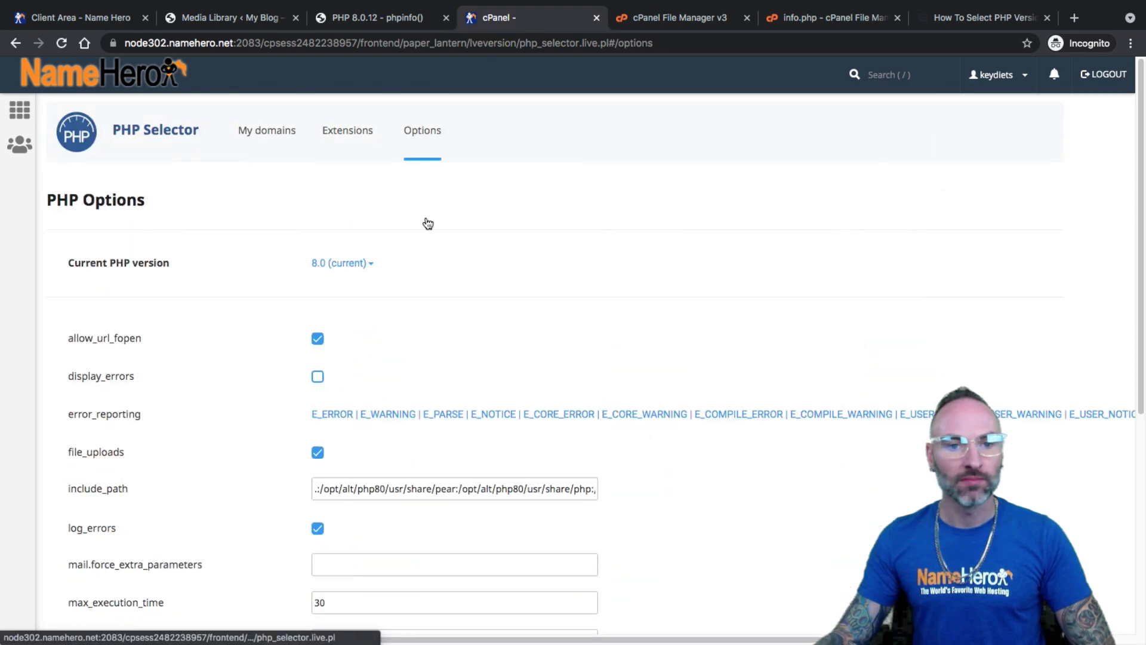
{"action": "scroll", "scroll_direction": "down", "scroll_amount": 3}
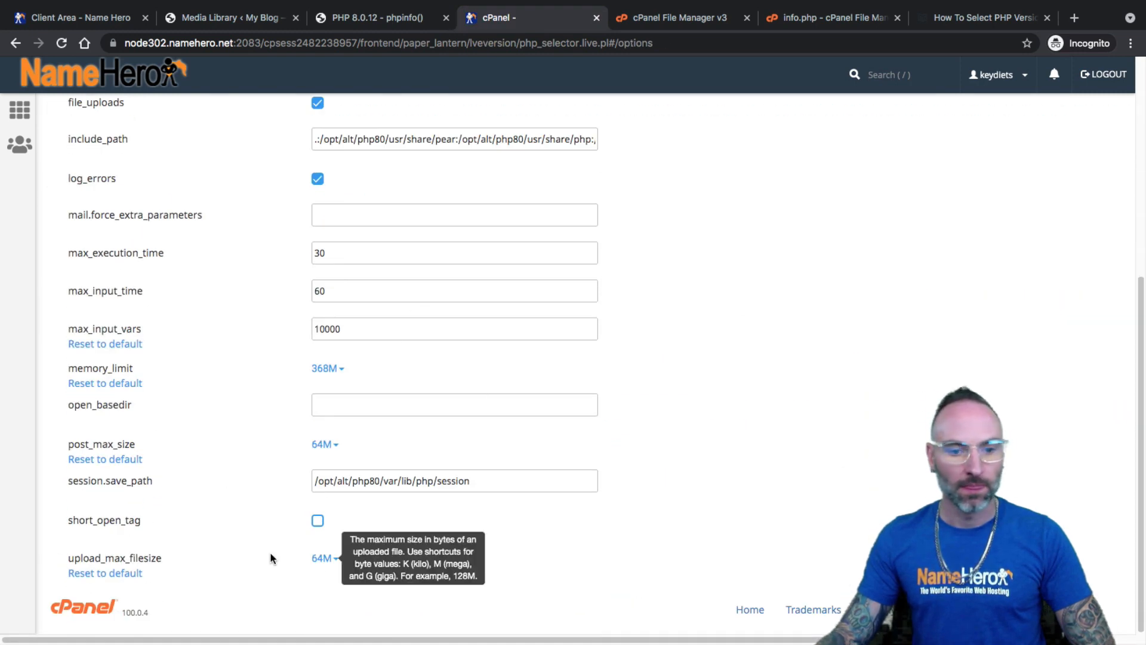
{"action": "left_click", "coordinate": [319, 557]}
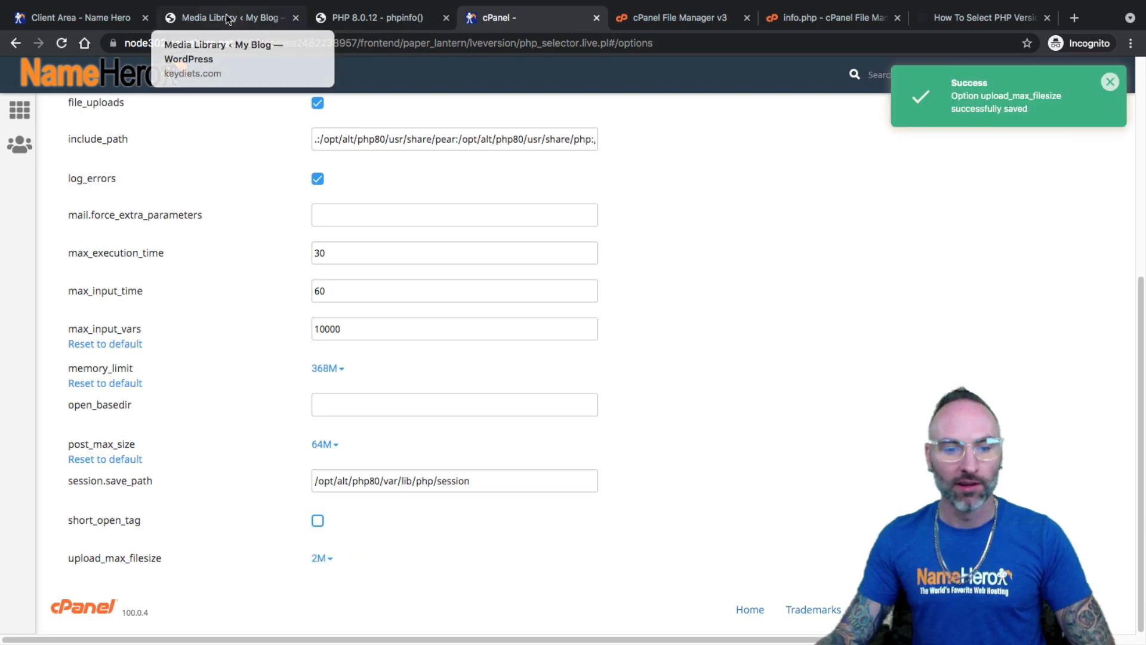
{"action": "left_click", "coordinate": [231, 18]}
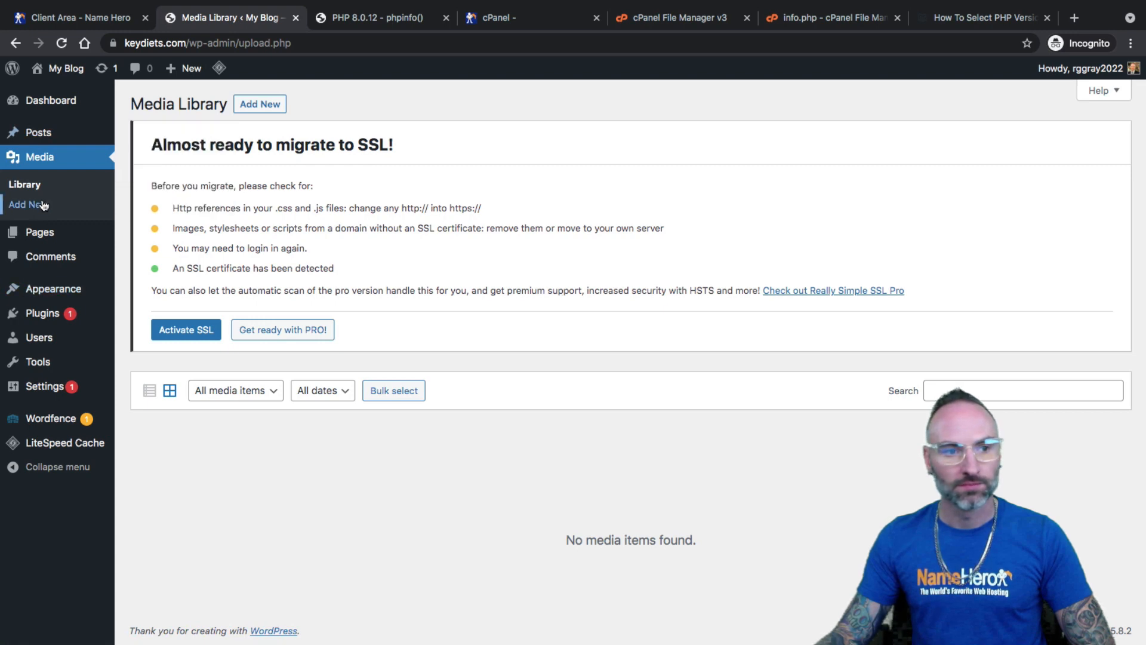
{"action": "left_click", "coordinate": [260, 104]}
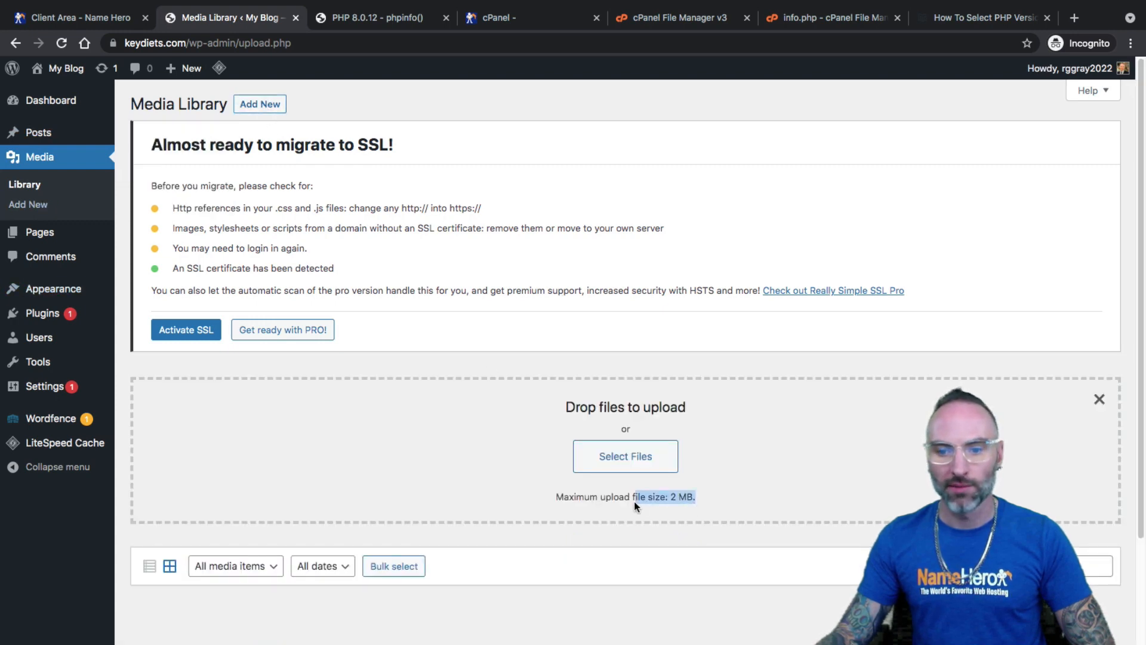
{"action": "left_click", "coordinate": [372, 18]}
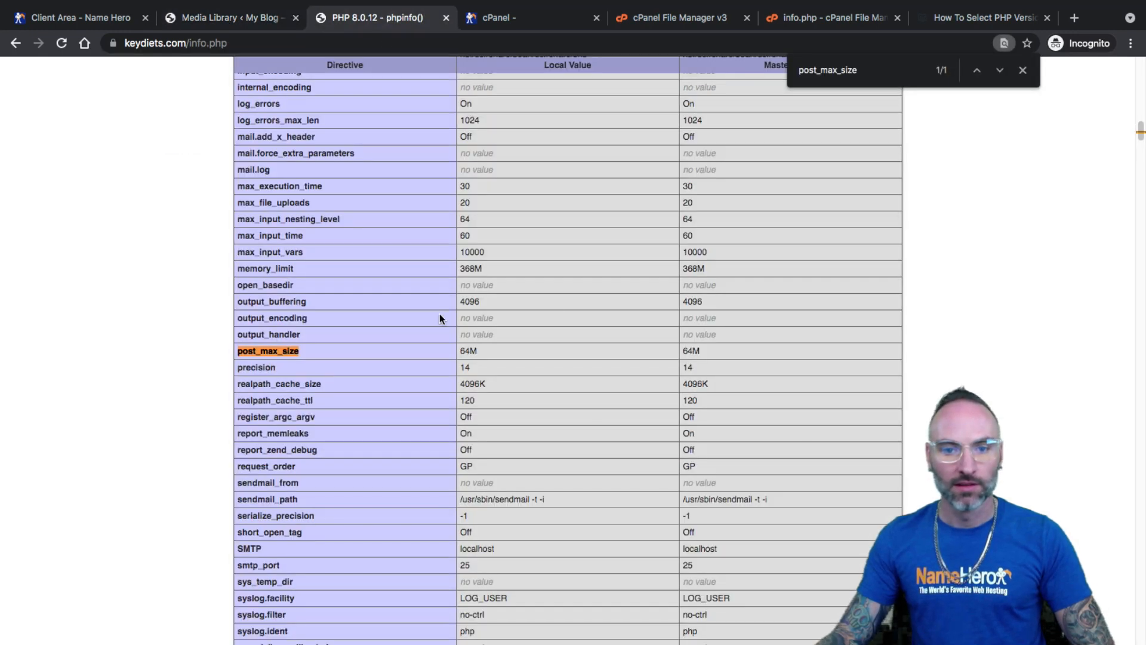
{"action": "left_click", "coordinate": [504, 17]}
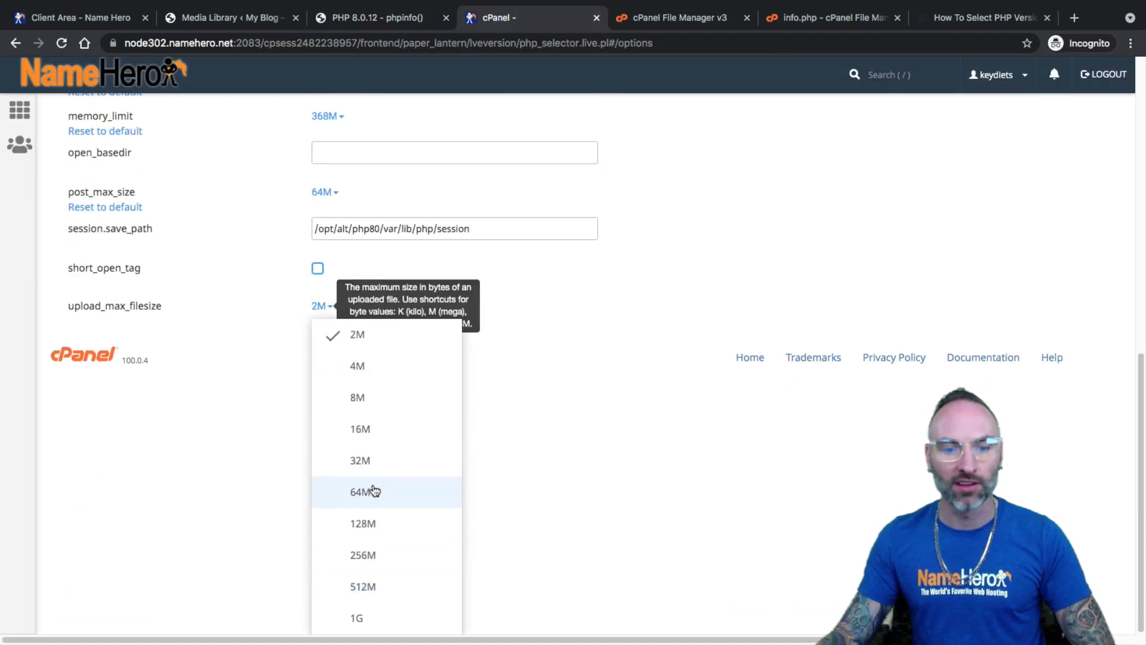
Set upload_max_filesize to 64M and return to the My domains list
{"action": "left_click", "coordinate": [358, 491]}
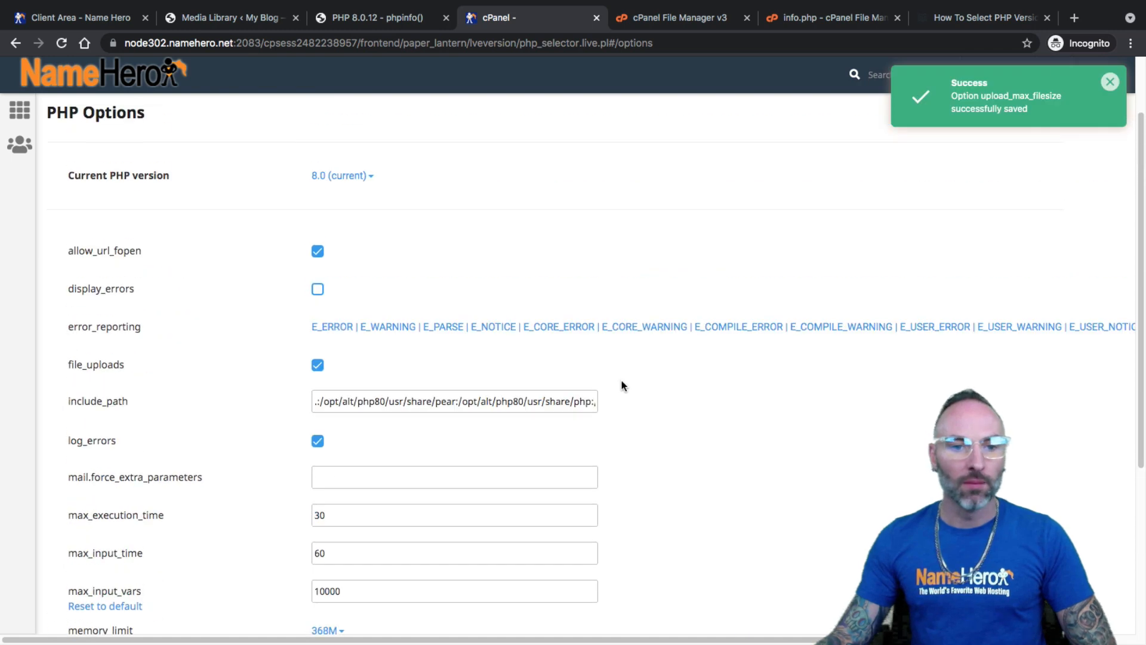
{"action": "left_click", "coordinate": [266, 131]}
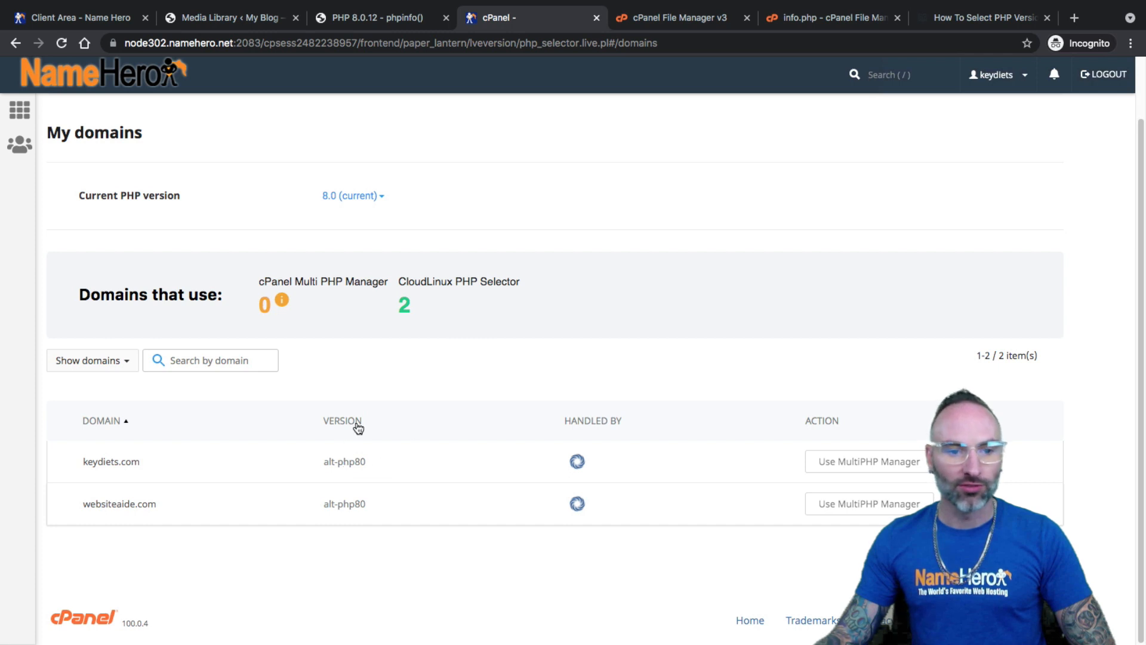
{"action": "mouse_move", "coordinate": [800, 359]}
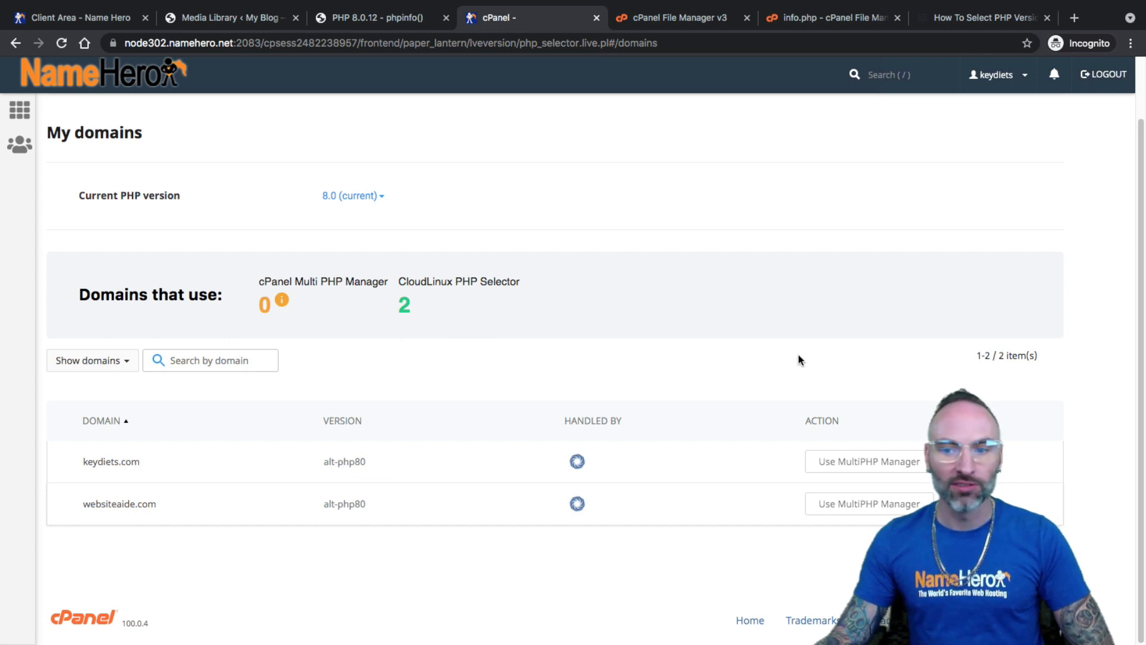
{"action": "mouse_move", "coordinate": [867, 462]}
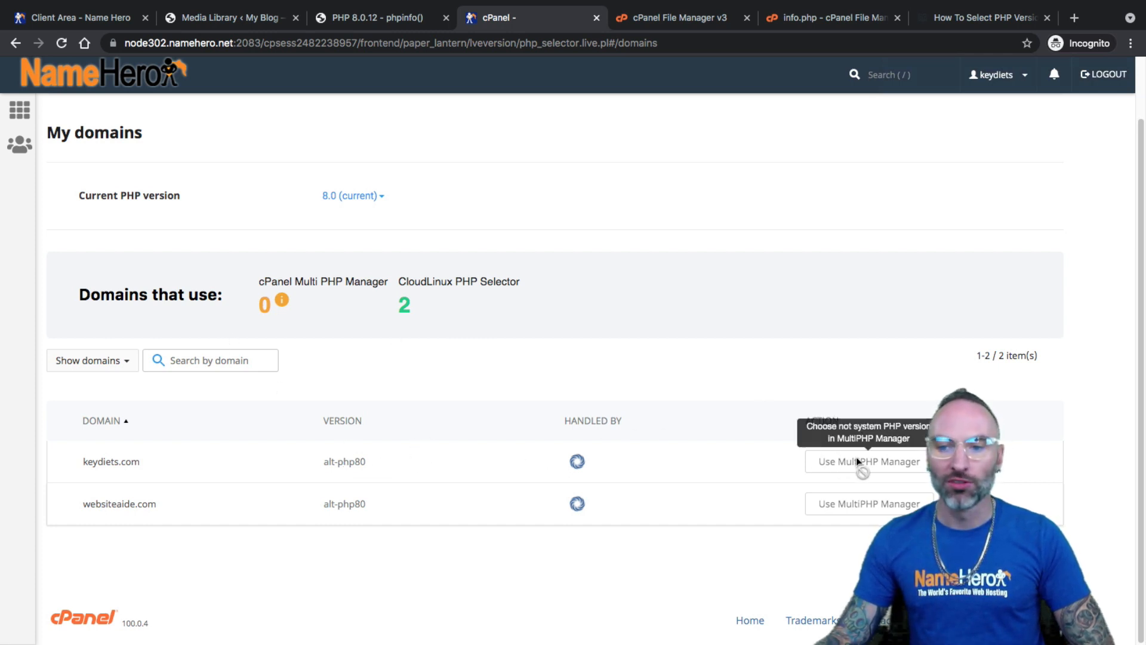
{"action": "mouse_move", "coordinate": [721, 428]}
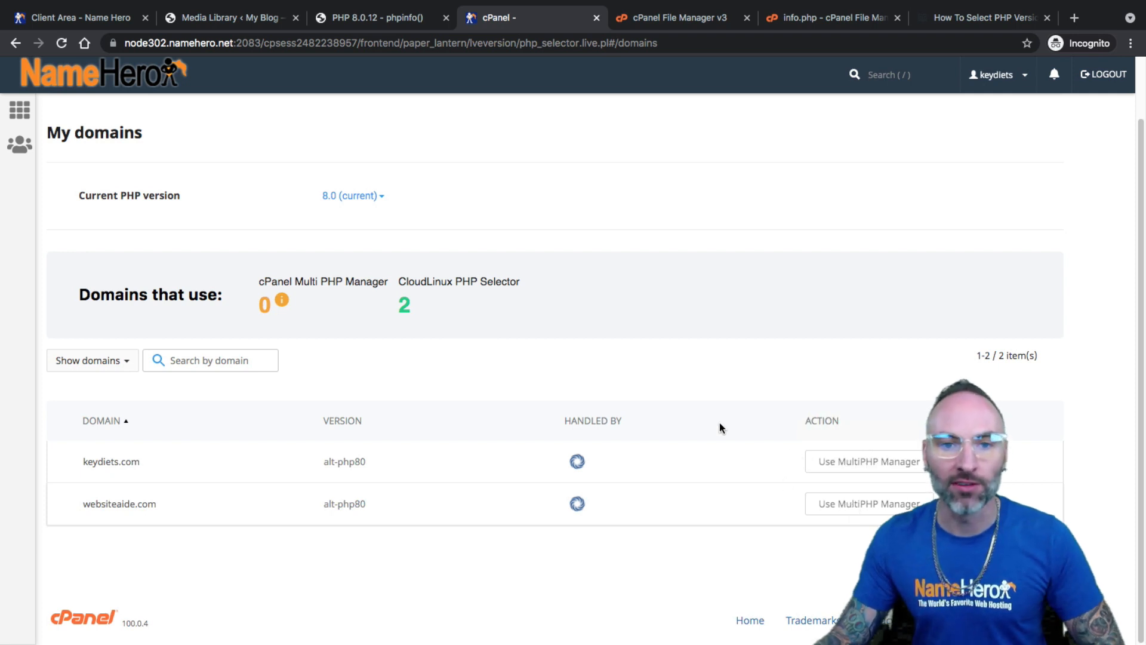
{"action": "mouse_move", "coordinate": [632, 476]}
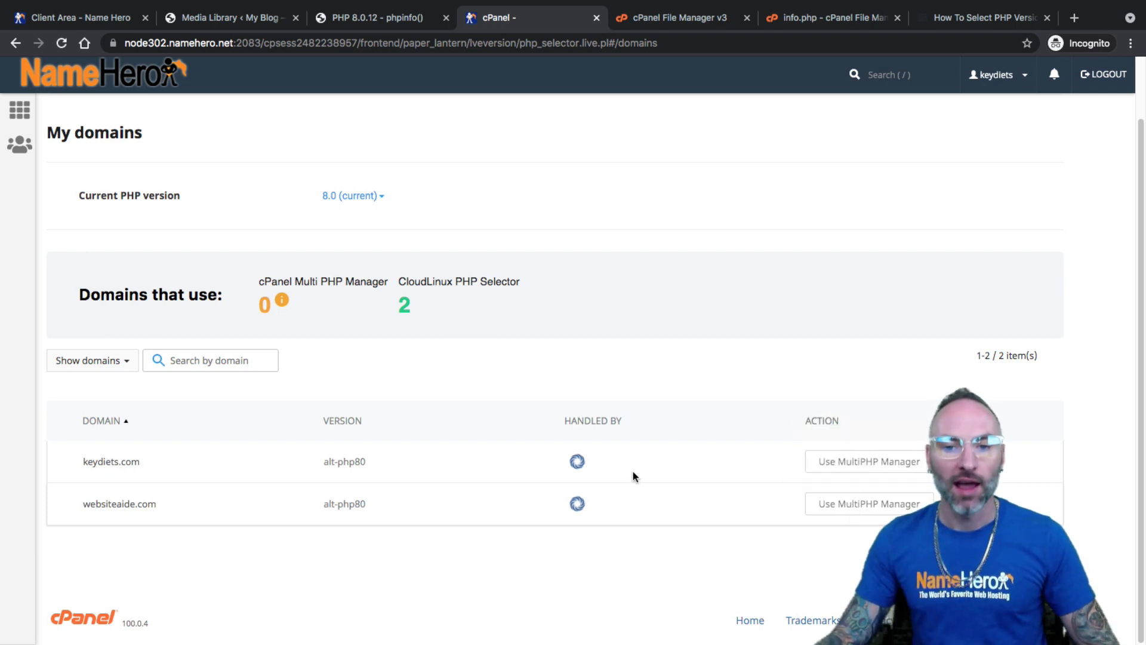
{"action": "mouse_move", "coordinate": [577, 504]}
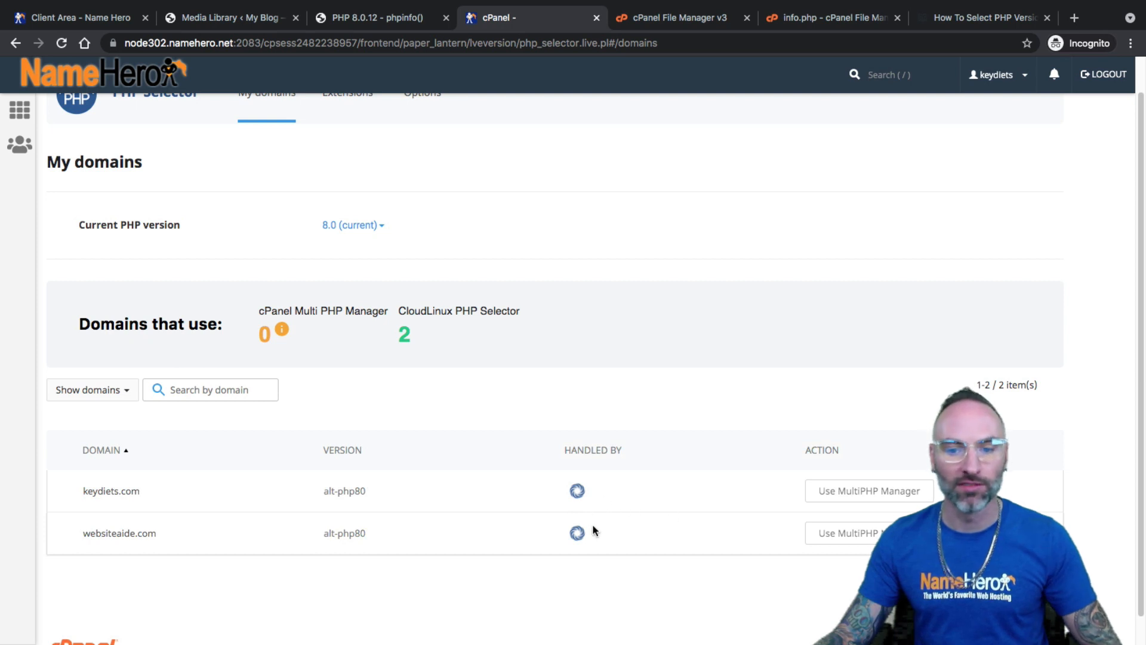
{"action": "mouse_move", "coordinate": [576, 491]}
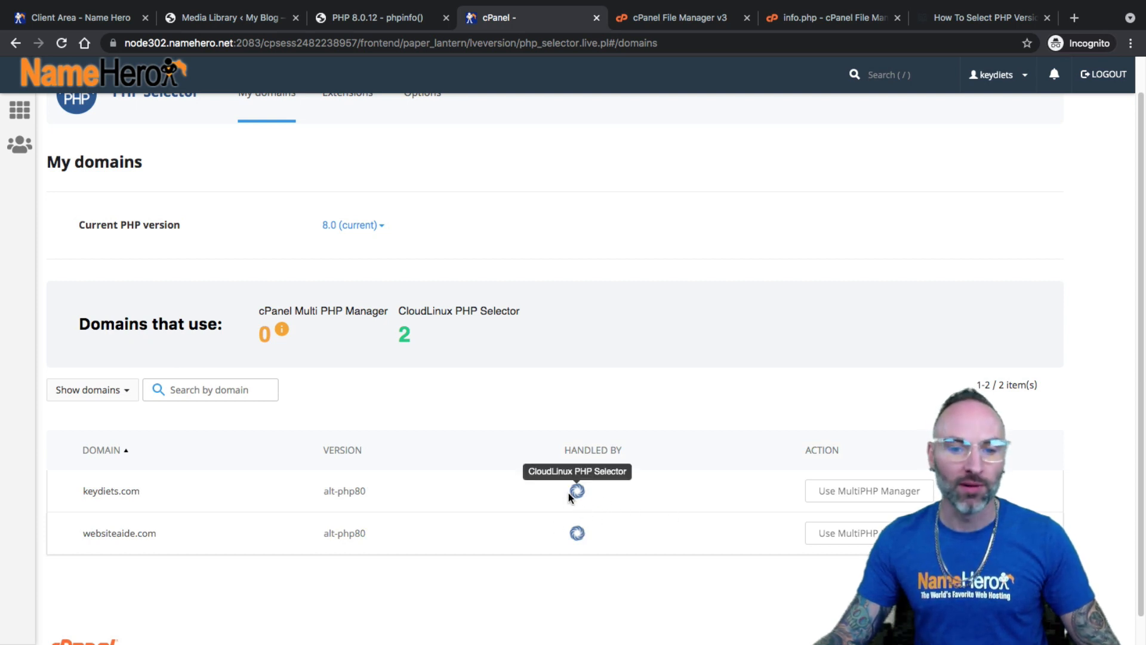
{"action": "mouse_move", "coordinate": [599, 501]}
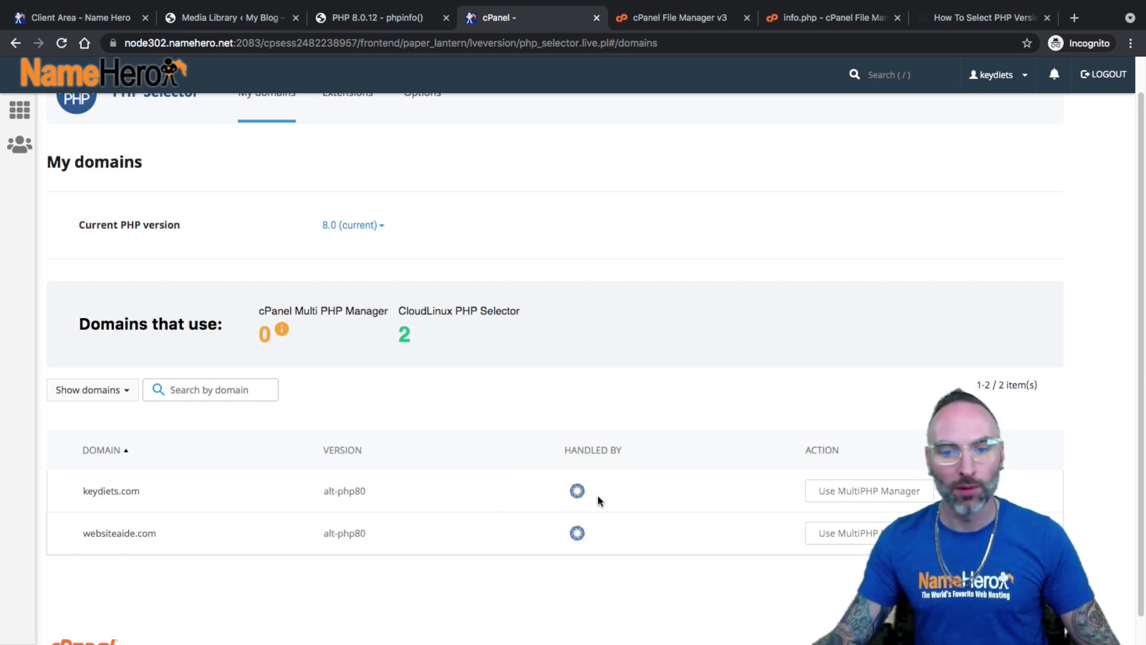
{"action": "mouse_move", "coordinate": [276, 305]}
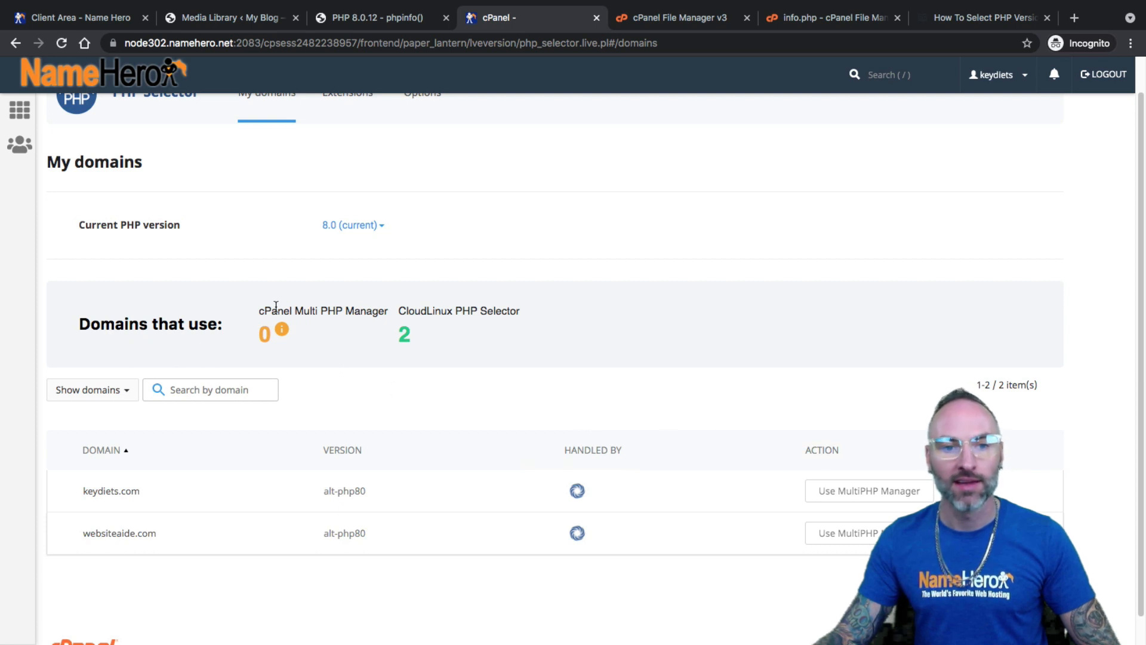
Sort the domains by the HANDLED BY column and review both domains on PHP 8.0
{"action": "left_click", "coordinate": [594, 450]}
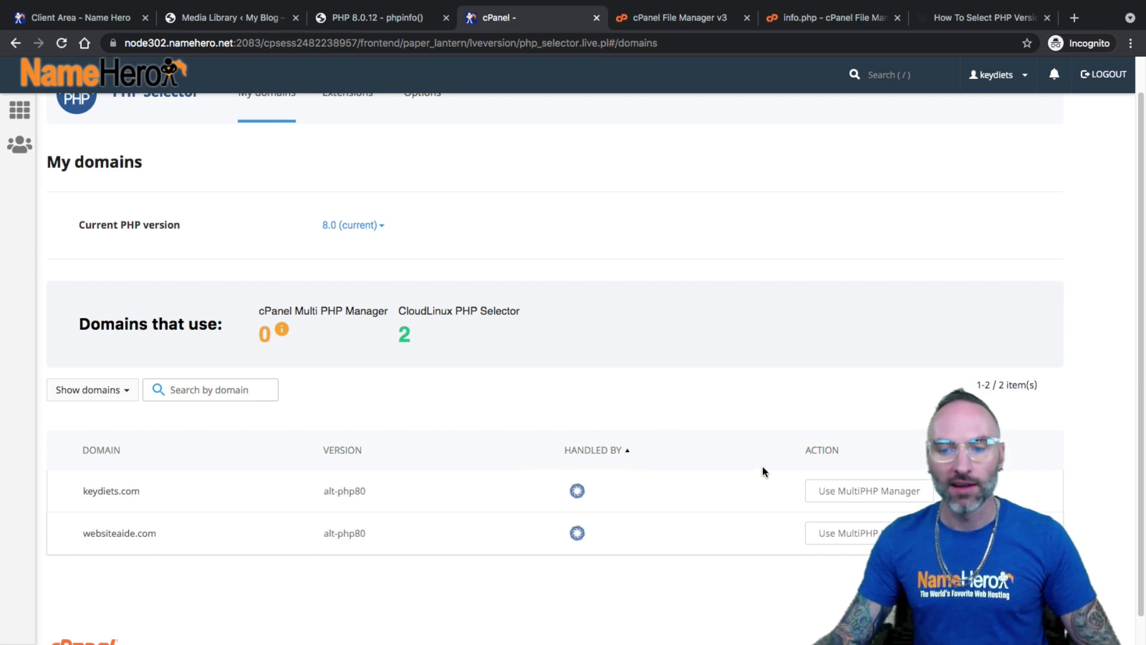
{"action": "scroll", "scroll_direction": "down", "scroll_amount": 3}
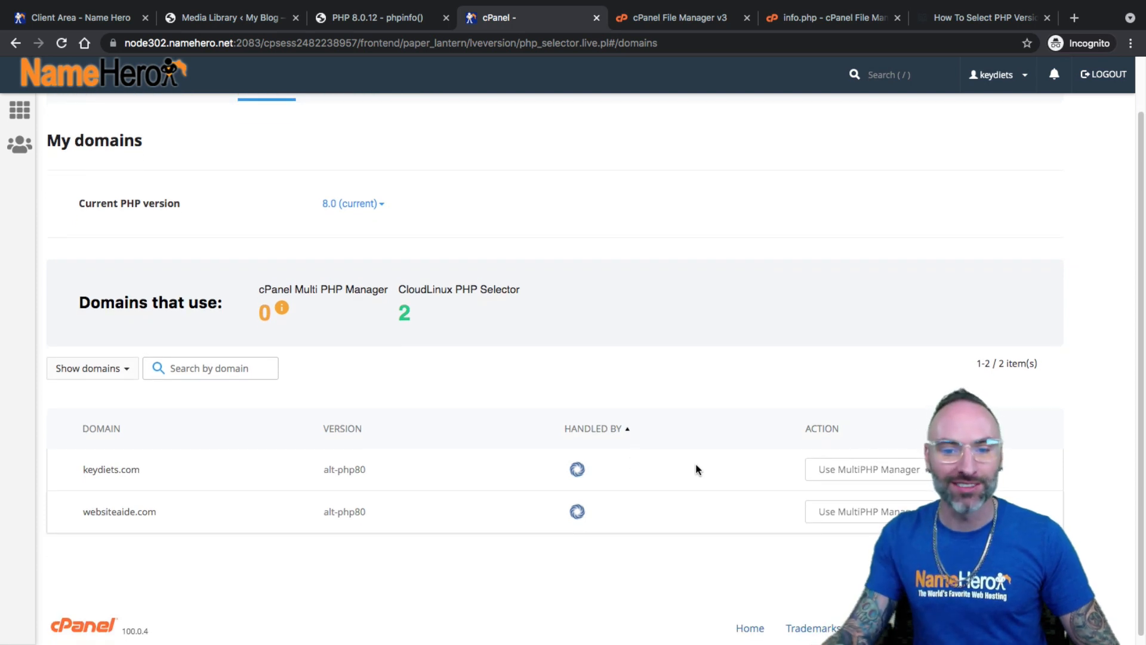
{"action": "mouse_move", "coordinate": [579, 482]}
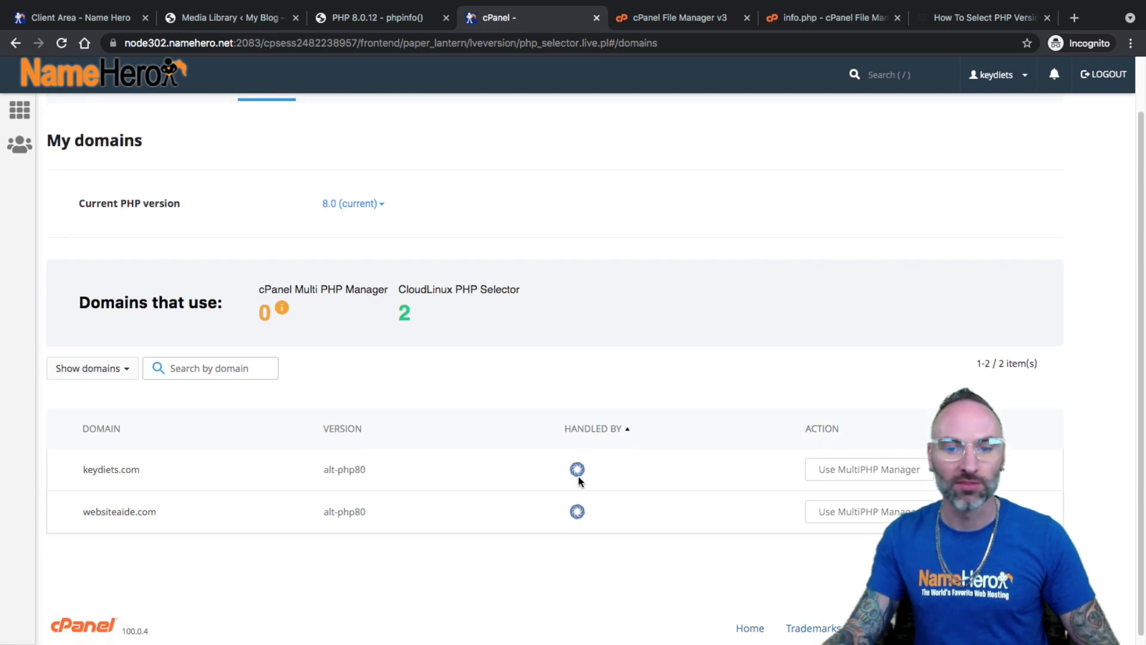
{"action": "mouse_move", "coordinate": [836, 446]}
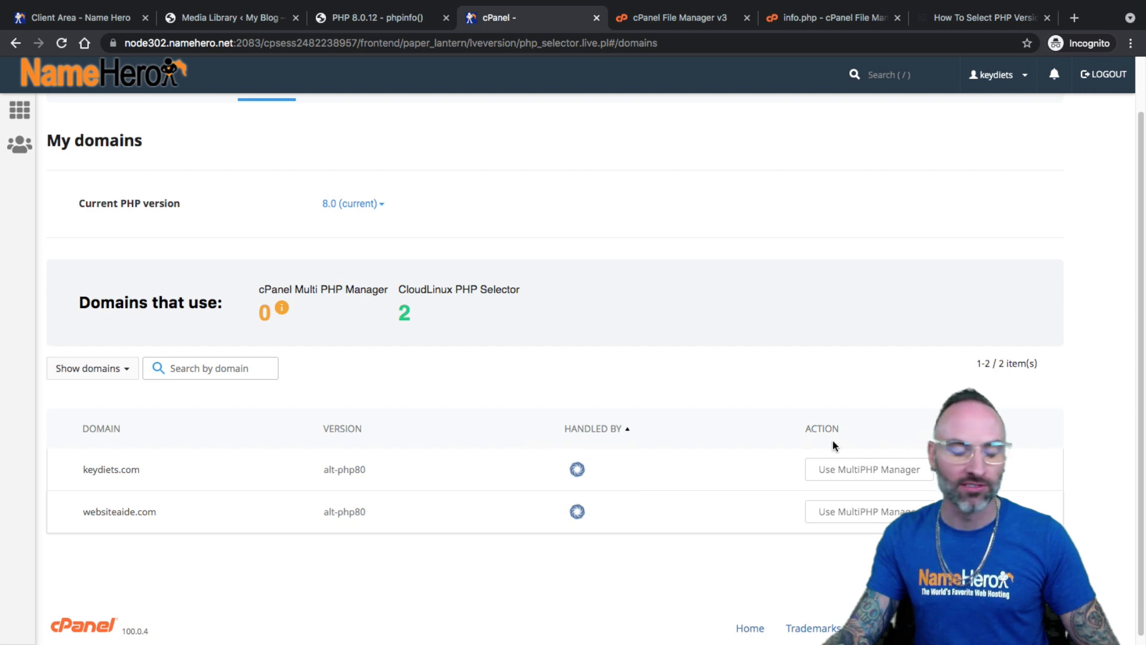
{"action": "scroll", "scroll_direction": "up", "scroll_amount": 3}
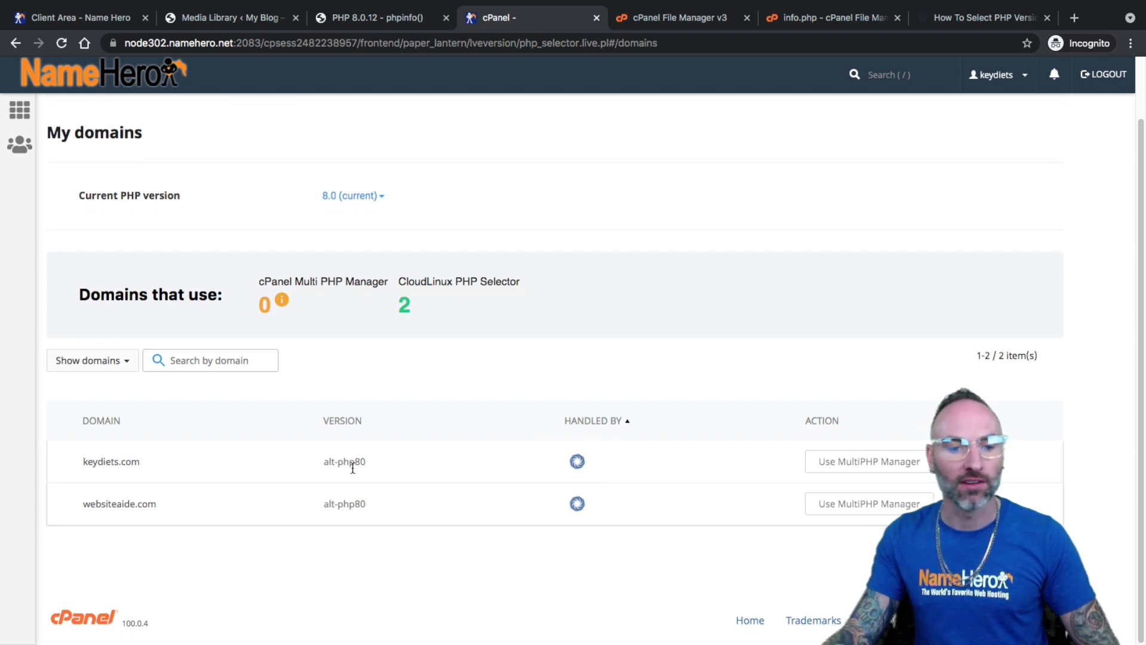
{"action": "scroll", "scroll_direction": "up", "scroll_amount": 3}
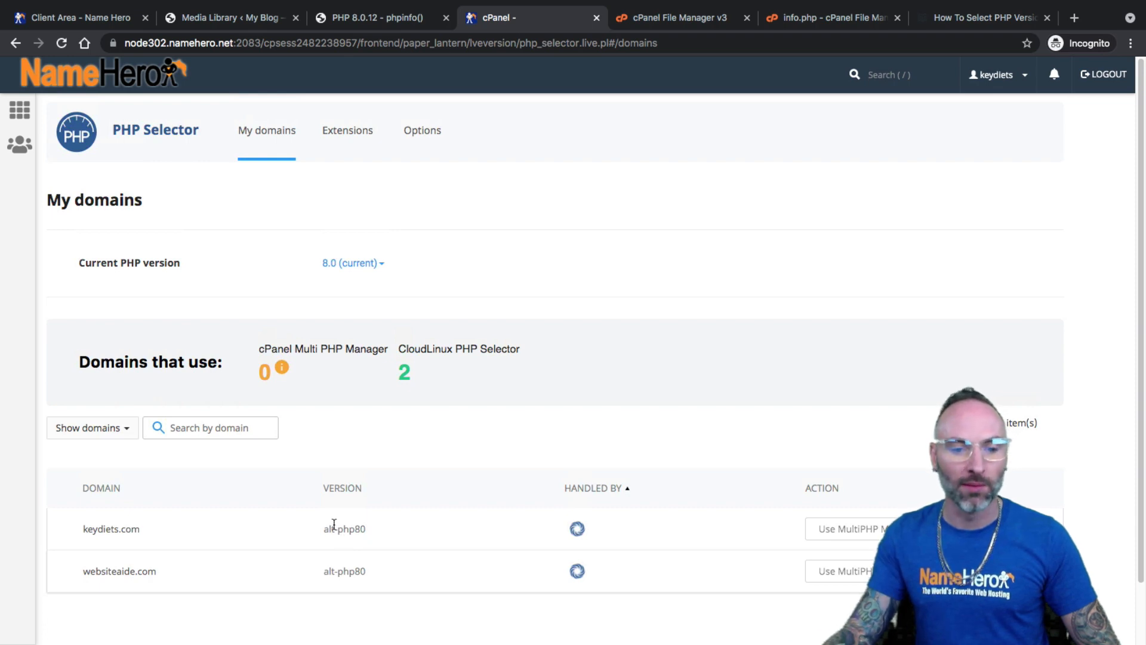
{"action": "mouse_move", "coordinate": [358, 560]}
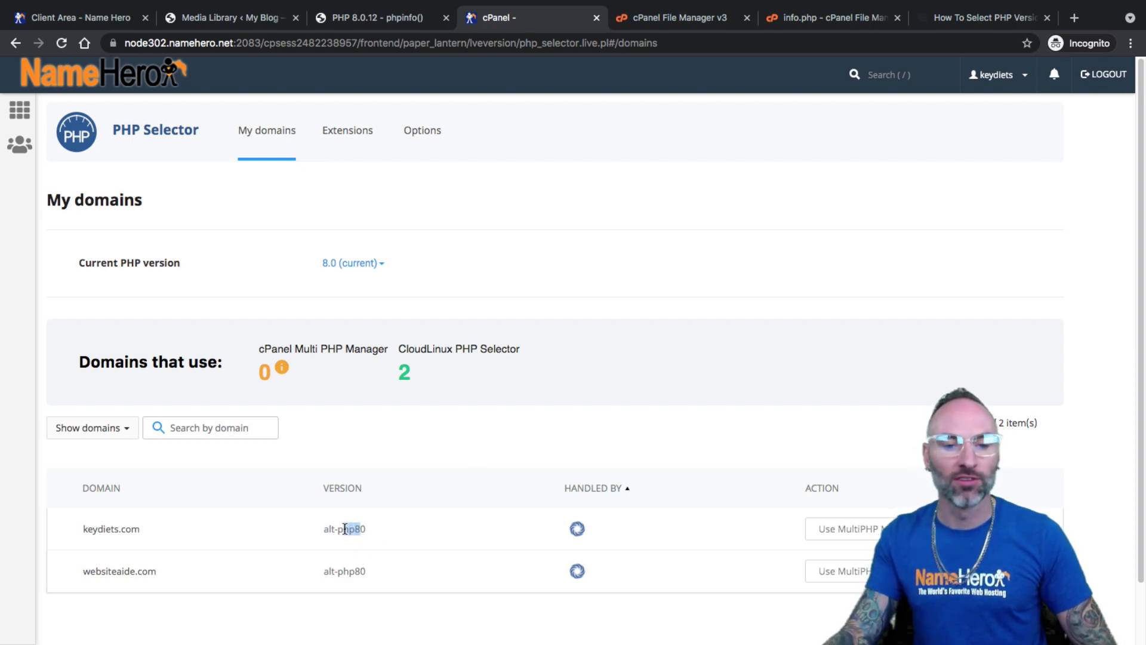
Preview PHP 7.2, switch back to PHP 8.0, and view its Extensions and Options
{"action": "left_click", "coordinate": [352, 263]}
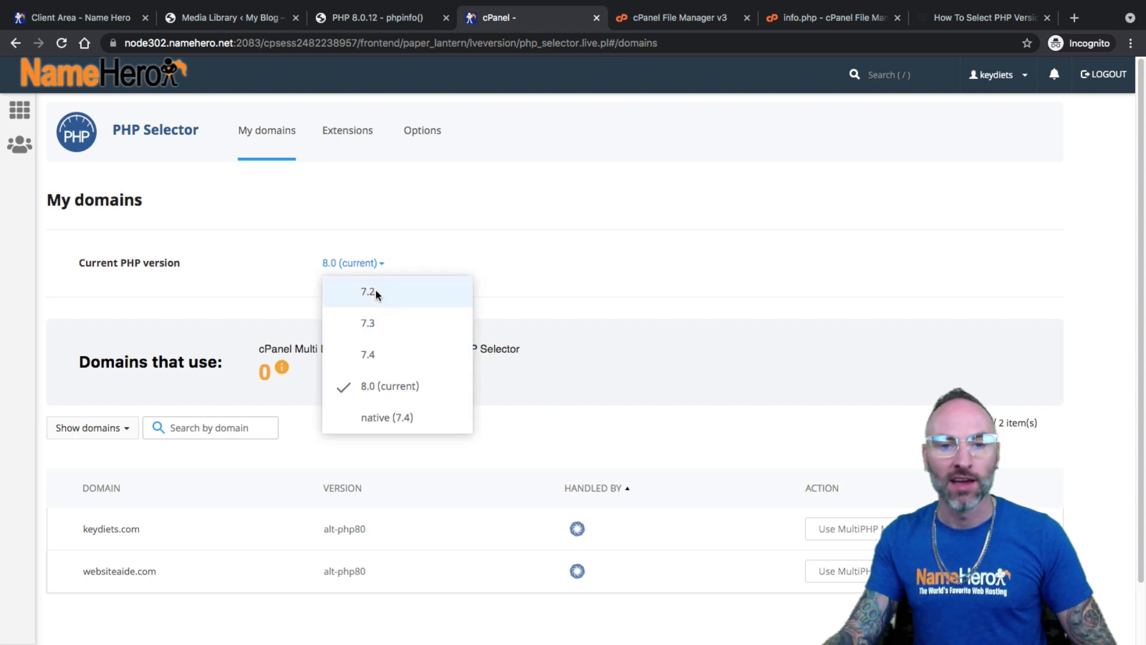
{"action": "left_click", "coordinate": [368, 292]}
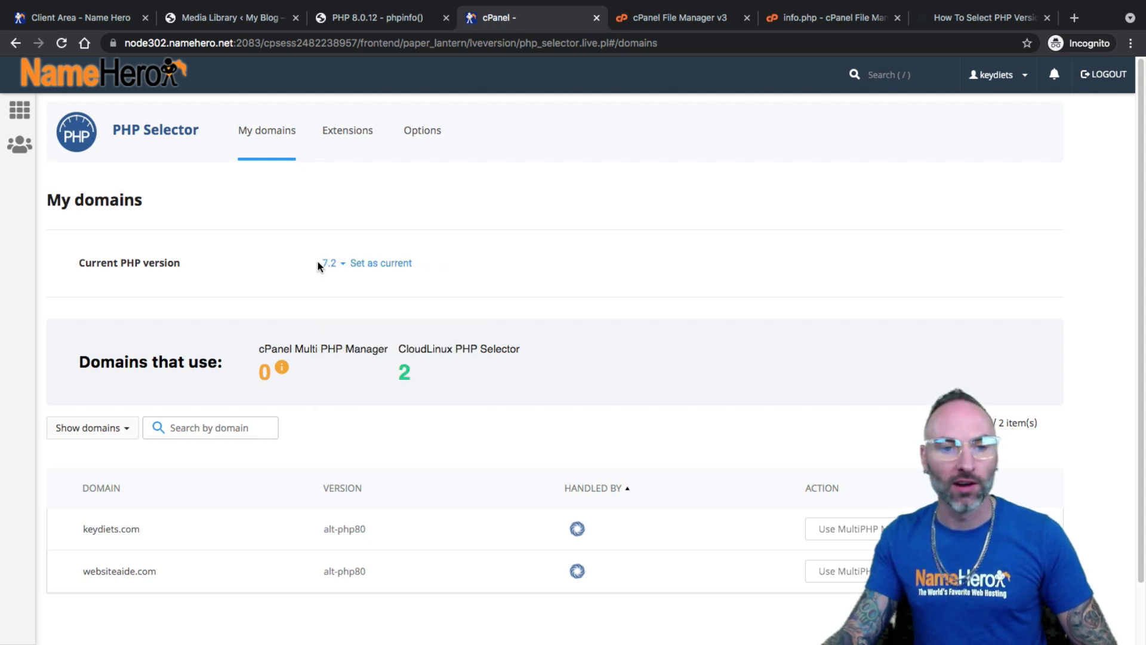
{"action": "left_click", "coordinate": [329, 263]}
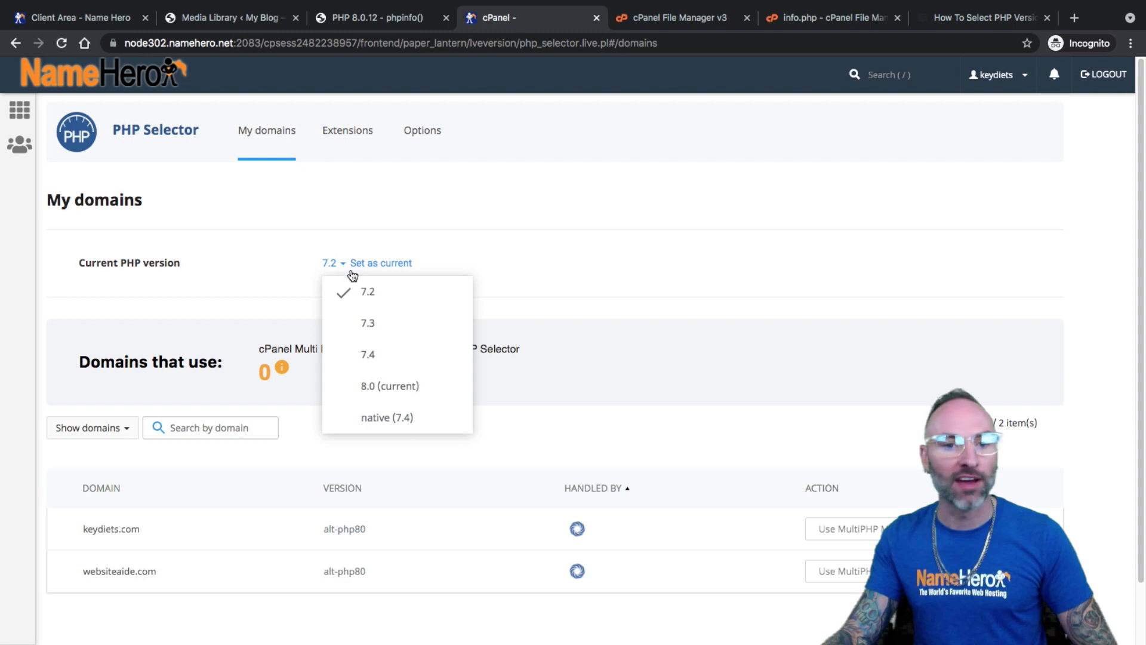
{"action": "mouse_move", "coordinate": [390, 387]}
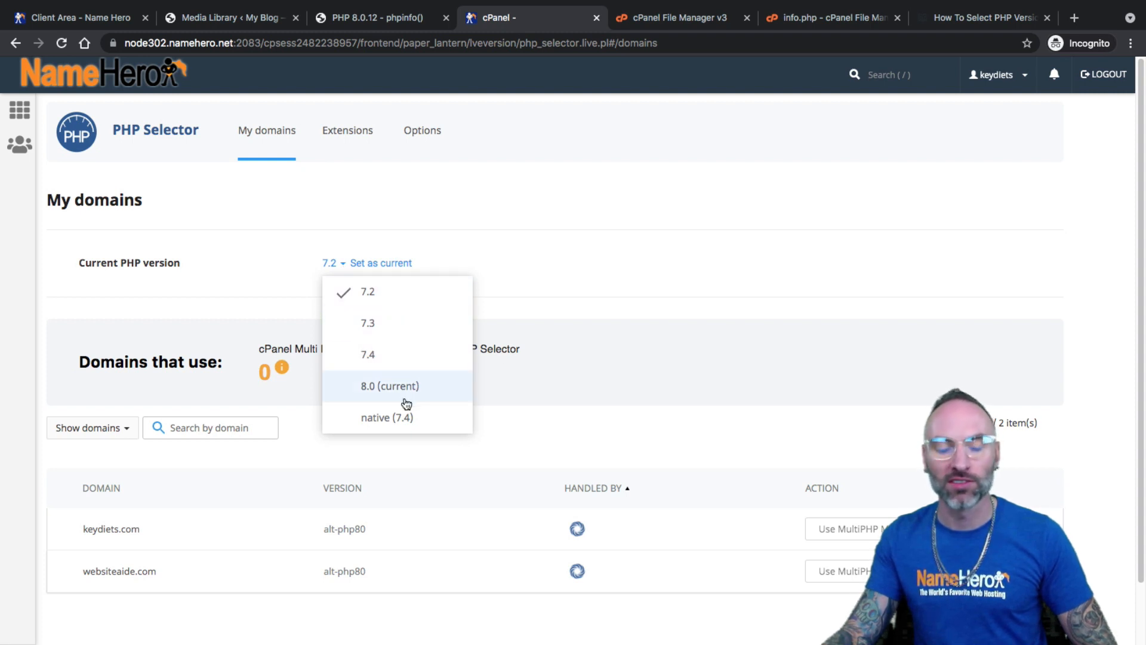
{"action": "mouse_move", "coordinate": [410, 355]}
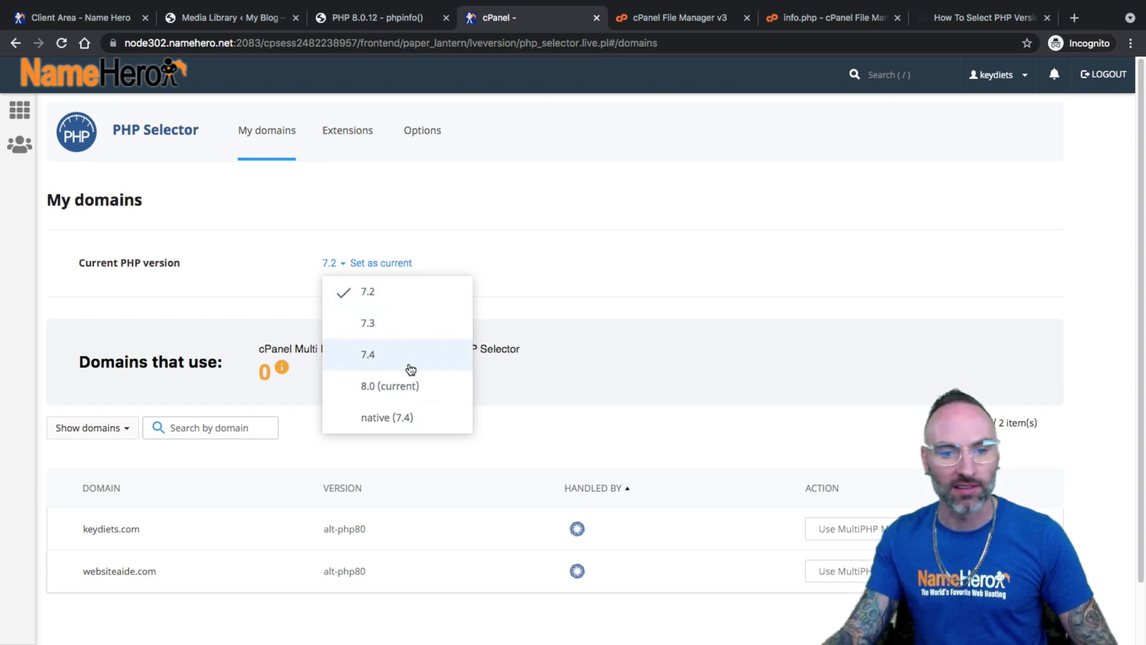
{"action": "left_click", "coordinate": [390, 386]}
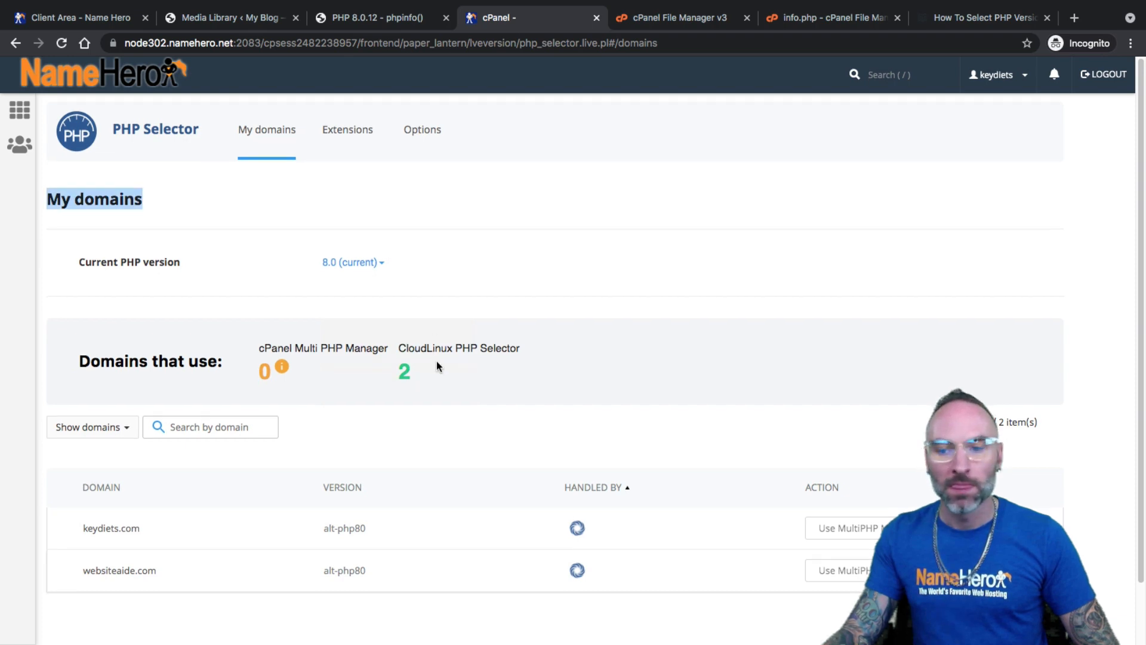
{"action": "left_click", "coordinate": [348, 130]}
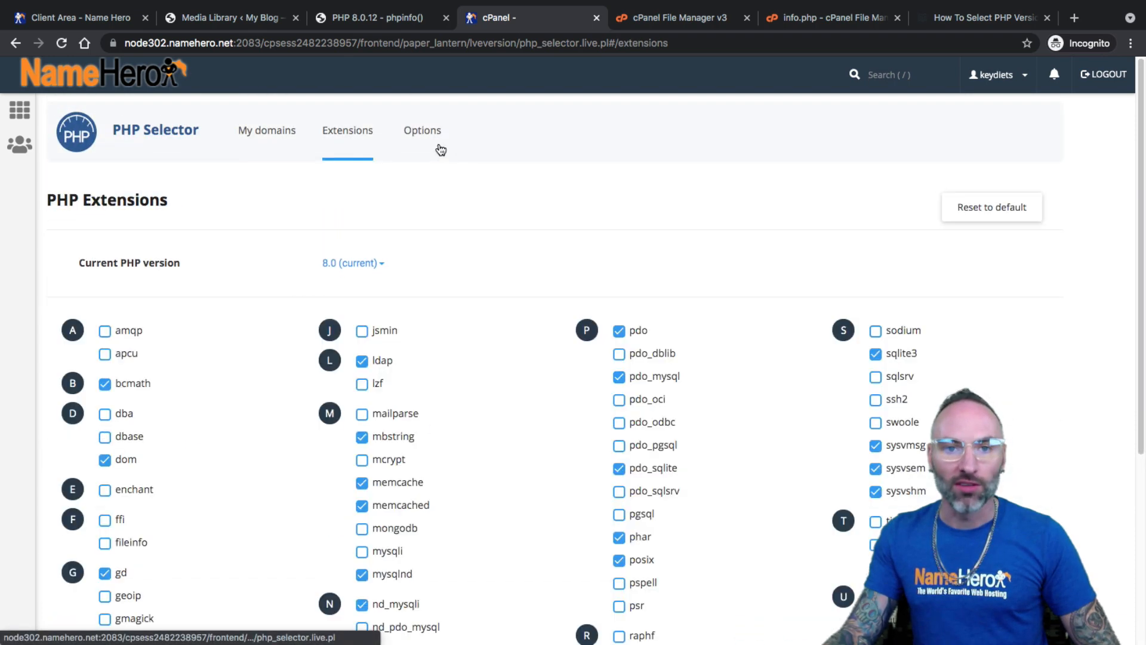
{"action": "left_click", "coordinate": [422, 130]}
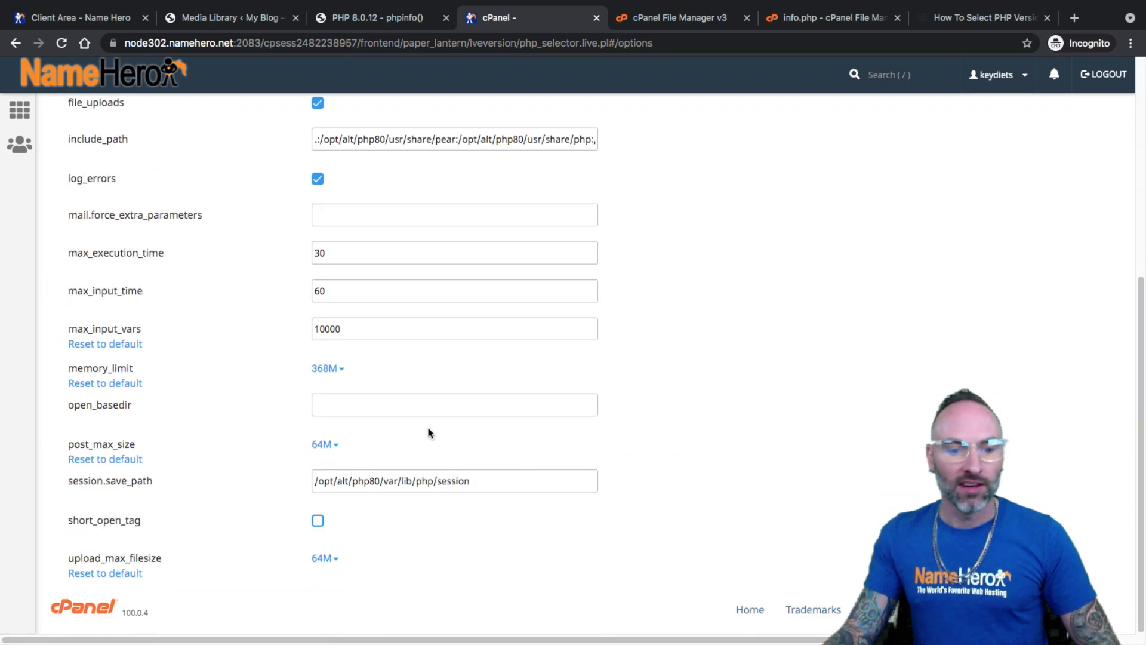
Scroll the PHP 8.0.12 info.php report, checking post_max_size 64M, then return to File Manager
{"action": "left_click", "coordinate": [373, 17]}
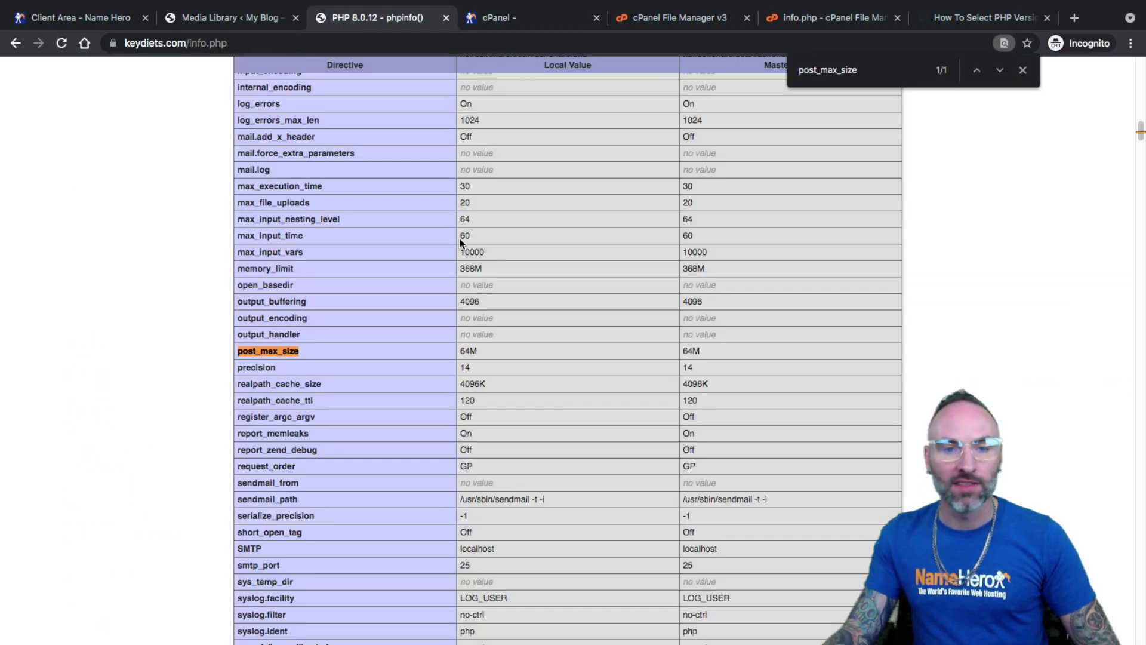
{"action": "scroll", "scroll_direction": "up", "scroll_amount": 3}
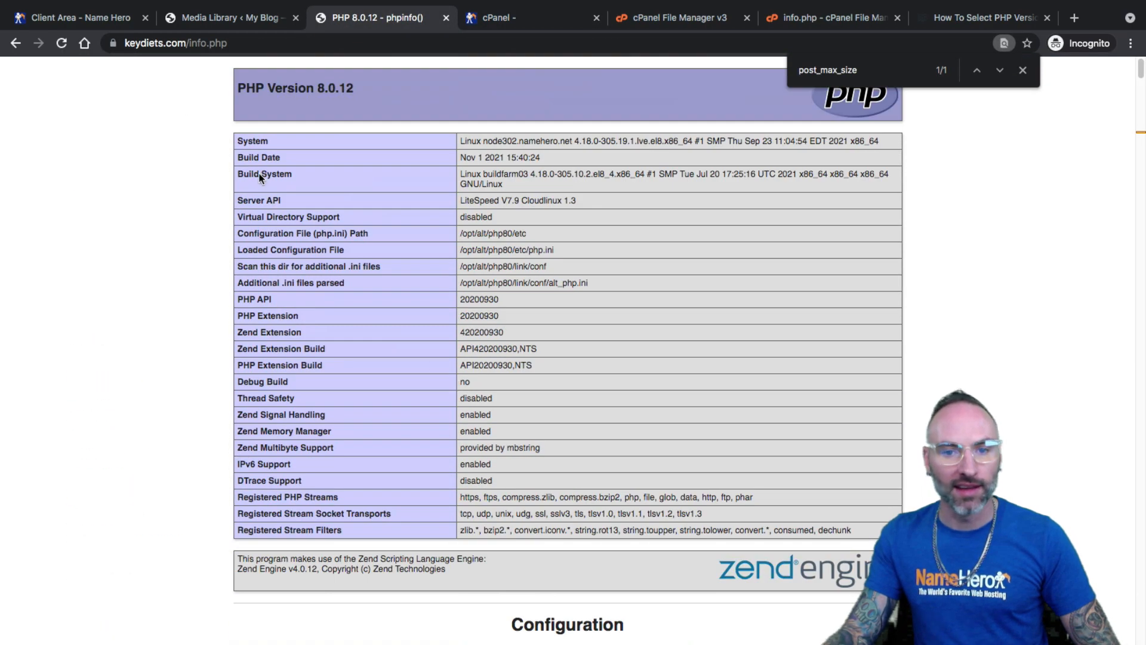
{"action": "scroll", "scroll_direction": "down", "scroll_amount": 3}
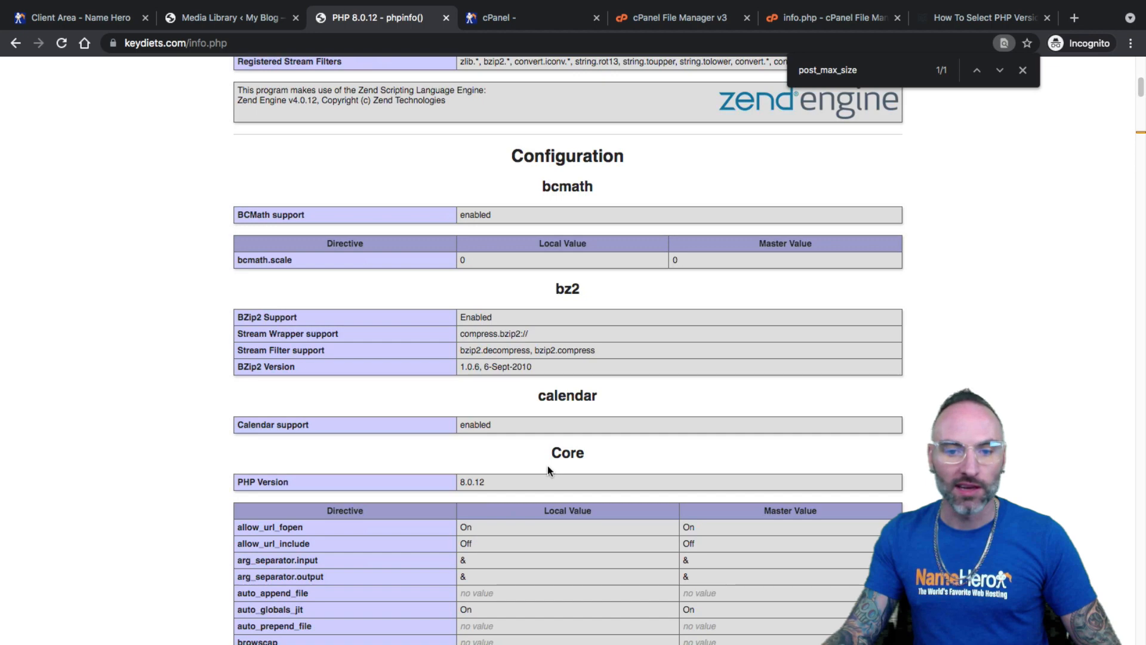
{"action": "scroll", "scroll_direction": "down", "scroll_amount": 3}
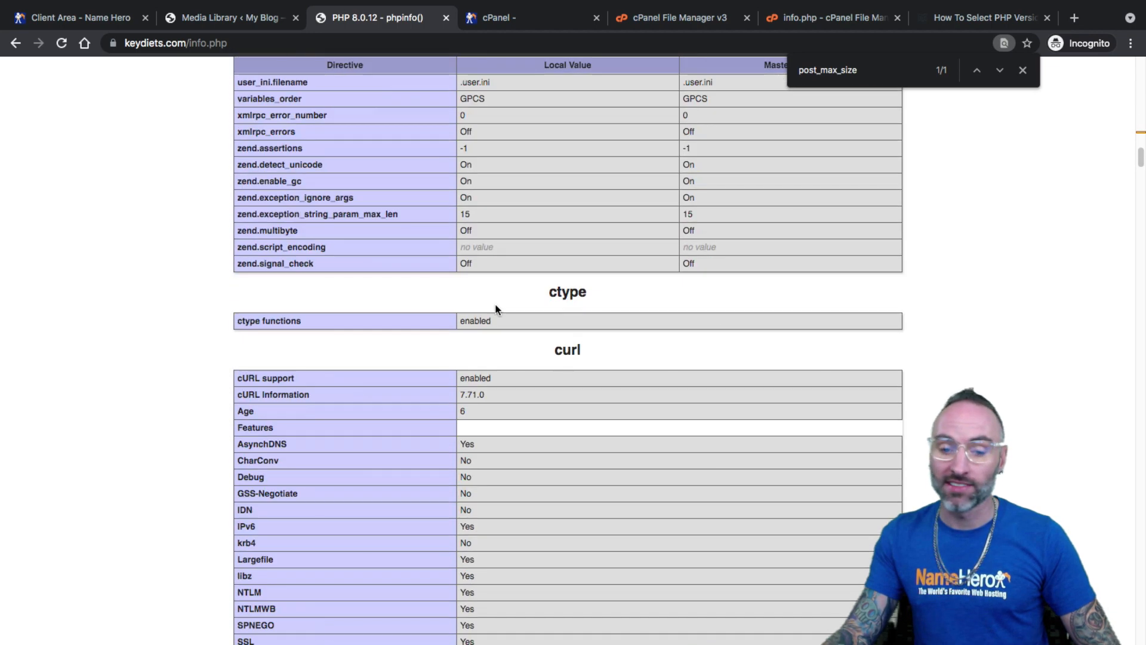
{"action": "scroll", "scroll_direction": "down", "scroll_amount": 3}
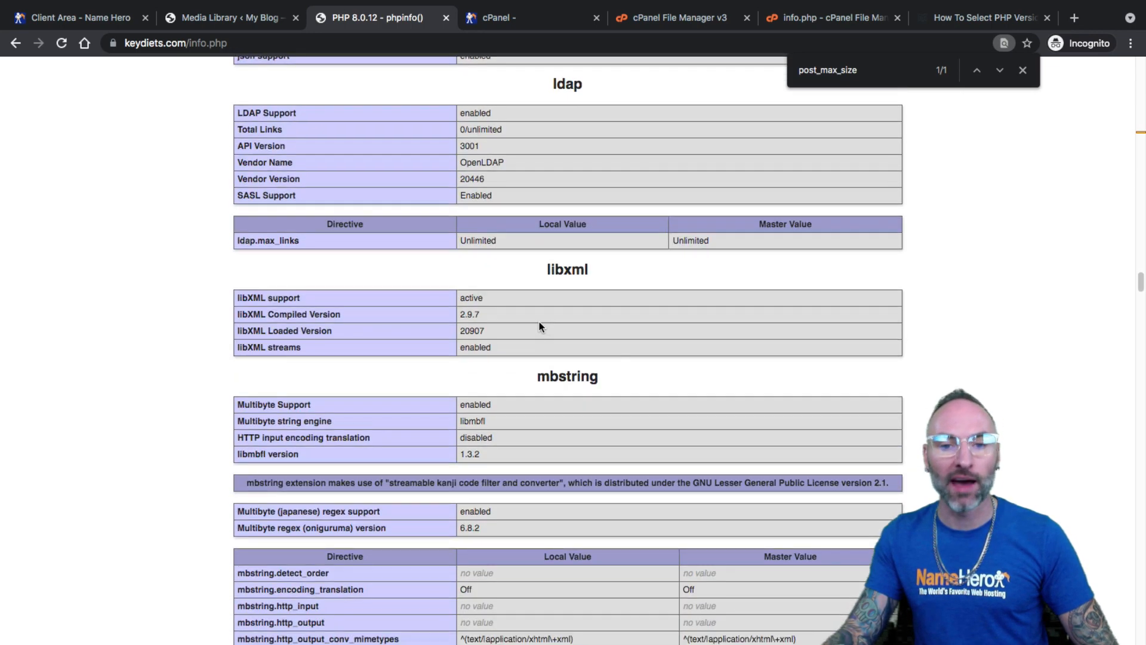
{"action": "scroll", "scroll_direction": "down", "scroll_amount": 3}
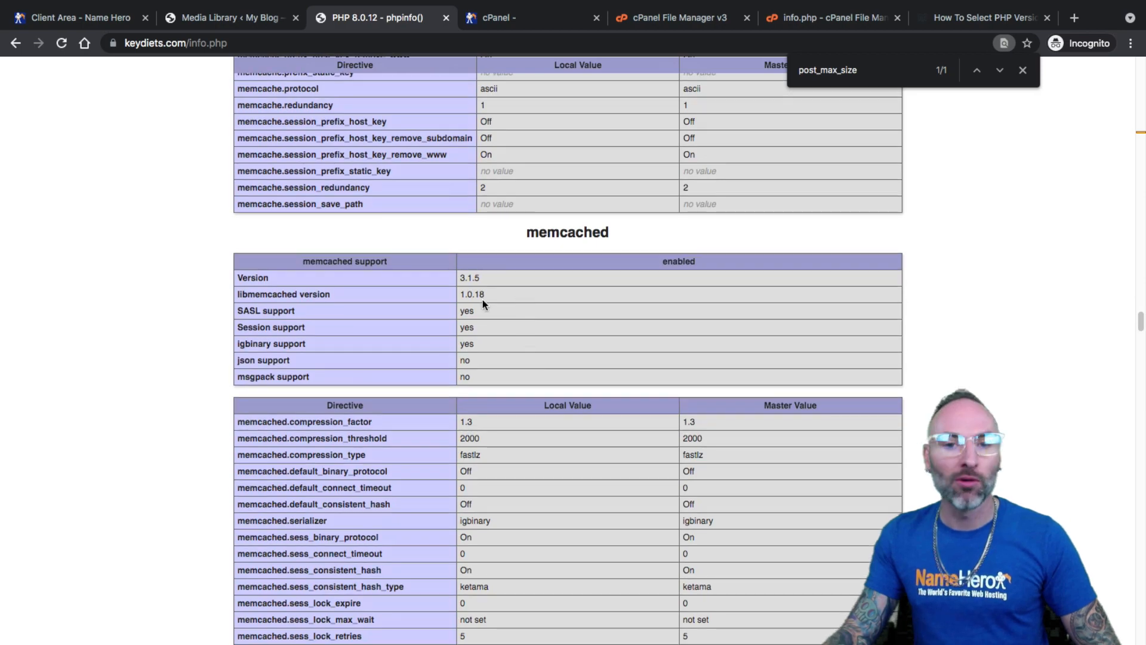
{"action": "scroll", "scroll_direction": "down", "scroll_amount": 3}
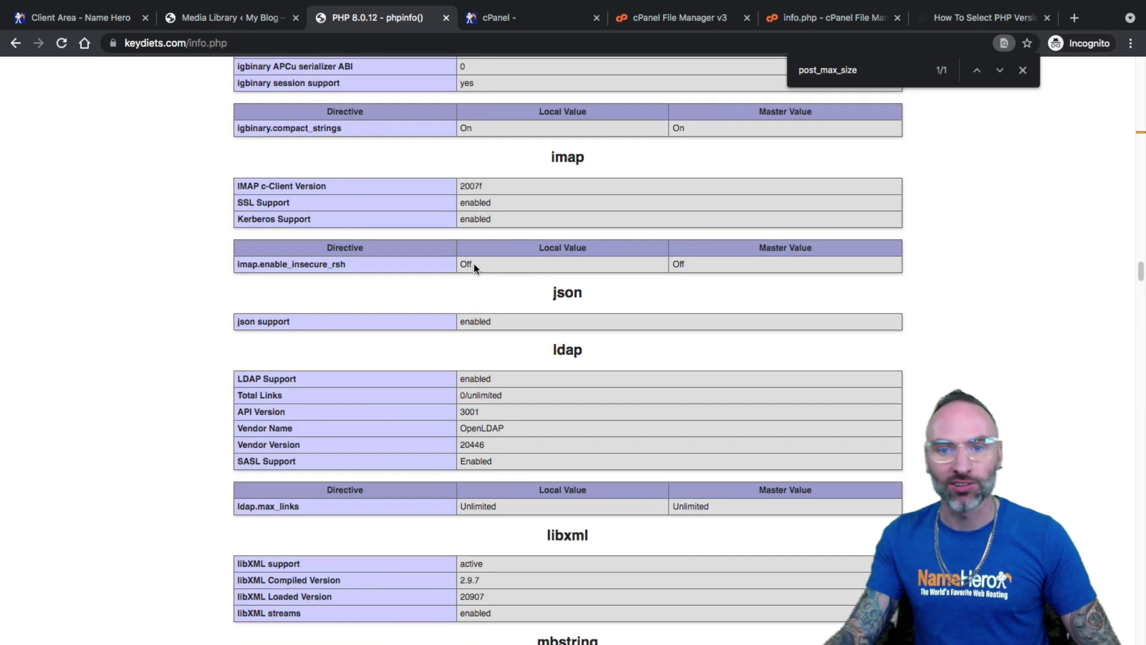
{"action": "scroll", "scroll_direction": "down", "scroll_amount": 3}
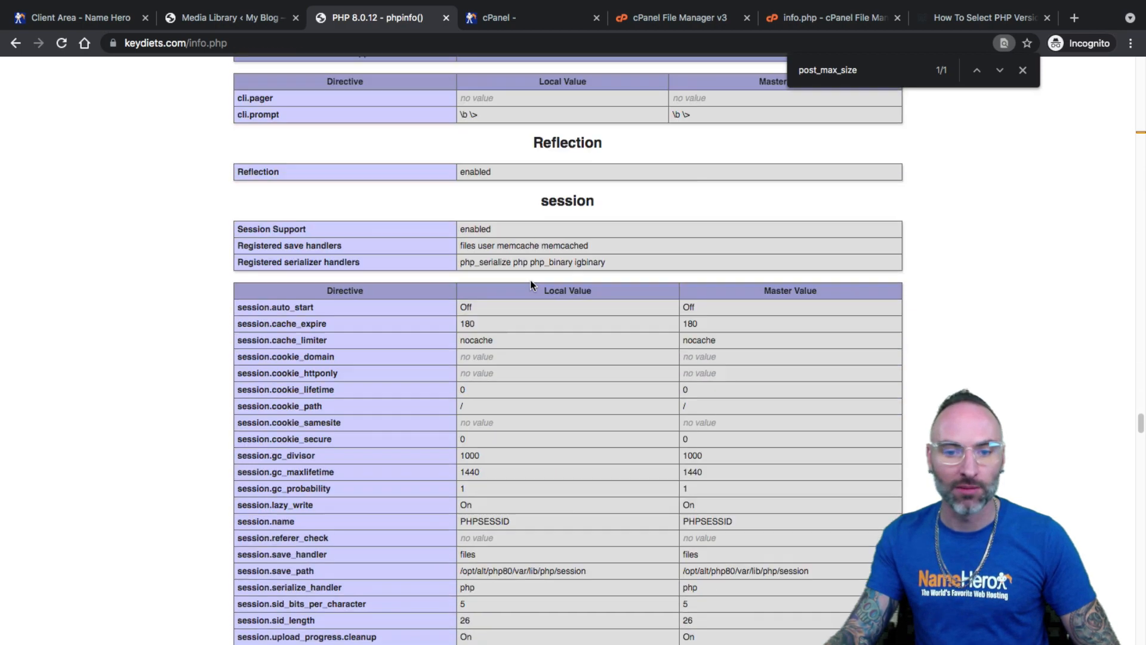
{"action": "scroll", "scroll_direction": "down", "scroll_amount": 3}
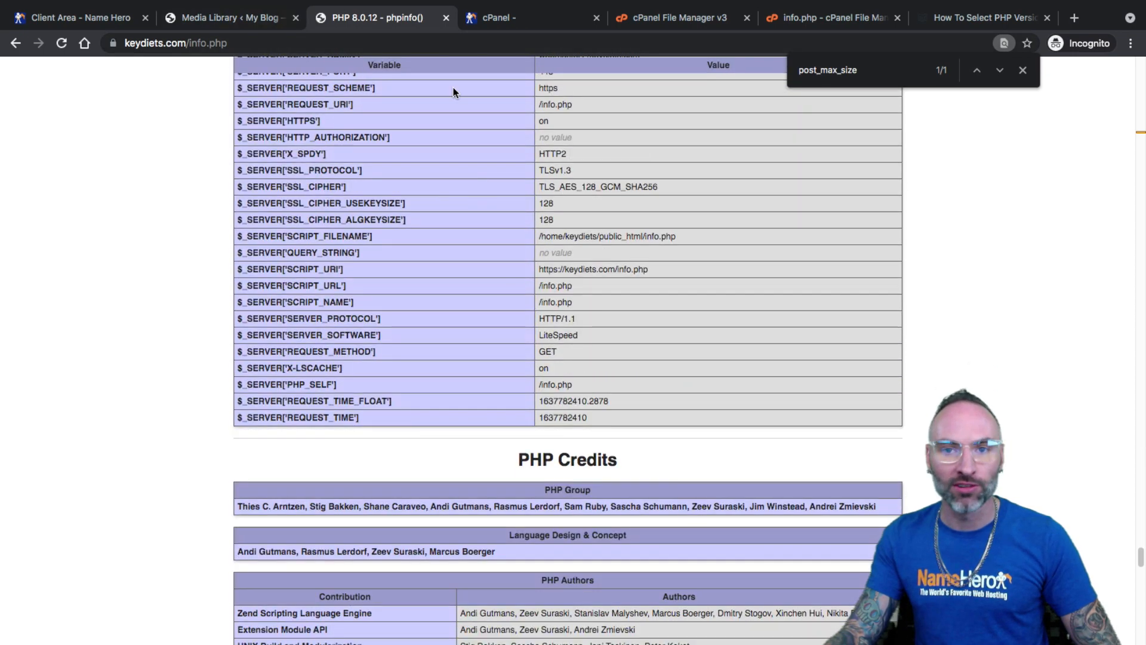
{"action": "left_click", "coordinate": [673, 18]}
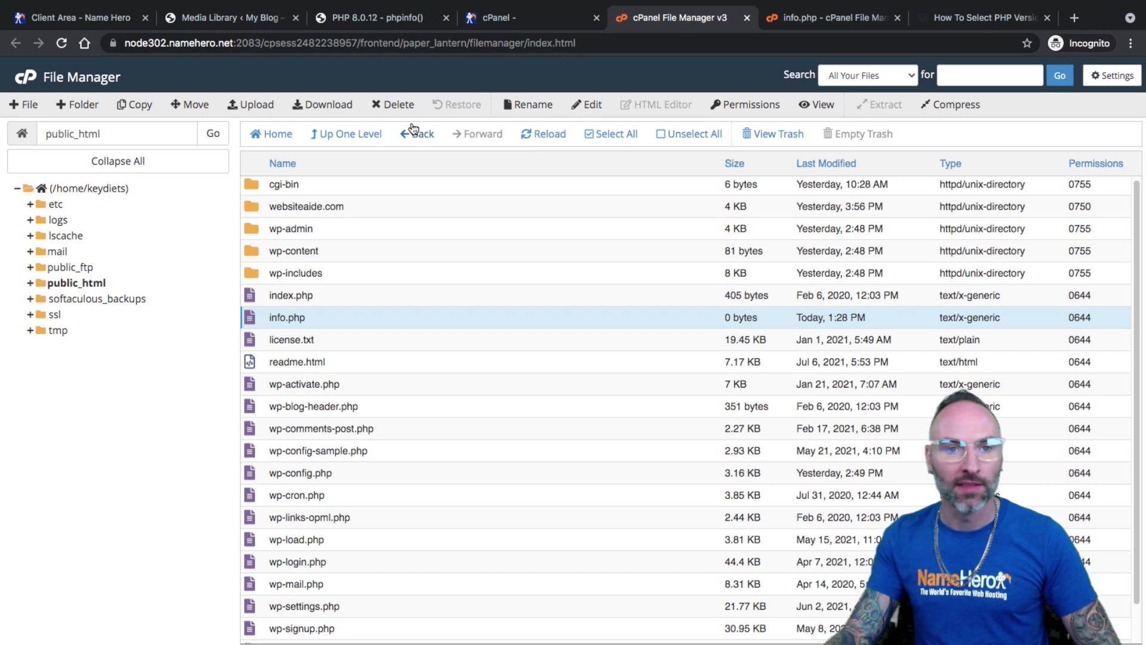
{"action": "mouse_move", "coordinate": [675, 395]}
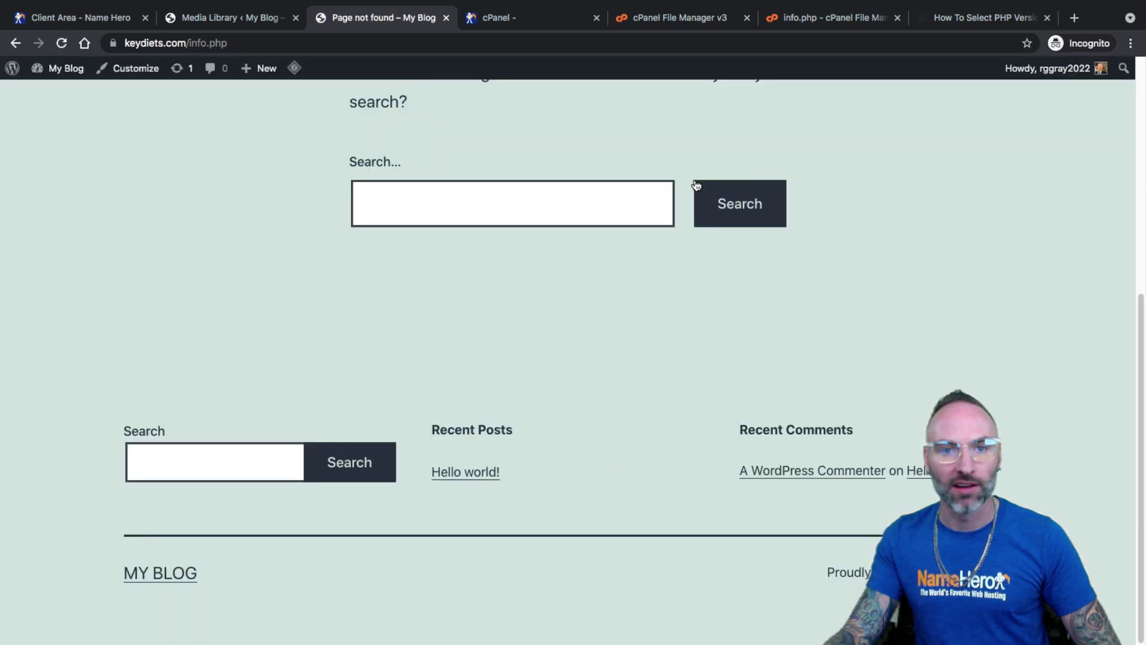
Move to the WordPress Media Library to see its 2 MB upload limit
{"action": "scroll", "scroll_direction": "up", "scroll_amount": 3}
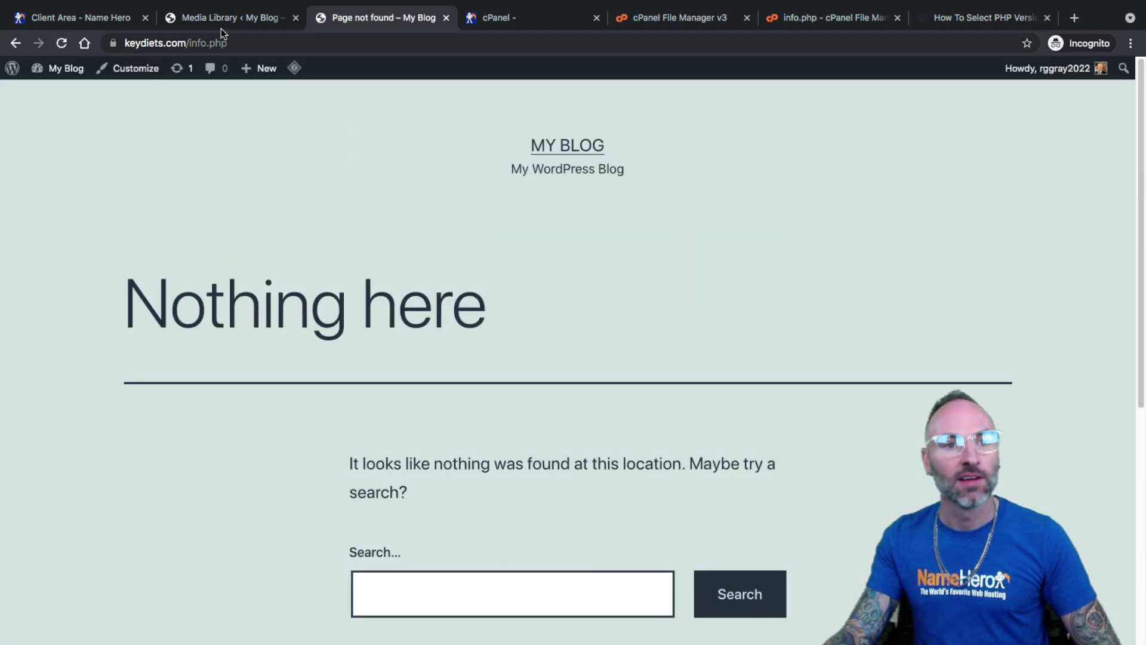
{"action": "left_click", "coordinate": [230, 18]}
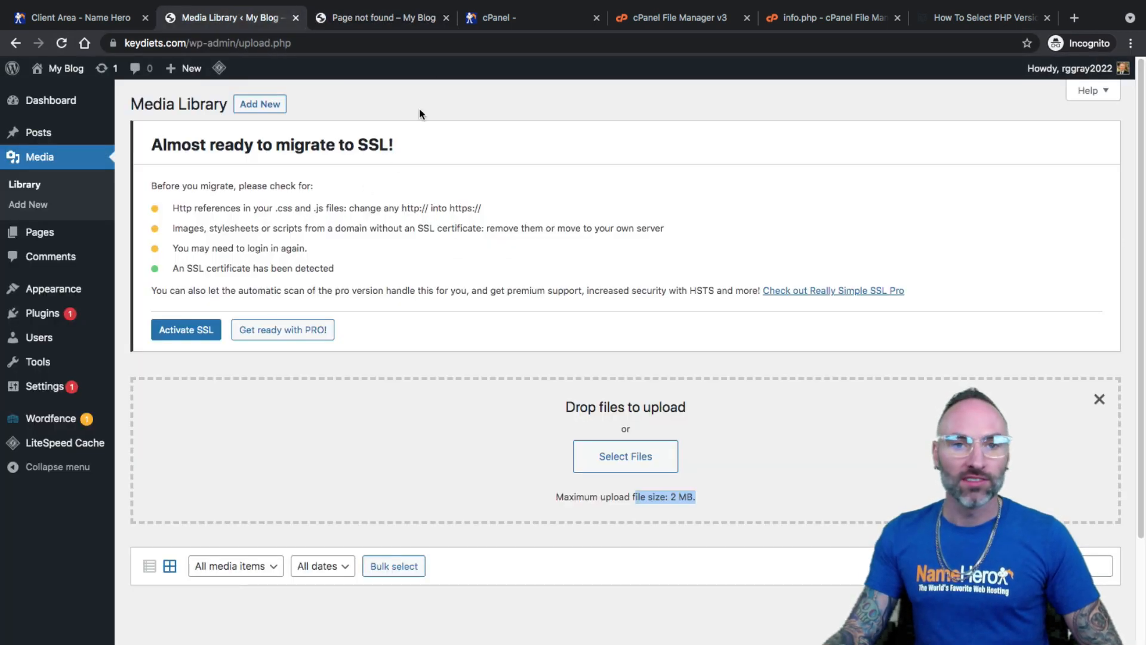
{"action": "mouse_move", "coordinate": [603, 356]}
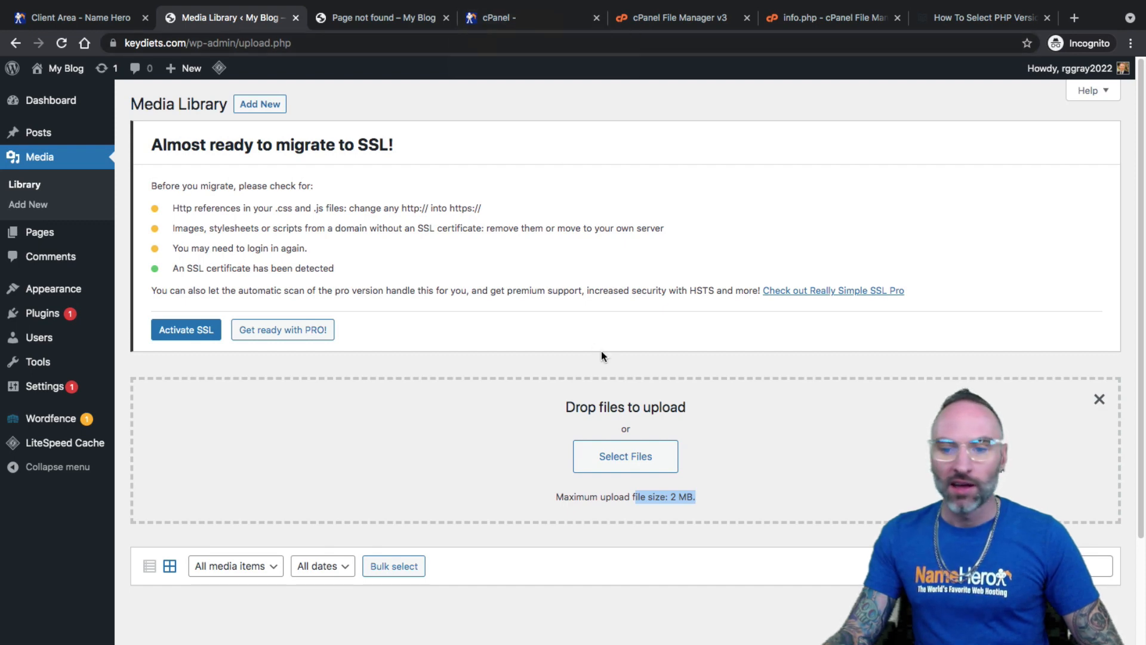
{"action": "mouse_move", "coordinate": [609, 351]}
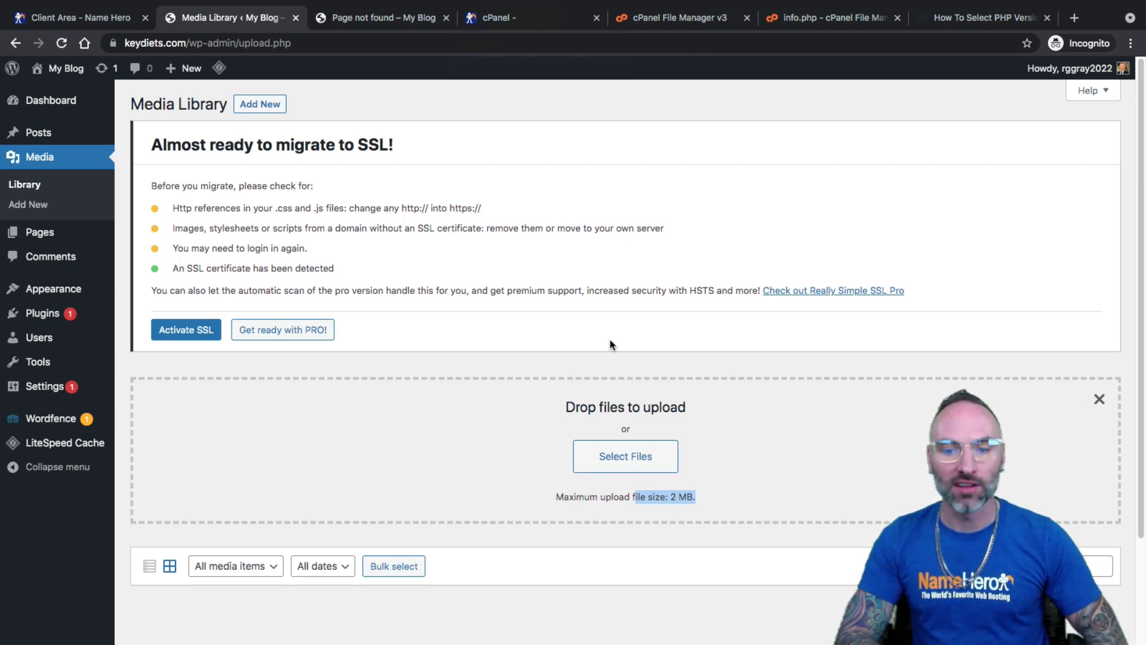
{"action": "mouse_move", "coordinate": [725, 235]}
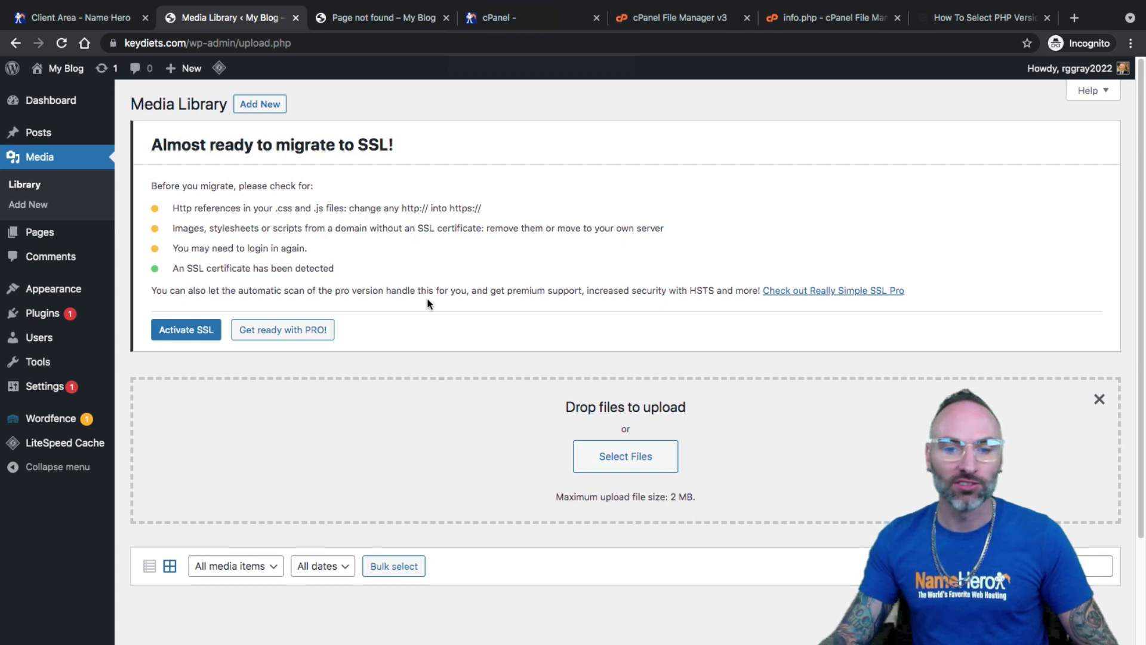
{"action": "mouse_move", "coordinate": [472, 307]}
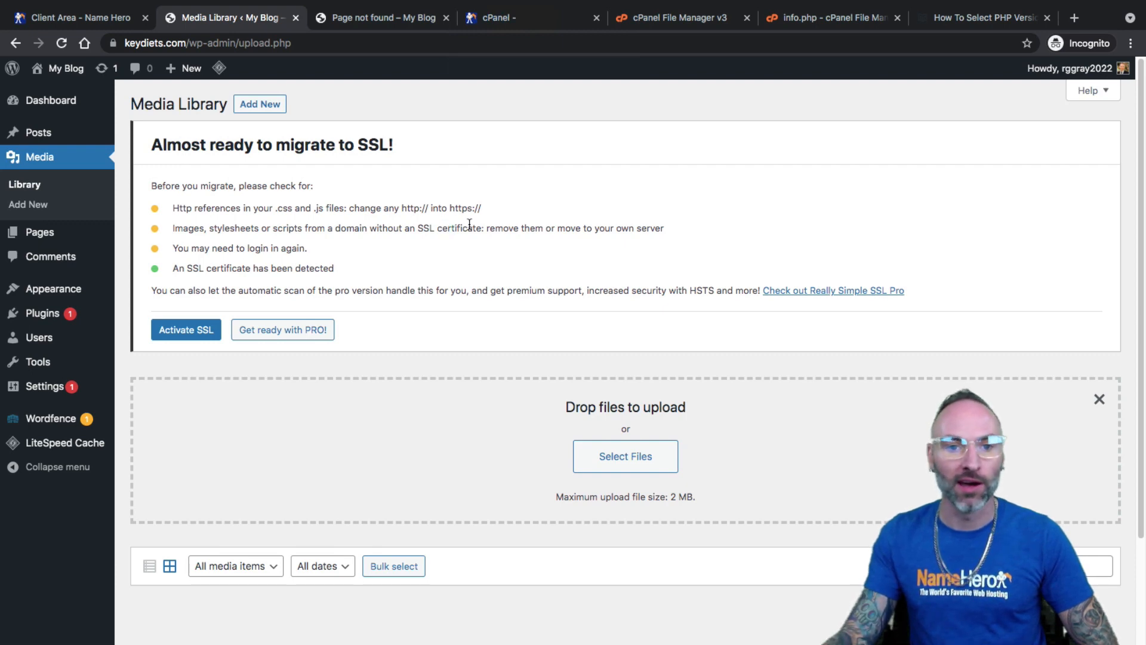
{"action": "mouse_move", "coordinate": [476, 270]}
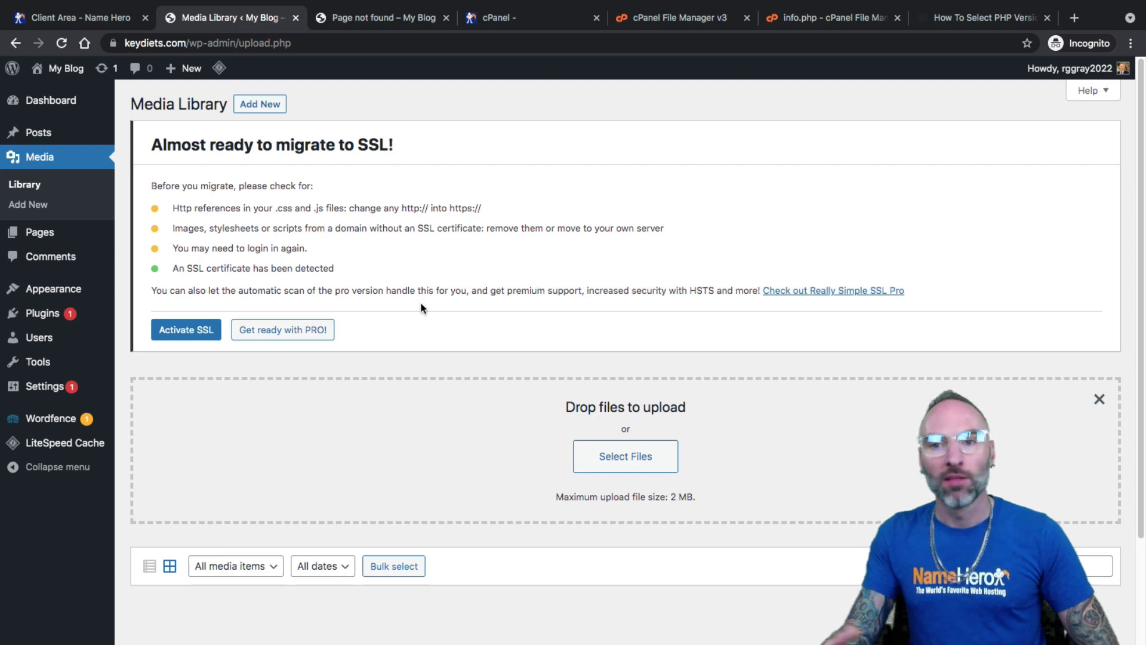
{"action": "mouse_move", "coordinate": [419, 320]}
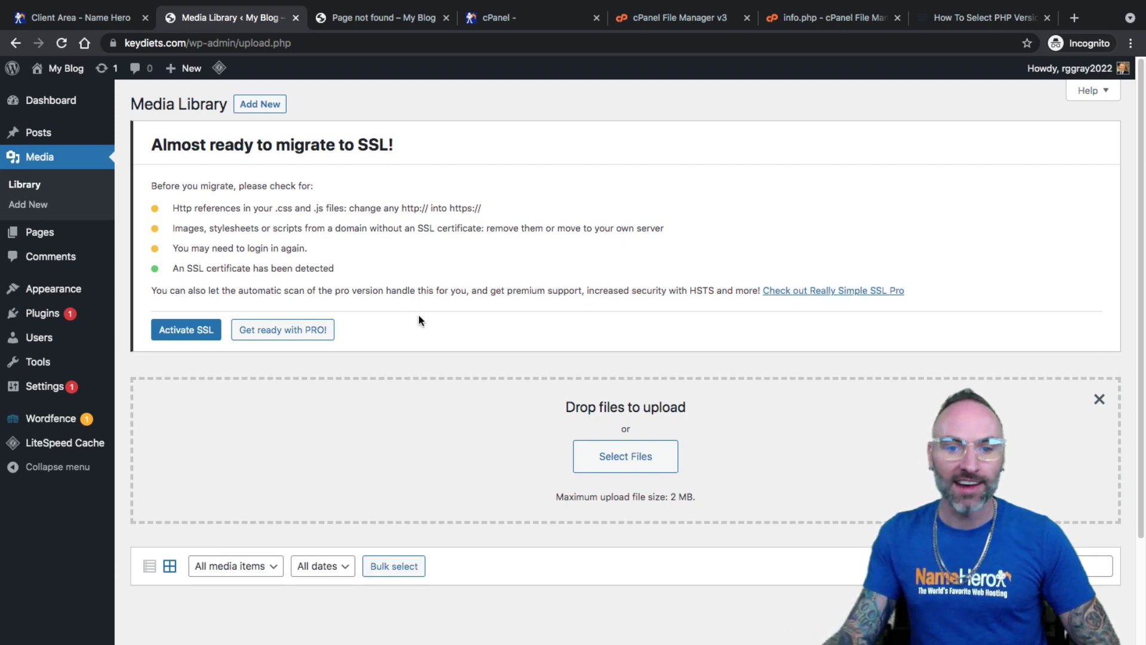
{"action": "mouse_move", "coordinate": [529, 351]}
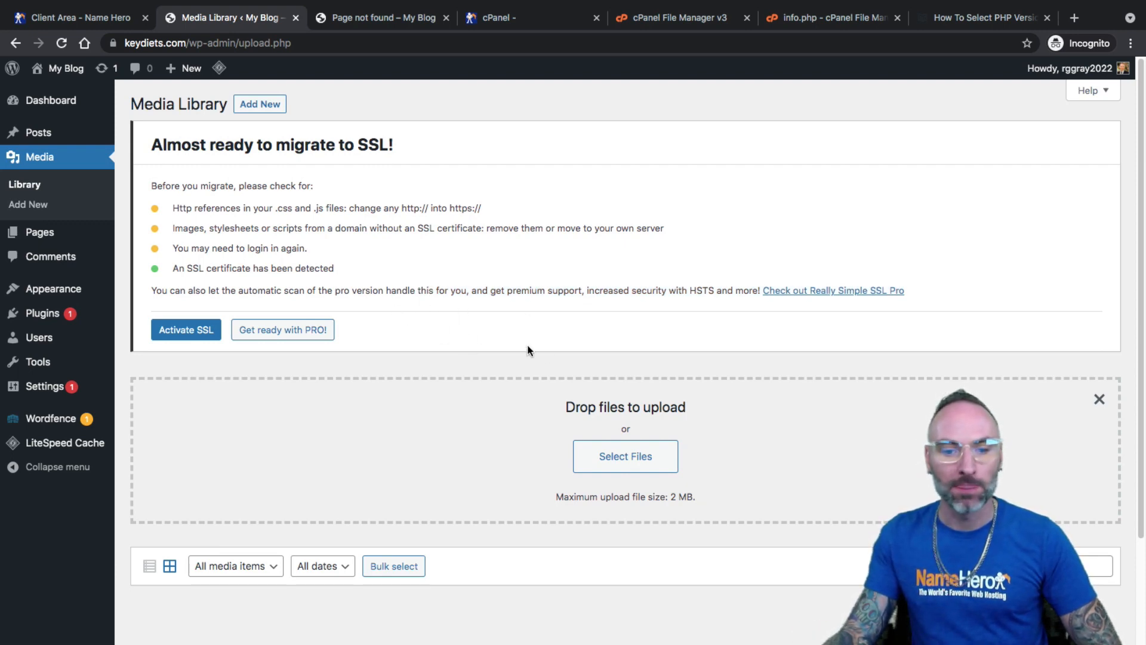
{"action": "mouse_move", "coordinate": [532, 336]}
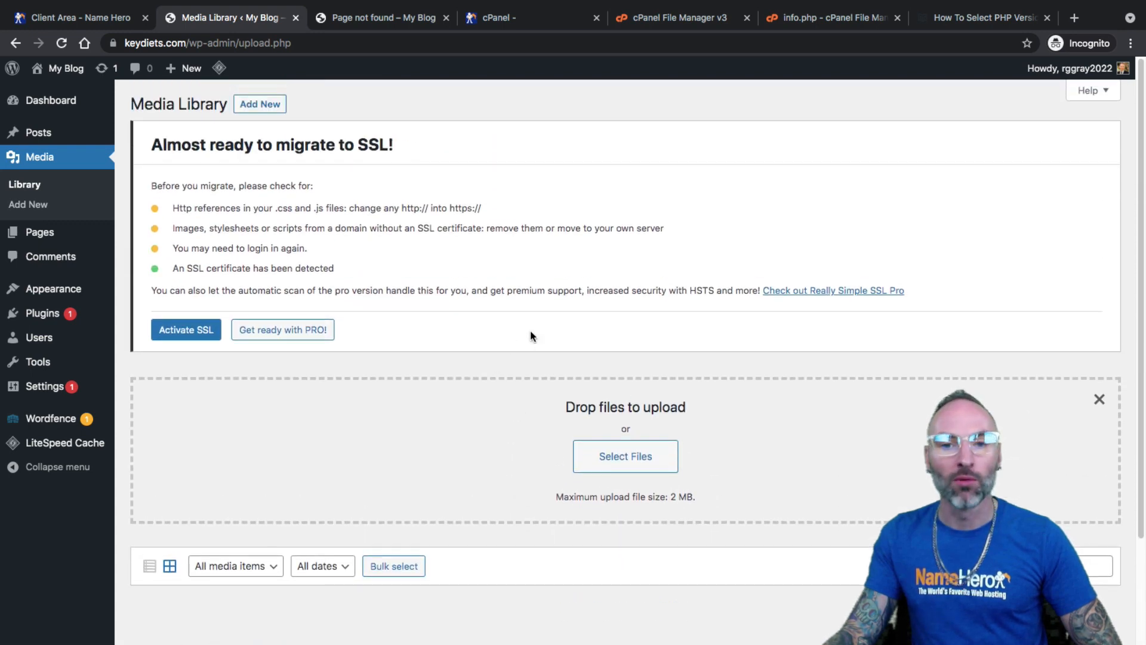
{"action": "mouse_move", "coordinate": [508, 338]}
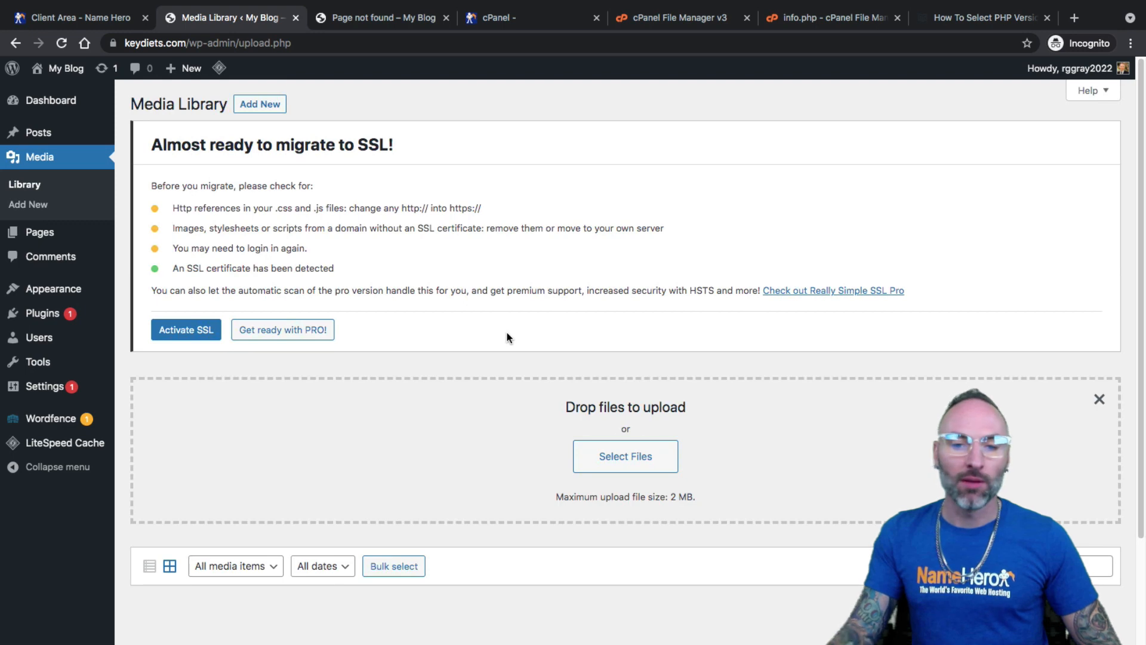
{"action": "mouse_move", "coordinate": [487, 292]}
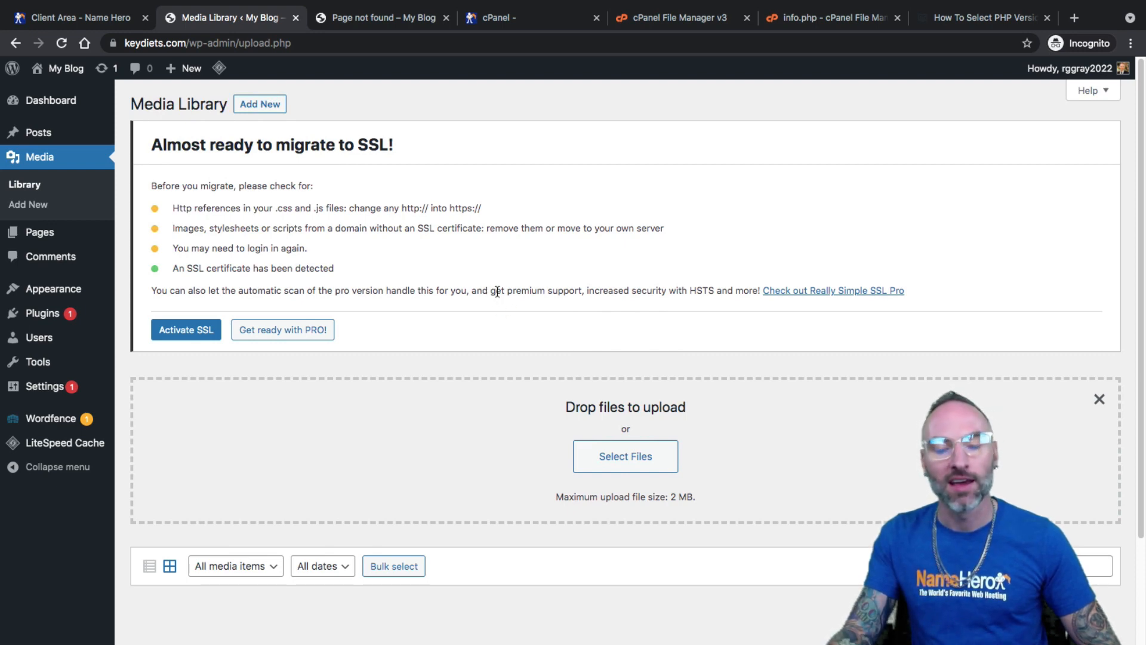
{"action": "mouse_move", "coordinate": [628, 224]}
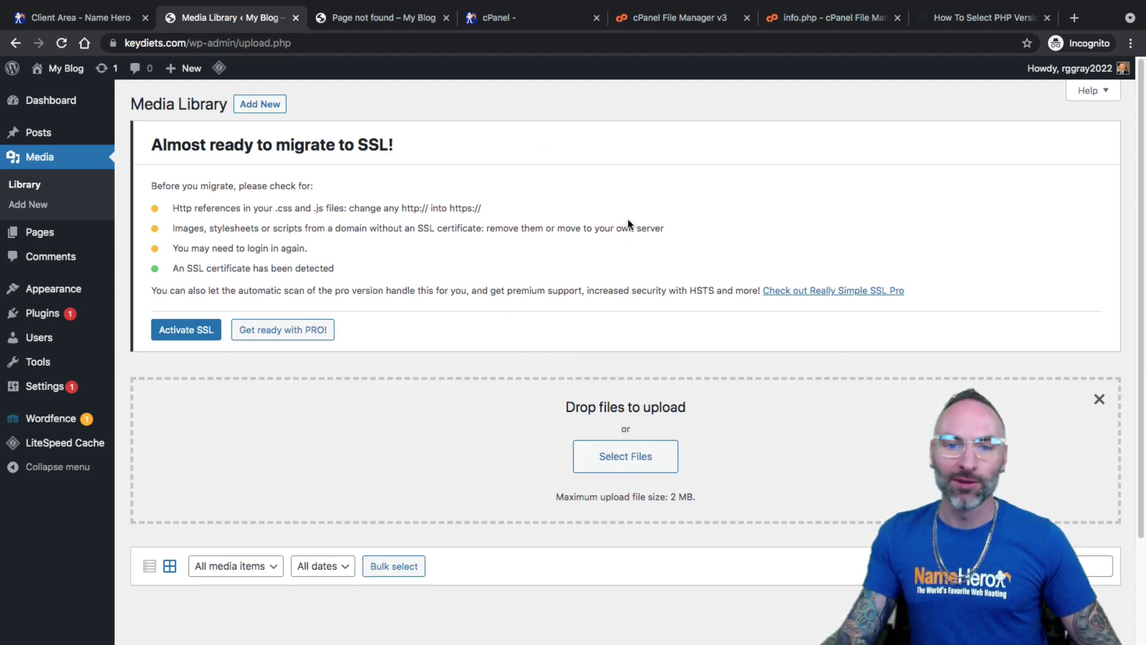